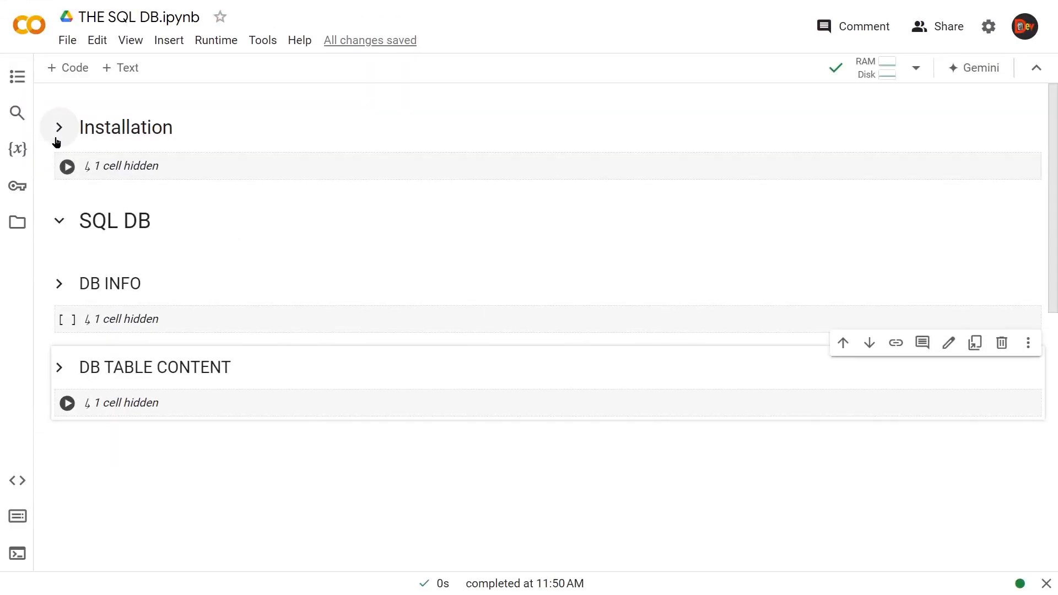
Expand Installation, select the install cell and check the Files panel shows chinook.db
left_click(60, 127)
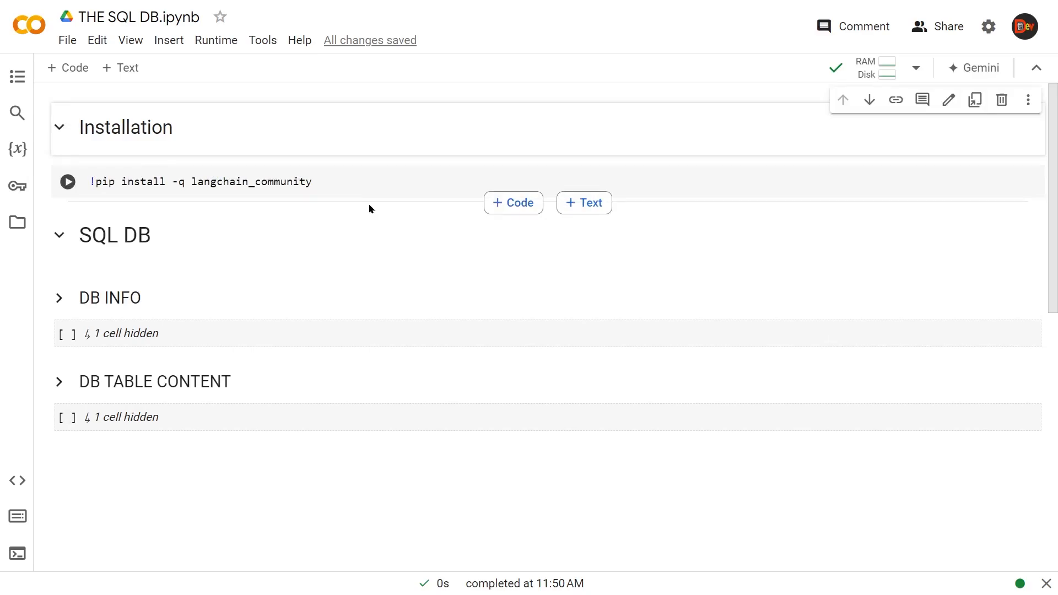
left_click(67, 181)
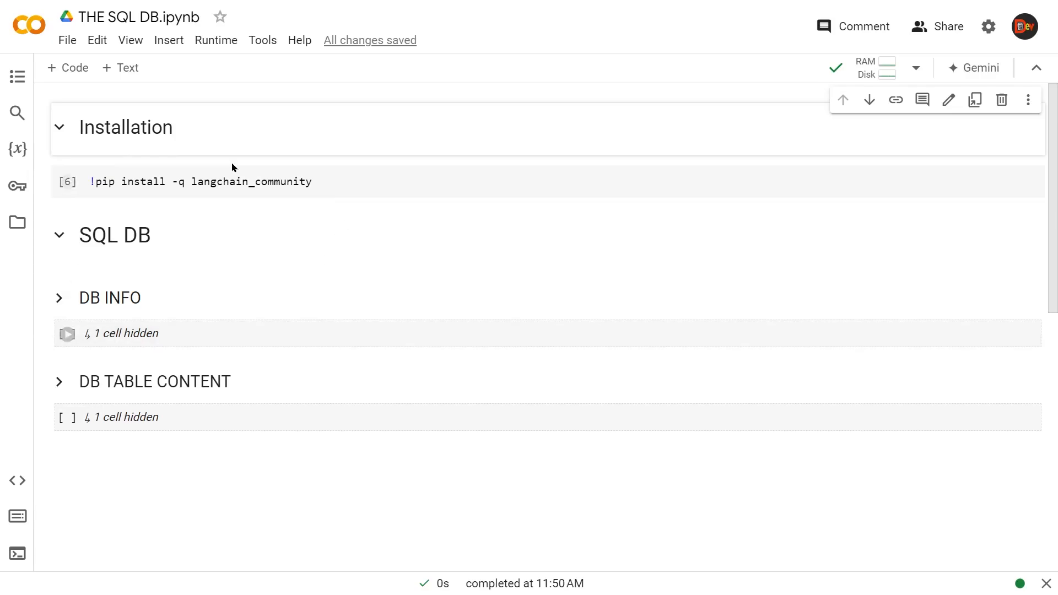
left_click(17, 222)
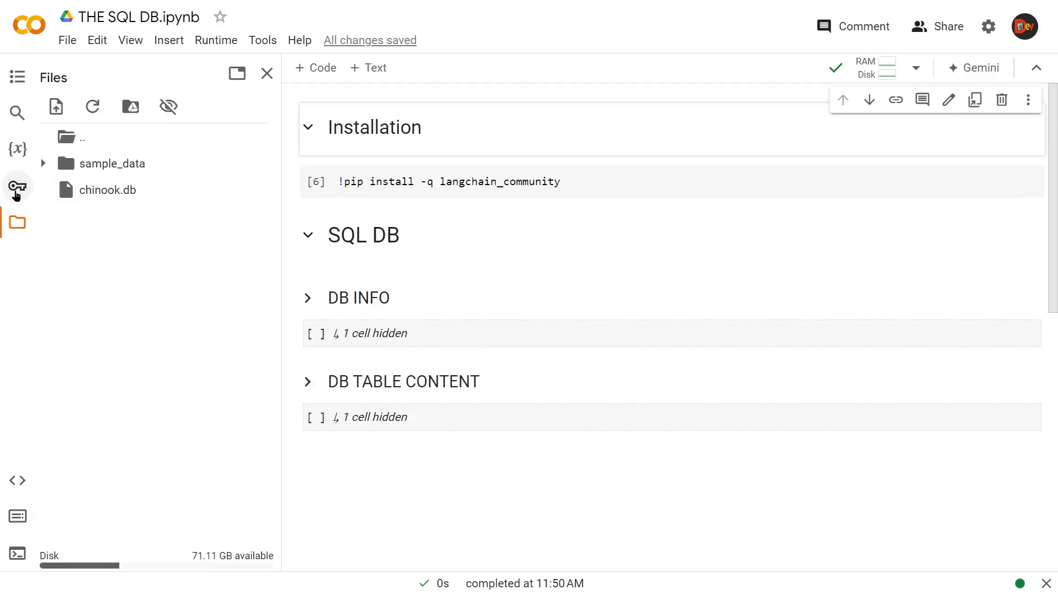
left_click(266, 73)
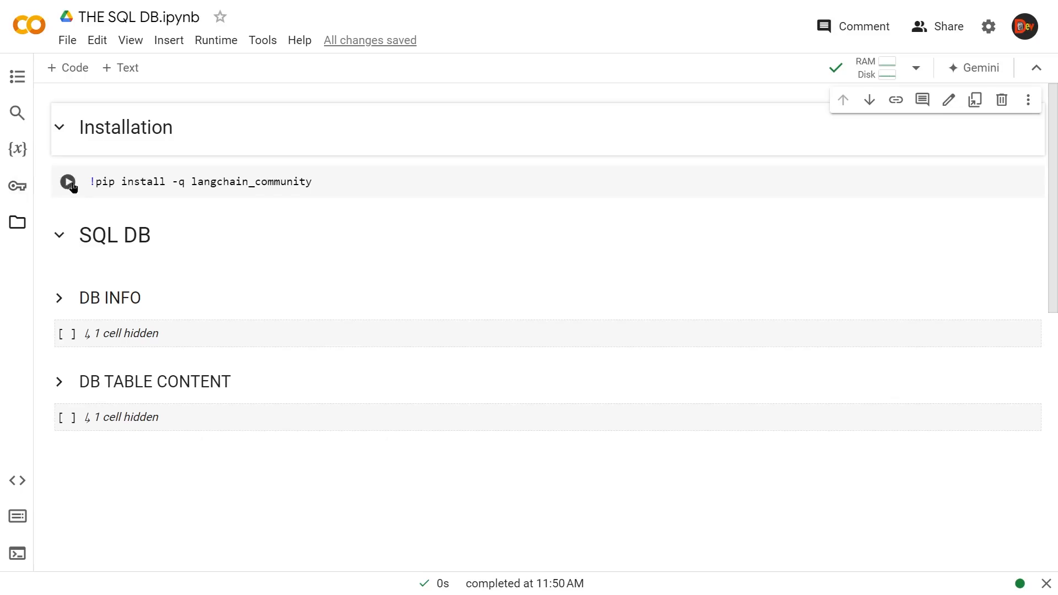
Run the langchain_community pip install cell and collapse the Installation section
left_click(68, 181)
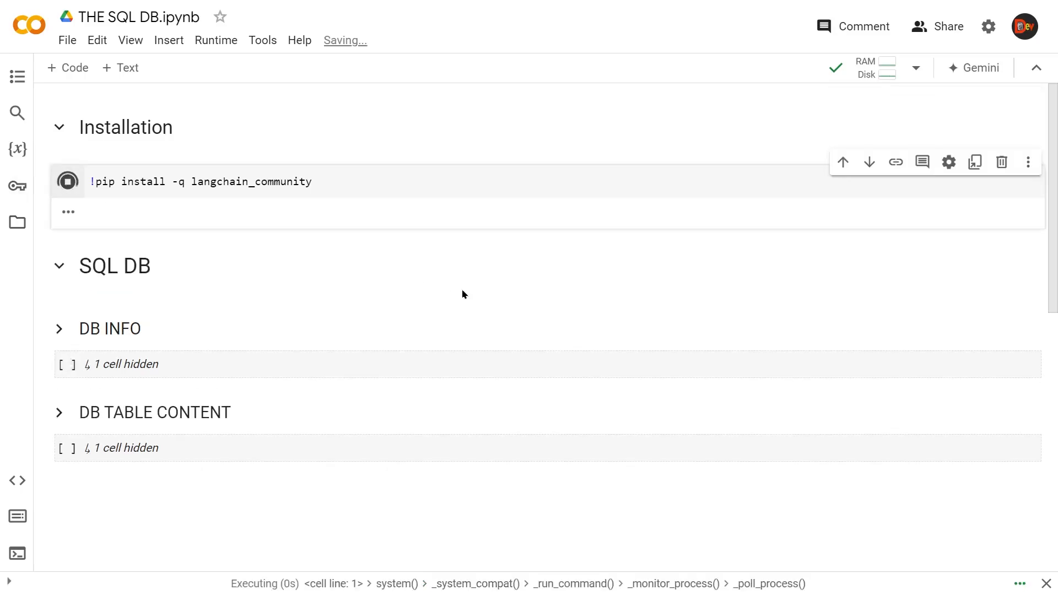
left_click(60, 128)
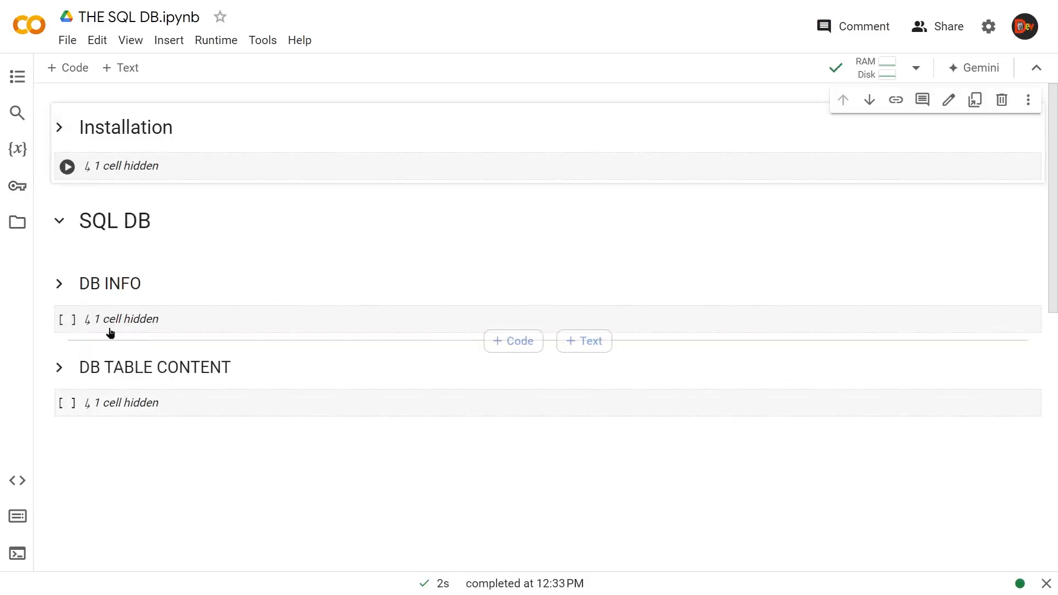
Run the DB INFO cell to print the Chinook database's eleven usable table names
left_click(59, 283)
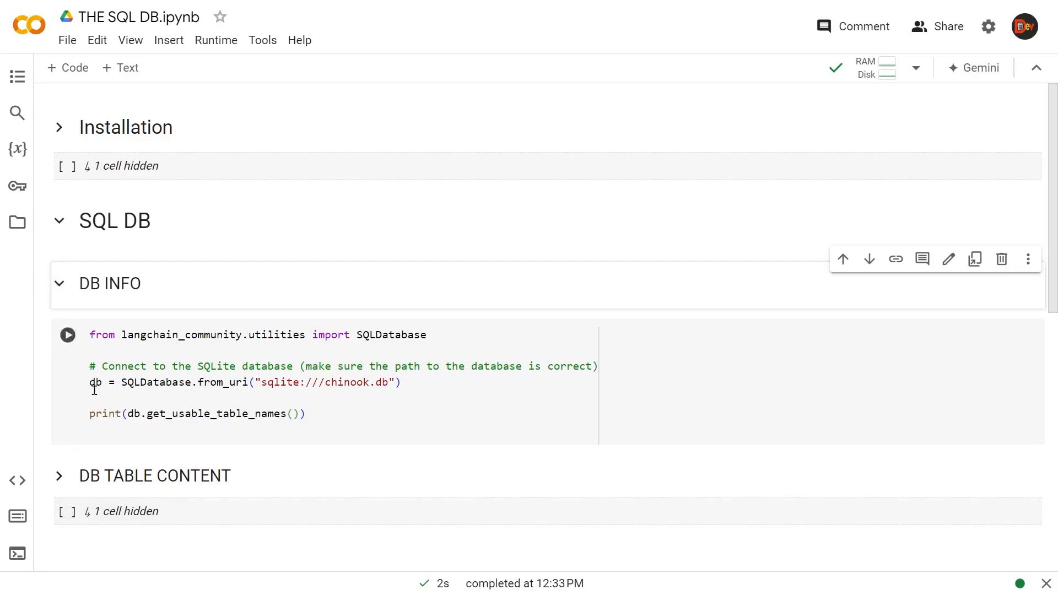
left_click(66, 335)
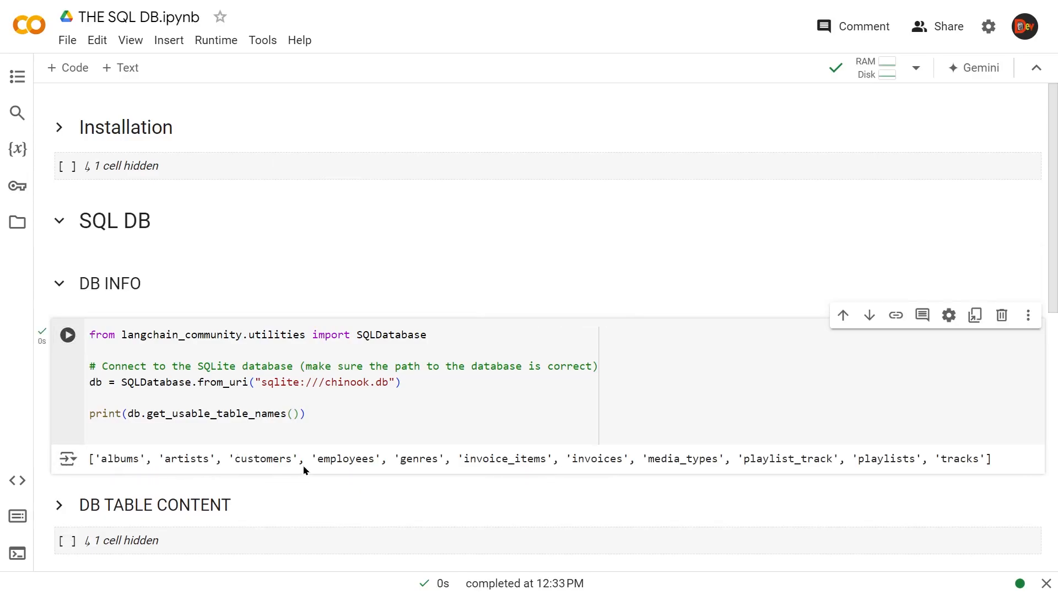
mouse_move(915, 457)
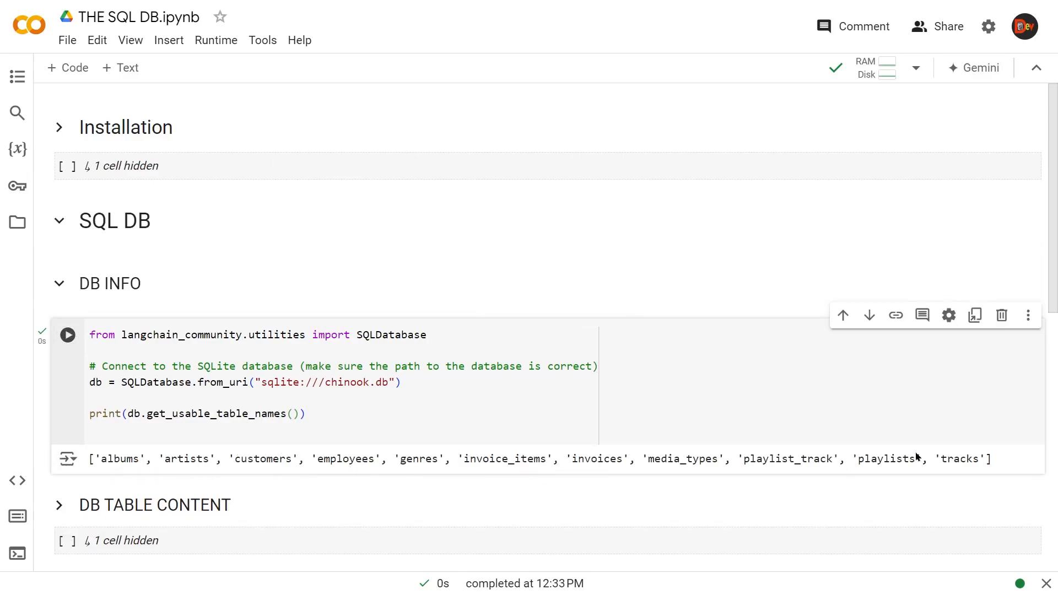
scroll("down", 3)
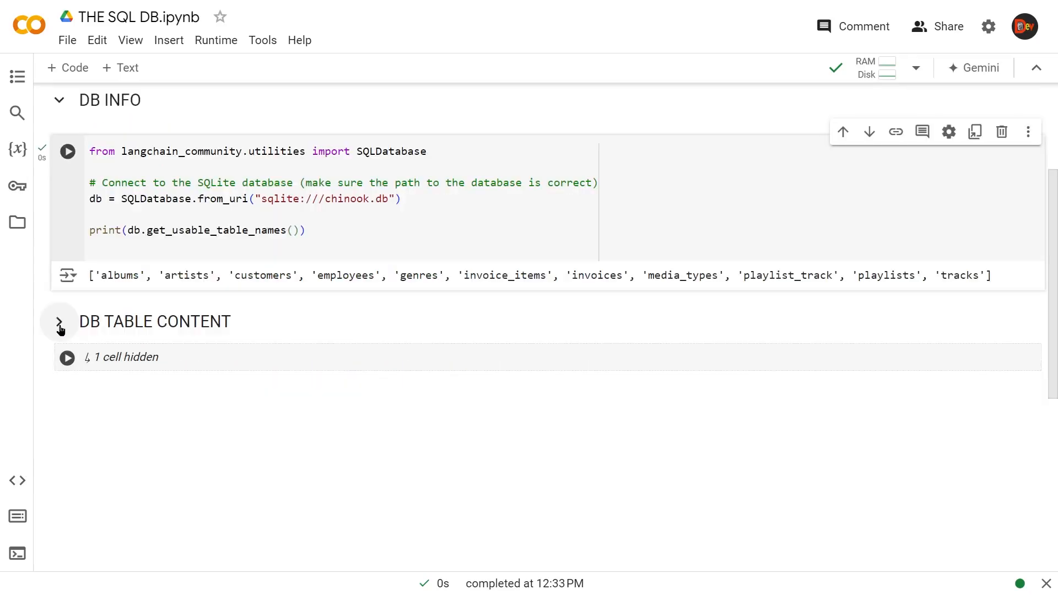
Run the DB TABLE CONTENT cell to display the customers table as a DataFrame
left_click(60, 322)
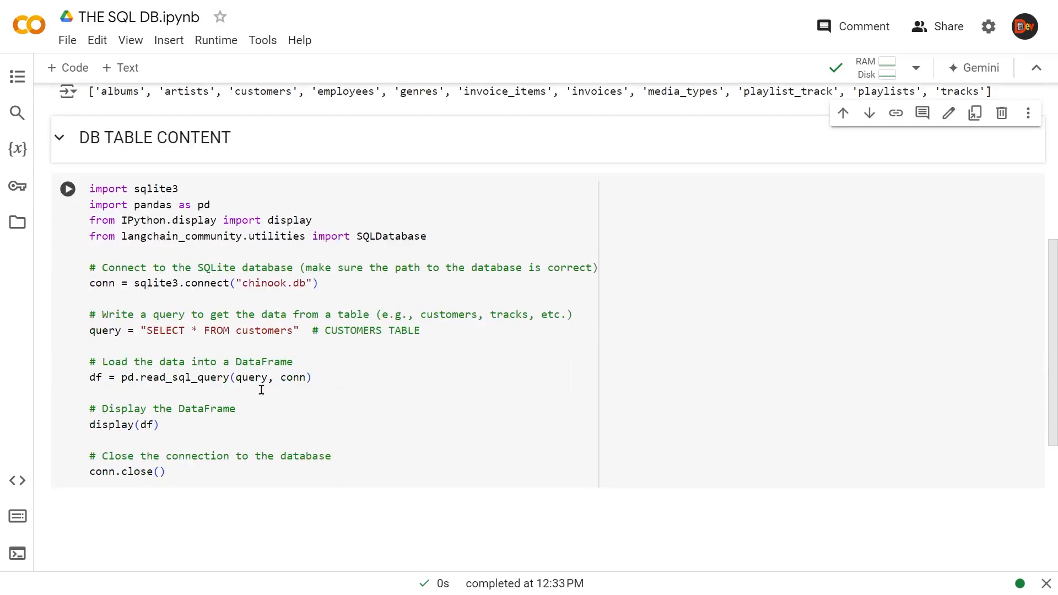
left_click(67, 189)
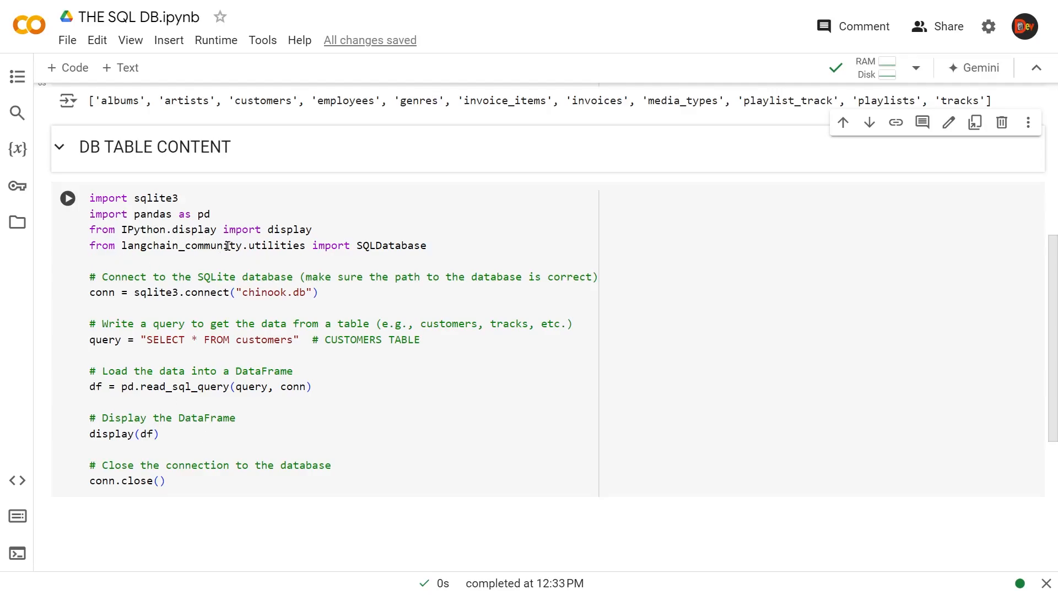
mouse_move(118, 217)
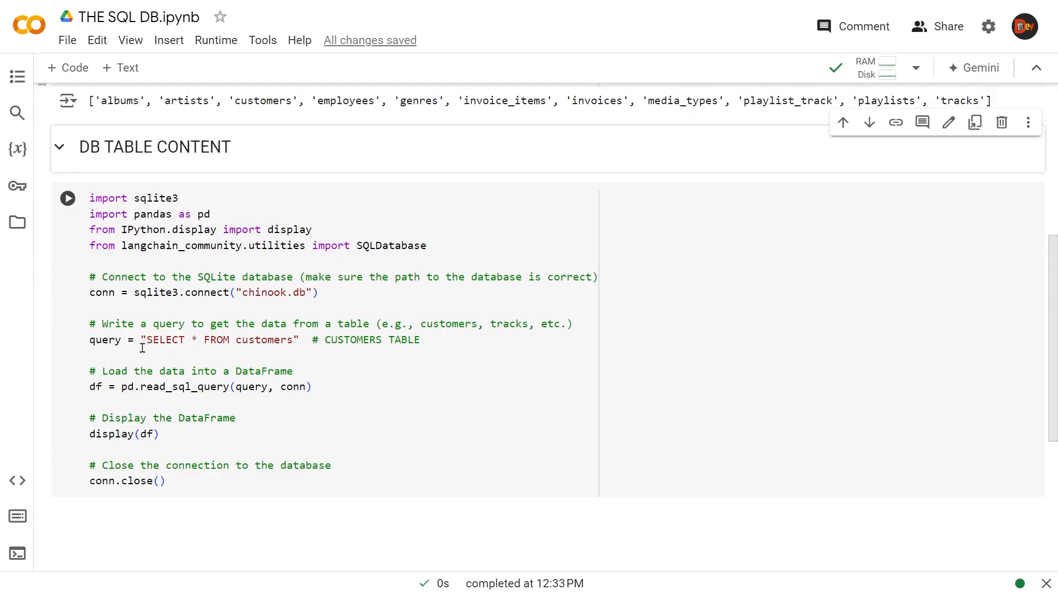
mouse_move(294, 336)
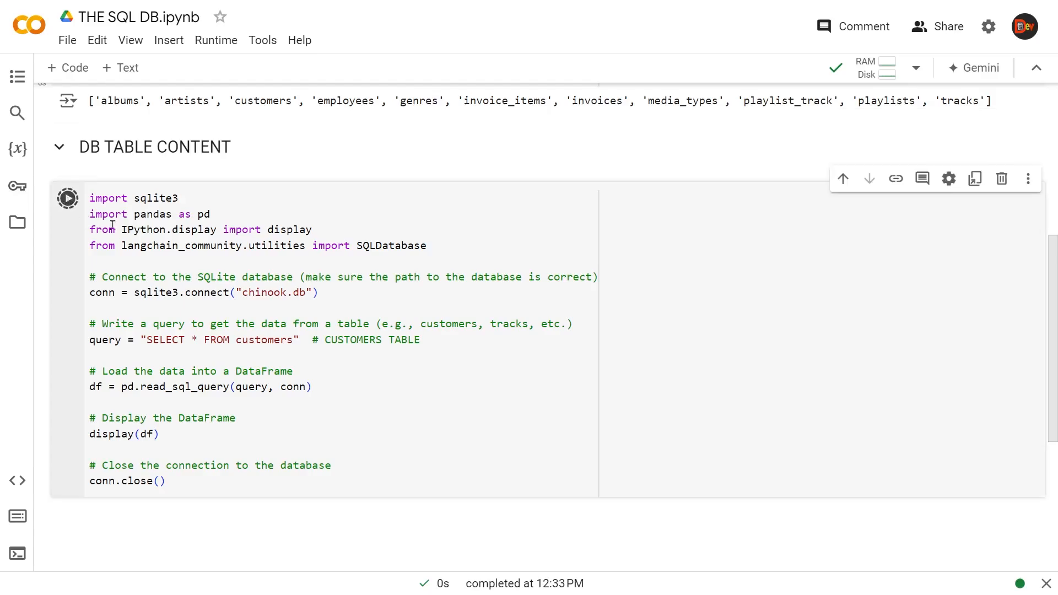
left_click(66, 198)
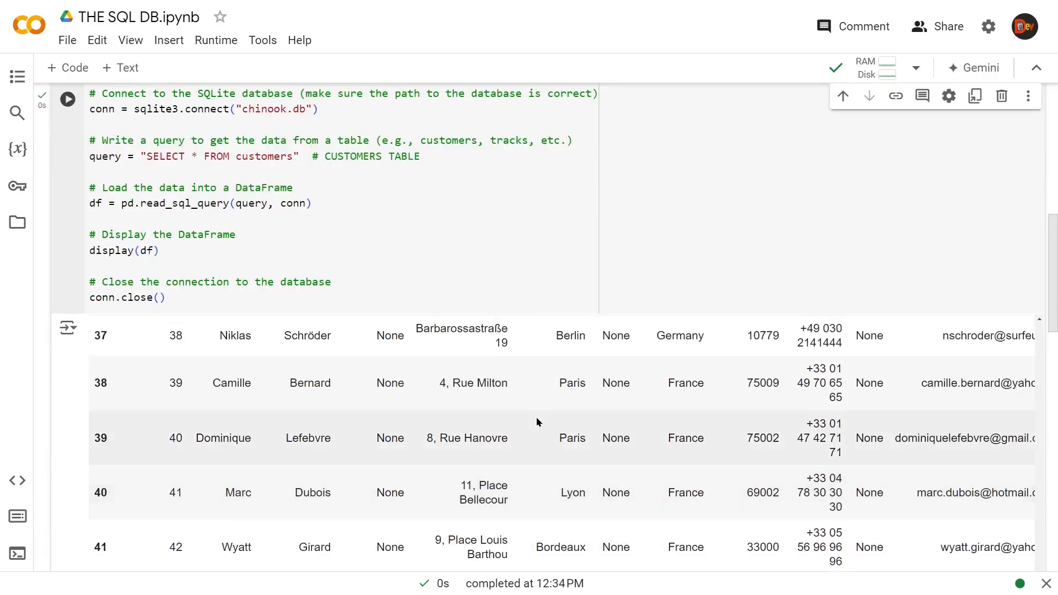
scroll("up", 3)
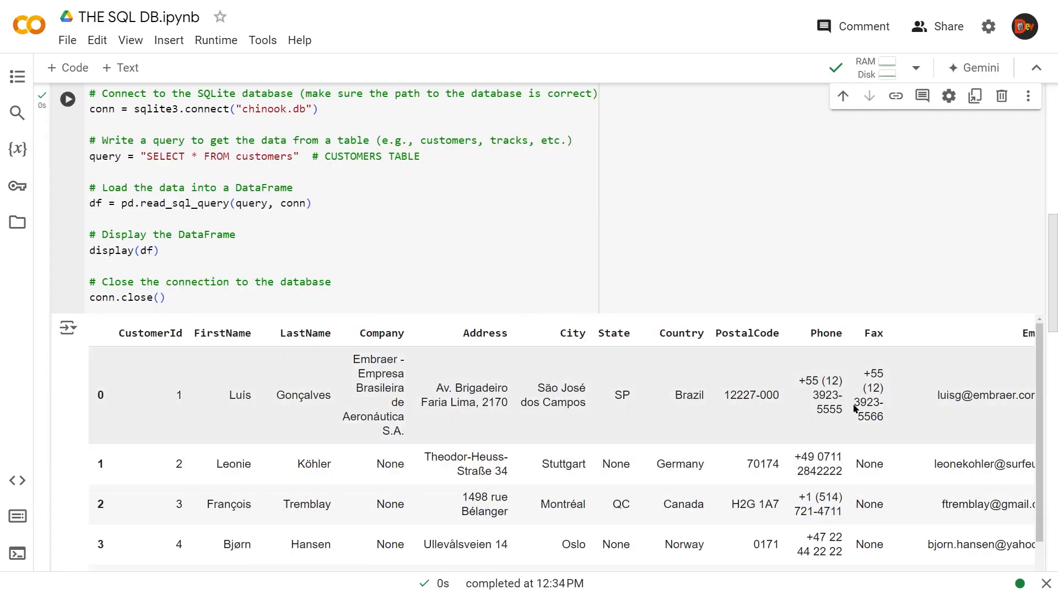
mouse_move(728, 480)
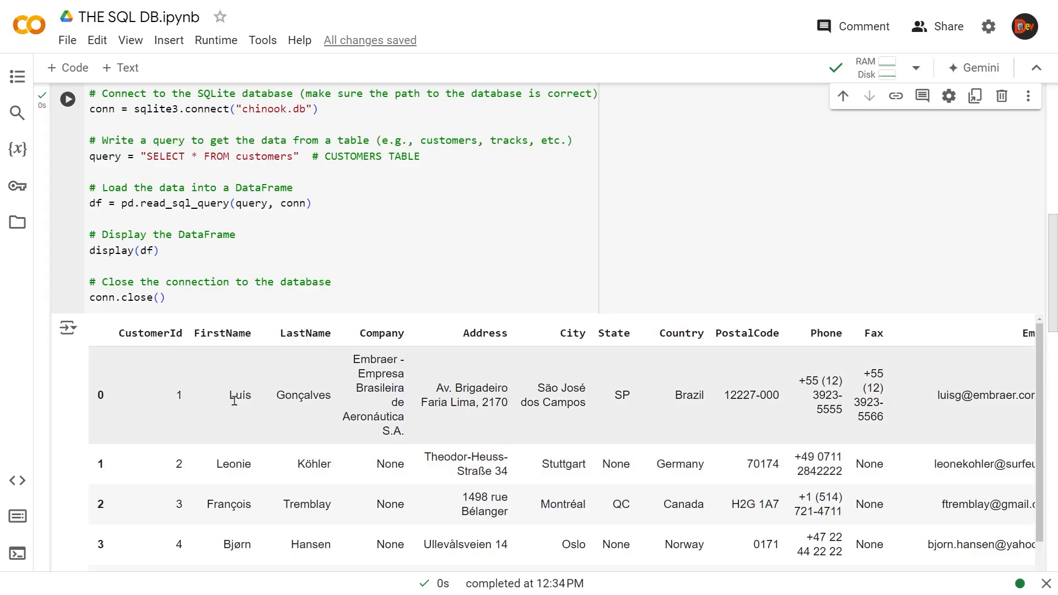
mouse_move(287, 348)
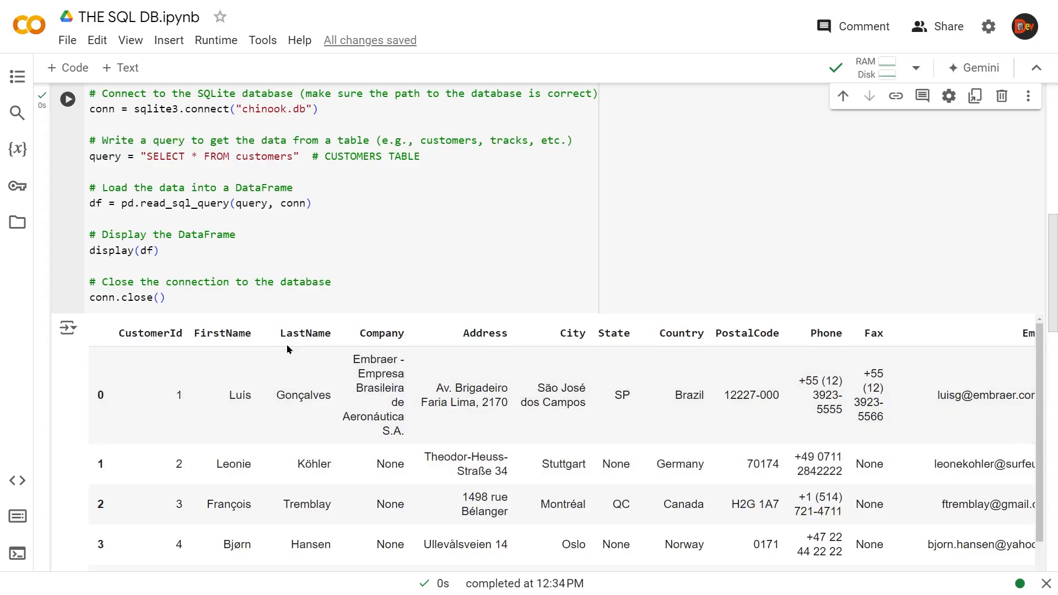
mouse_move(670, 336)
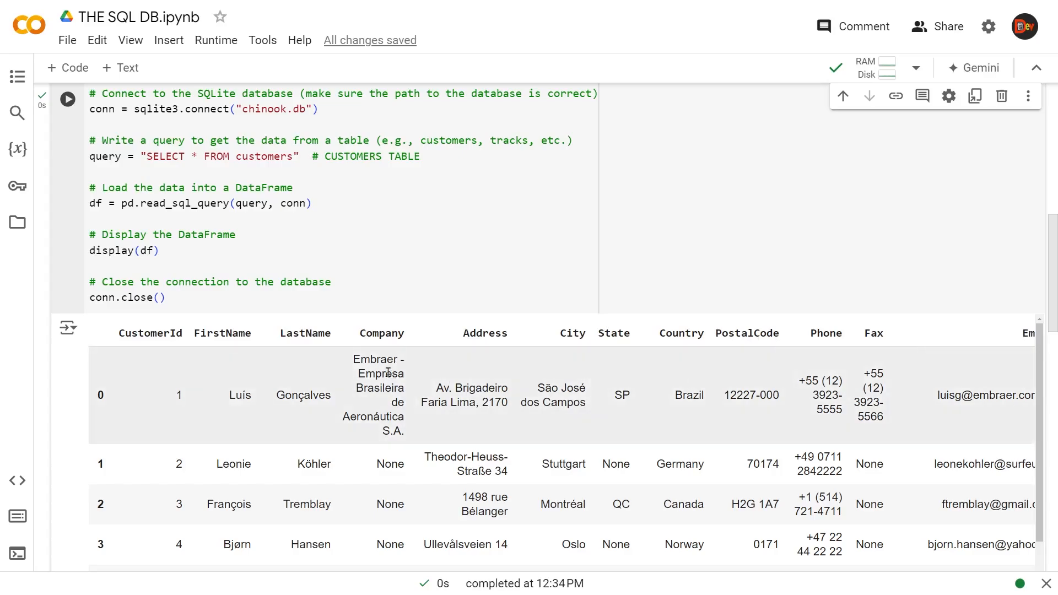
scroll("down", 3)
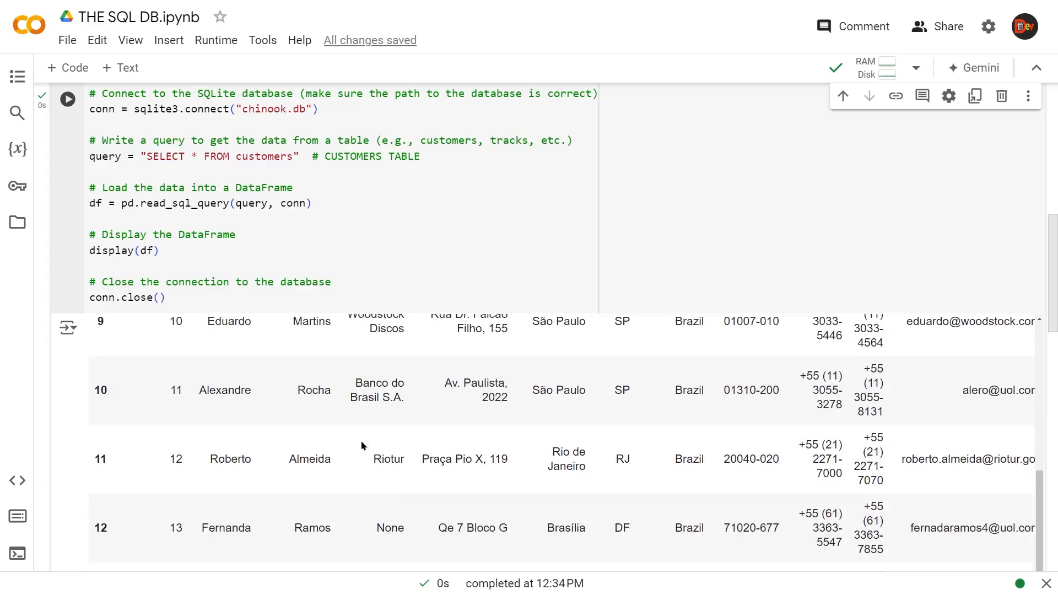
scroll("up", 3)
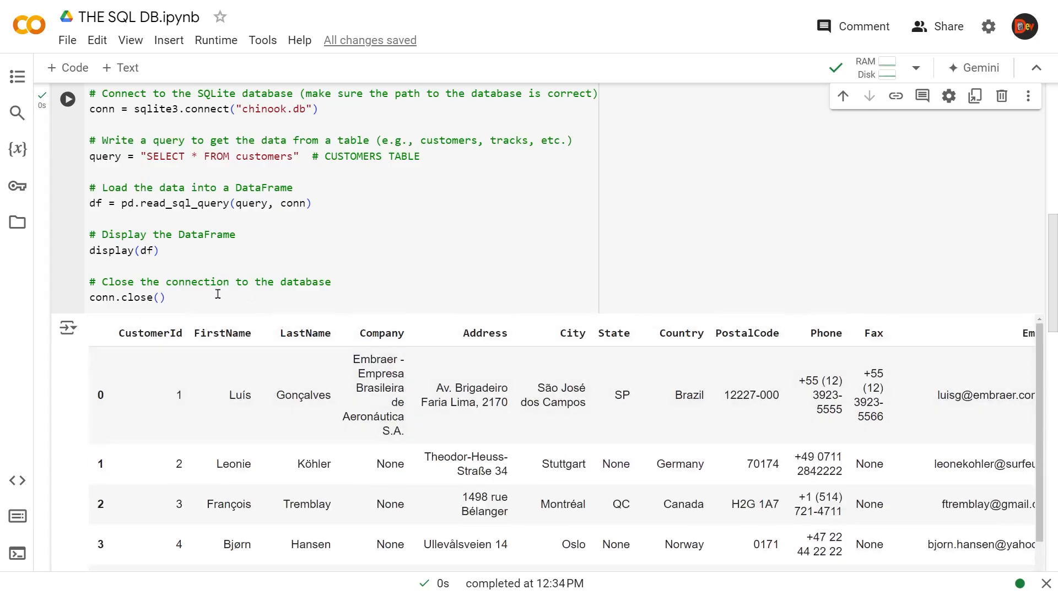
mouse_move(21, 275)
type("query = \"SELECT * FROM invoices\" # INVOICES TABLE")
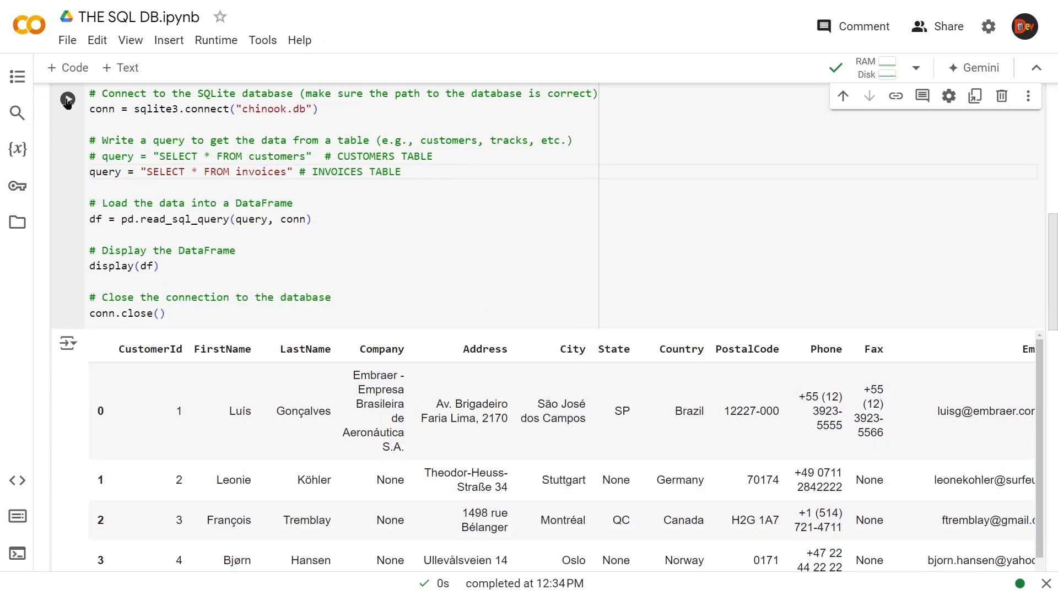
Run the edited query for the invoices table, then the artists table with 275 rows
left_click(67, 98)
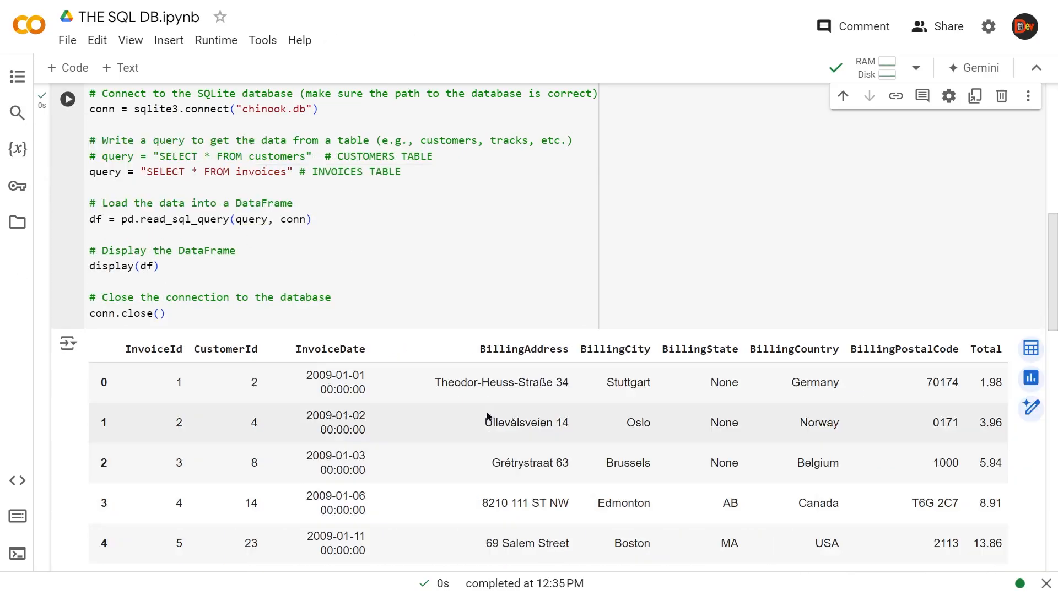
mouse_move(933, 402)
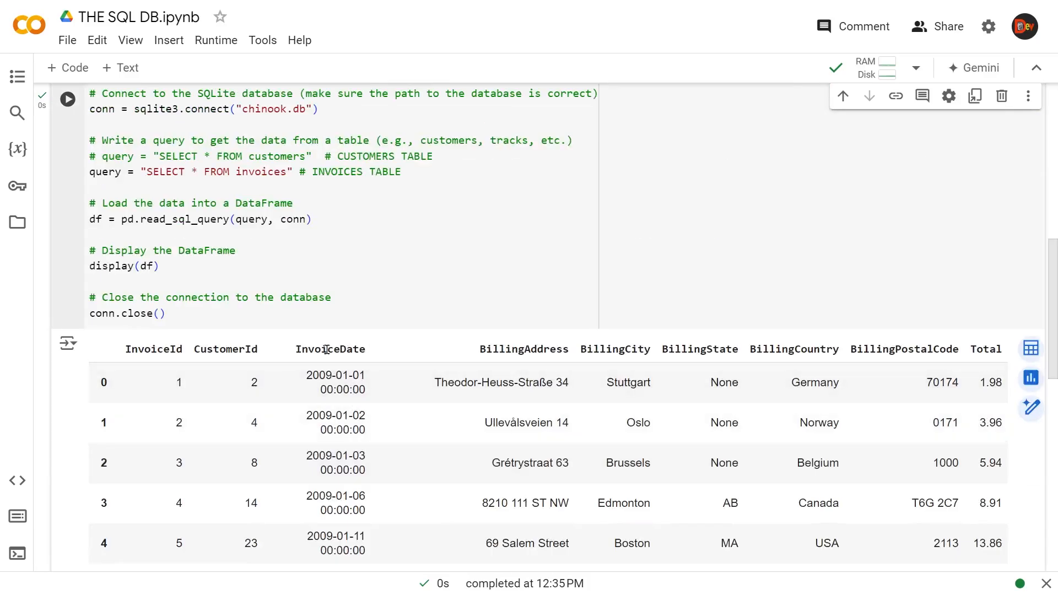
mouse_move(770, 366)
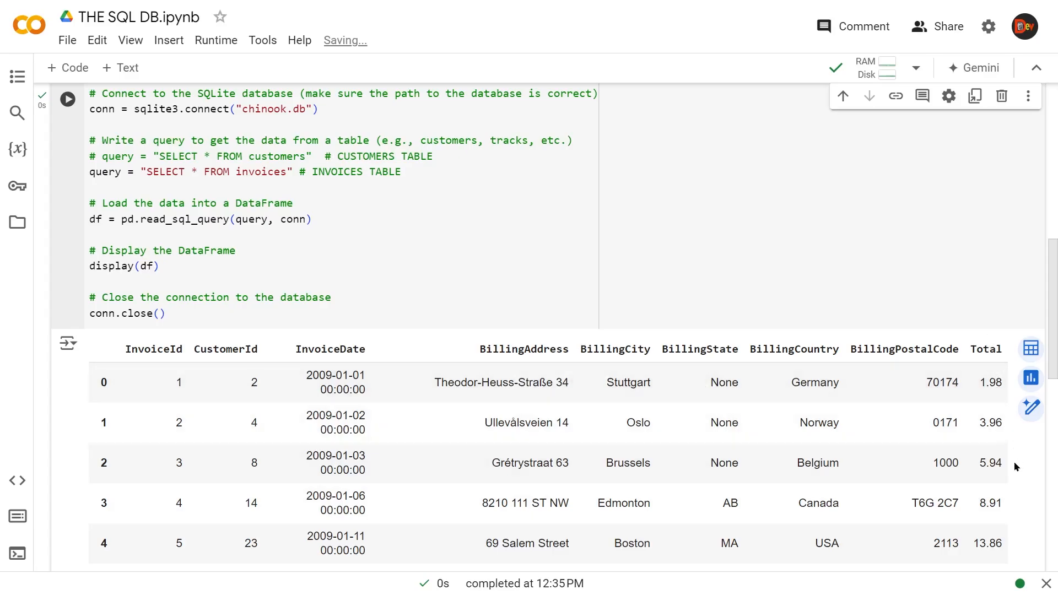
scroll("down", 3)
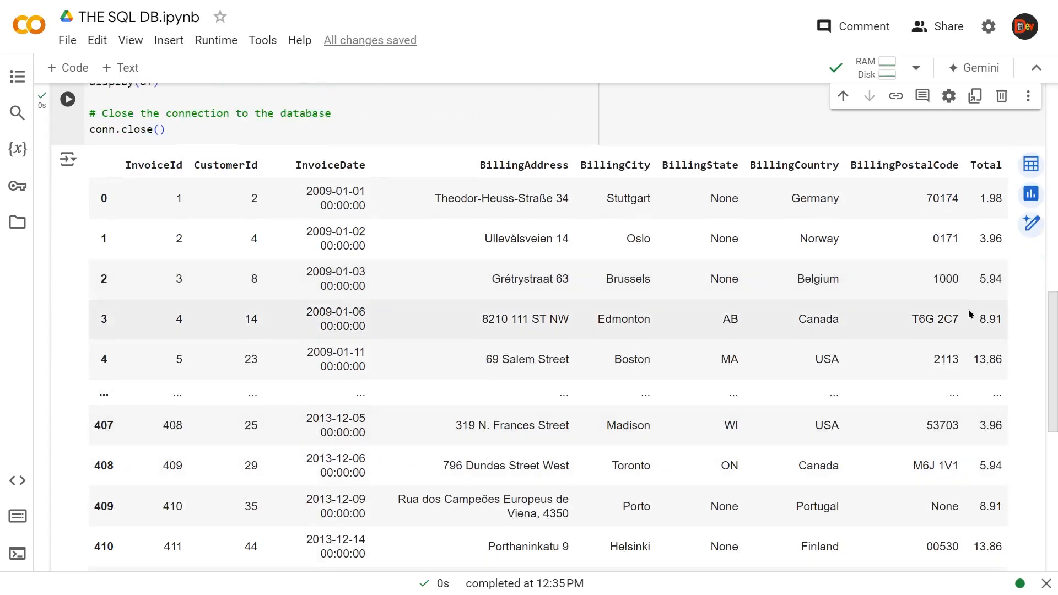
mouse_move(974, 330)
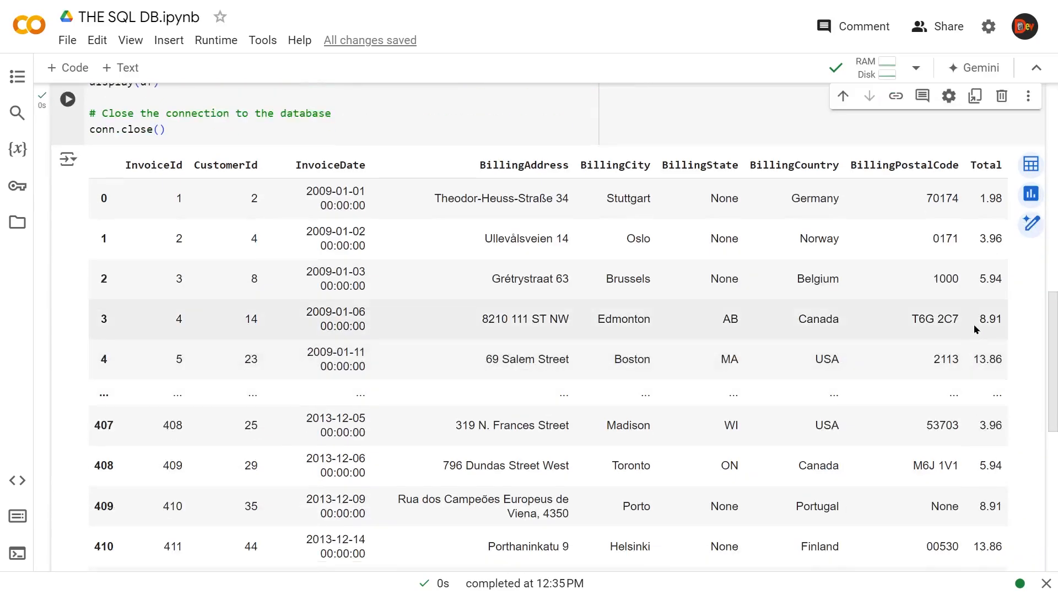
scroll("up", 3)
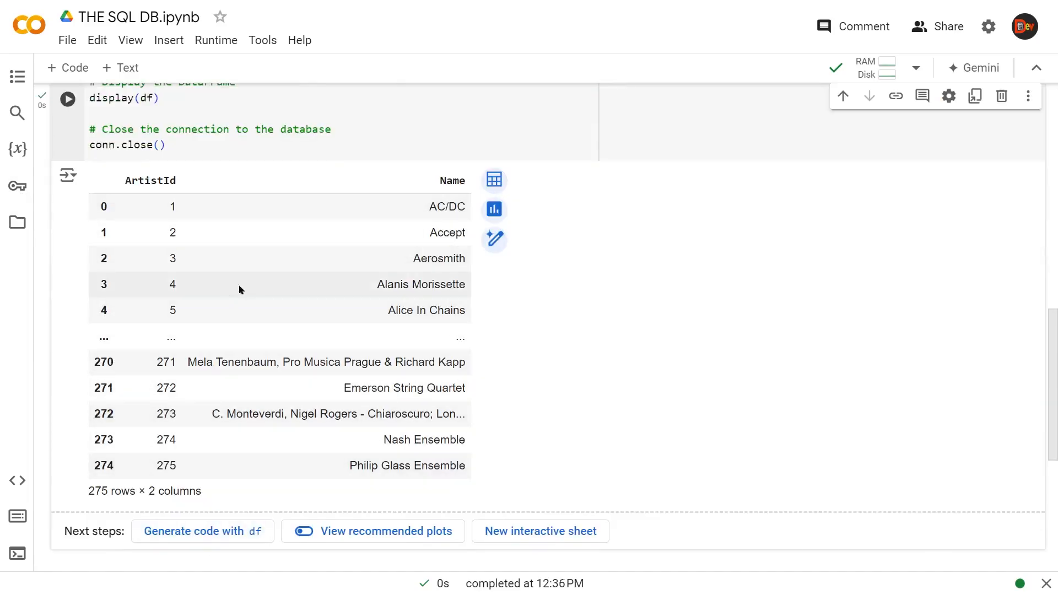
mouse_move(180, 248)
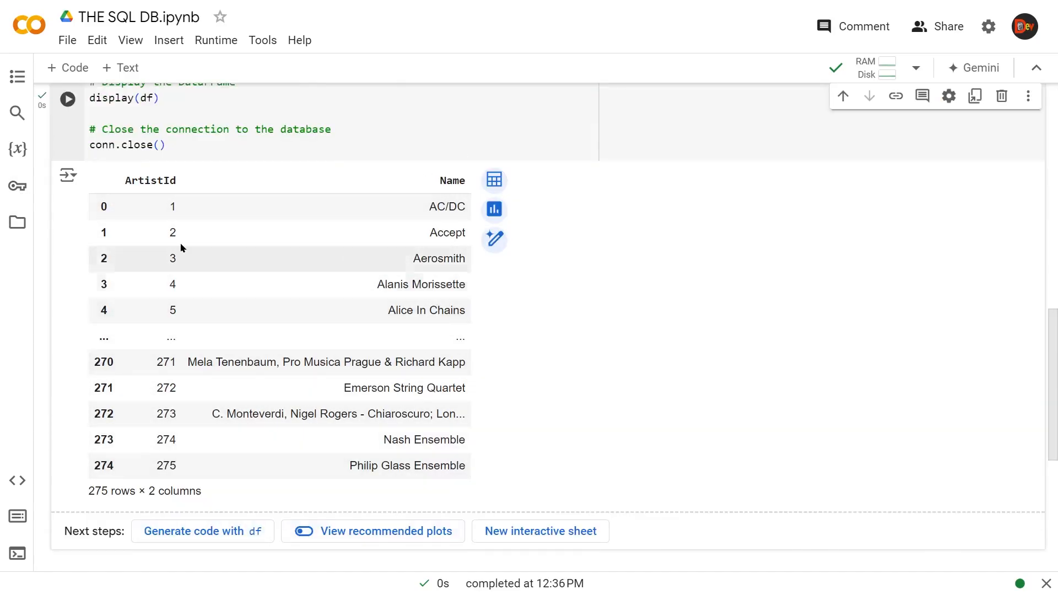
scroll("up", 3)
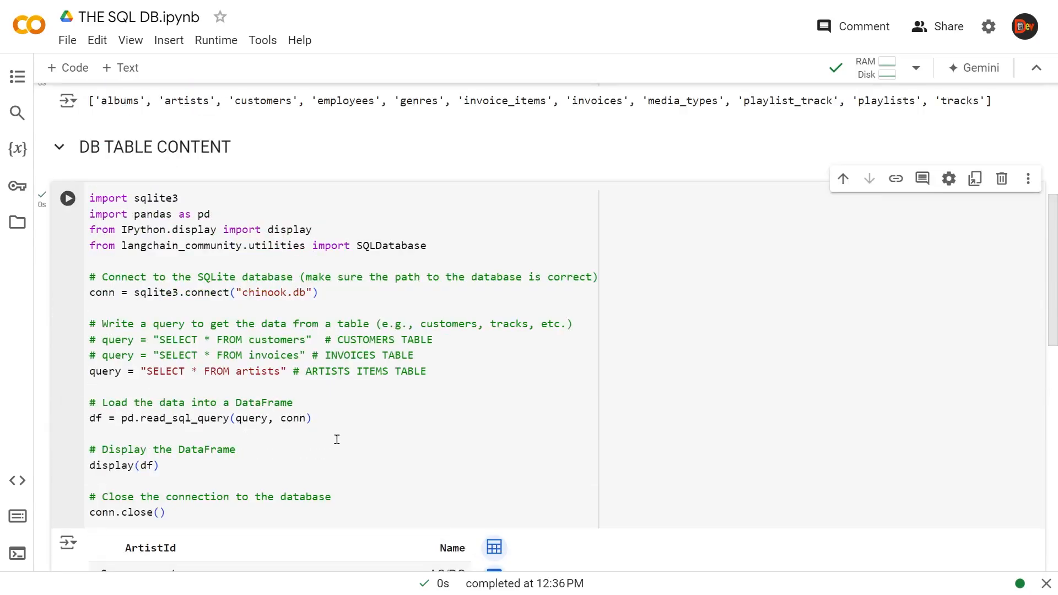
Set the query to "SELECT * FROM employees" and run it to list the employee records
type("query = \"SELECT * FROM employees\" # EMPLOYEES ITEMS TABLE")
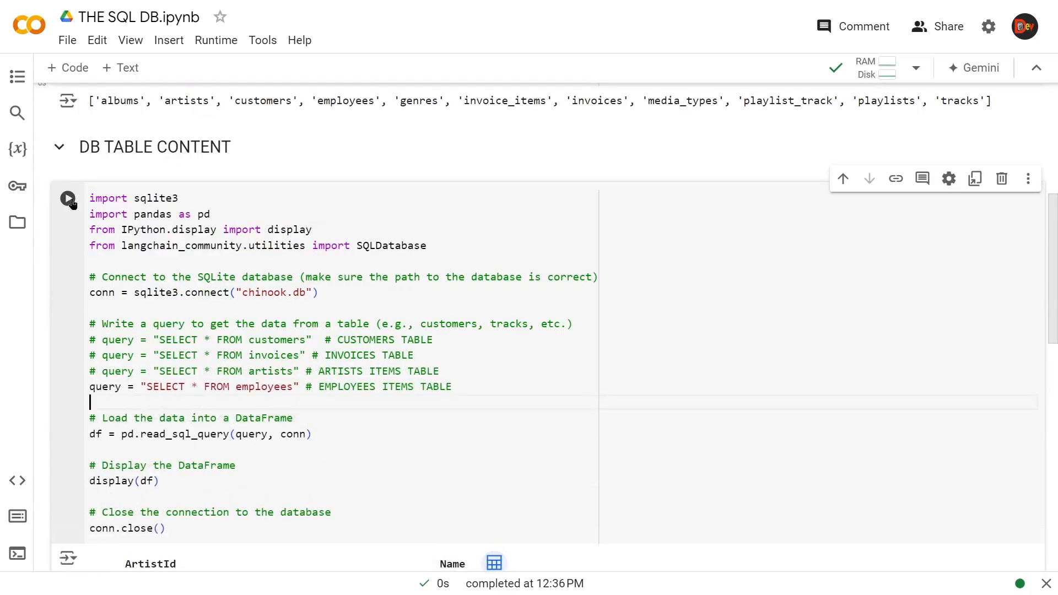
left_click(67, 198)
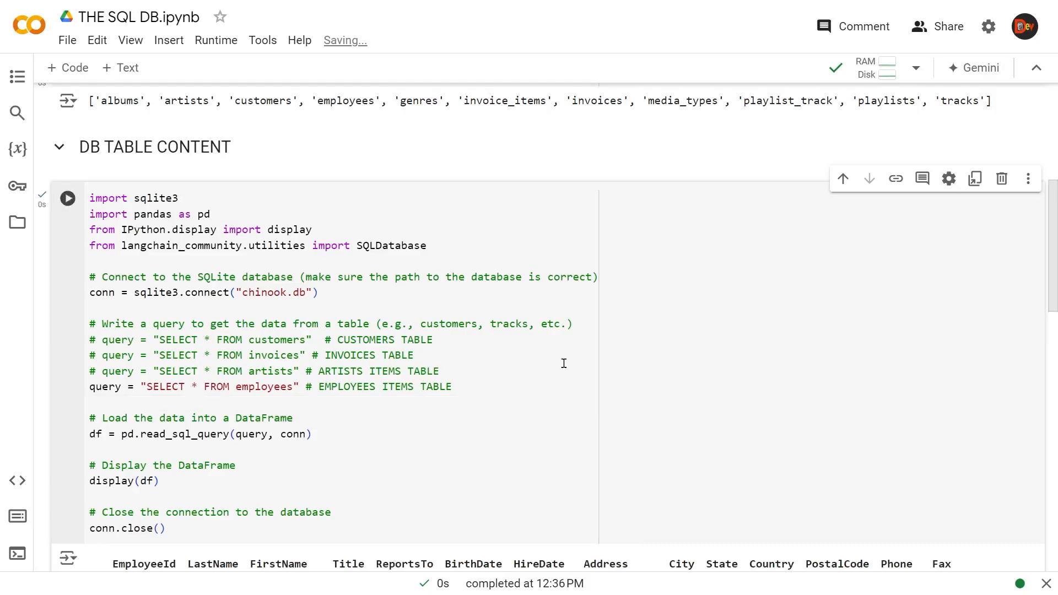
scroll("down", 3)
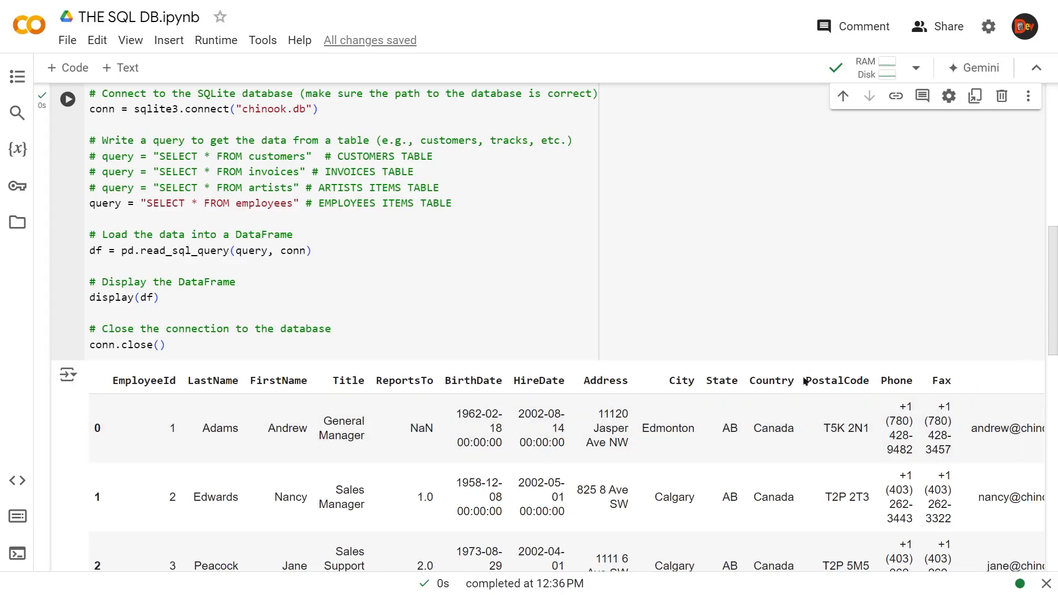
scroll("down", 3)
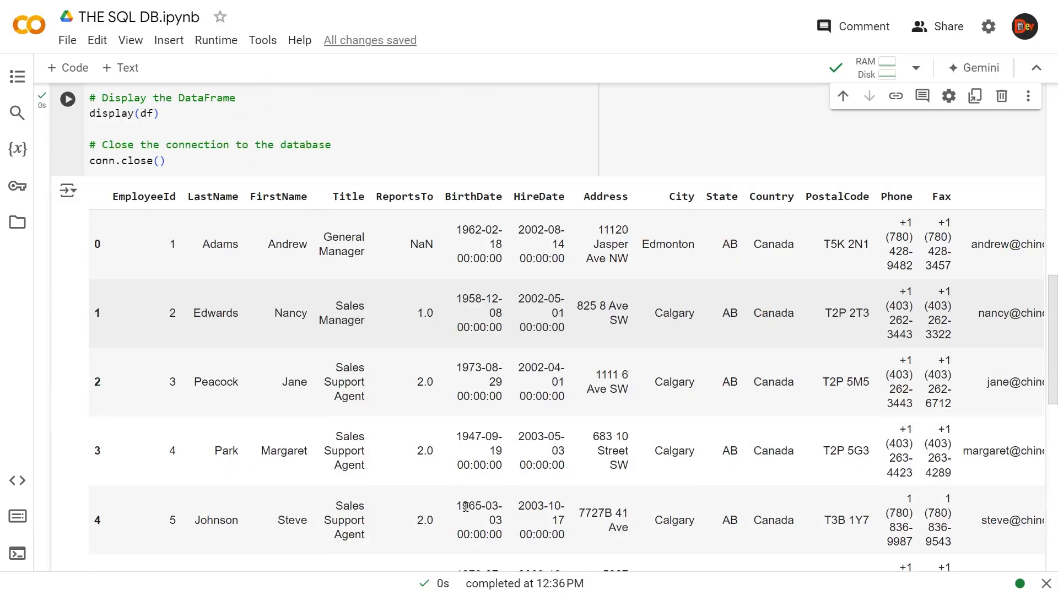
scroll("up", 3)
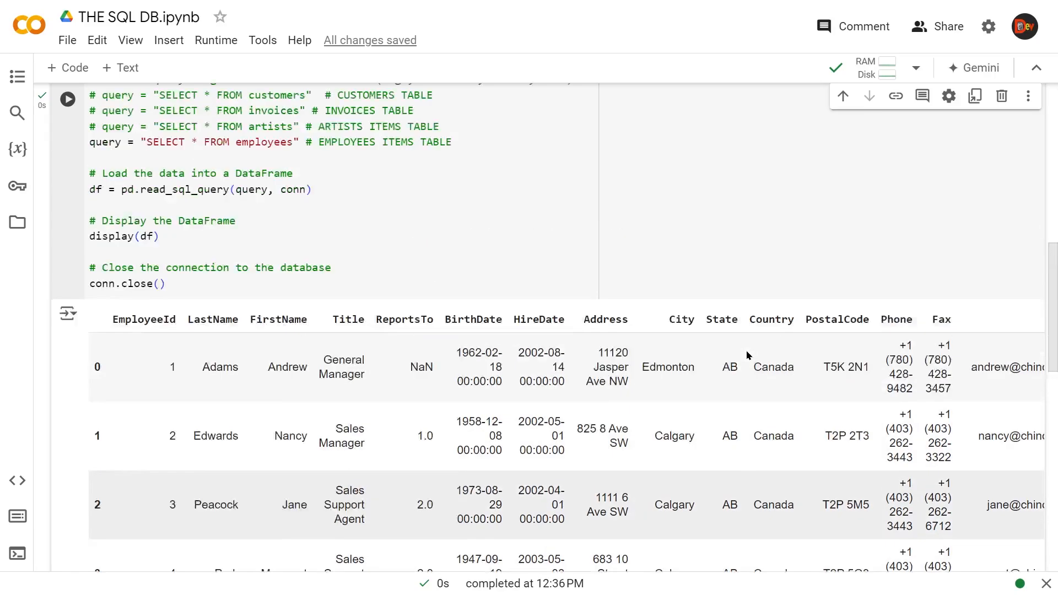
scroll("up", 3)
type("query = \"SELECT * FROM genres\" # GENRES TABLE")
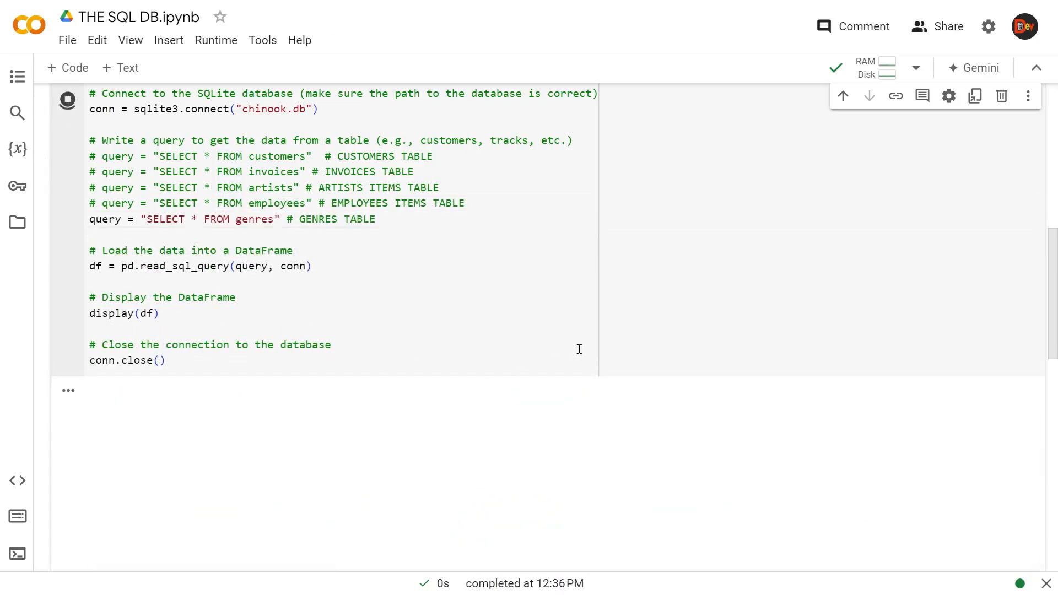
Run the genres query to list genres such as Rock, Jazz and Metal
left_click(67, 99)
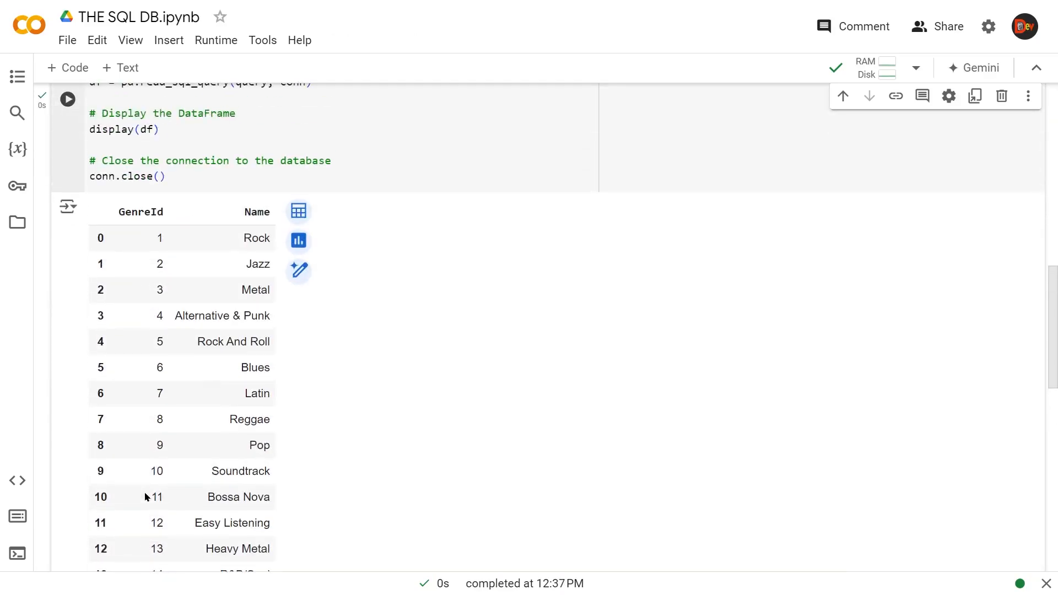
scroll("down", 3)
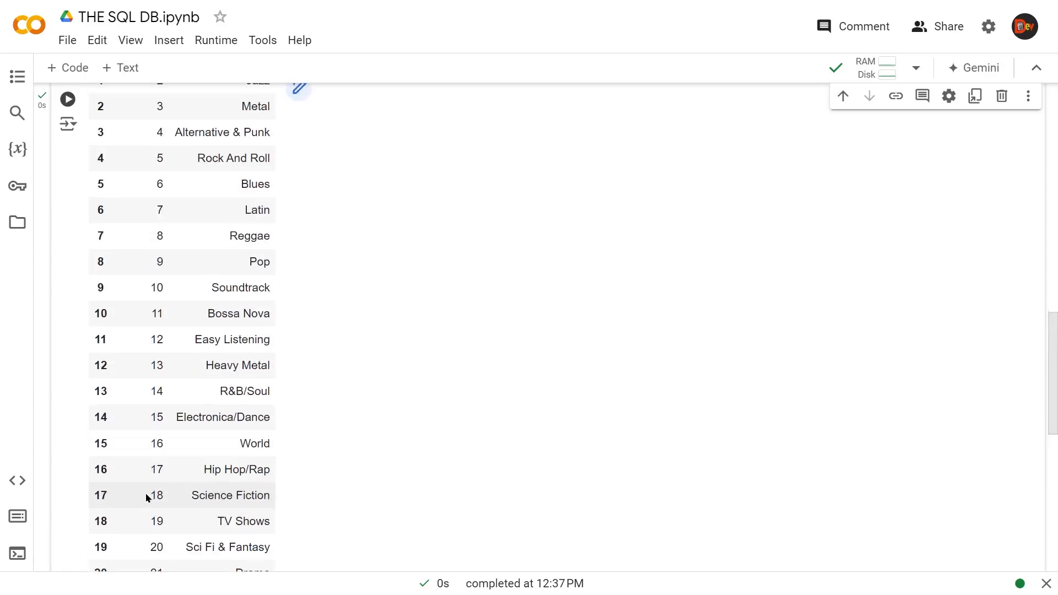
scroll("up", 3)
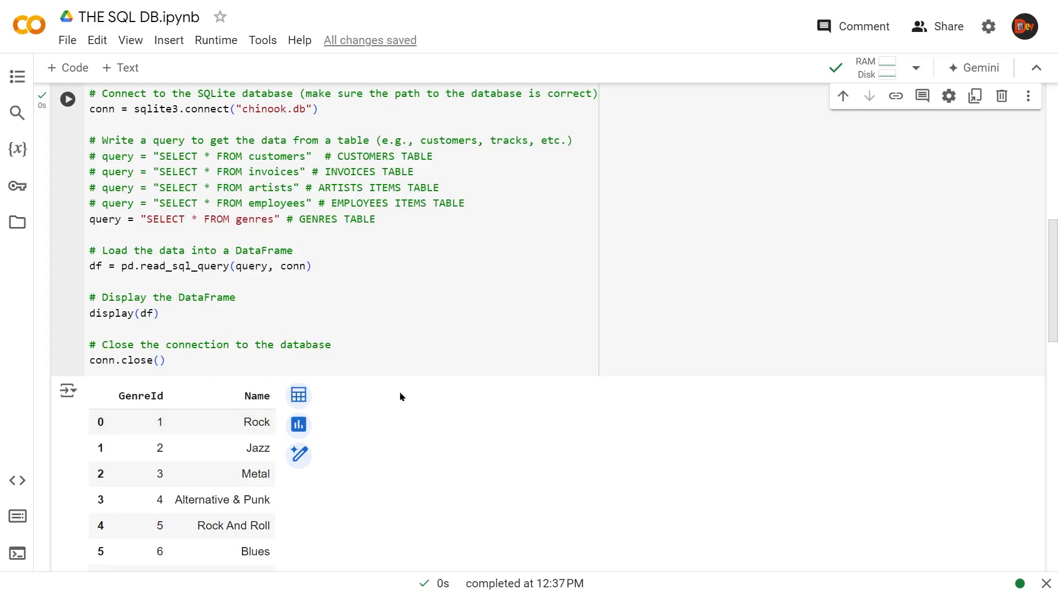
scroll("up", 3)
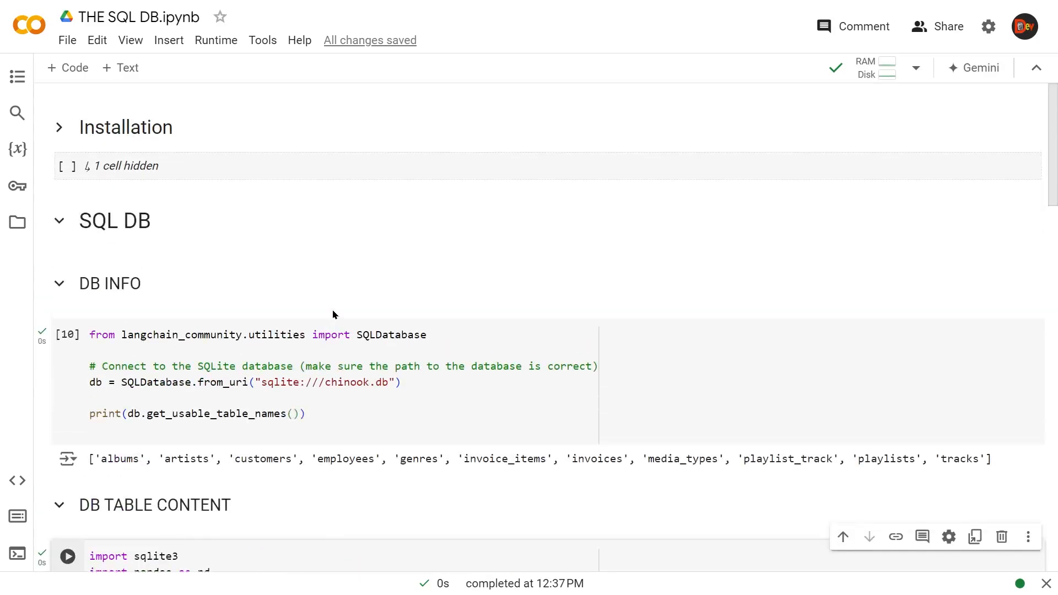
mouse_move(660, 331)
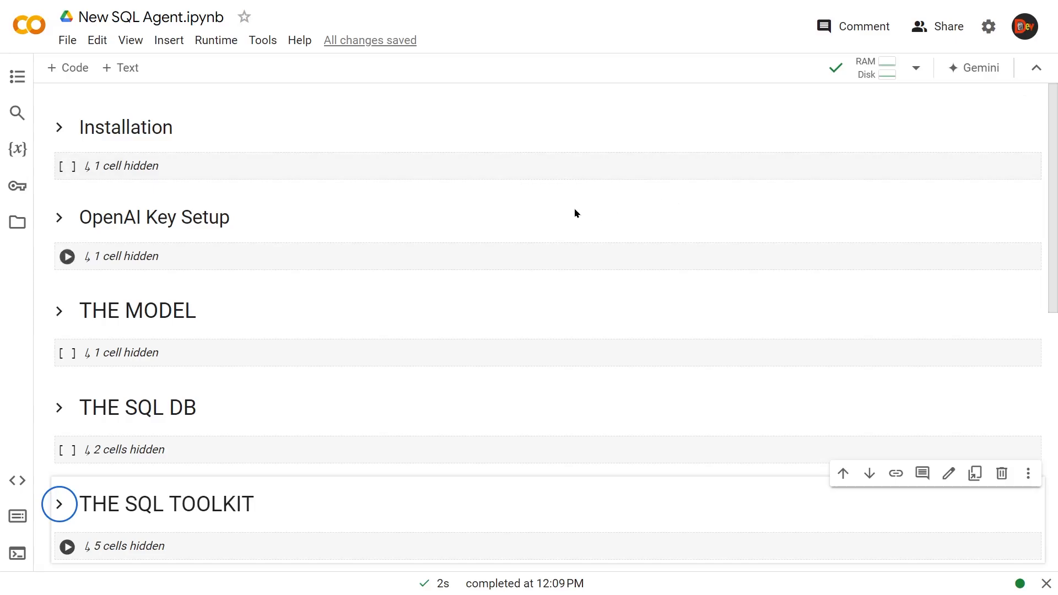
Run the New SQL Agent install cell and the OpenAI Key Setup cell
left_click(60, 126)
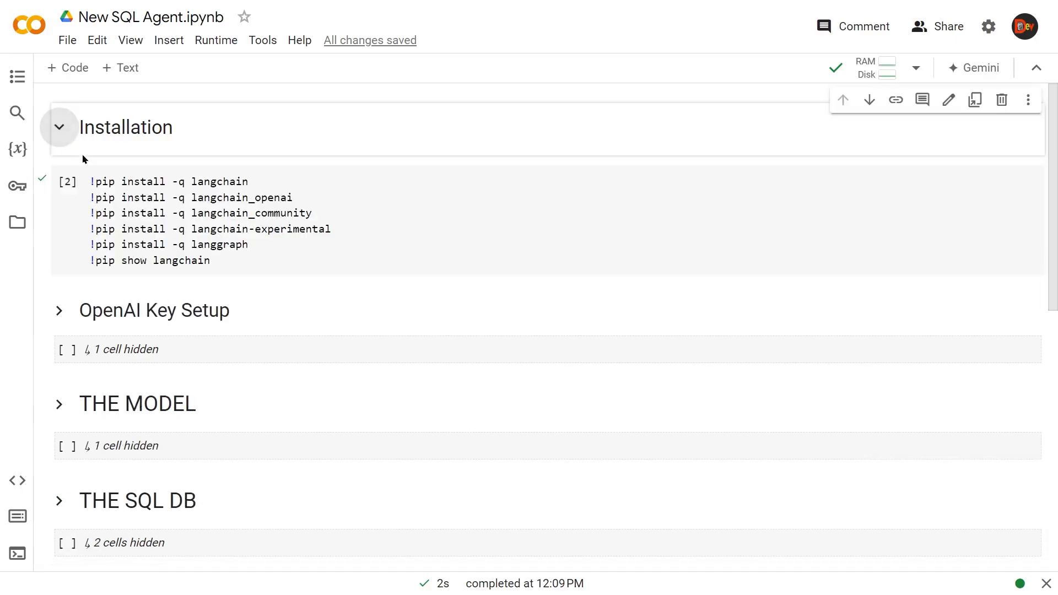
mouse_move(67, 181)
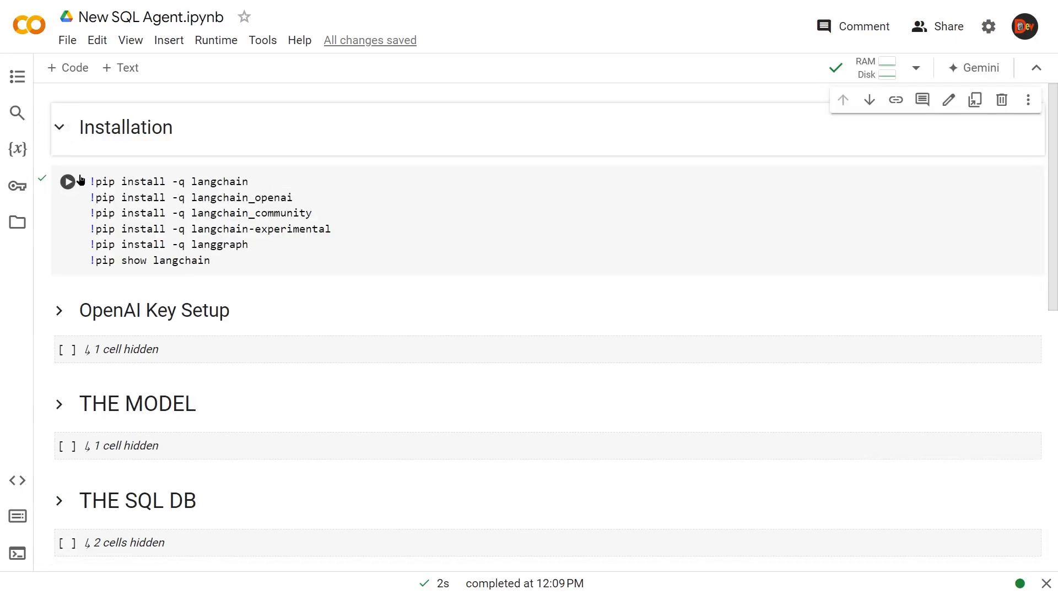
left_click(67, 181)
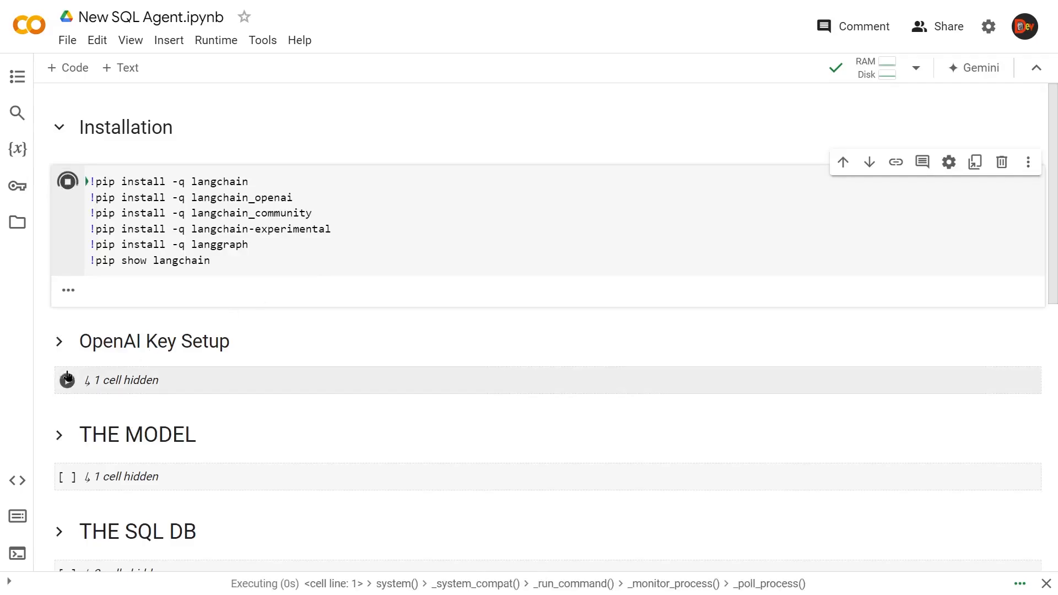
left_click(60, 341)
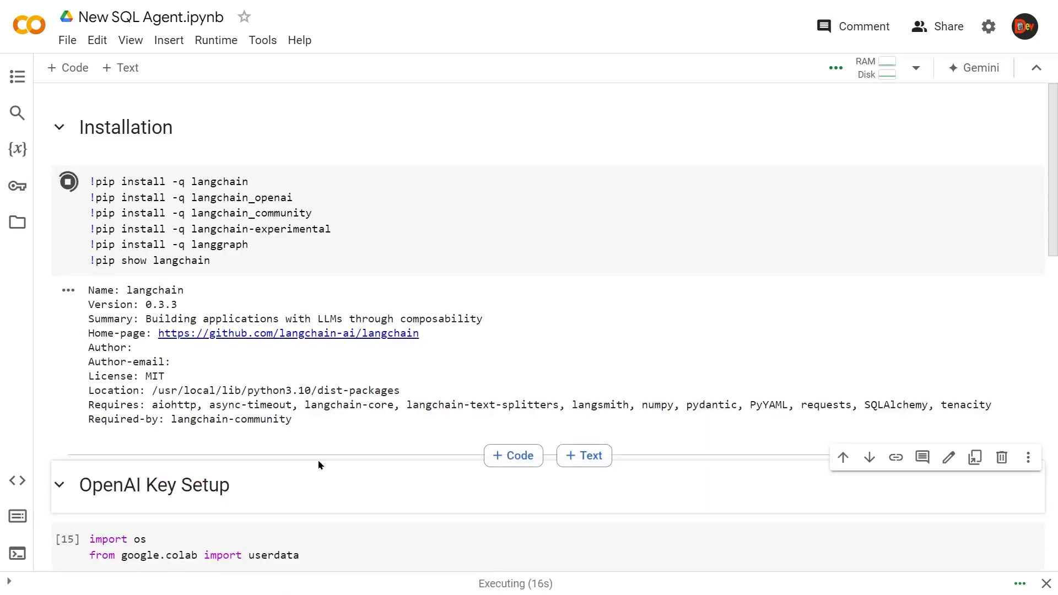
Scroll to the OpenAI Key Setup cell and review its os.environ lines
scroll("down", 3)
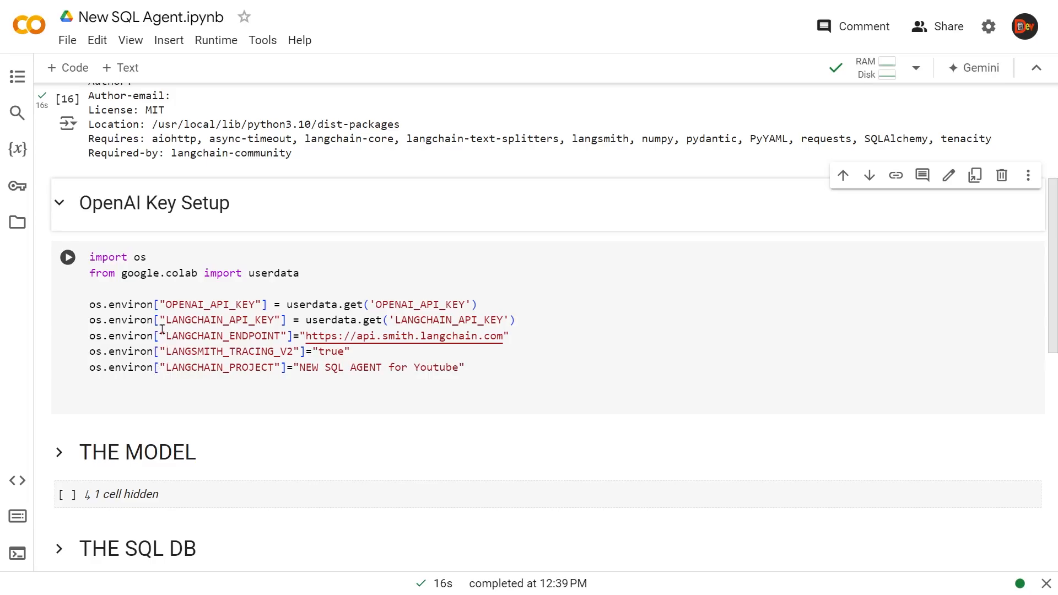
mouse_move(134, 372)
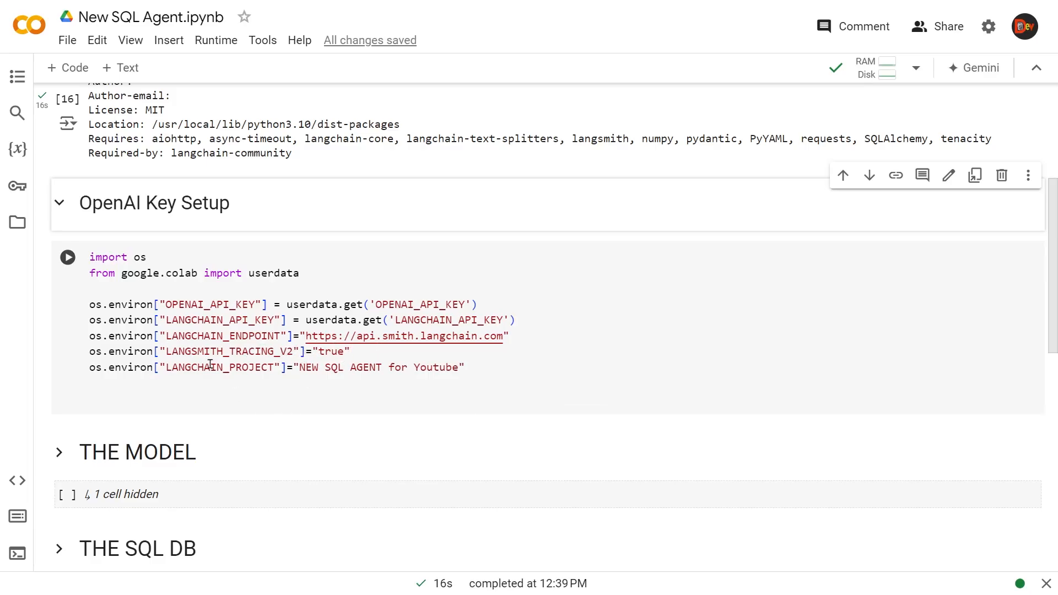
mouse_move(360, 381)
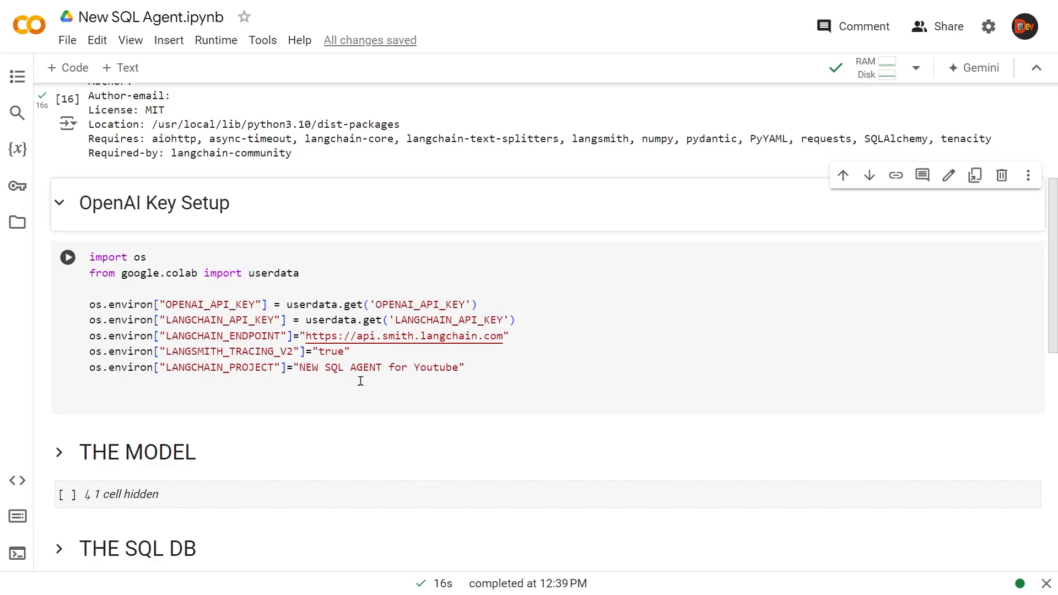
mouse_move(361, 295)
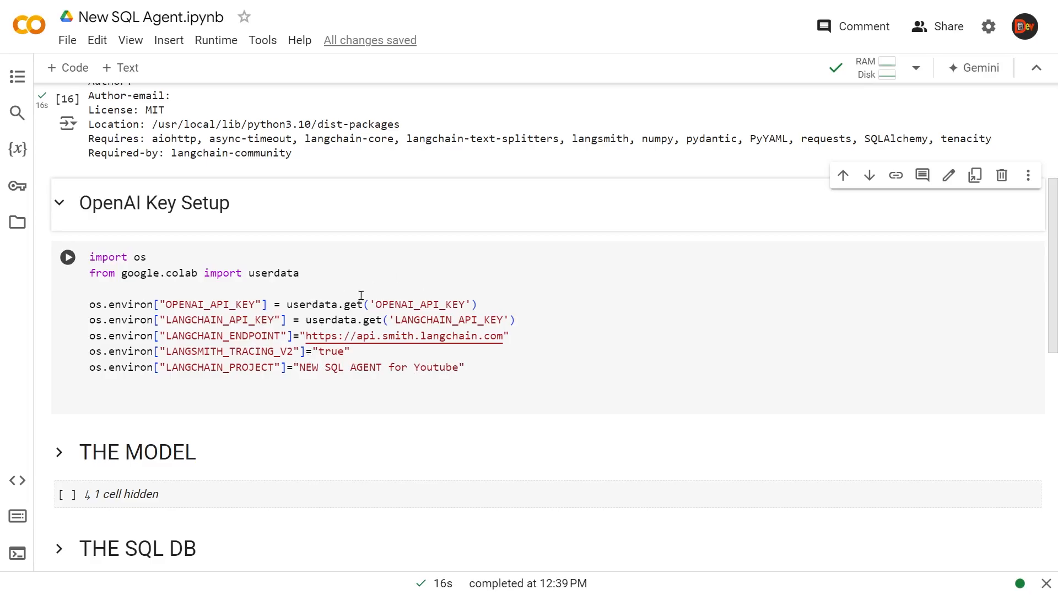
mouse_move(17, 186)
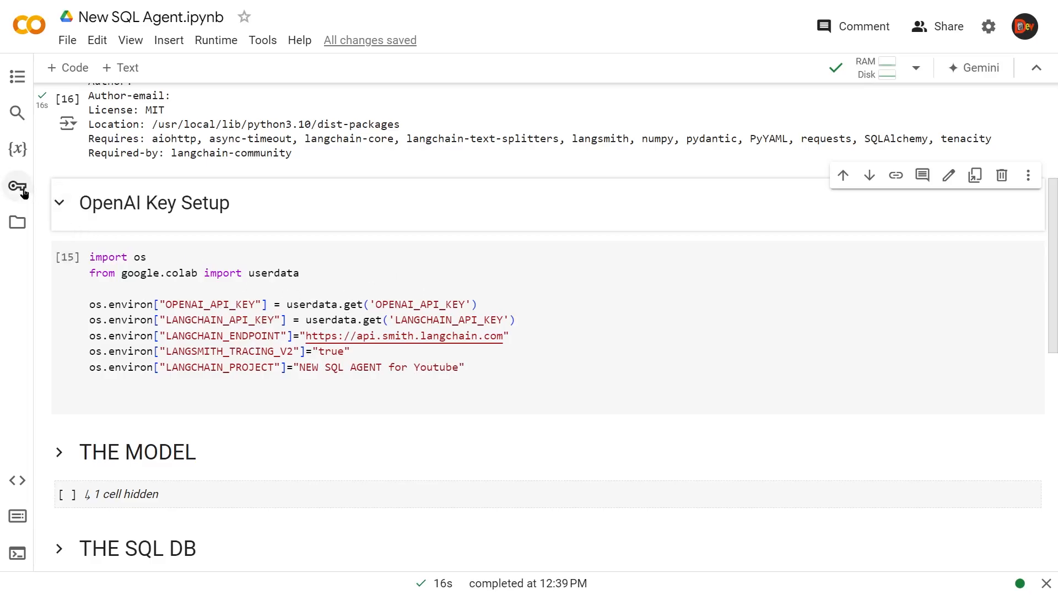
Check the Secrets panel lists the LangChain and OpenAI keys with notebook access
left_click(17, 186)
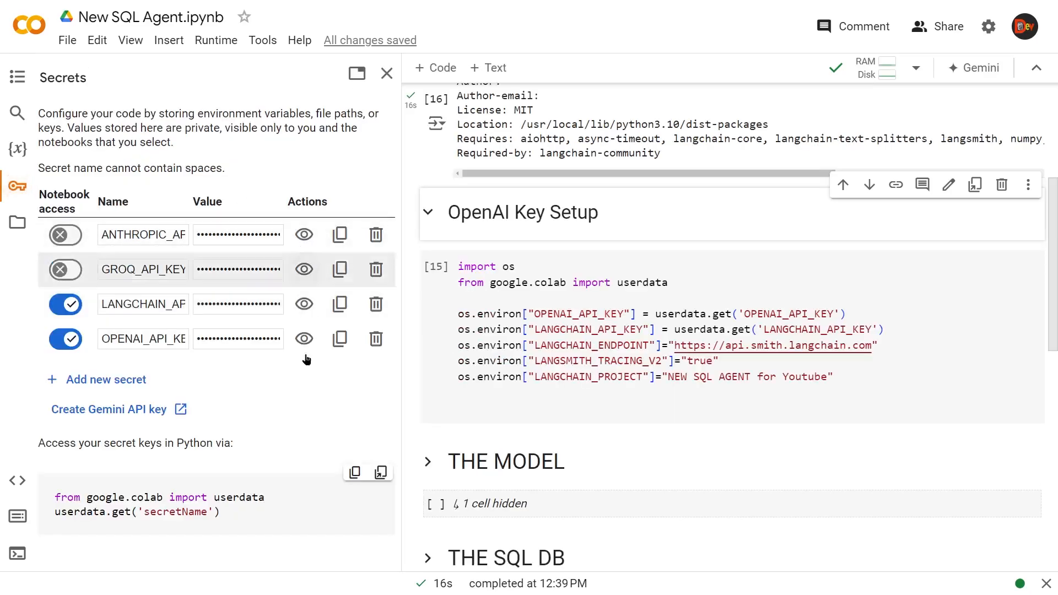
mouse_move(142, 303)
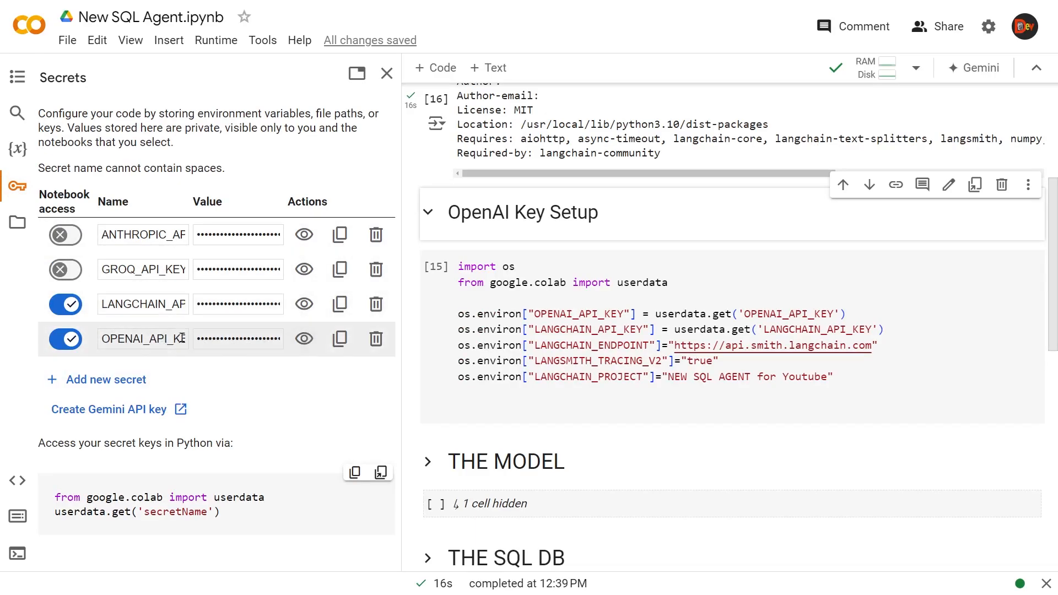
mouse_move(142, 304)
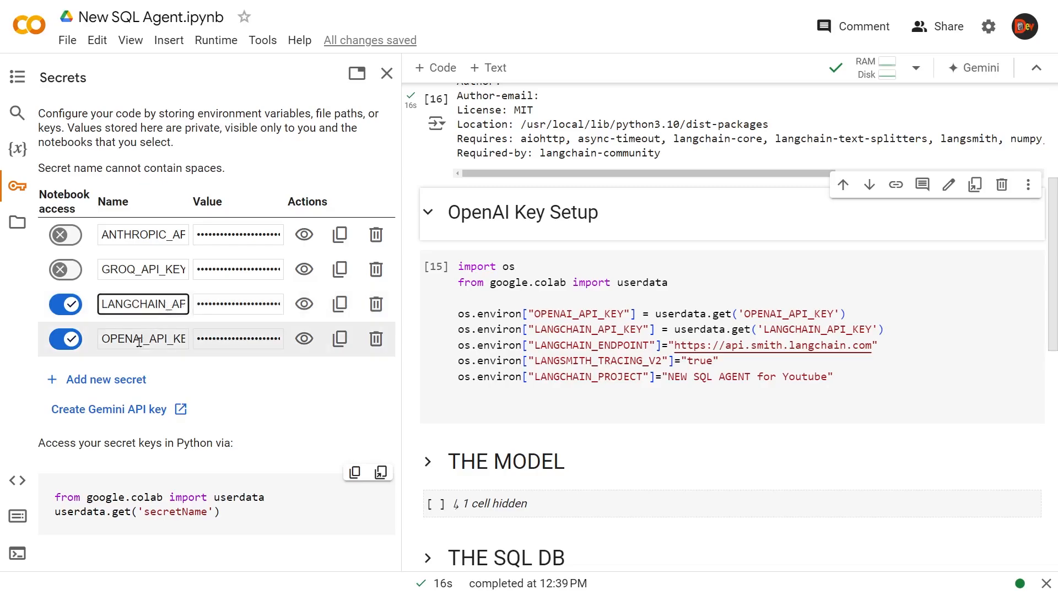
left_click(142, 339)
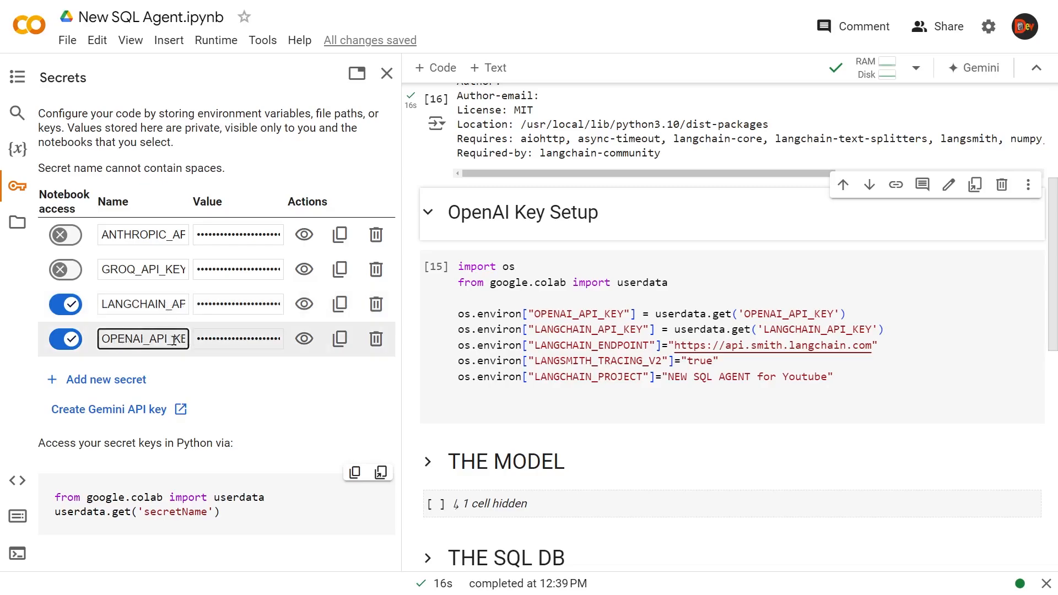
Close Secrets, rerun the API key setup cell and review the langchain 0.3.3 output
left_click(387, 72)
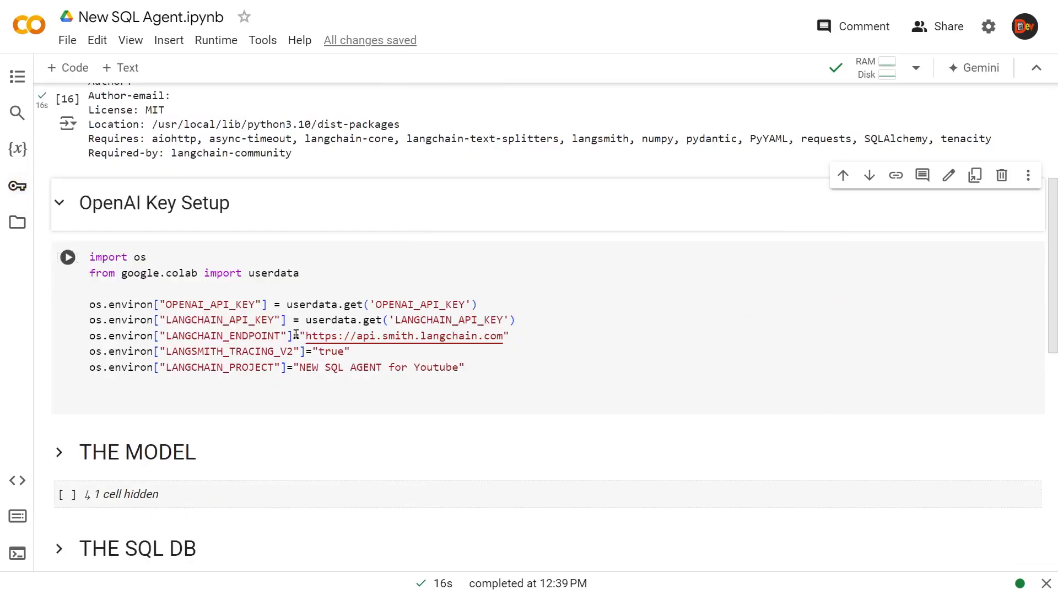
mouse_move(249, 272)
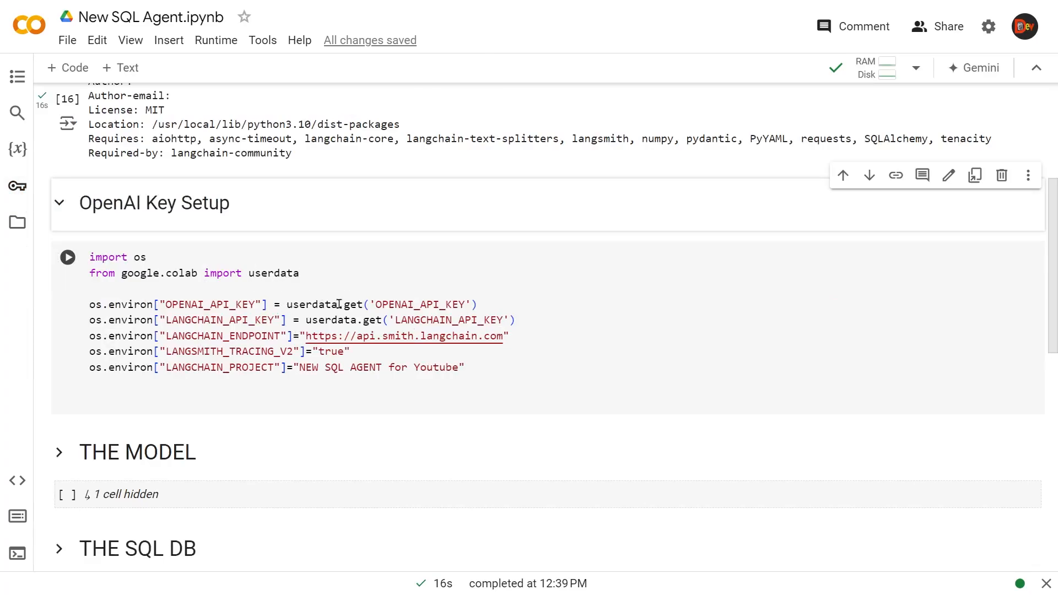
mouse_move(403, 336)
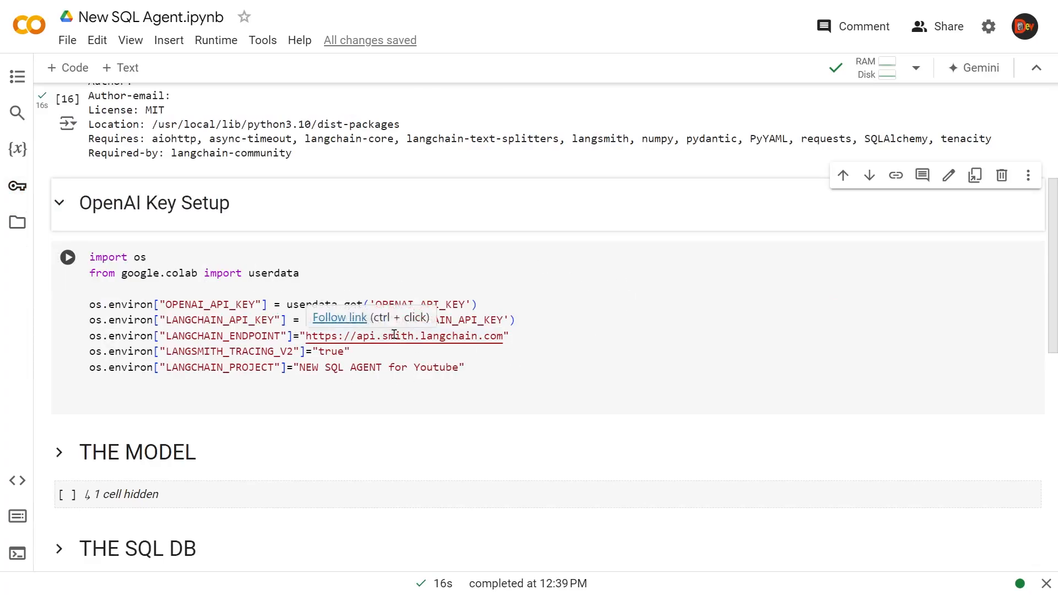
mouse_move(448, 294)
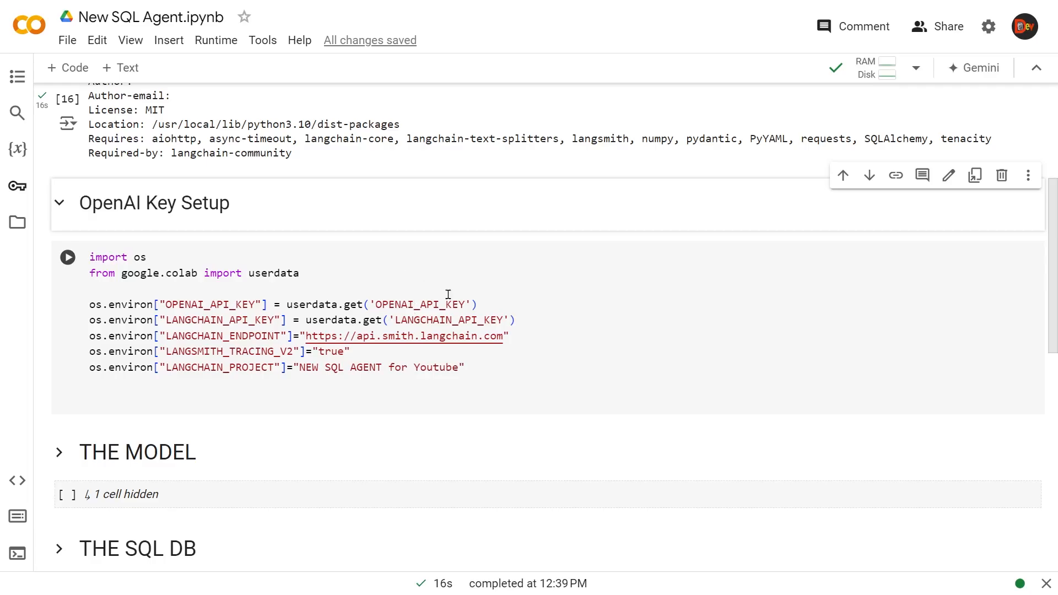
mouse_move(67, 269)
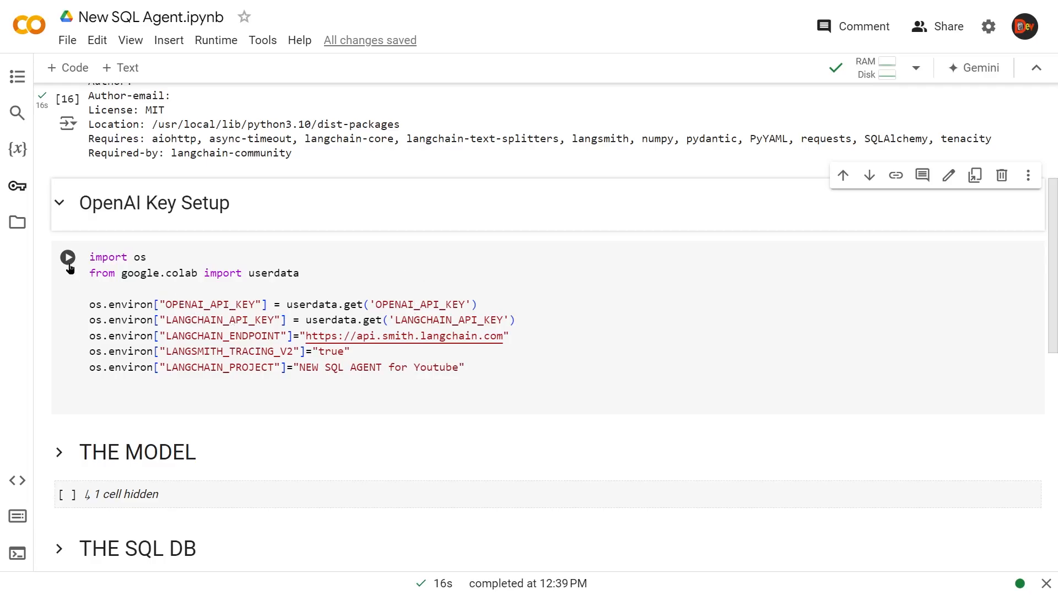
left_click(67, 258)
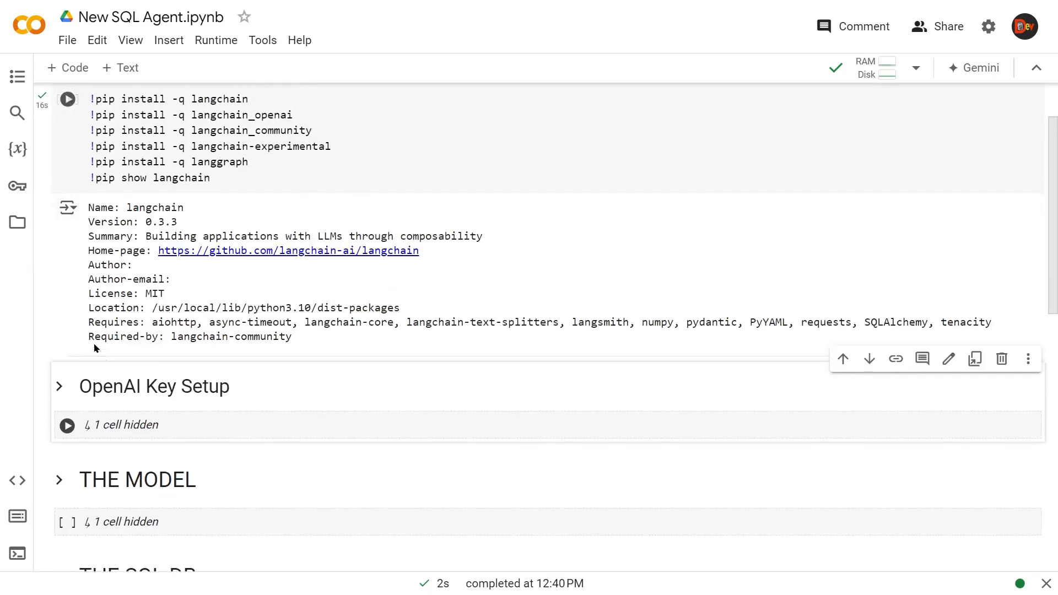
mouse_move(166, 253)
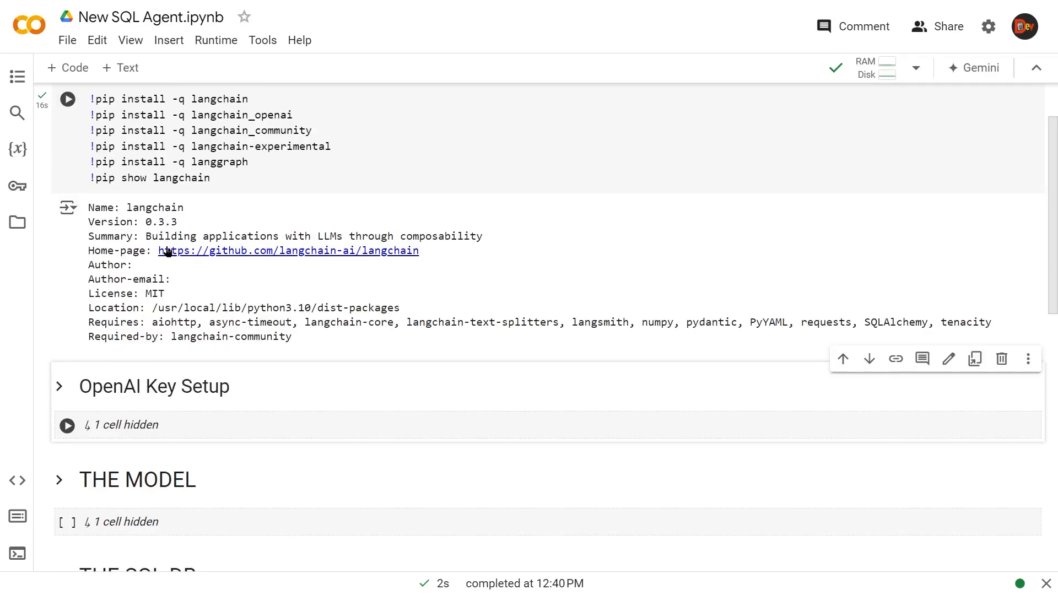
mouse_move(220, 221)
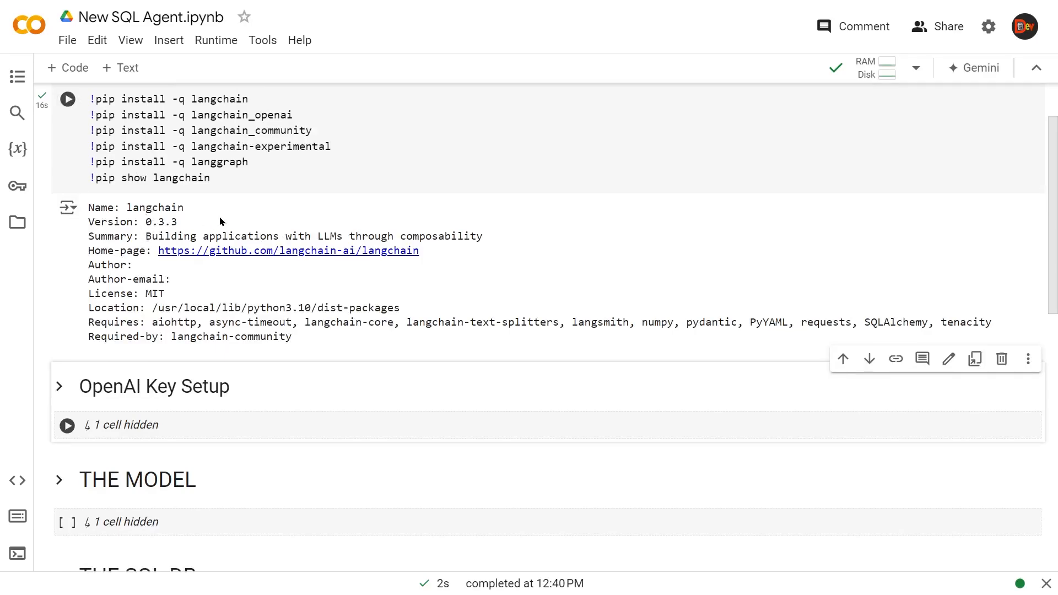
mouse_move(98, 166)
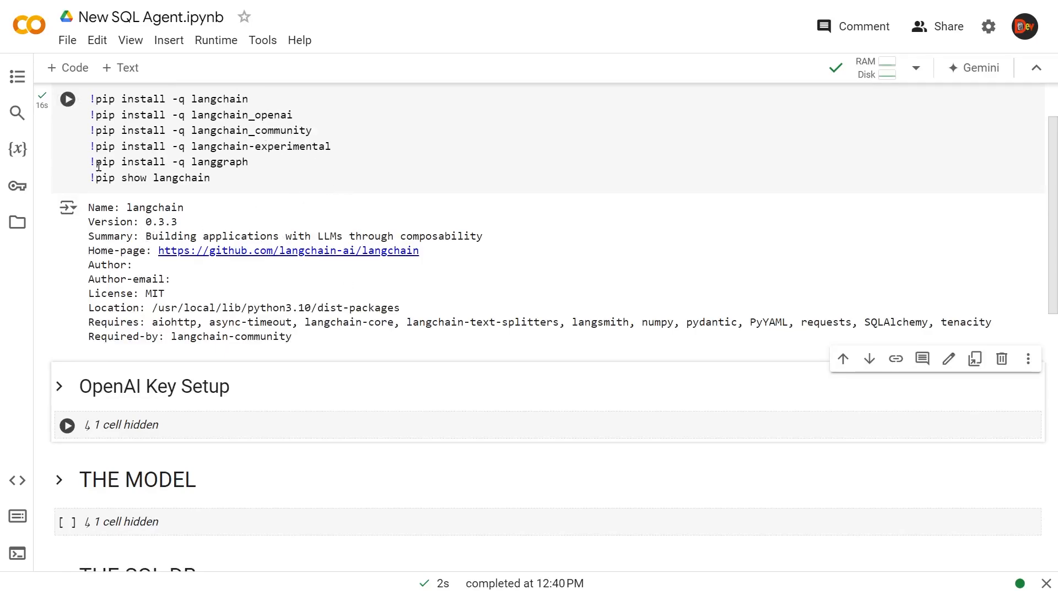
scroll("up", 3)
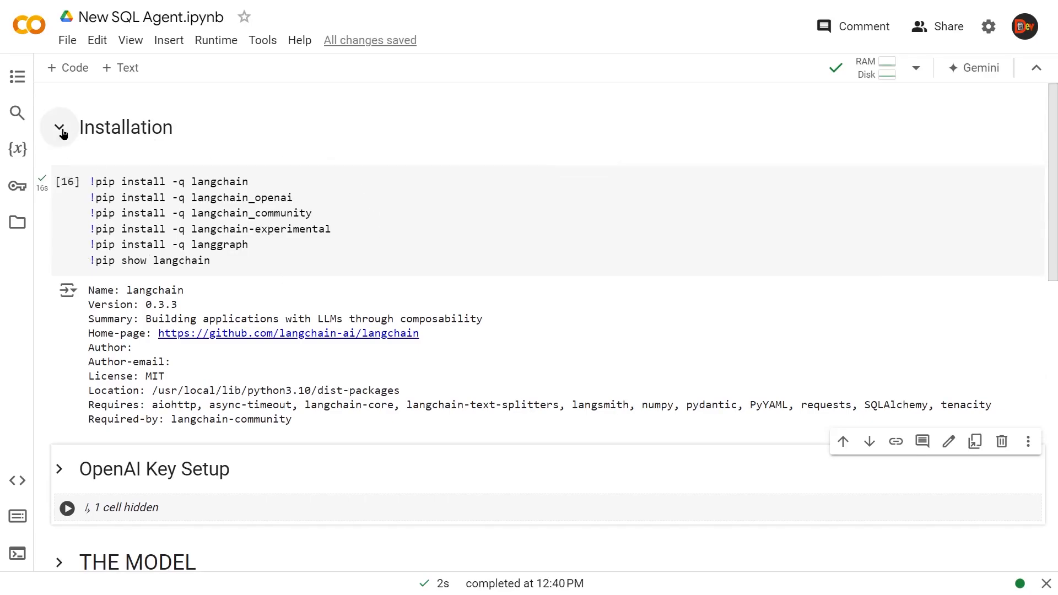
Expand THE MODEL section to show the gpt-4o ChatOpenAI cell
scroll("down", 3)
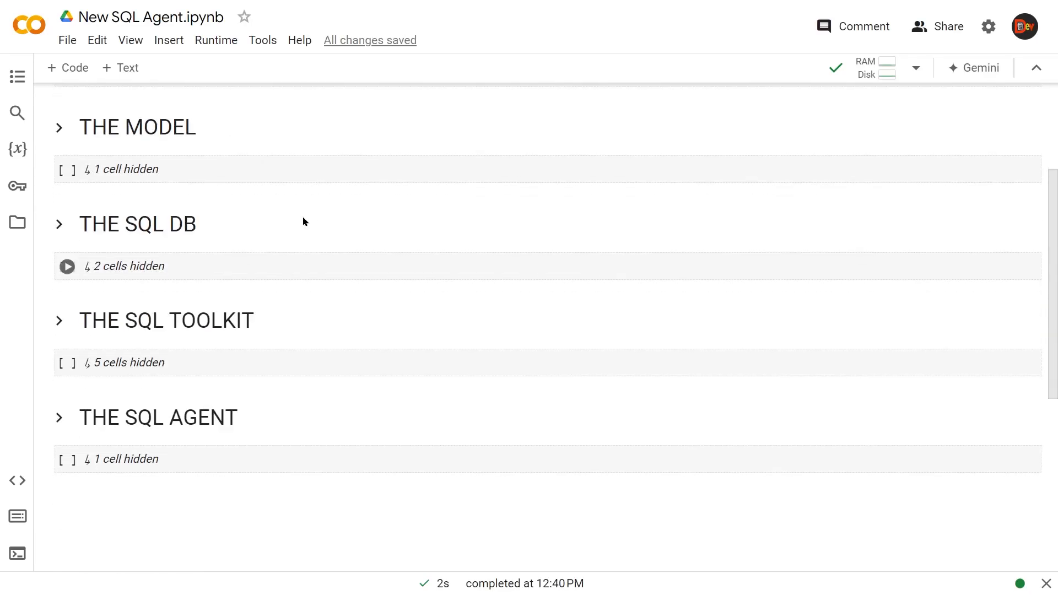
left_click(60, 127)
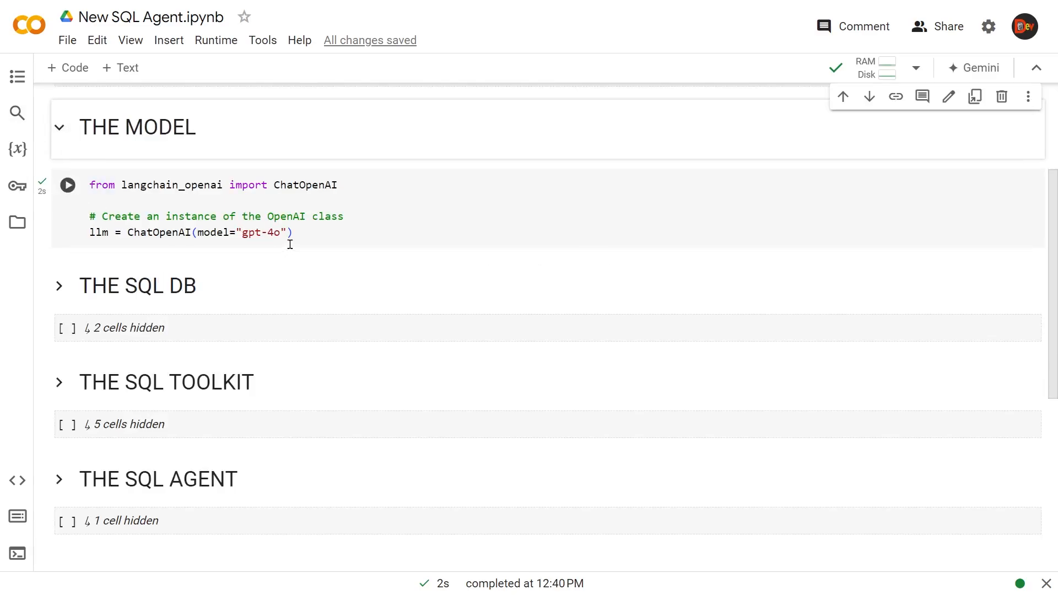
mouse_move(141, 241)
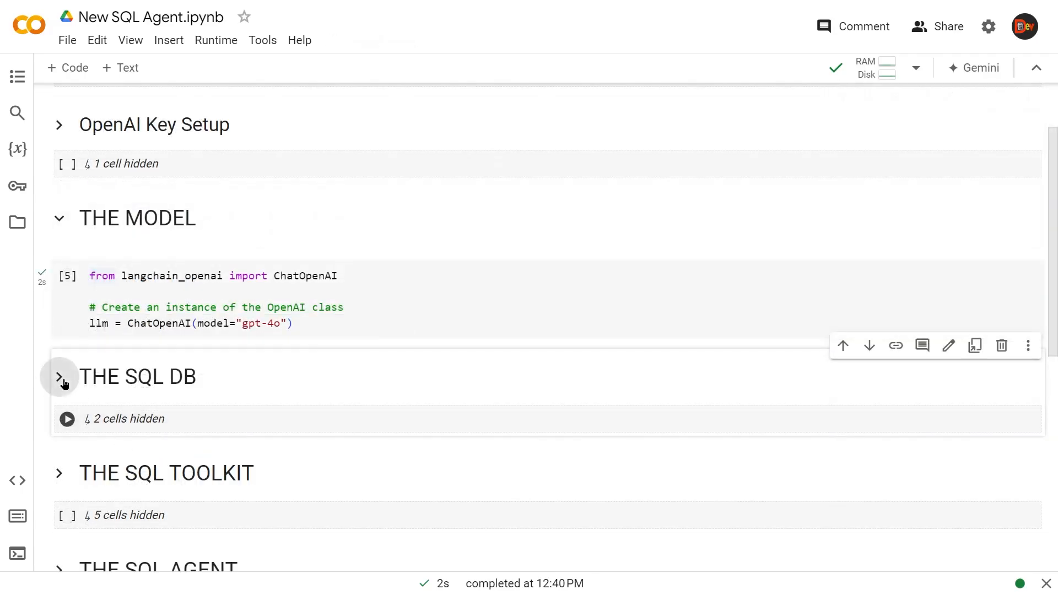
Expand THE SQL DB section and confirm chinook.db is among the session files
left_click(60, 376)
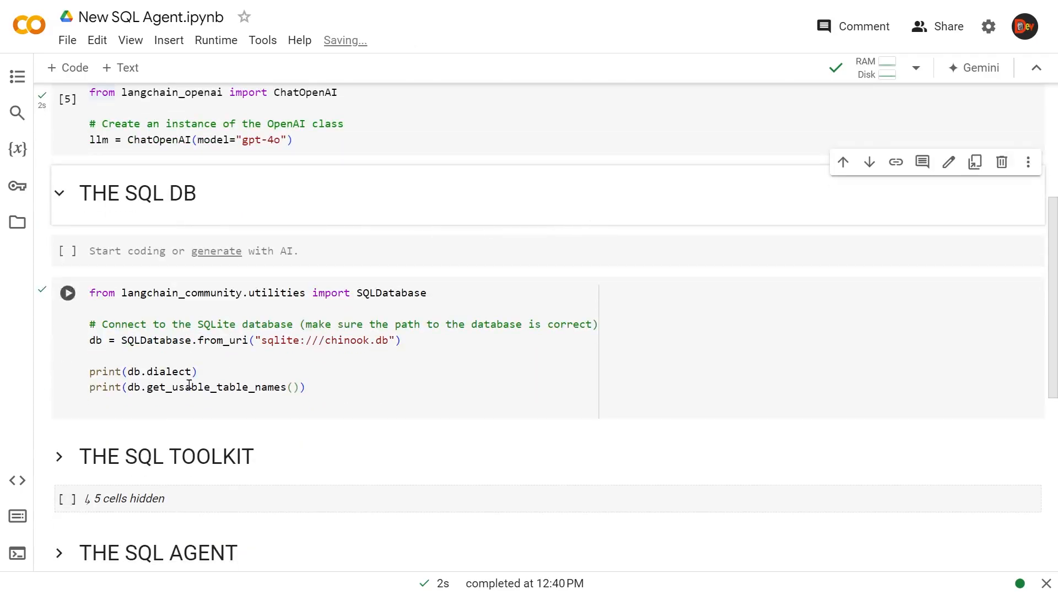
left_click(16, 222)
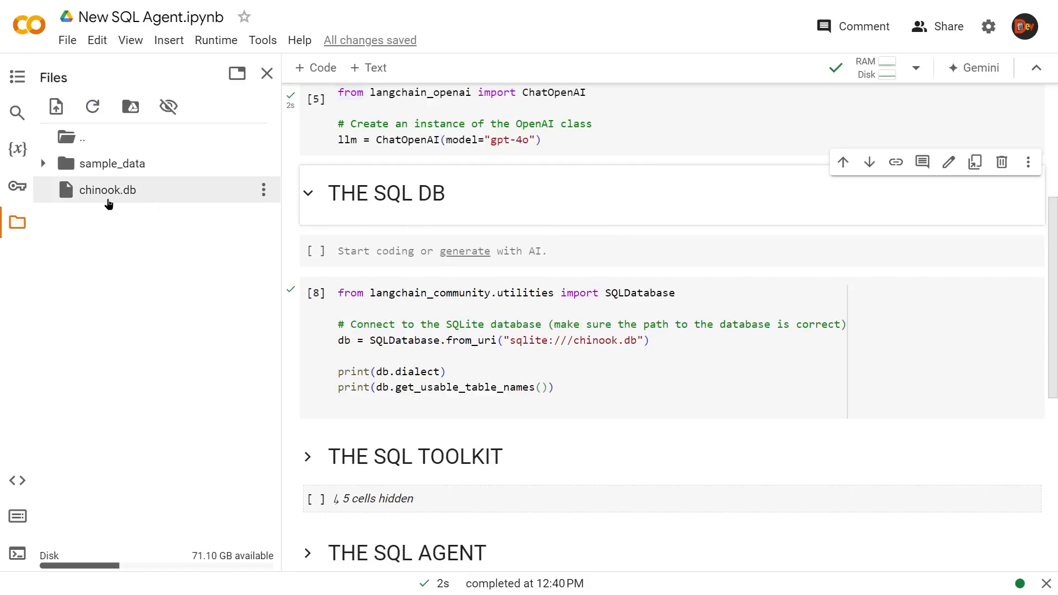
left_click(265, 73)
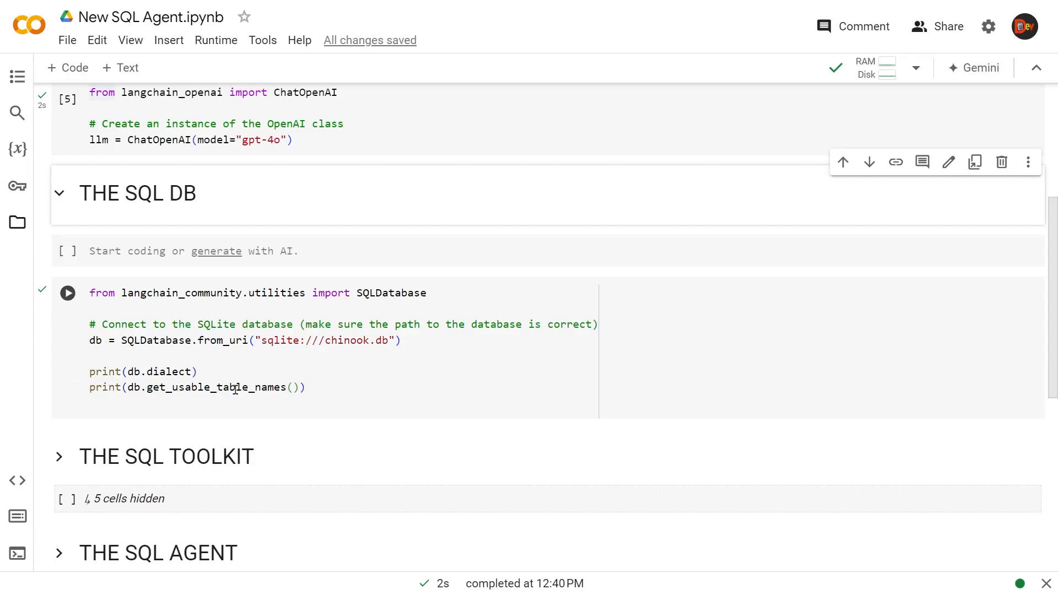
Run the SQLDatabase connection cell, printing the sqlite dialect and eleven Chinook table names
left_click(67, 293)
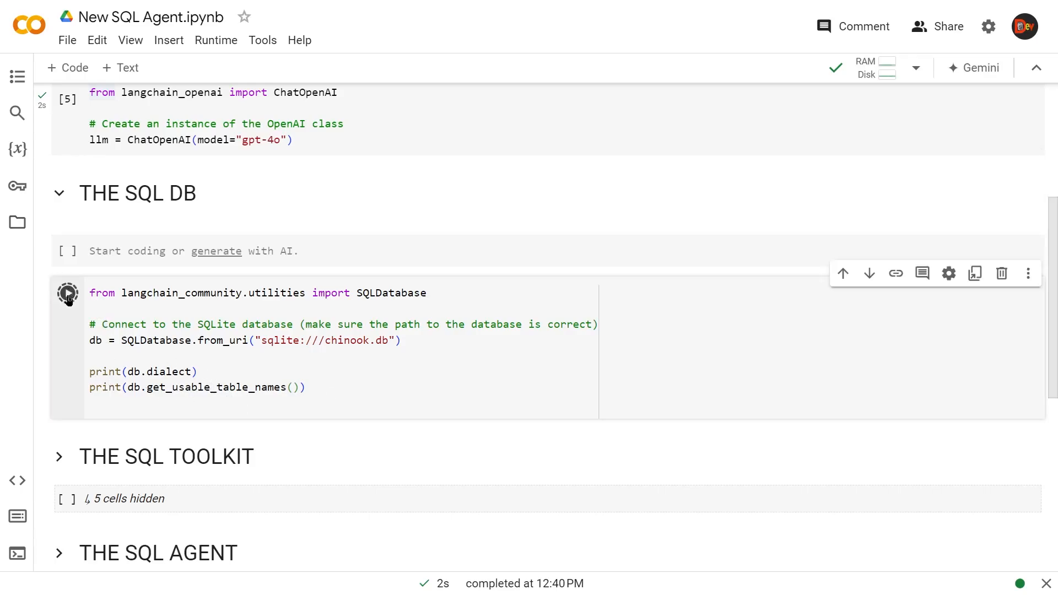
left_click(67, 292)
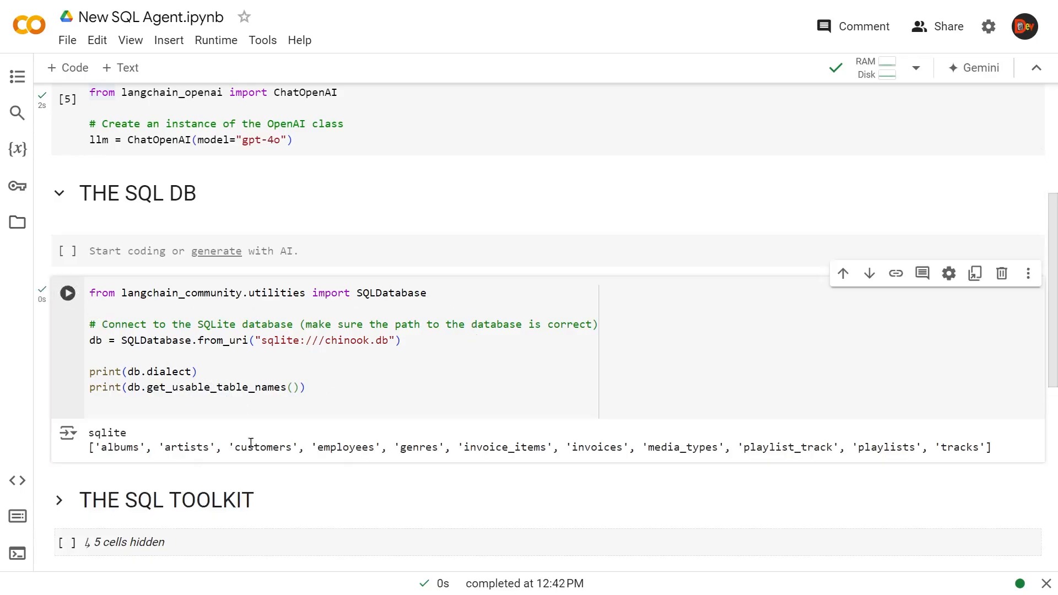
mouse_move(665, 462)
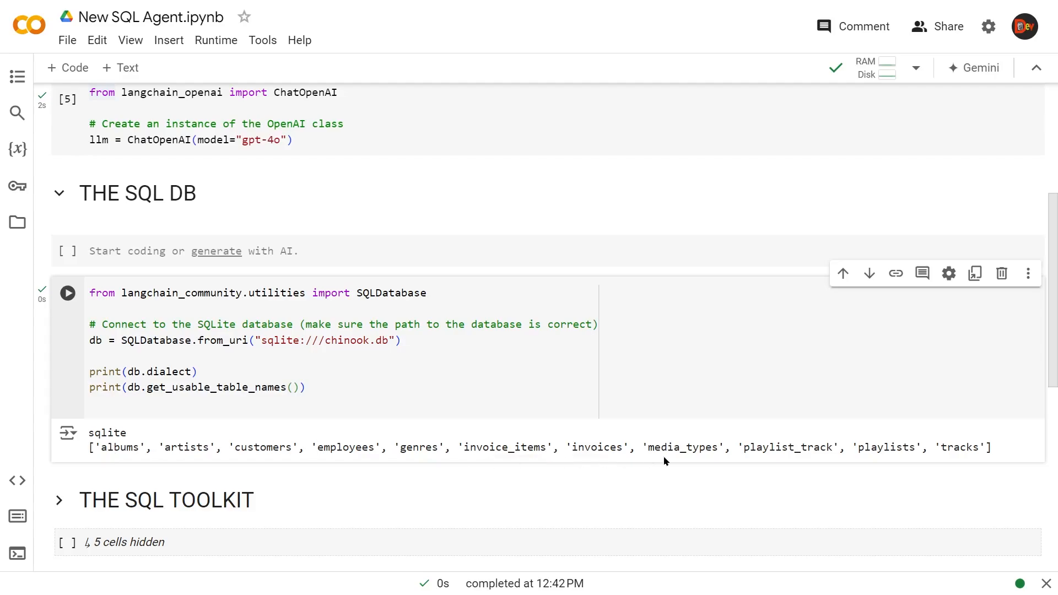
mouse_move(238, 467)
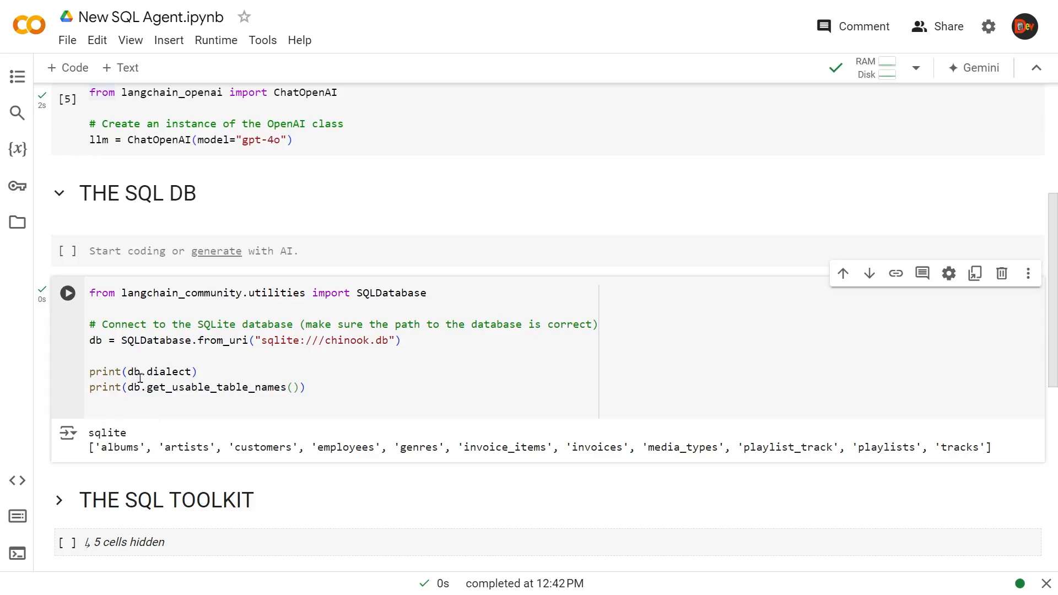
mouse_move(101, 425)
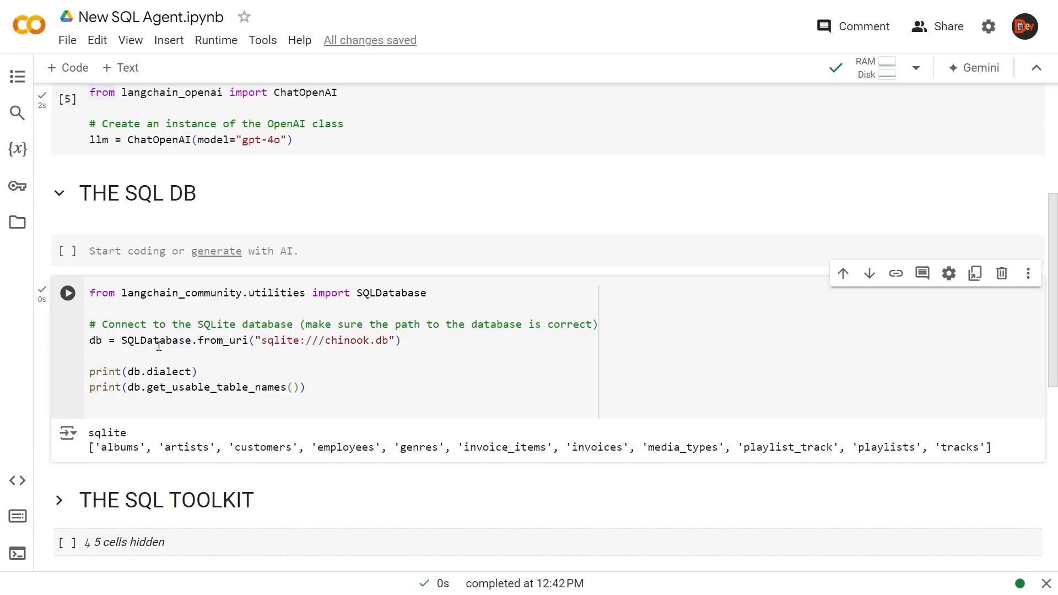
mouse_move(175, 360)
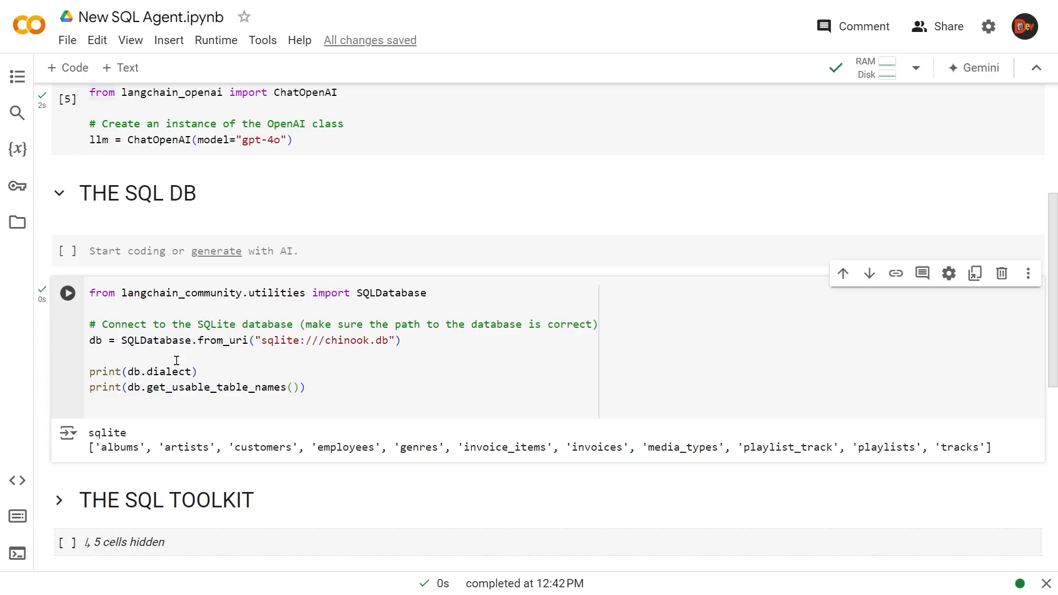
mouse_move(367, 315)
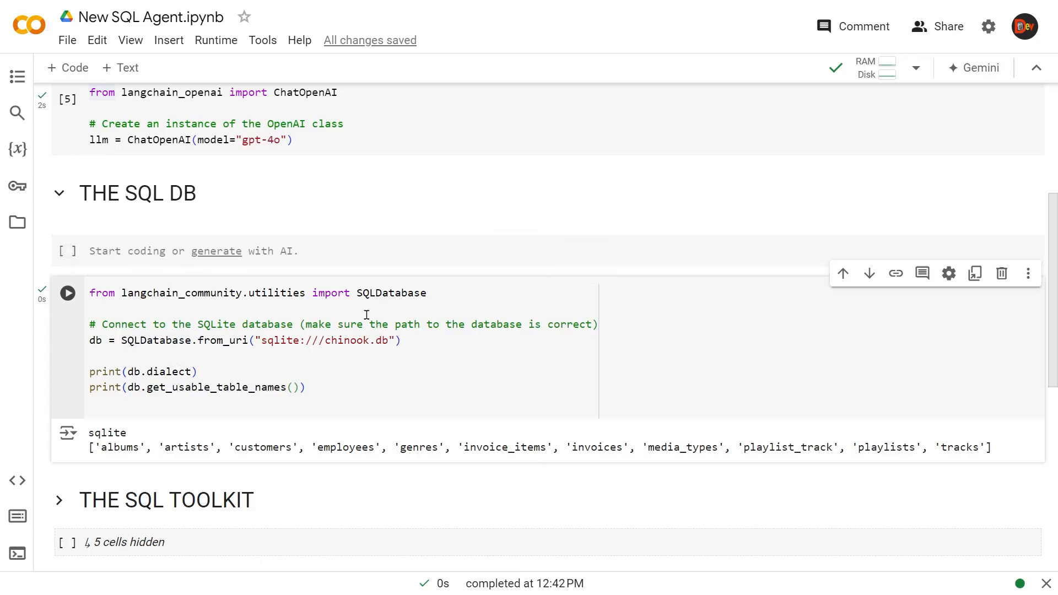
scroll("down", 3)
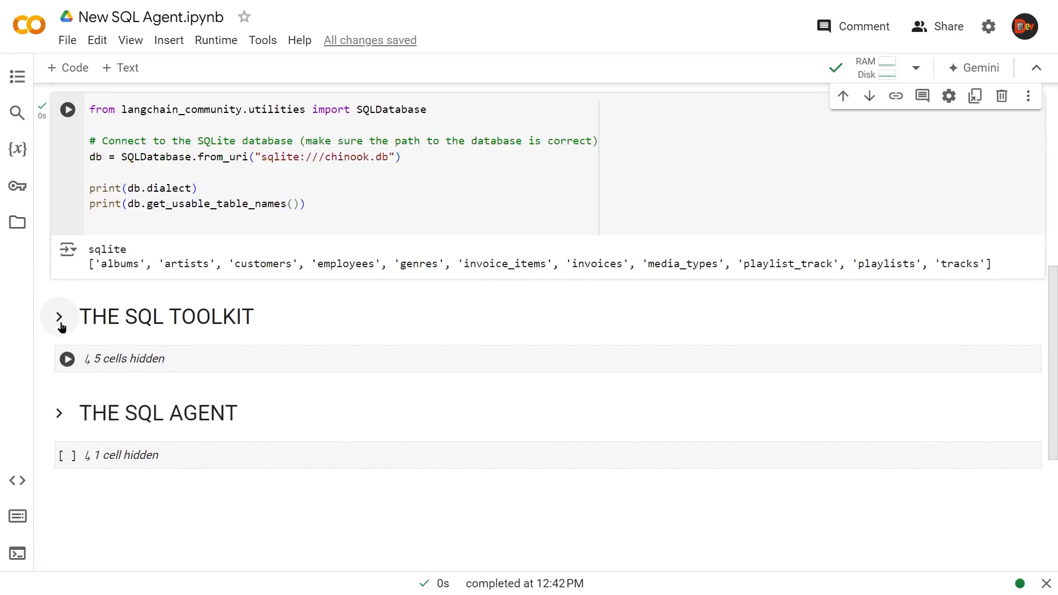
Expand and run THE SQL TOOLKIT cell, listing the query, info, list and checker SQL tools
left_click(59, 316)
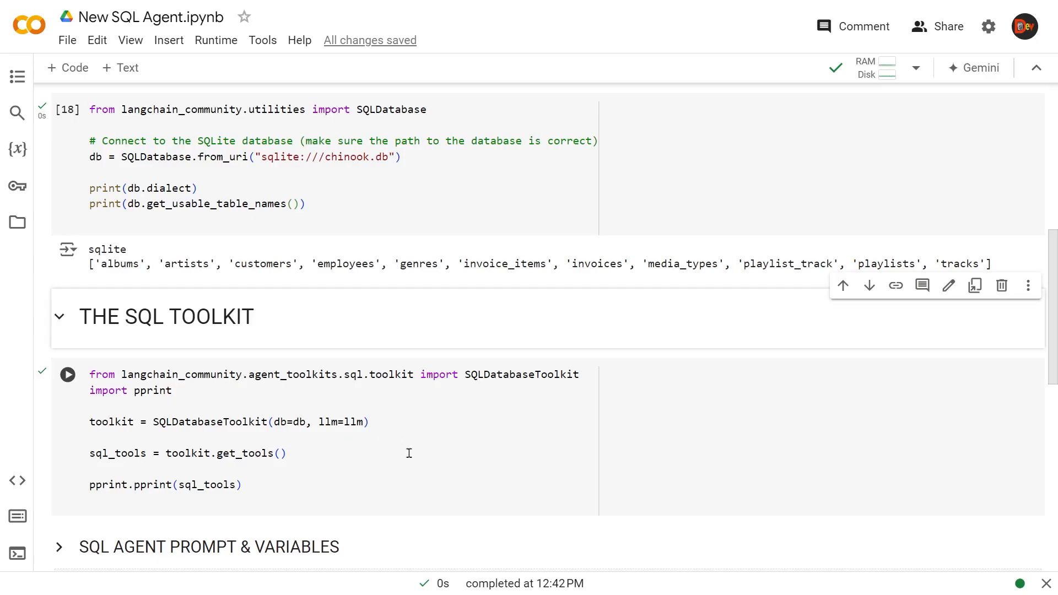
mouse_move(267, 445)
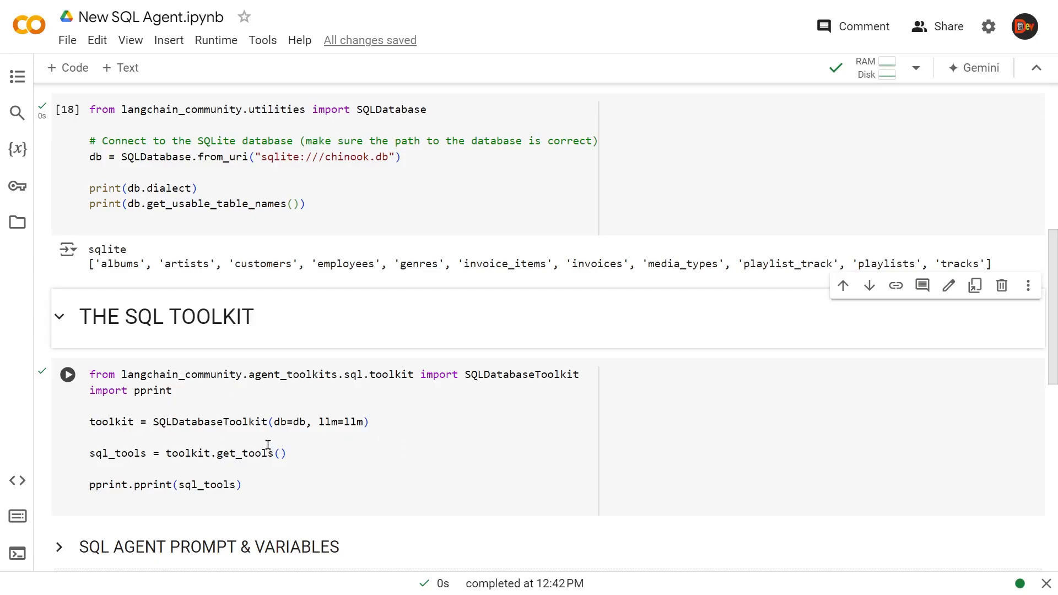
mouse_move(351, 418)
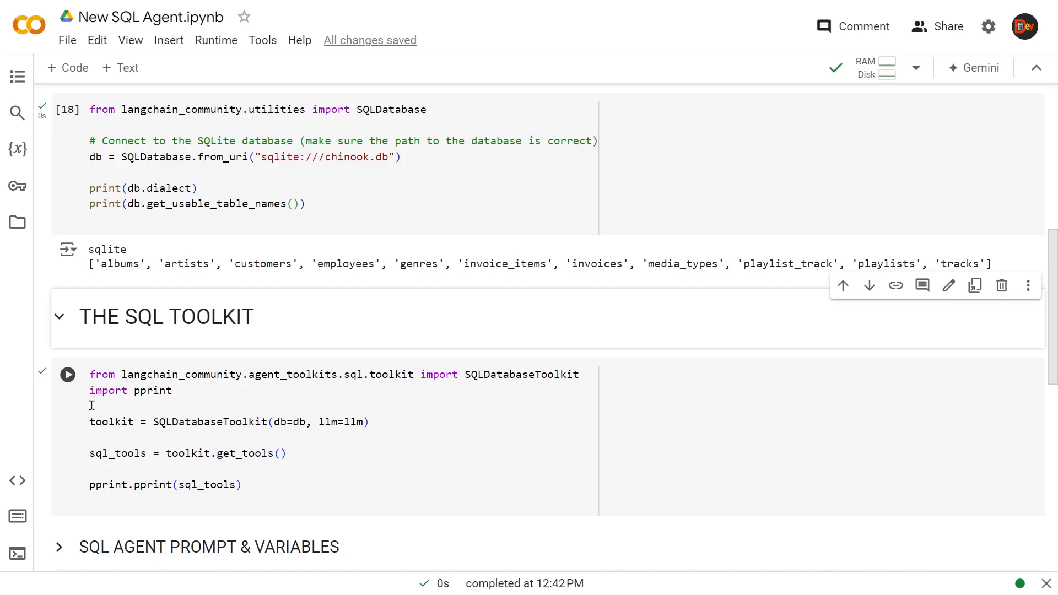
mouse_move(238, 424)
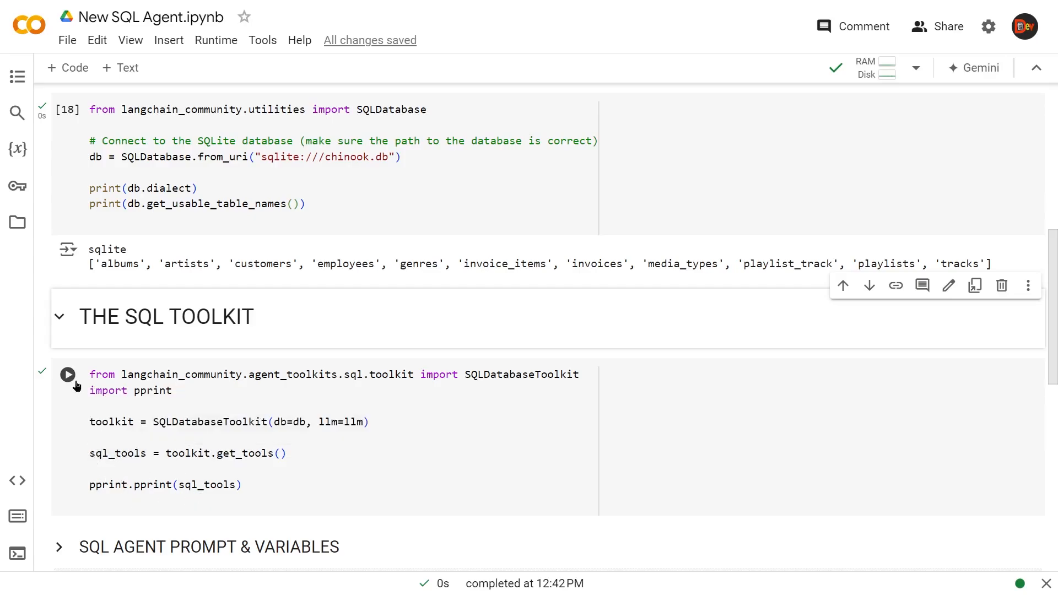
left_click(67, 374)
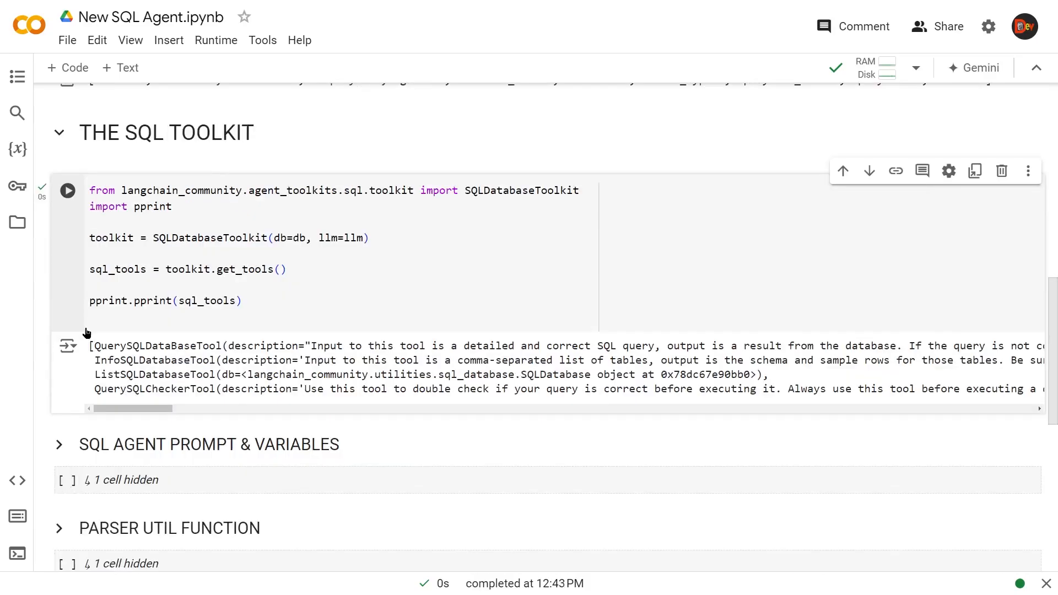
mouse_move(180, 419)
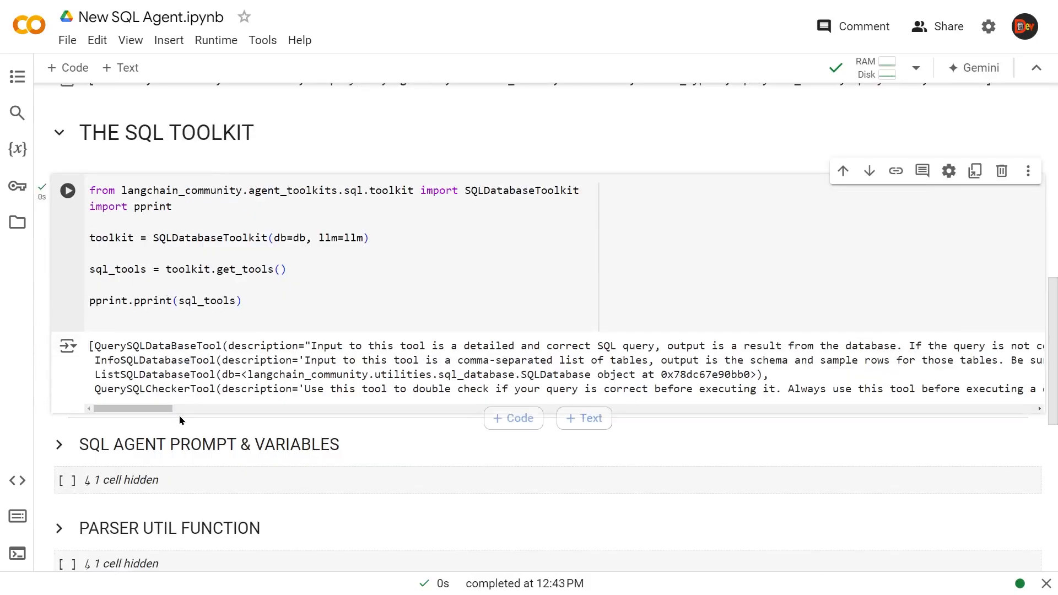
mouse_move(159, 421)
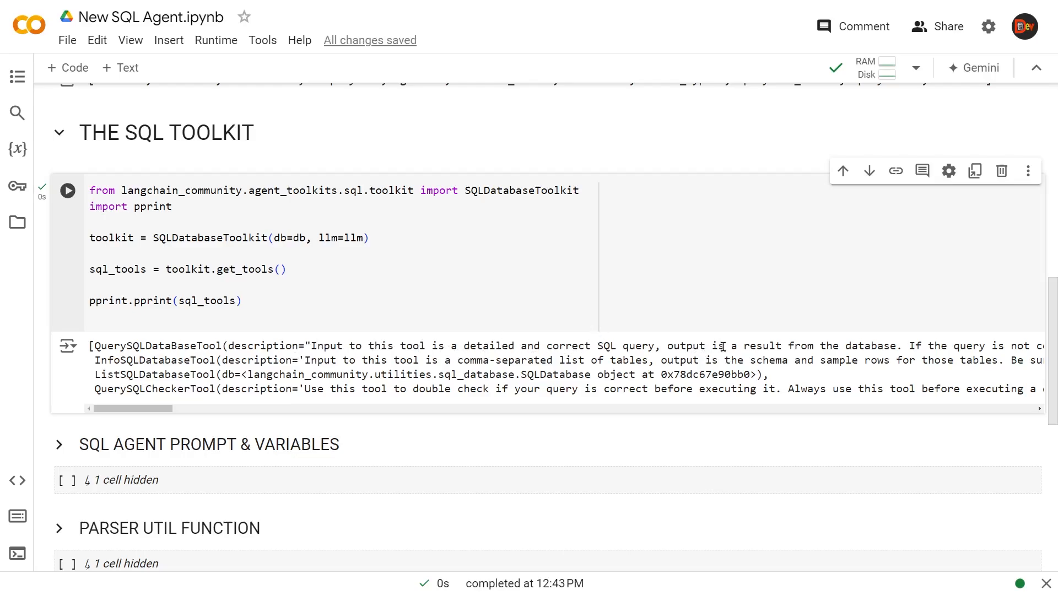
mouse_move(794, 349)
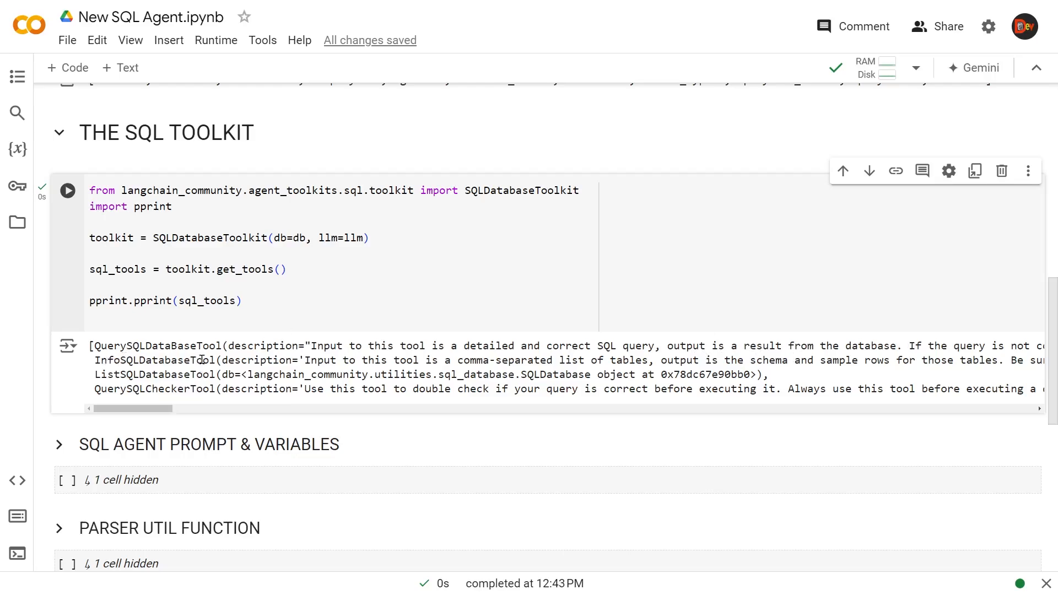
mouse_move(484, 359)
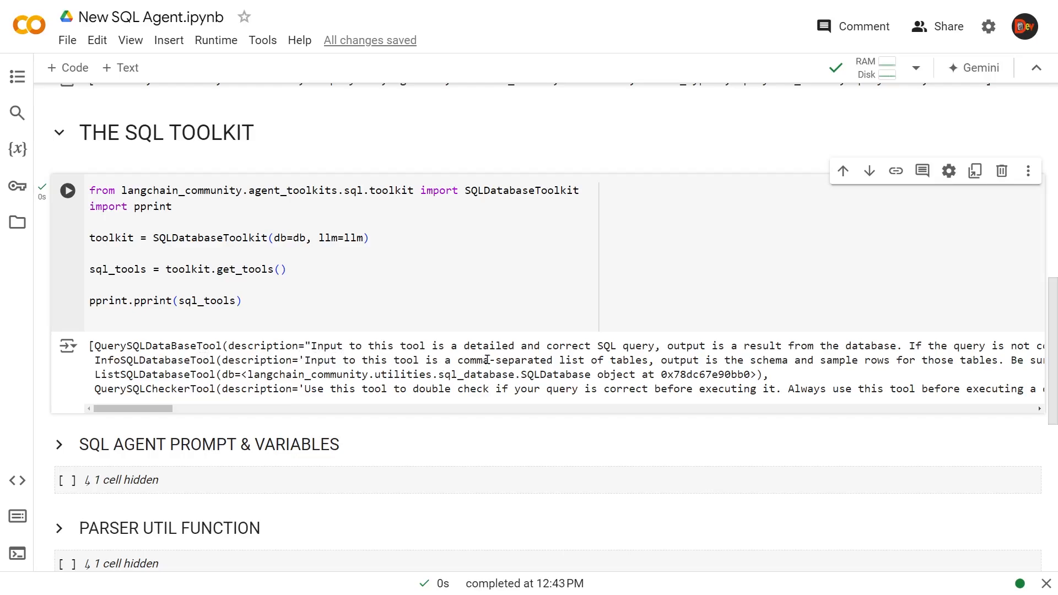
mouse_move(610, 364)
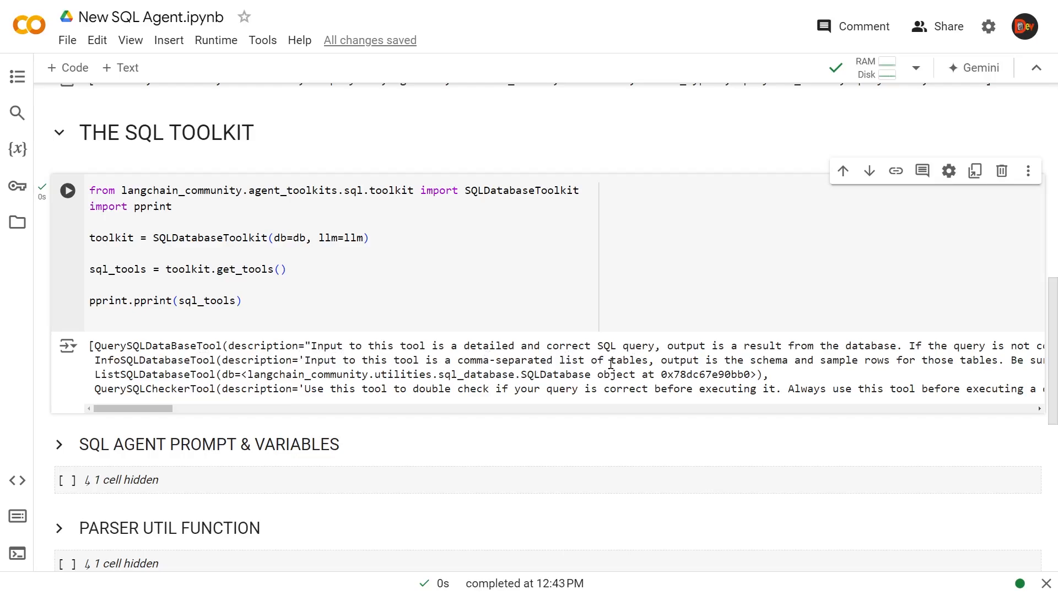
mouse_move(792, 360)
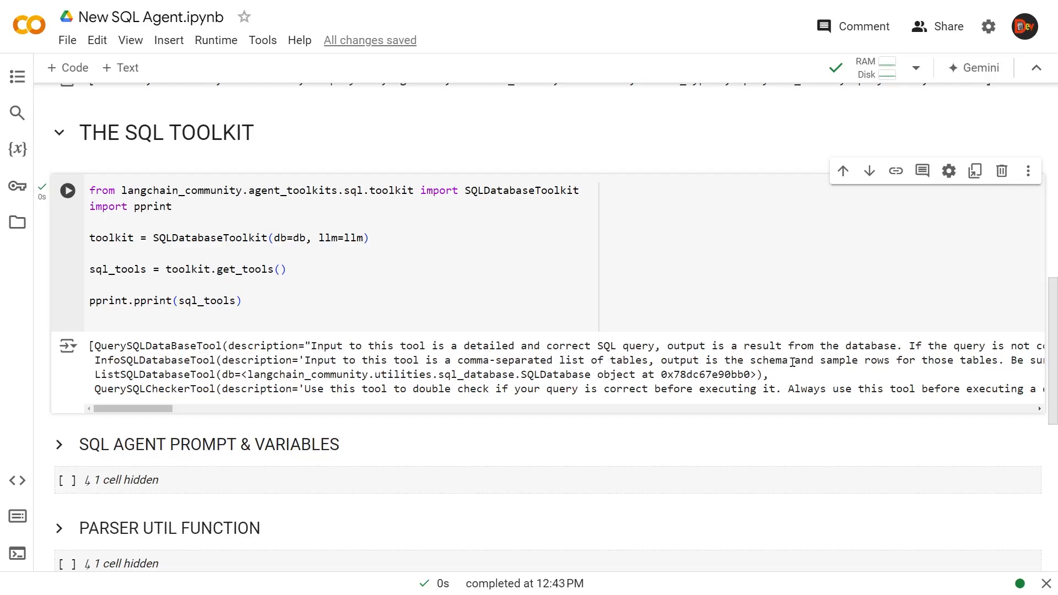
mouse_move(900, 357)
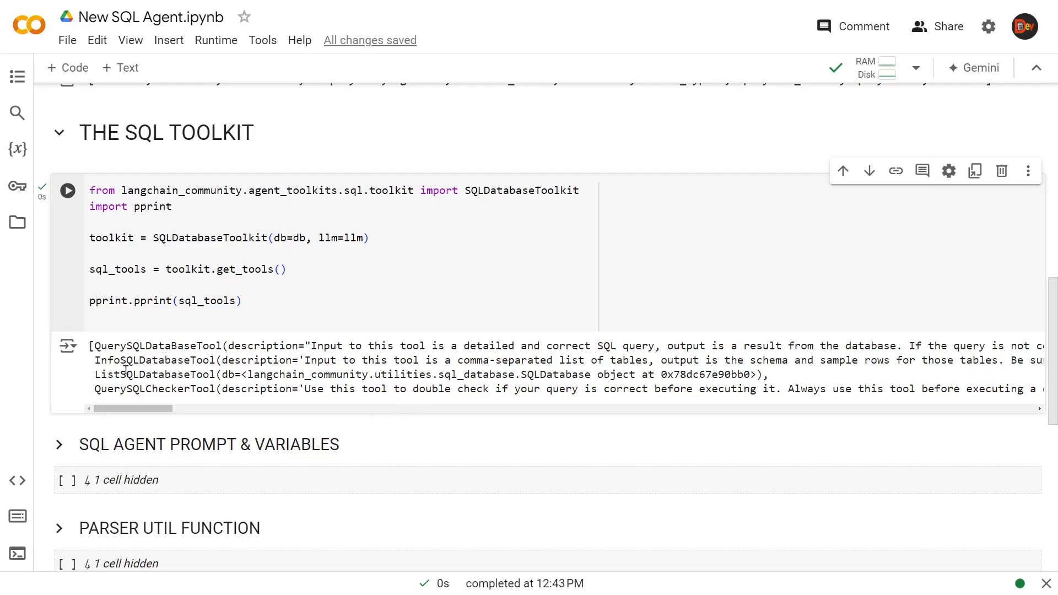
mouse_move(265, 339)
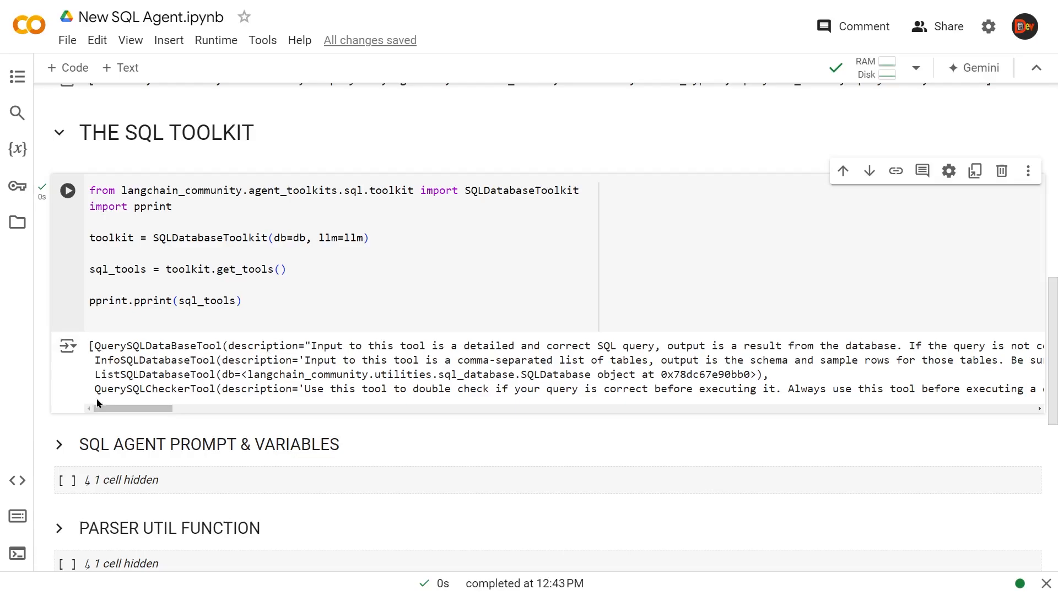
mouse_move(216, 392)
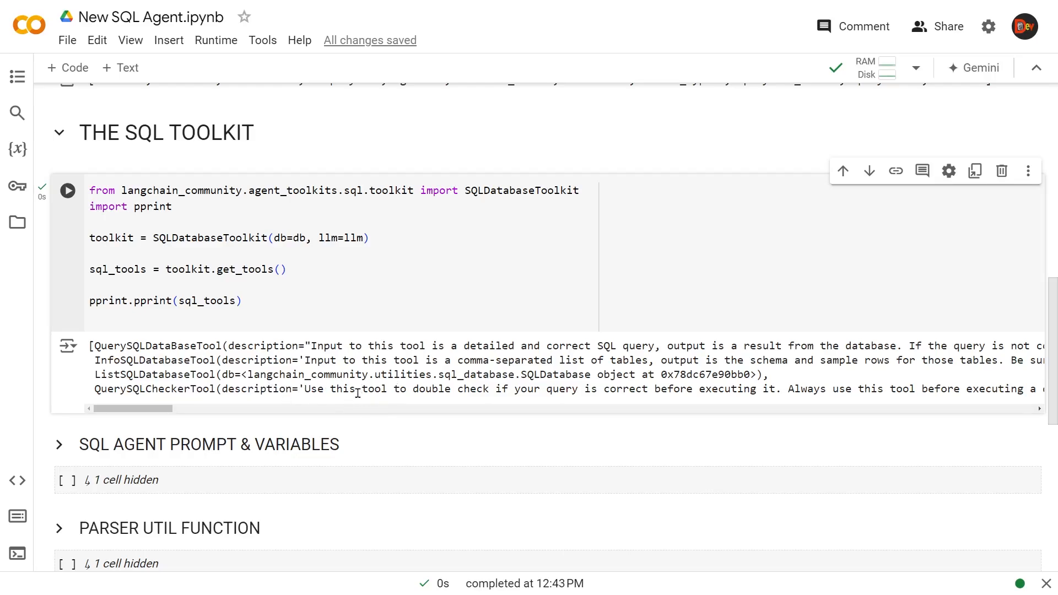
mouse_move(628, 407)
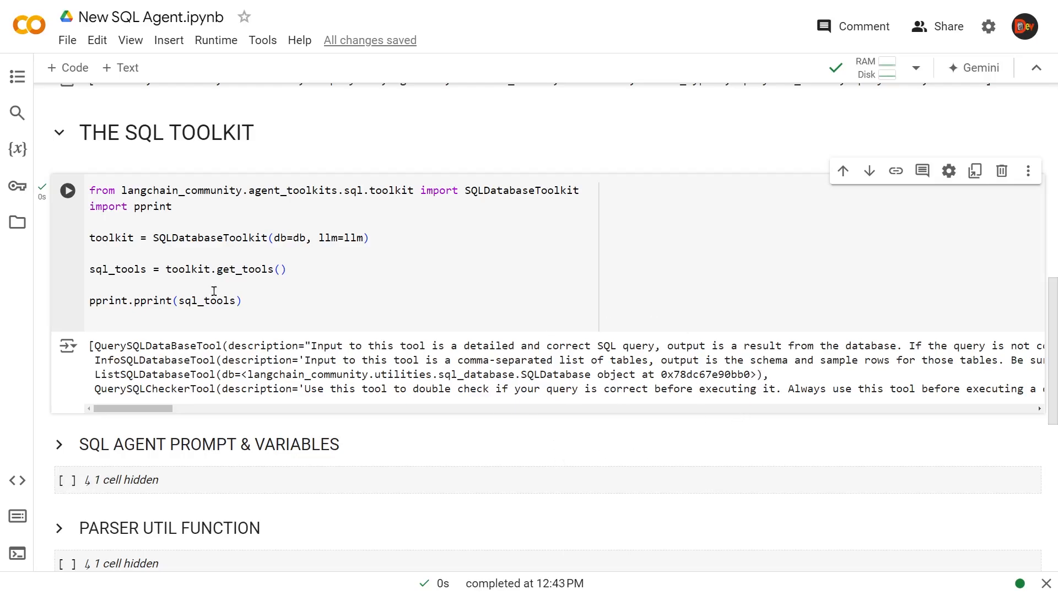
scroll("down", 3)
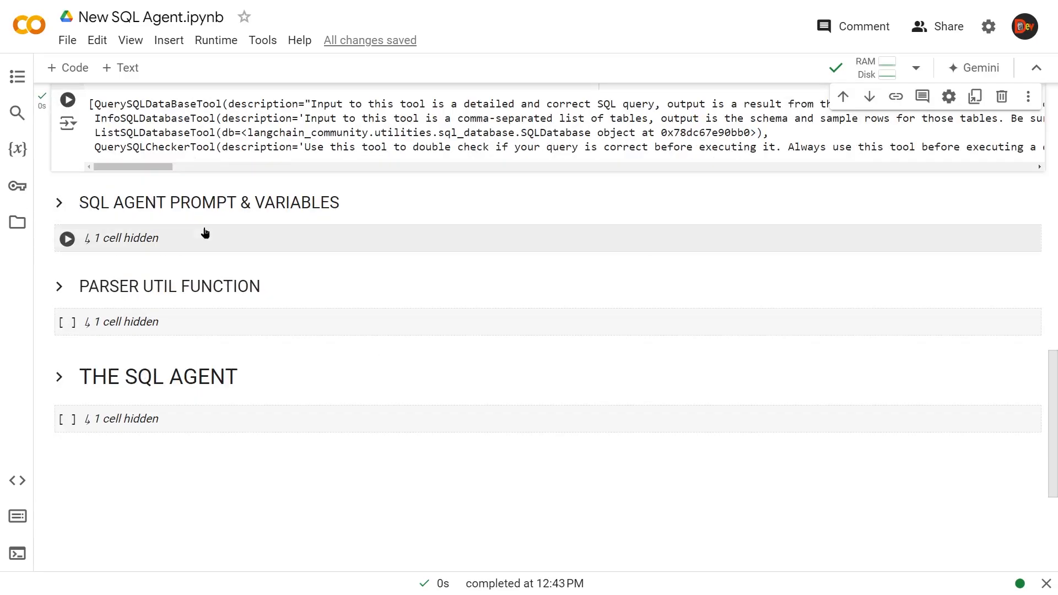
Expand SQL AGENT PROMPT & VARIABLES and run the prompt cell printing ['dialect', 'top_k']
left_click(59, 202)
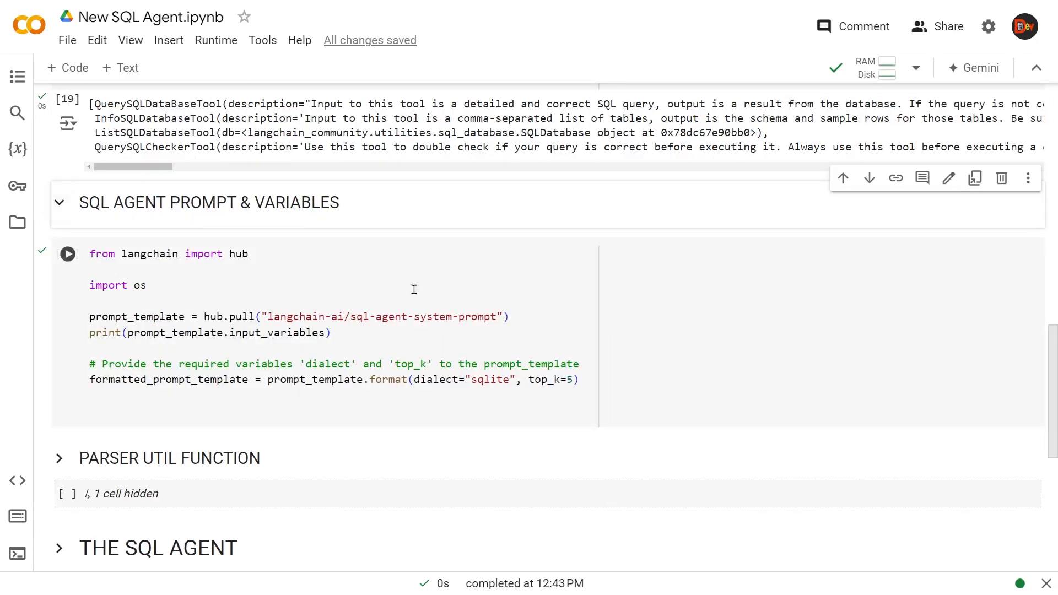
mouse_move(428, 295)
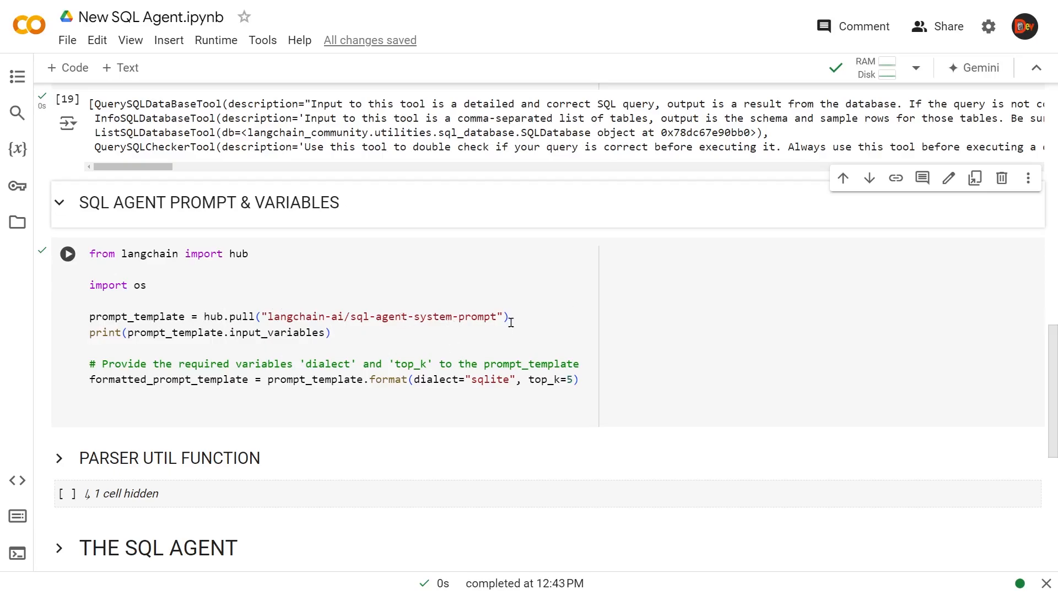
mouse_move(274, 289)
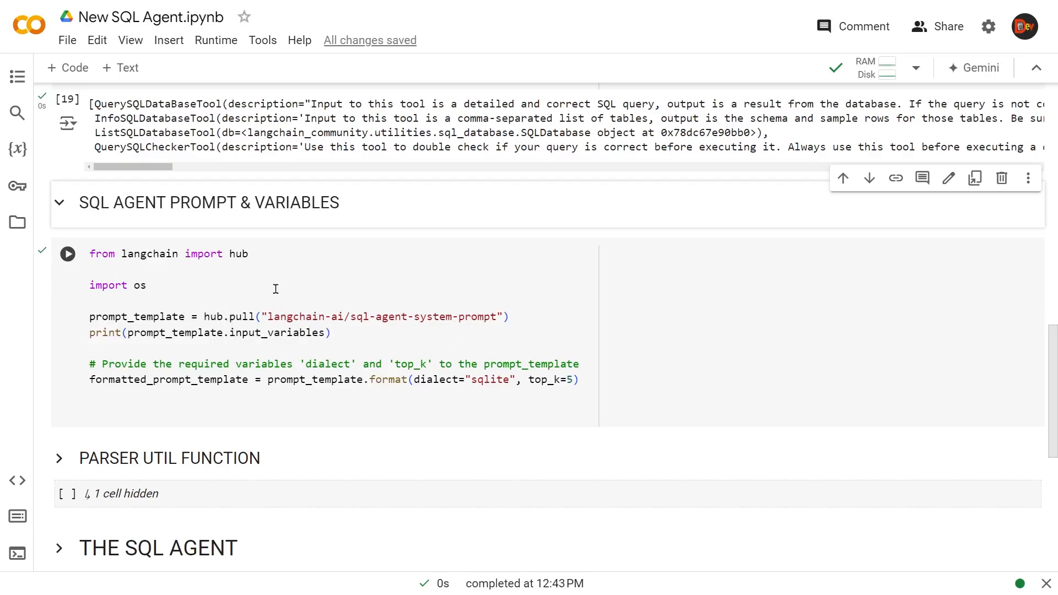
mouse_move(324, 314)
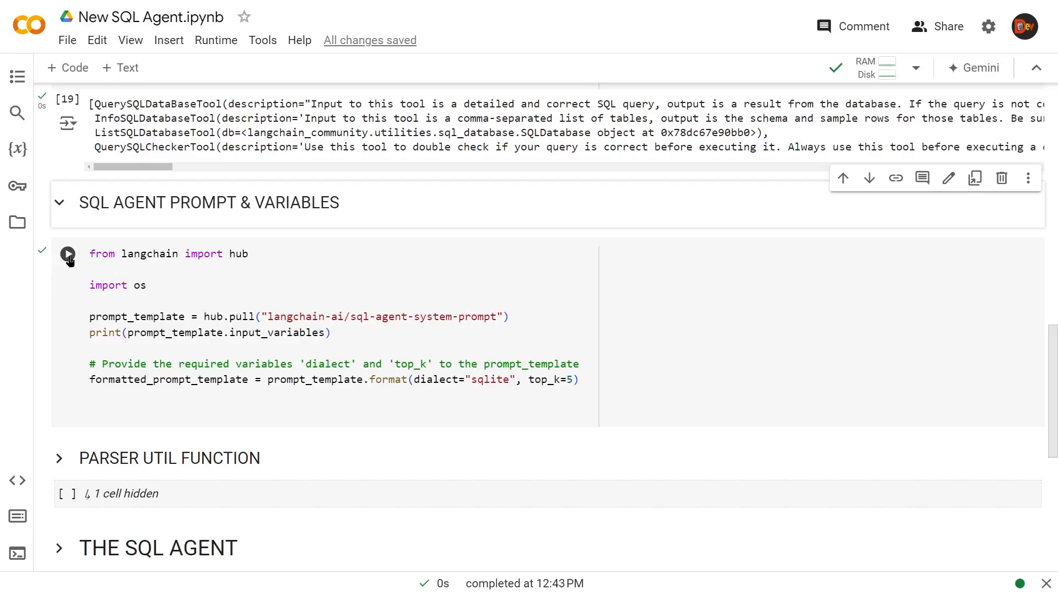
left_click(67, 254)
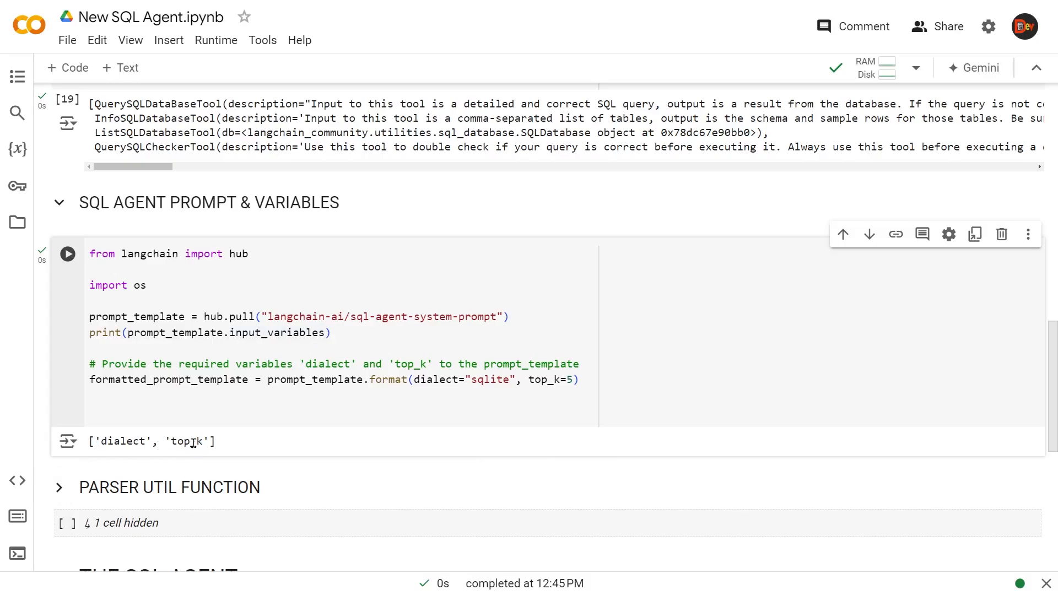
scroll("up", 3)
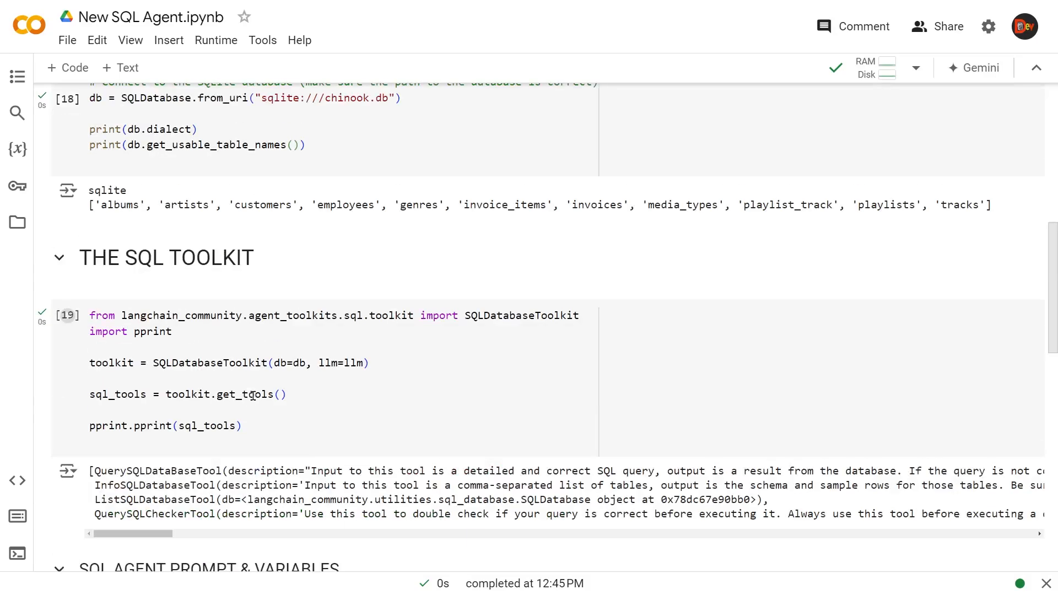
scroll("up", 3)
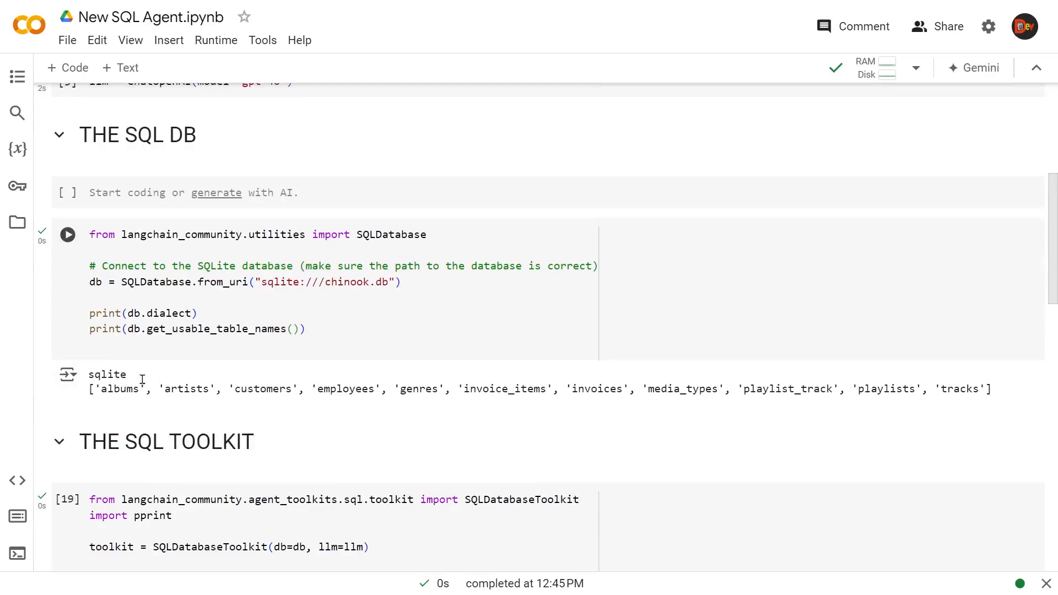
mouse_move(160, 372)
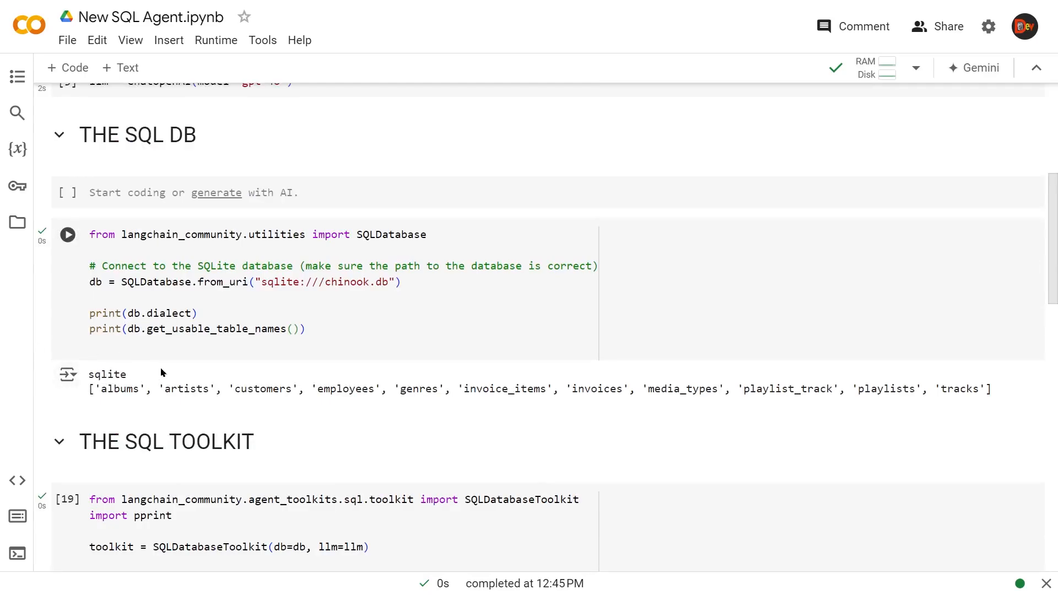
Scroll through the pulled system prompt and its variable output to review it
scroll("down", 3)
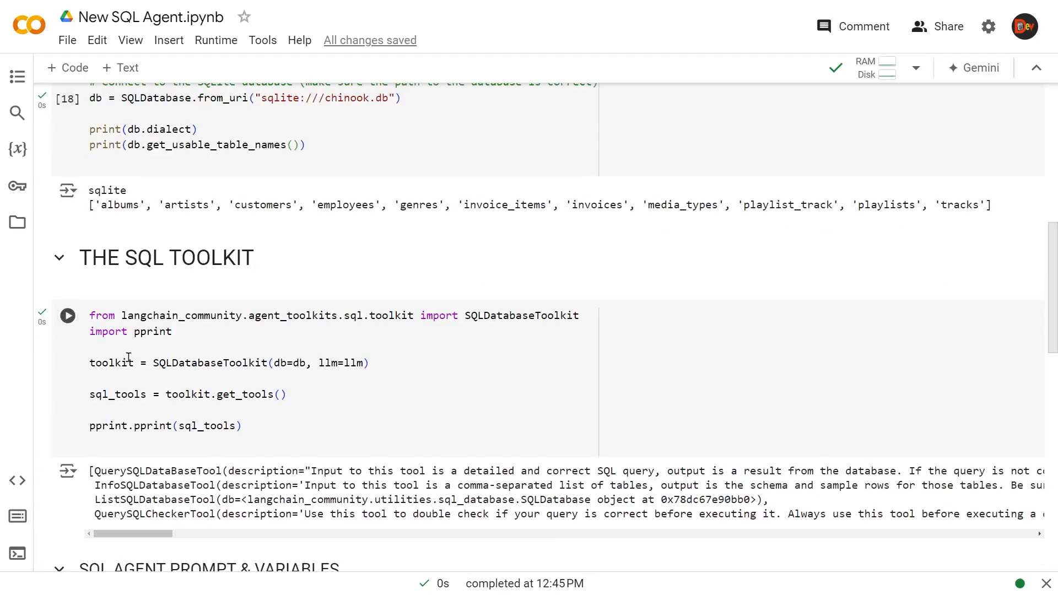
scroll("down", 3)
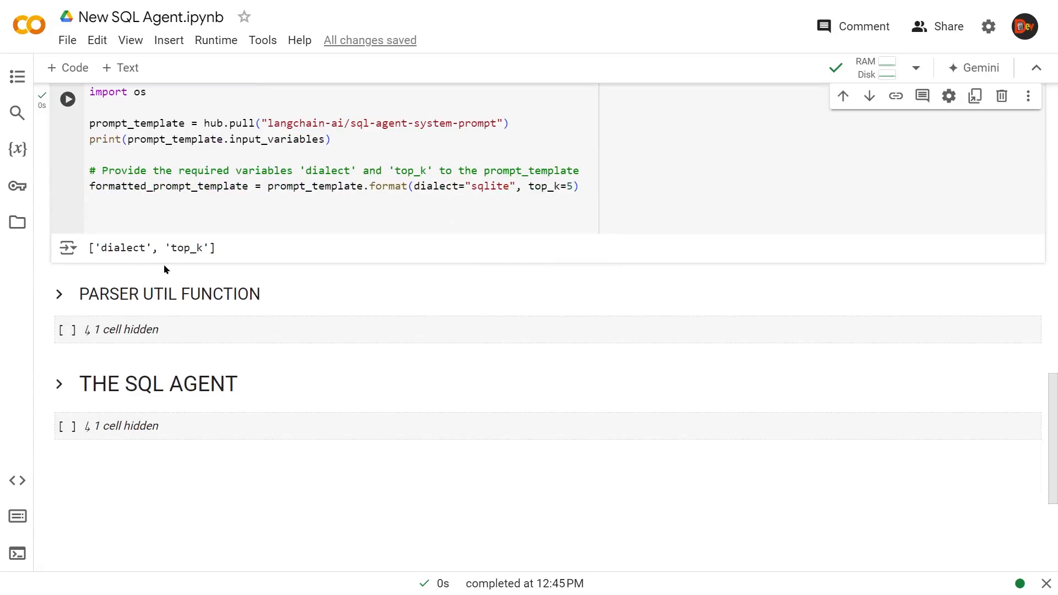
mouse_move(211, 255)
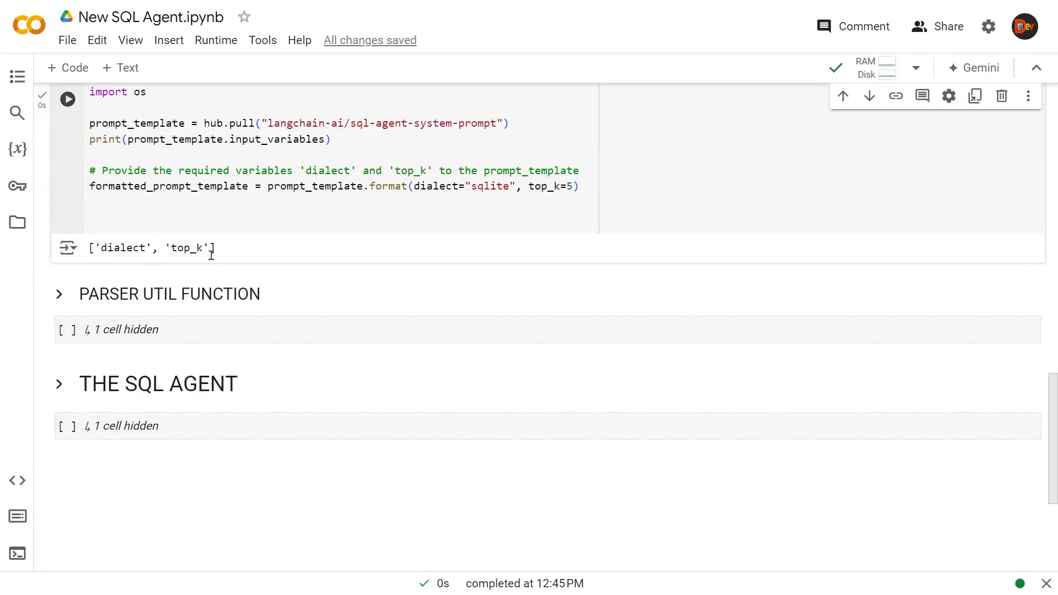
scroll("up", 3)
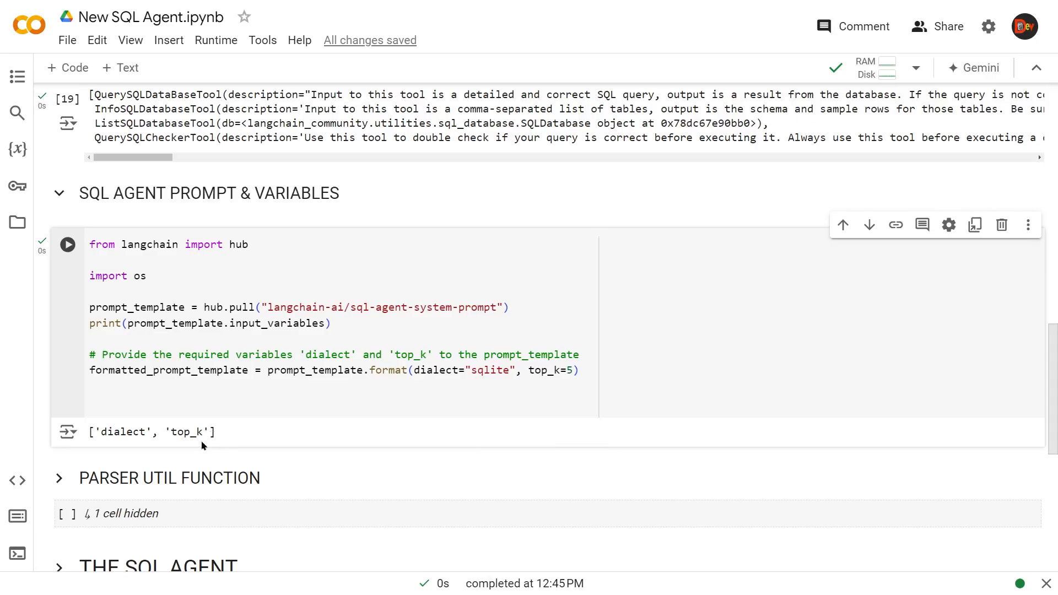
mouse_move(551, 337)
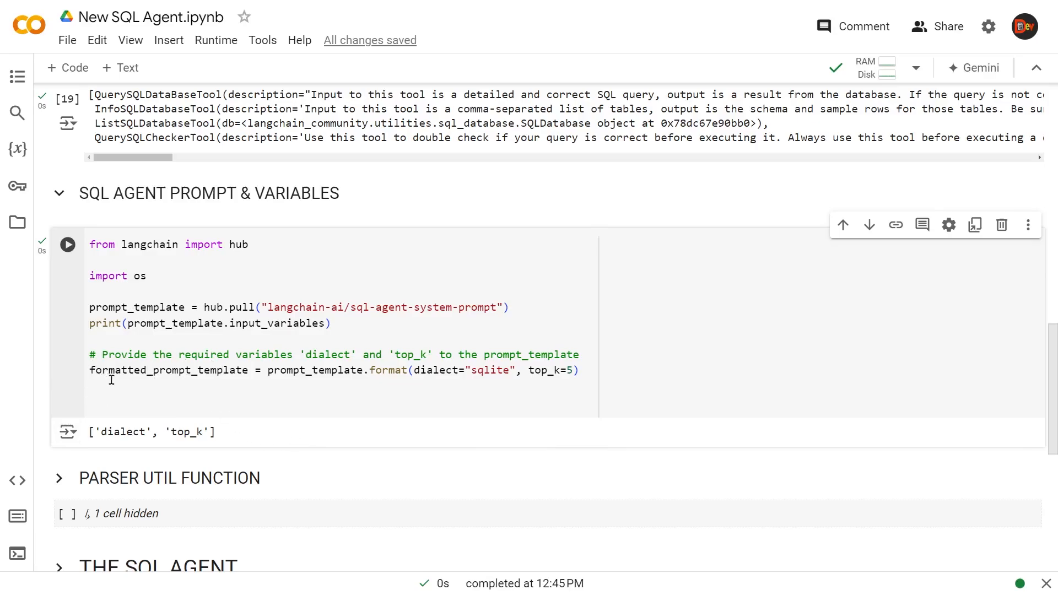
mouse_move(325, 376)
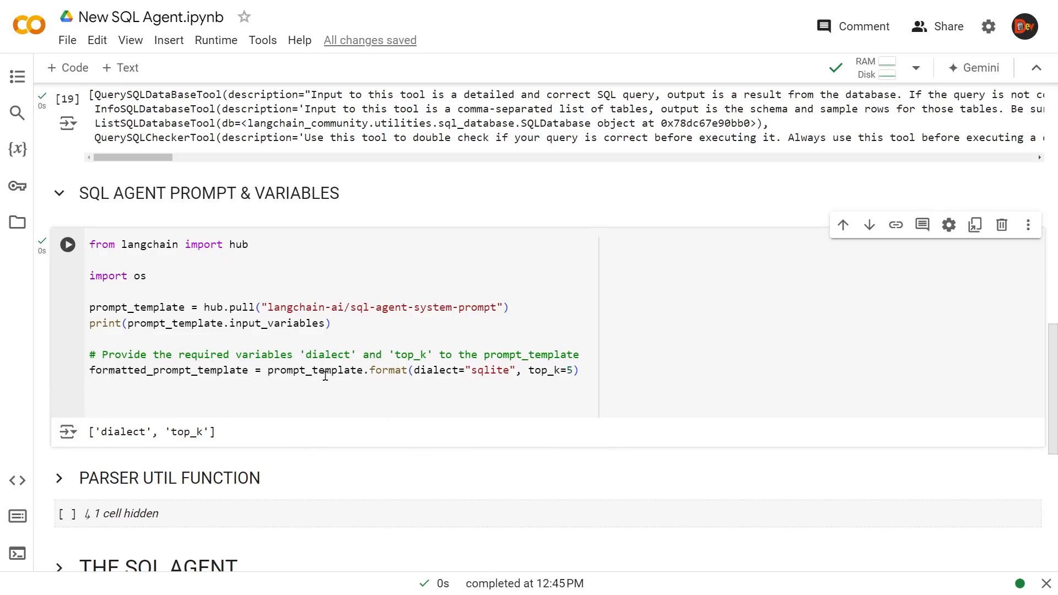
mouse_move(415, 406)
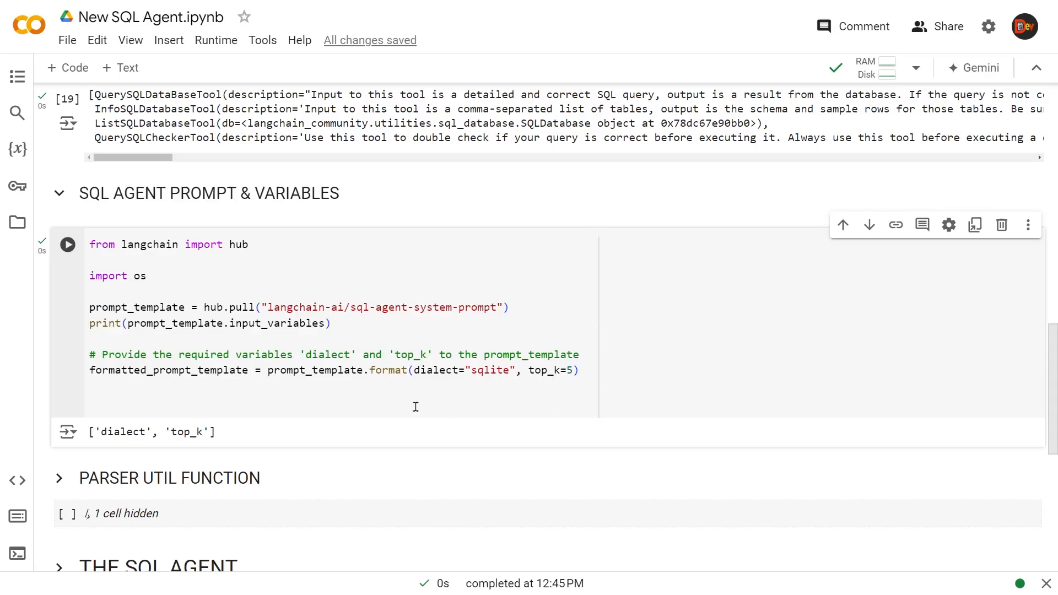
mouse_move(461, 381)
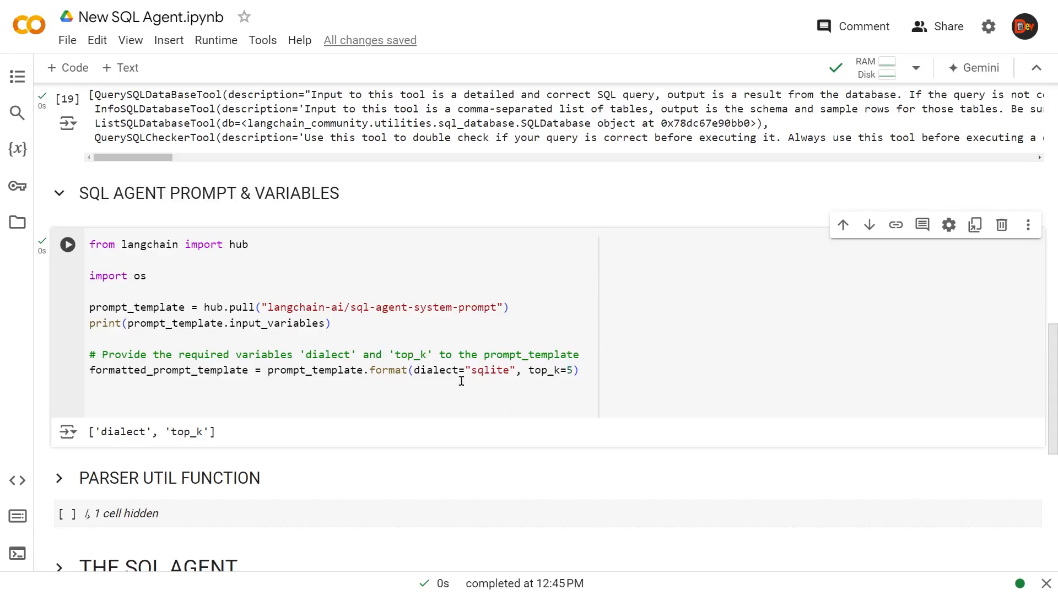
mouse_move(543, 364)
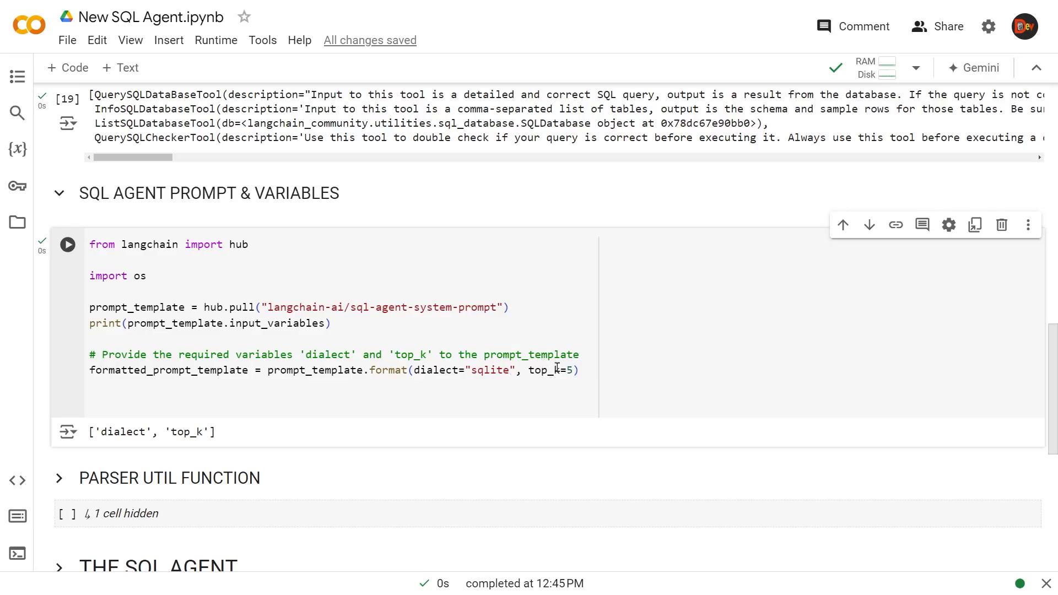
mouse_move(573, 381)
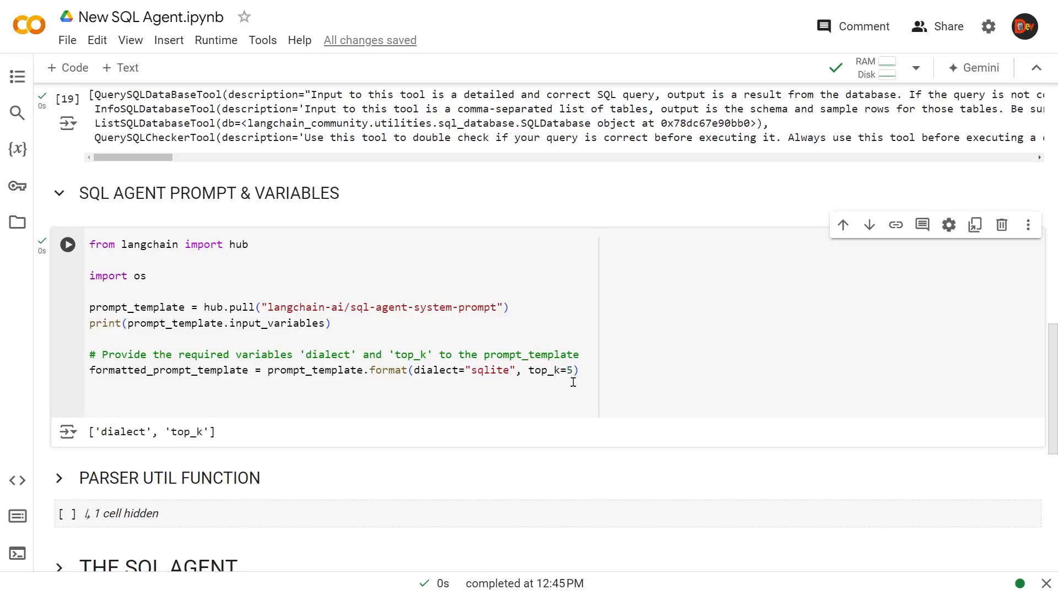
mouse_move(373, 298)
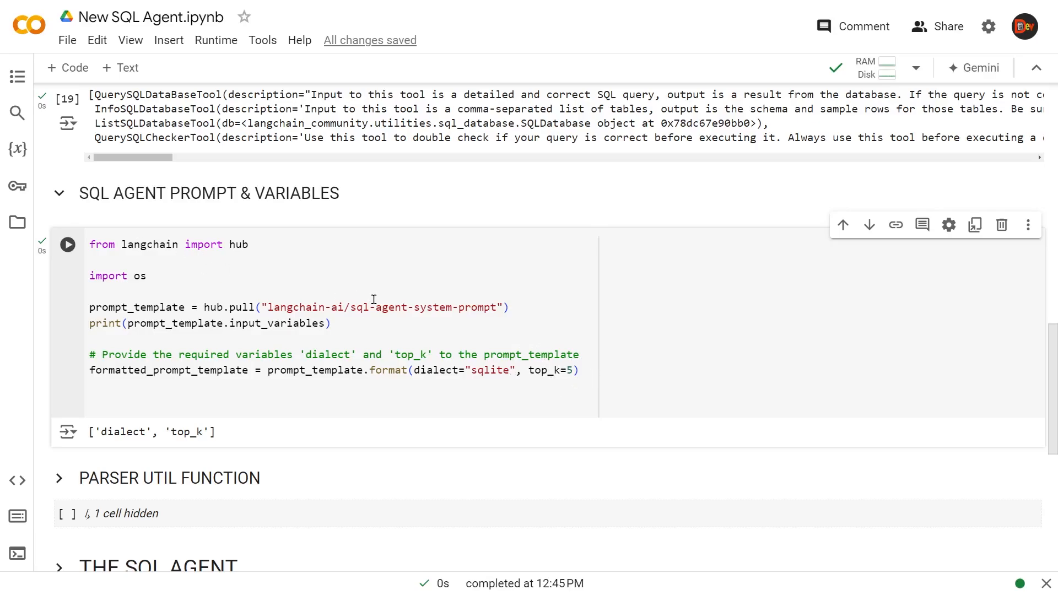
scroll("down", 3)
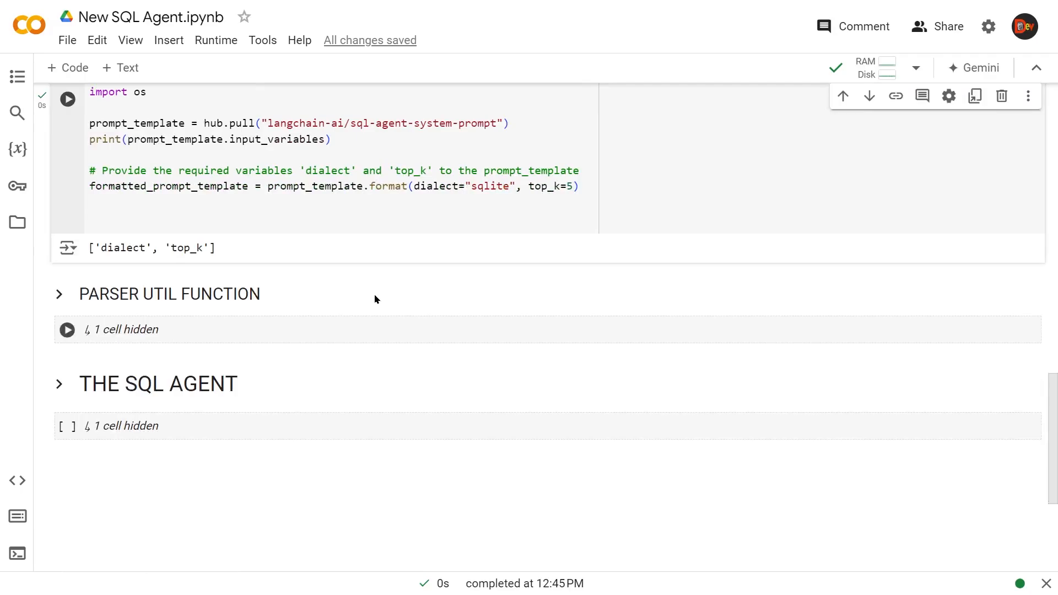
scroll("down", 3)
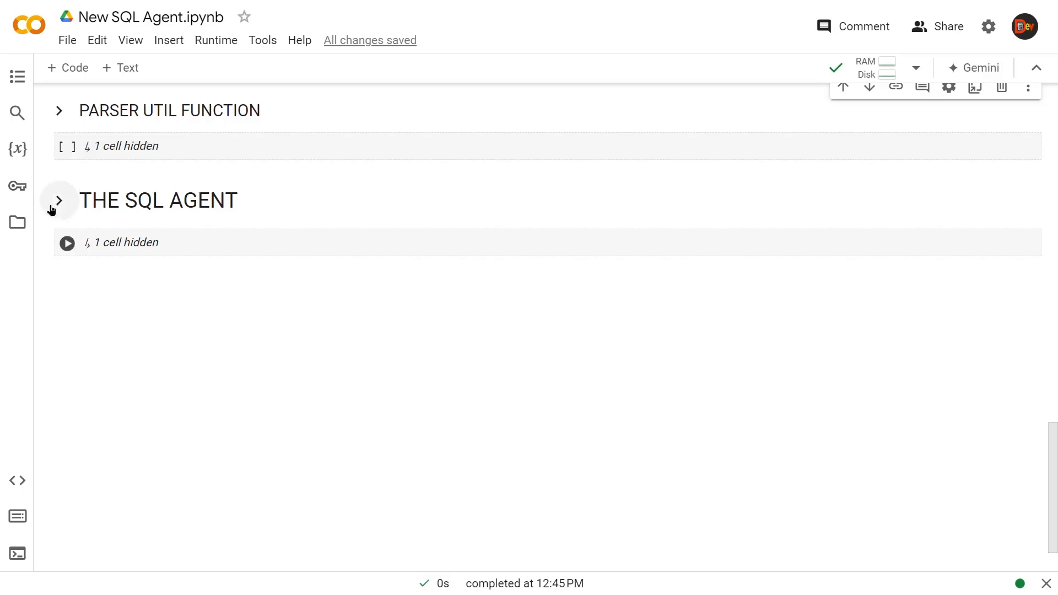
left_click(59, 200)
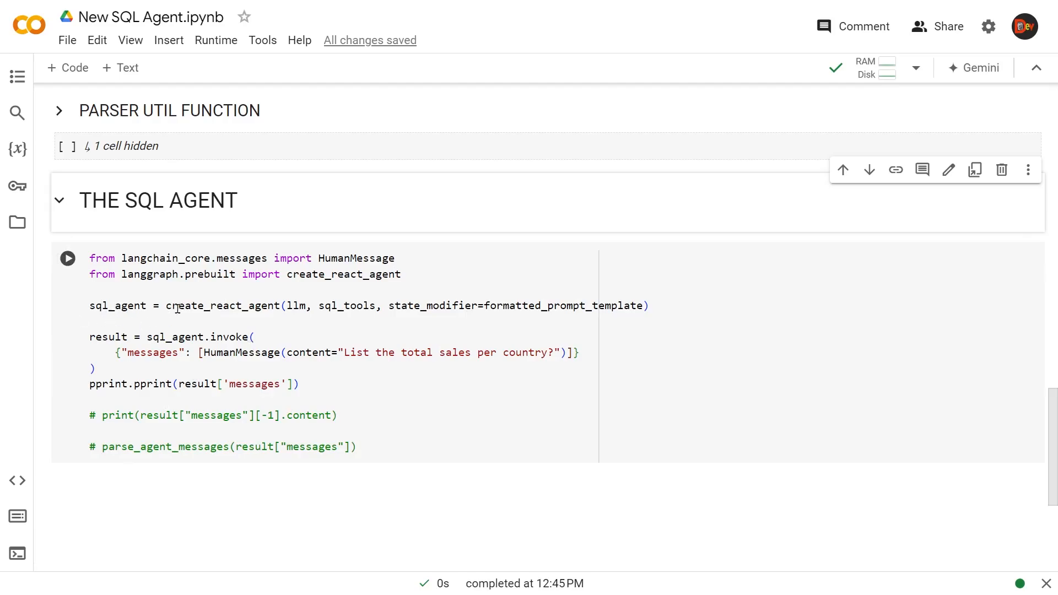
mouse_move(313, 314)
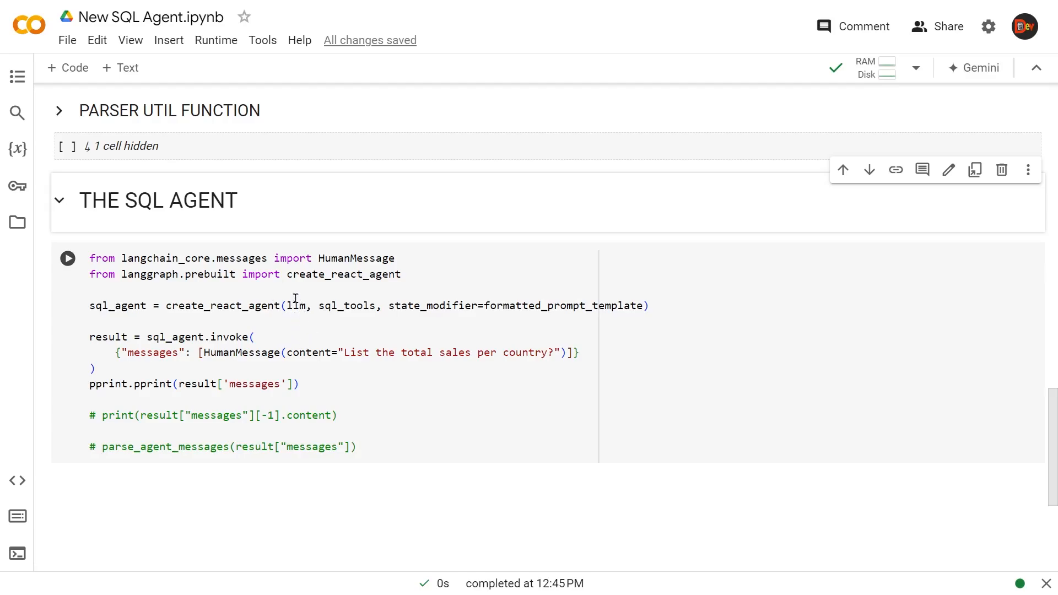
mouse_move(347, 295)
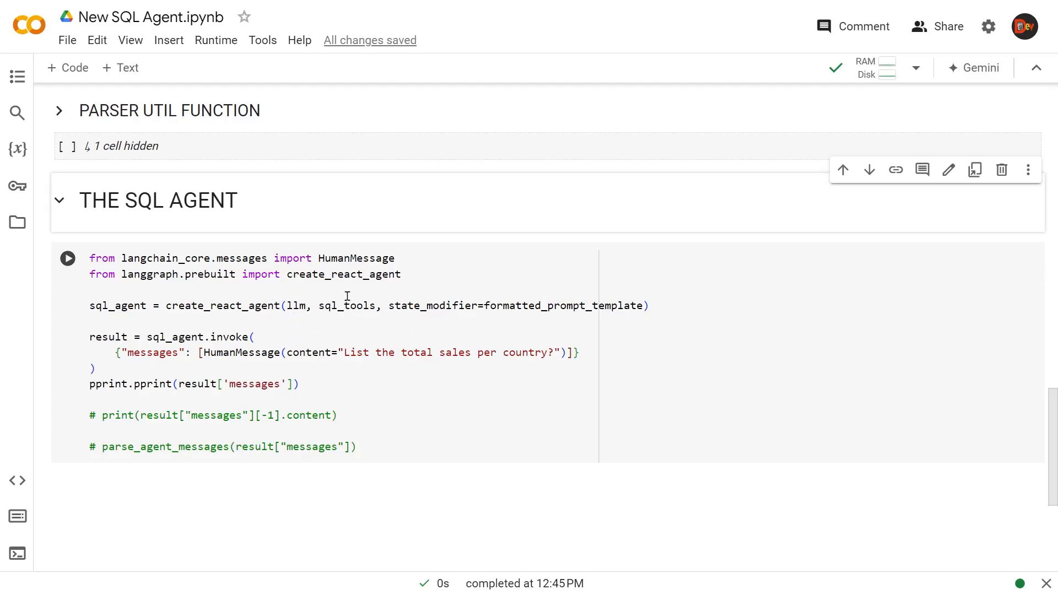
mouse_move(350, 322)
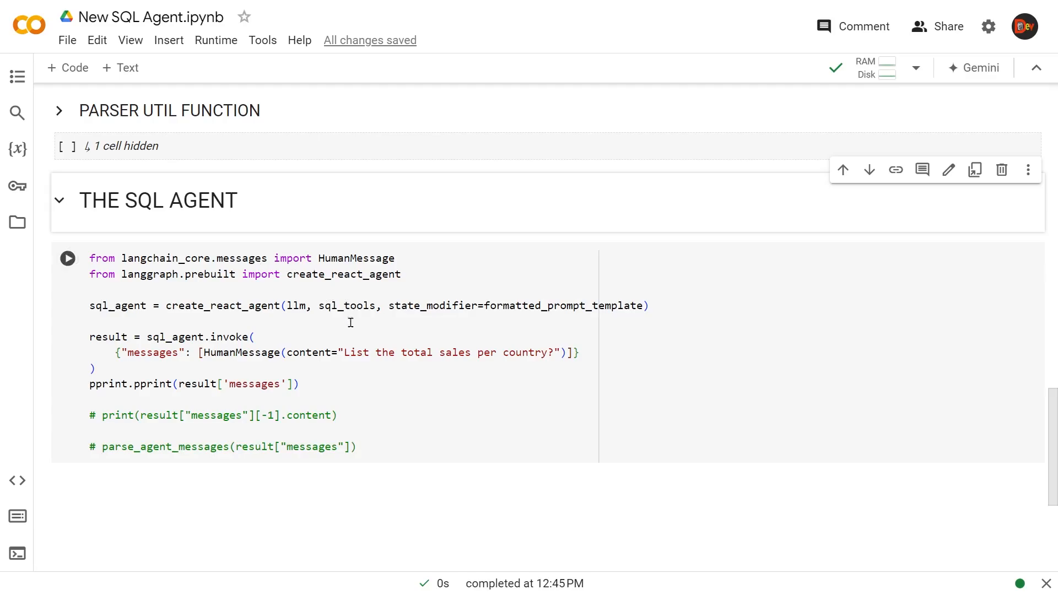
mouse_move(500, 332)
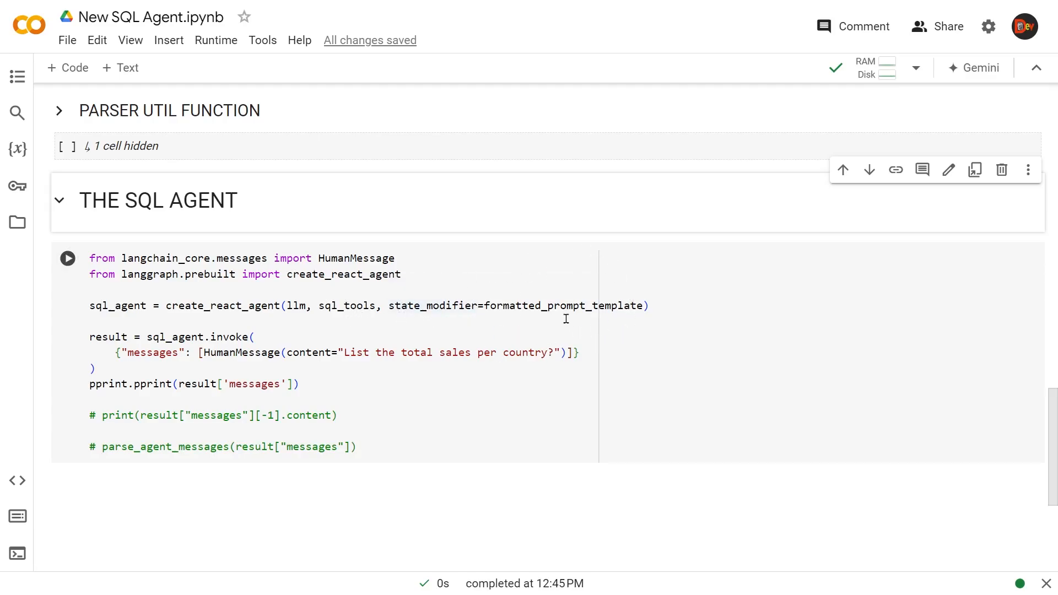
mouse_move(174, 304)
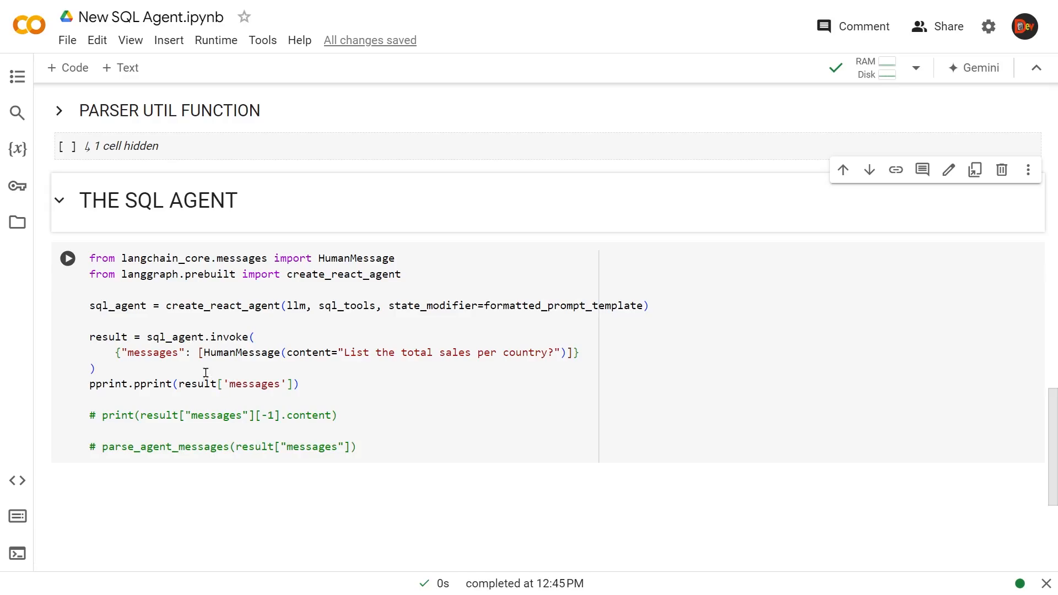
mouse_move(329, 330)
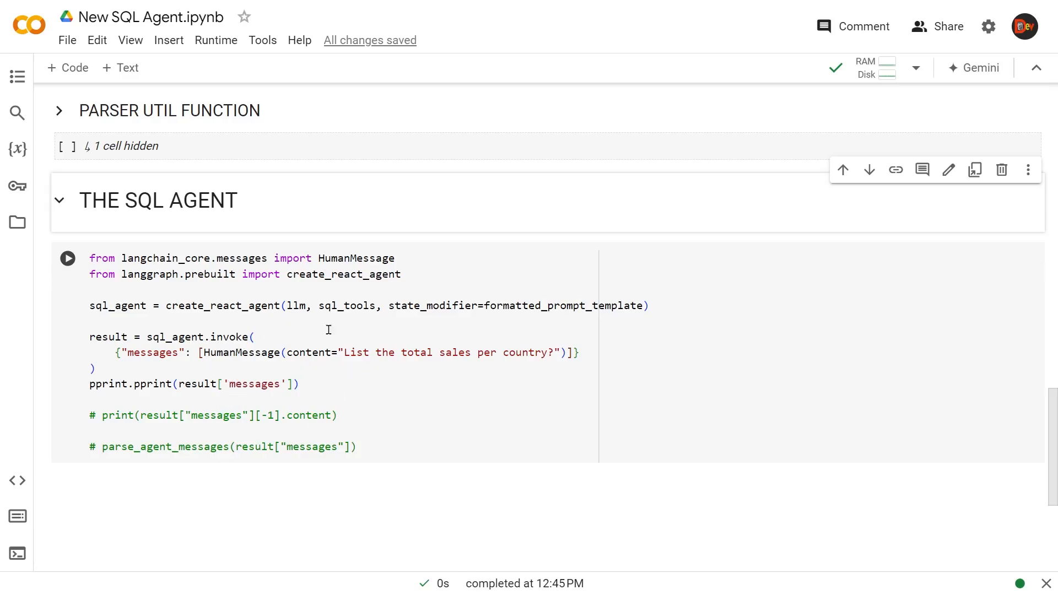
mouse_move(572, 352)
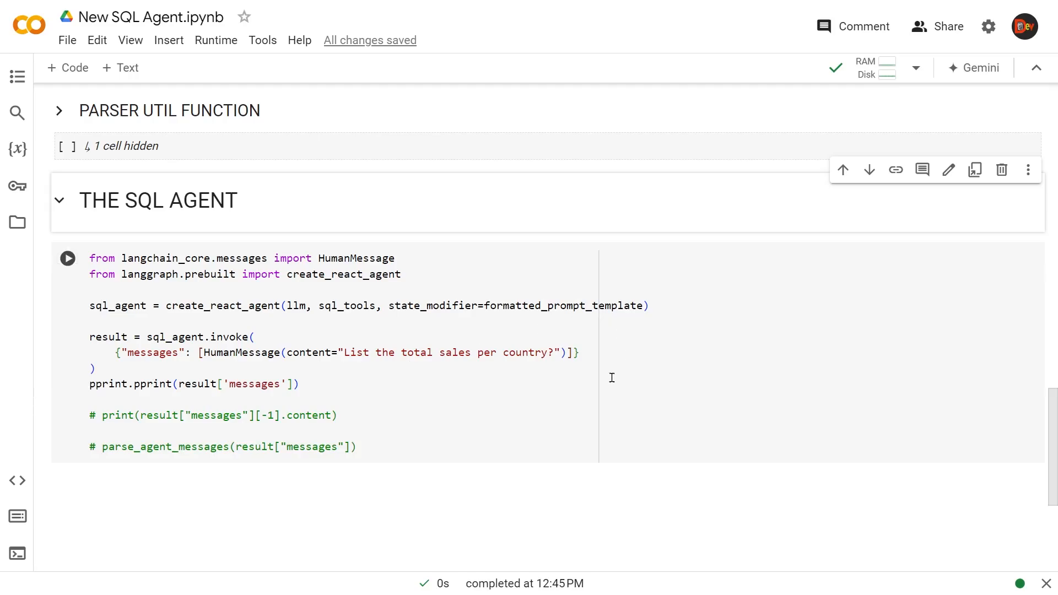
mouse_move(481, 346)
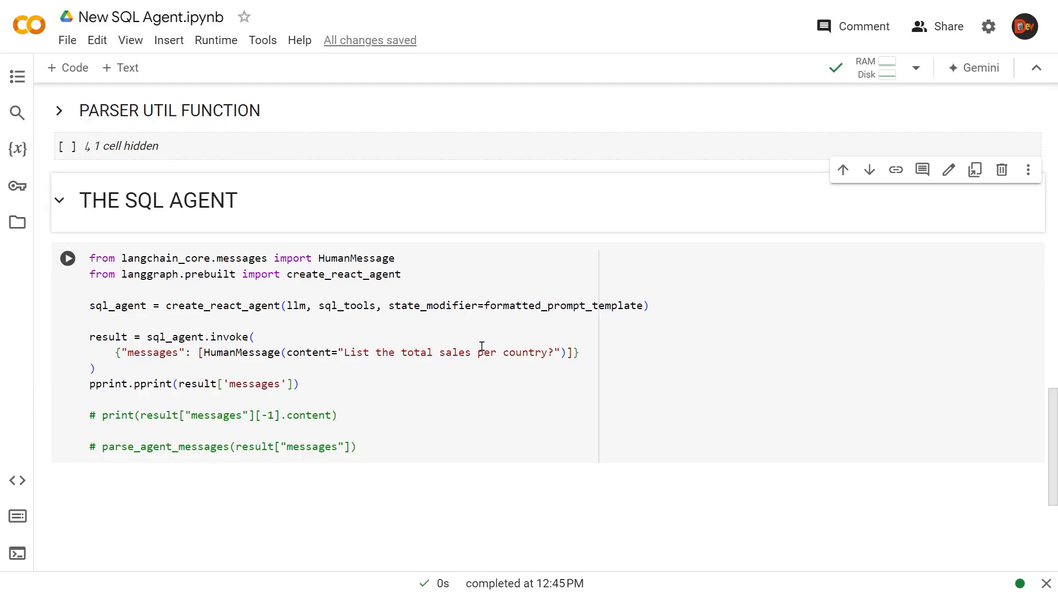
mouse_move(280, 379)
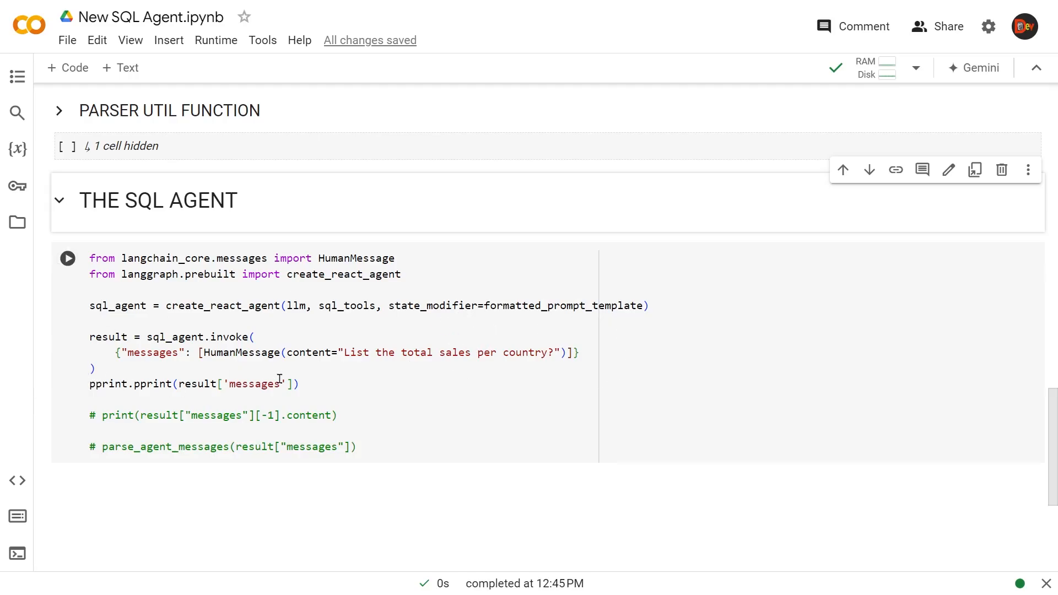
mouse_move(295, 362)
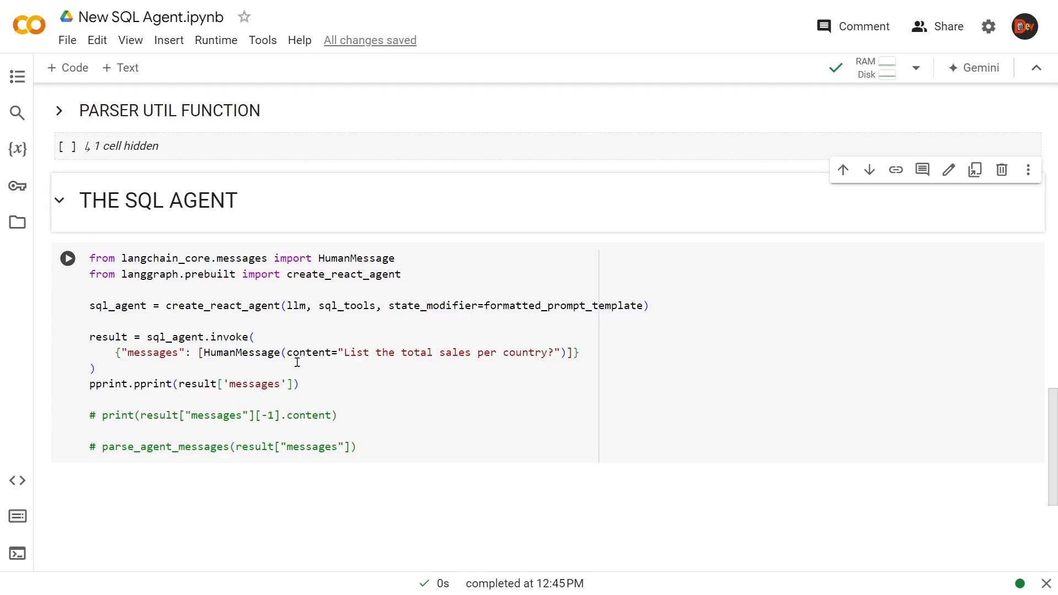
mouse_move(166, 390)
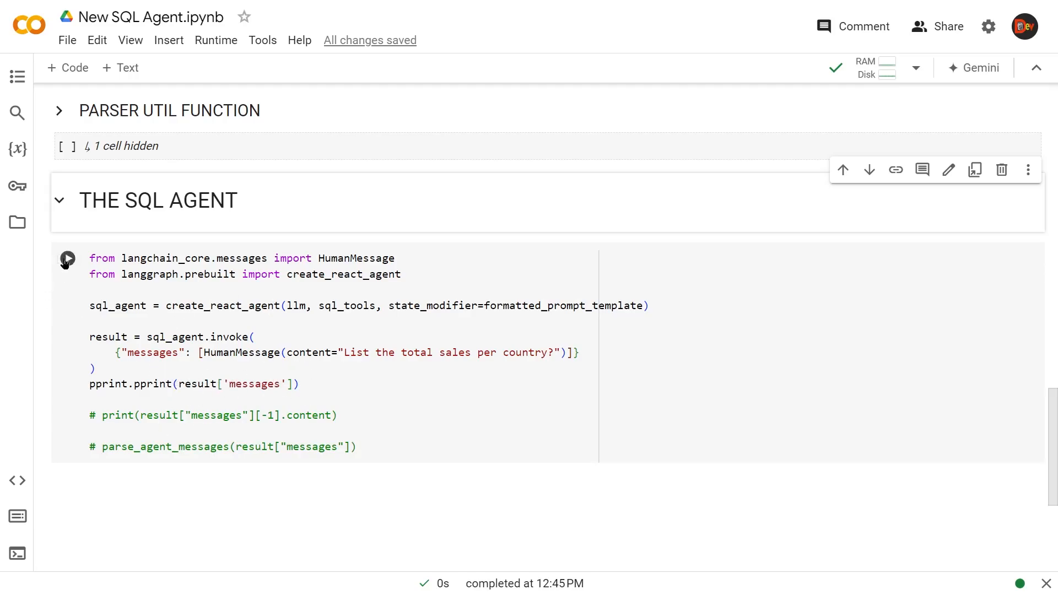
Run THE SQL AGENT cell on the sales-per-country question, printing the full message trace
left_click(66, 258)
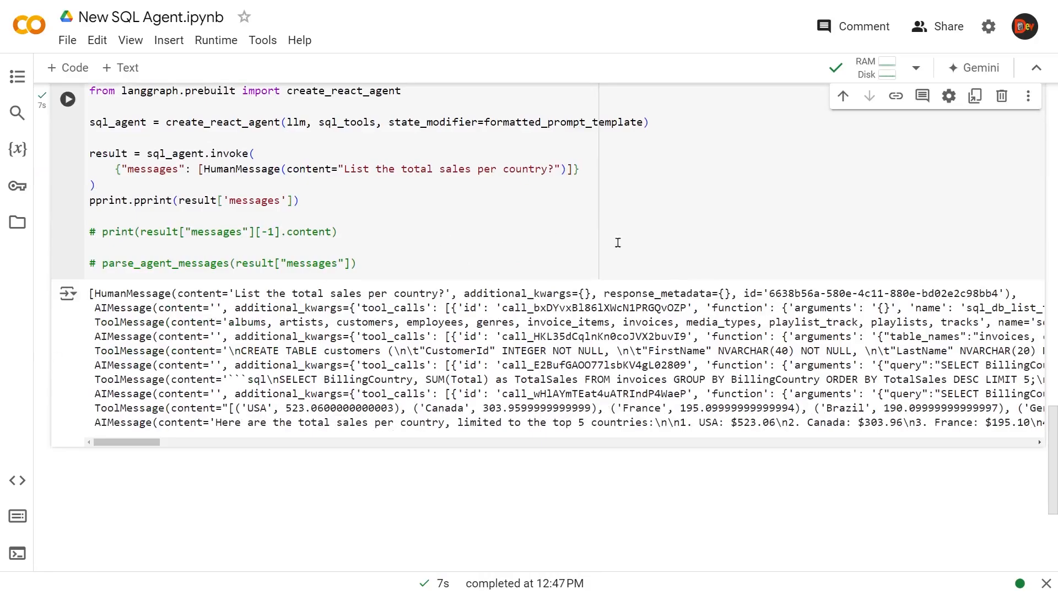
mouse_move(394, 379)
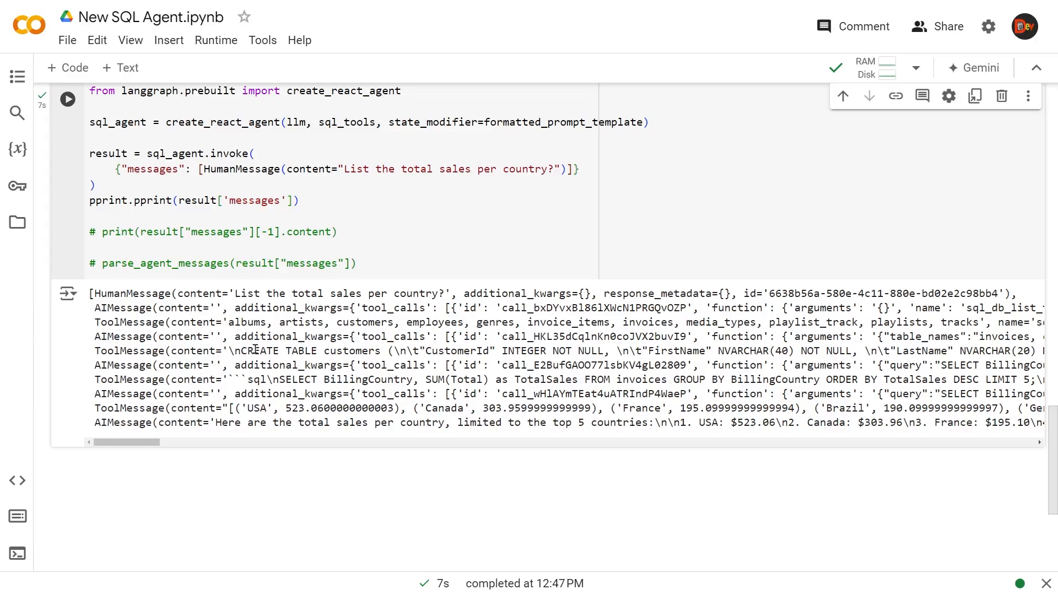
scroll("up", 3)
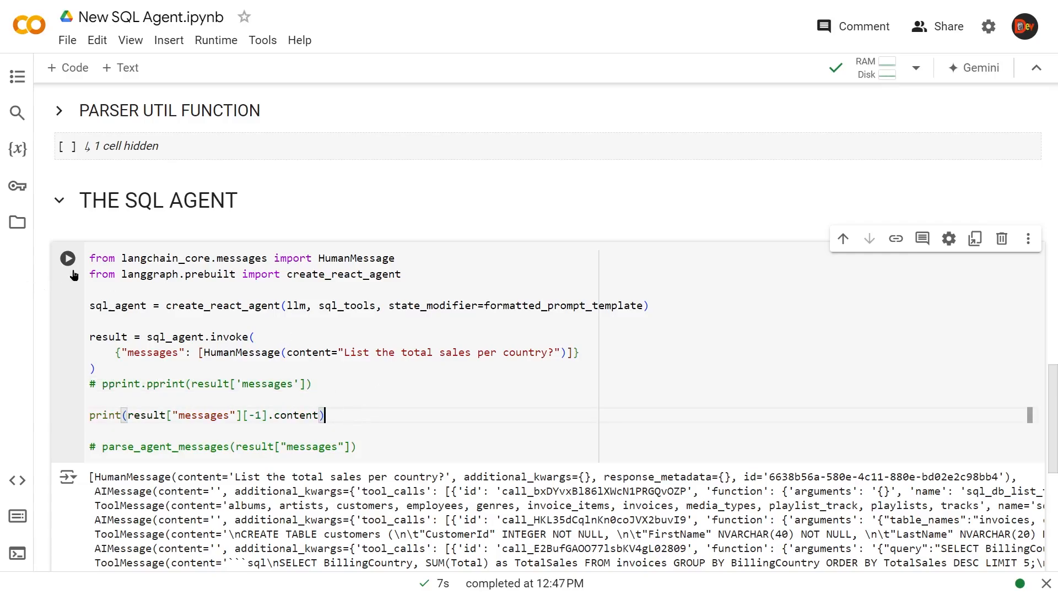
Rerun the agent cell so it prints only the final top-five country answer, USA $523.06 first
left_click(66, 258)
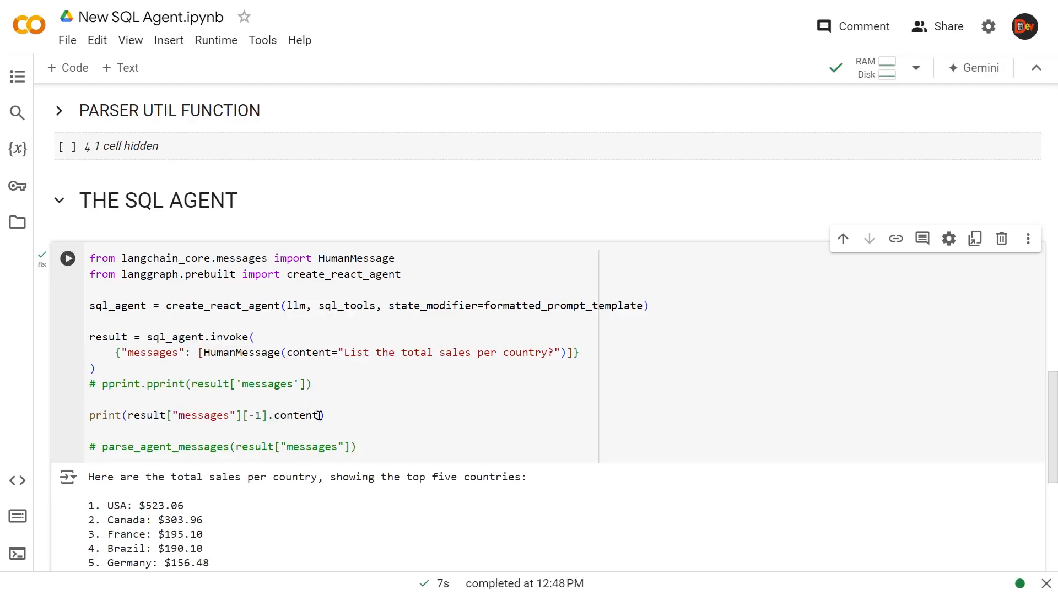
scroll("down", 3)
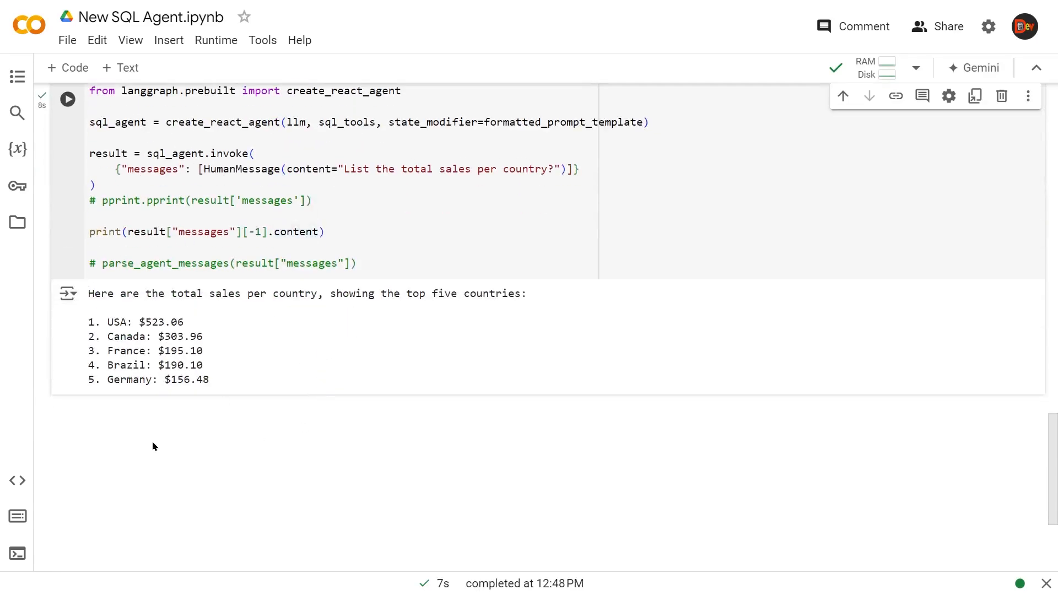
mouse_move(102, 321)
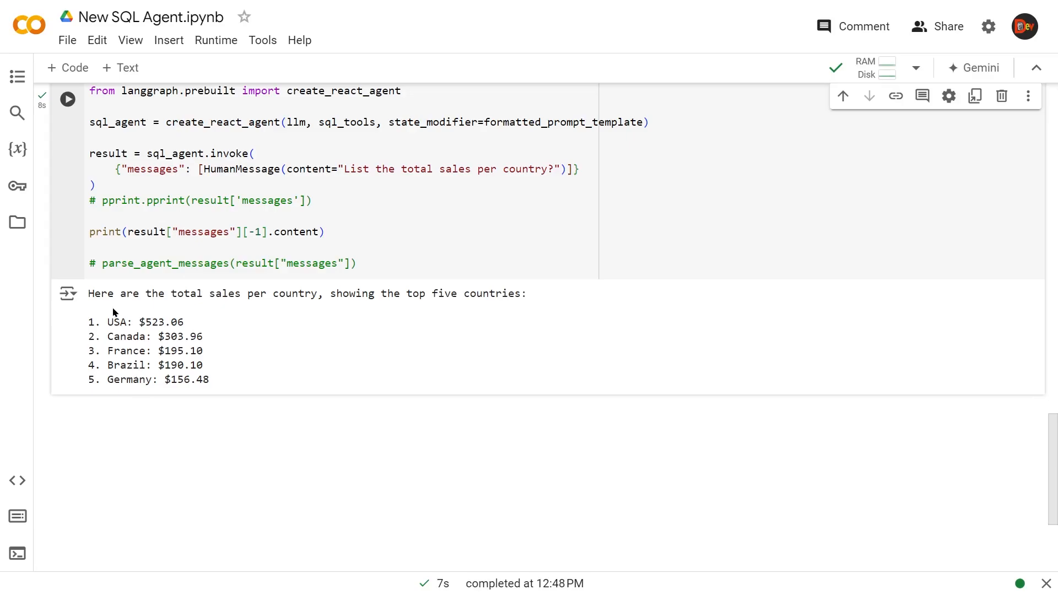
mouse_move(369, 315)
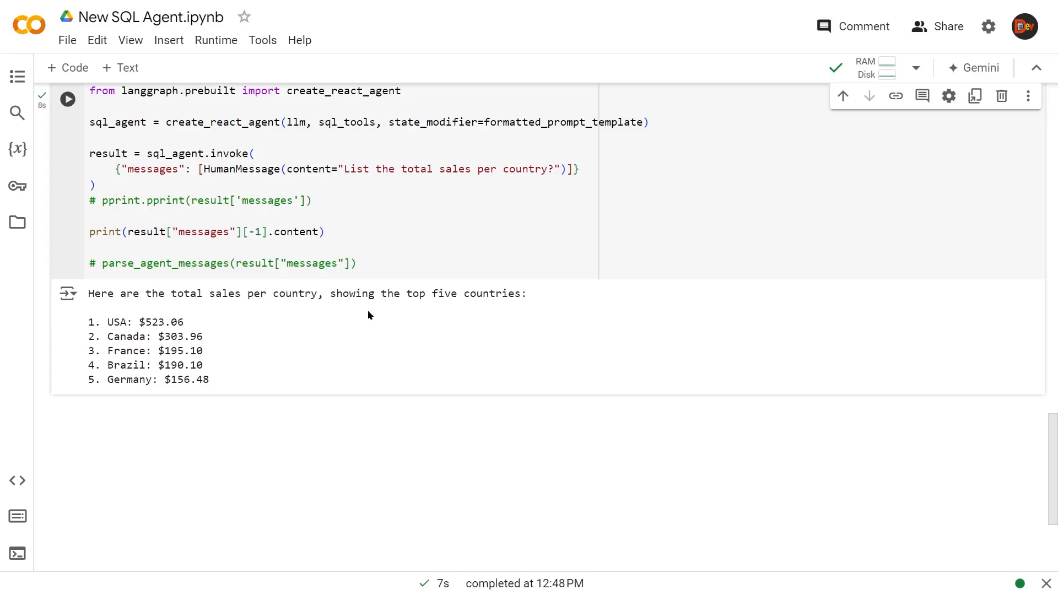
mouse_move(520, 295)
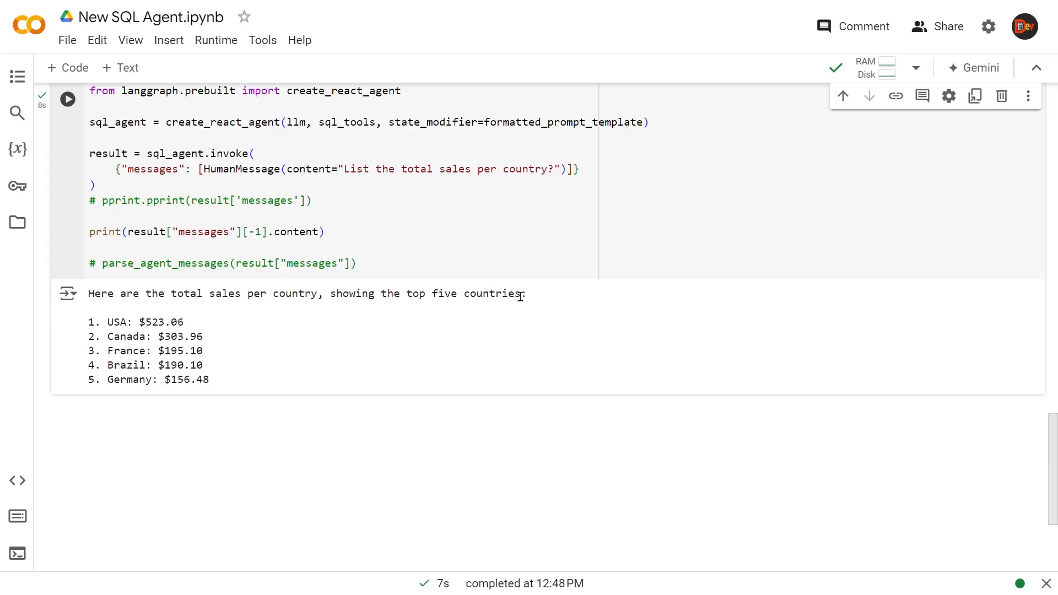
mouse_move(59, 368)
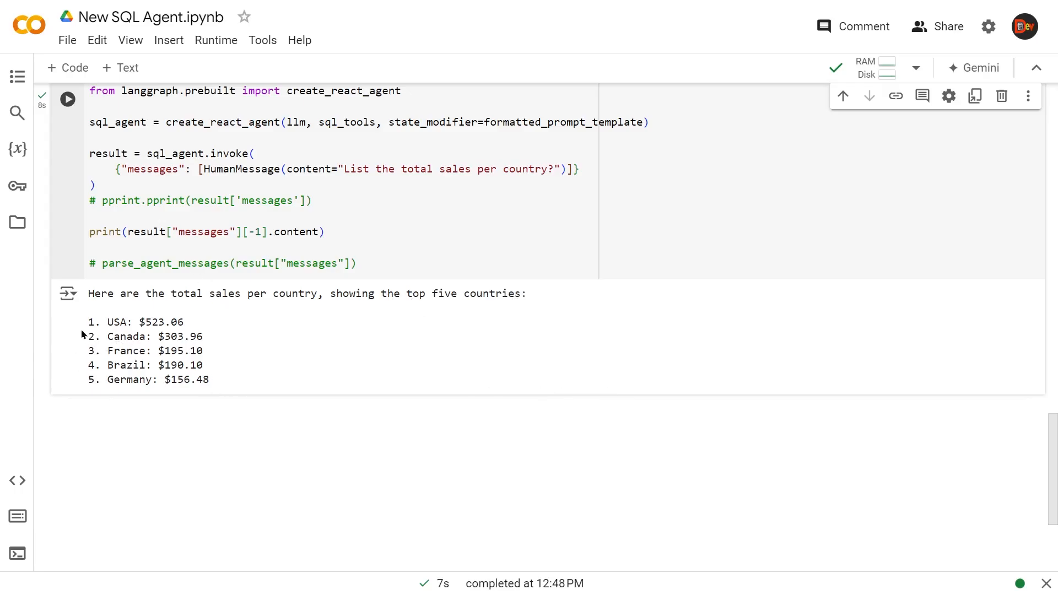
mouse_move(263, 327)
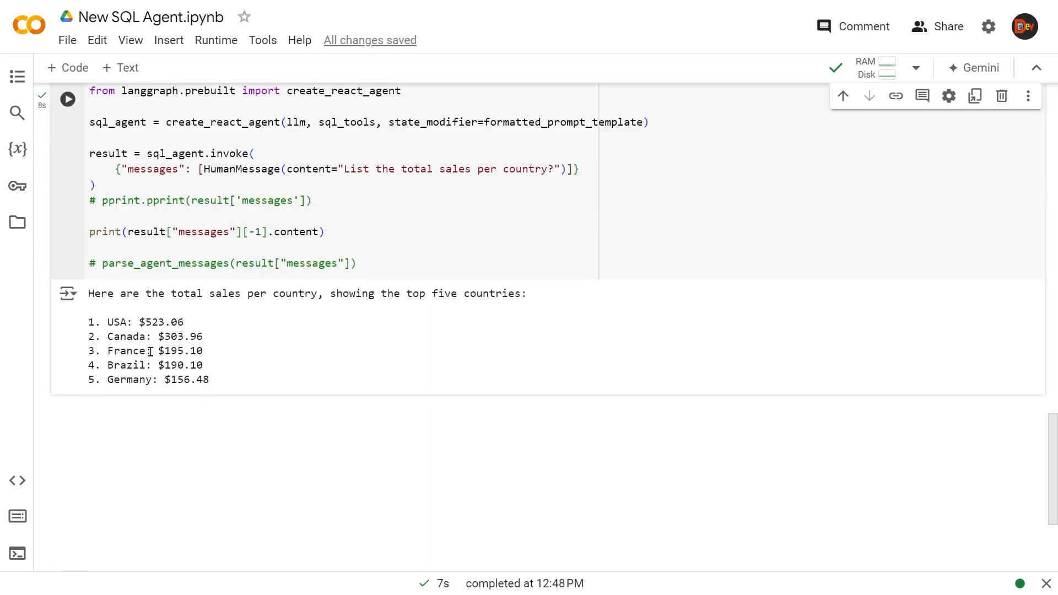
mouse_move(361, 229)
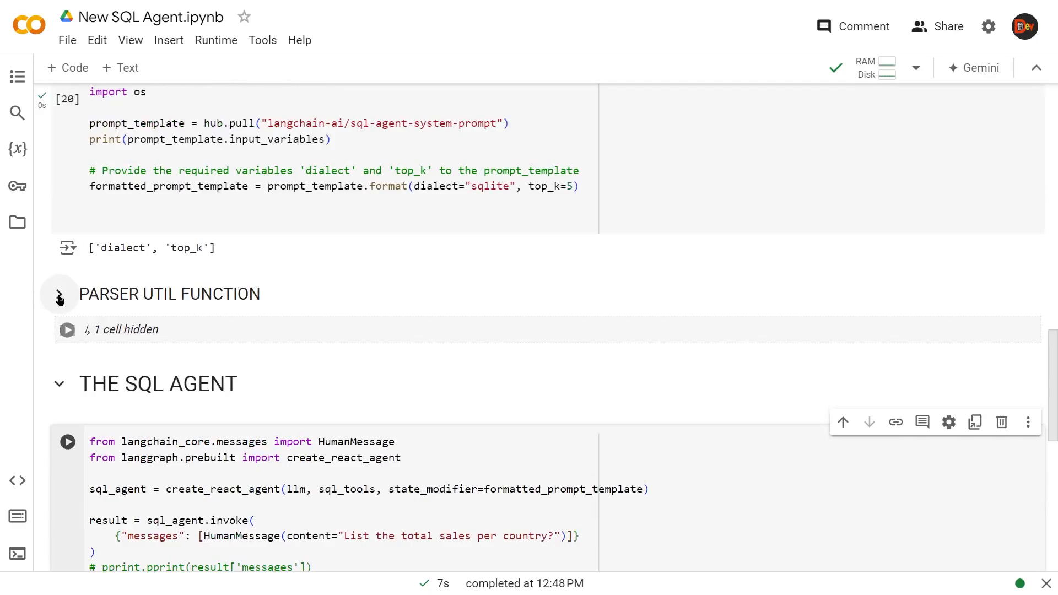
Expand the PARSER UTIL FUNCTION section to show the parse_agent_messages code
left_click(60, 294)
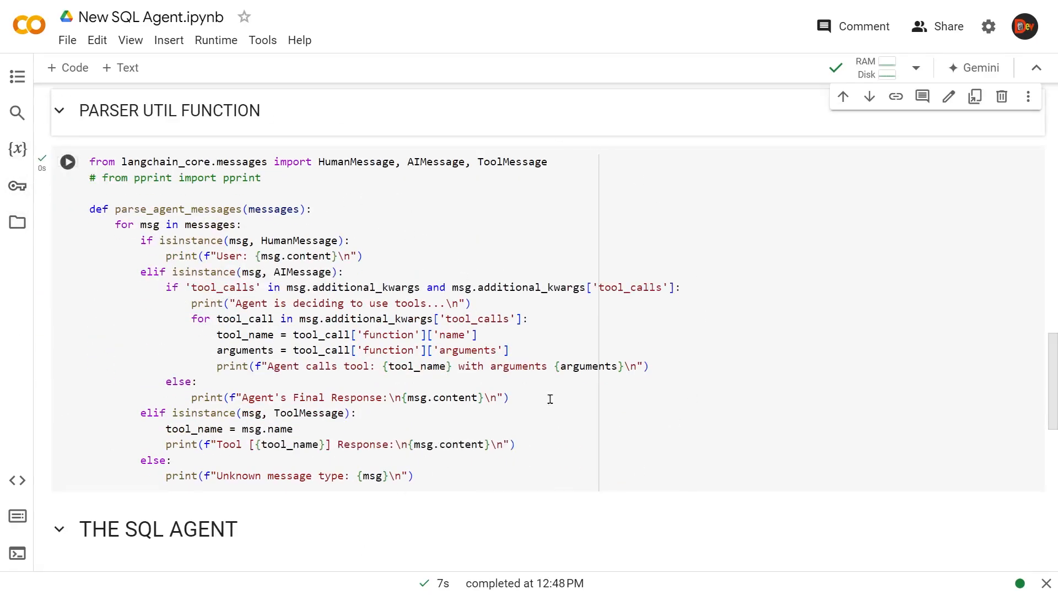
mouse_move(592, 314)
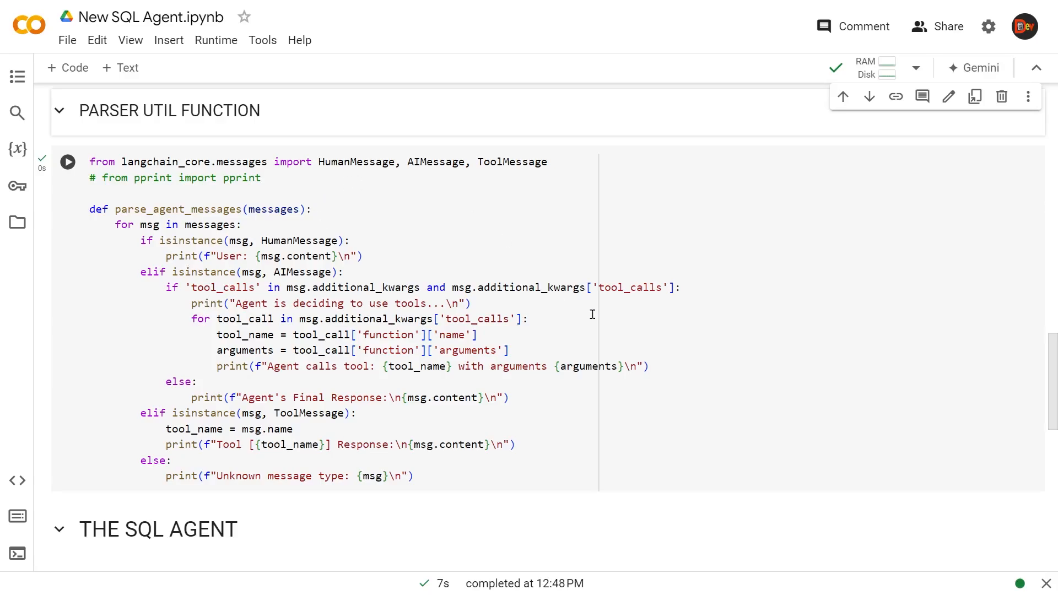
mouse_move(316, 241)
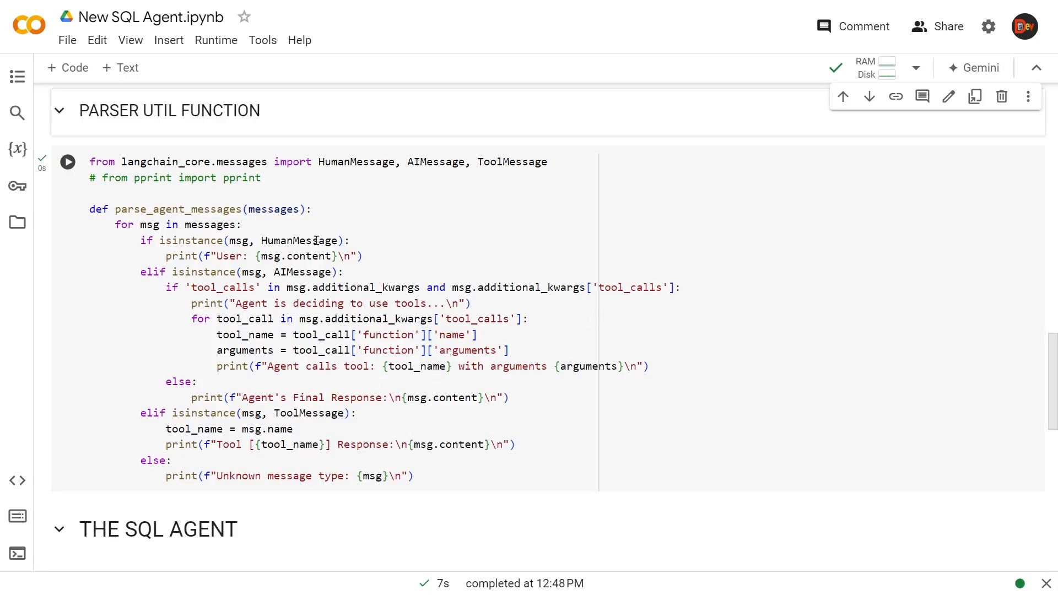
mouse_move(360, 272)
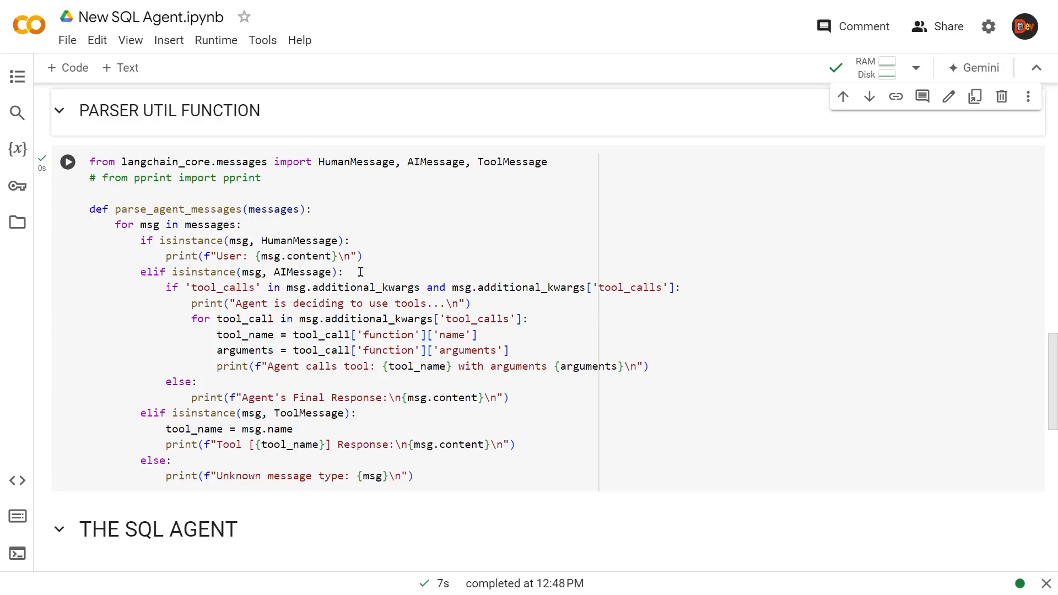
mouse_move(318, 225)
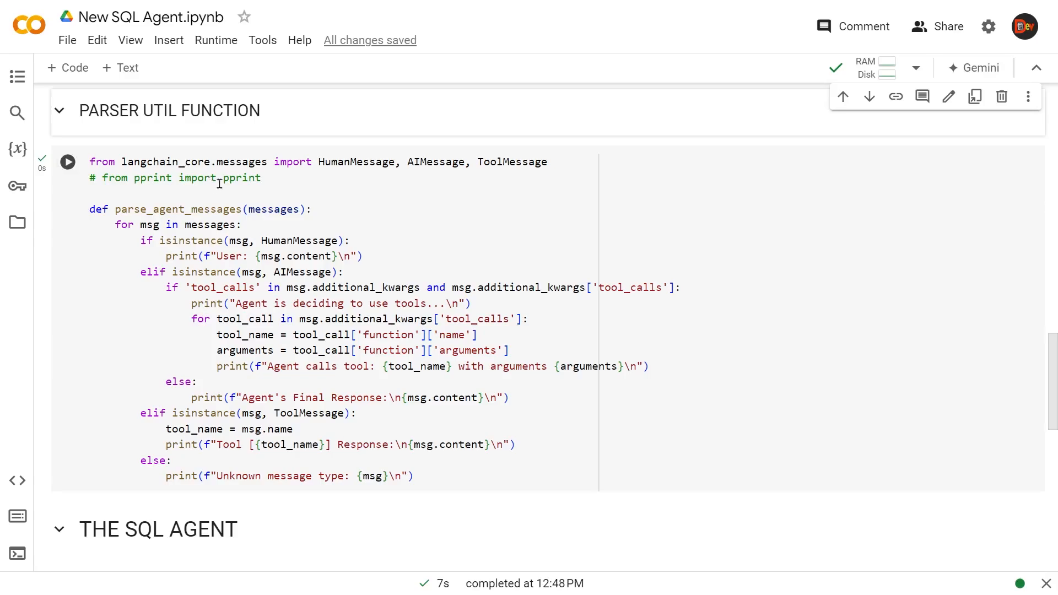
scroll("down", 3)
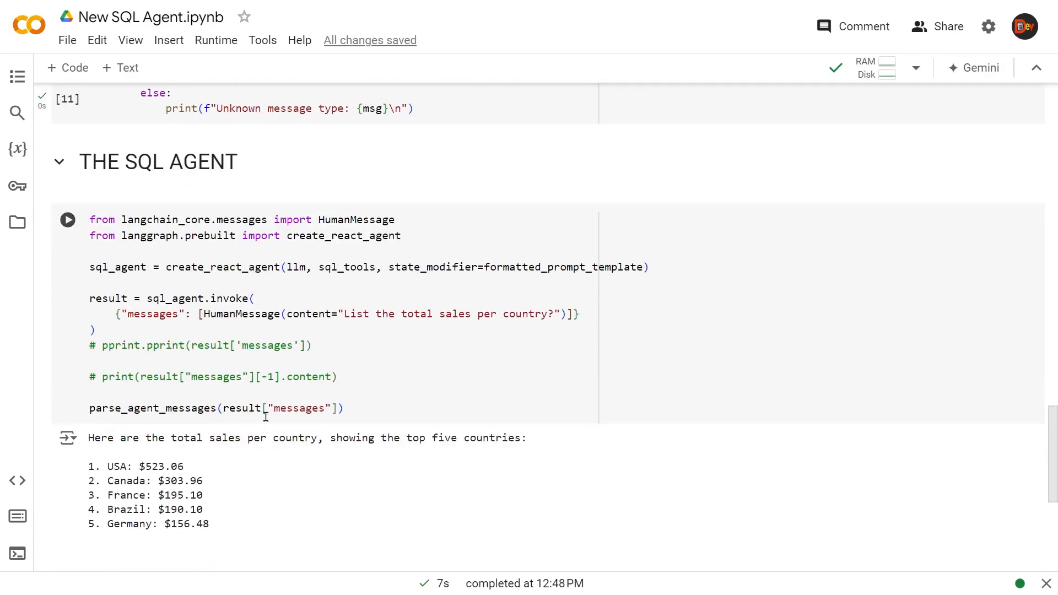
mouse_move(67, 219)
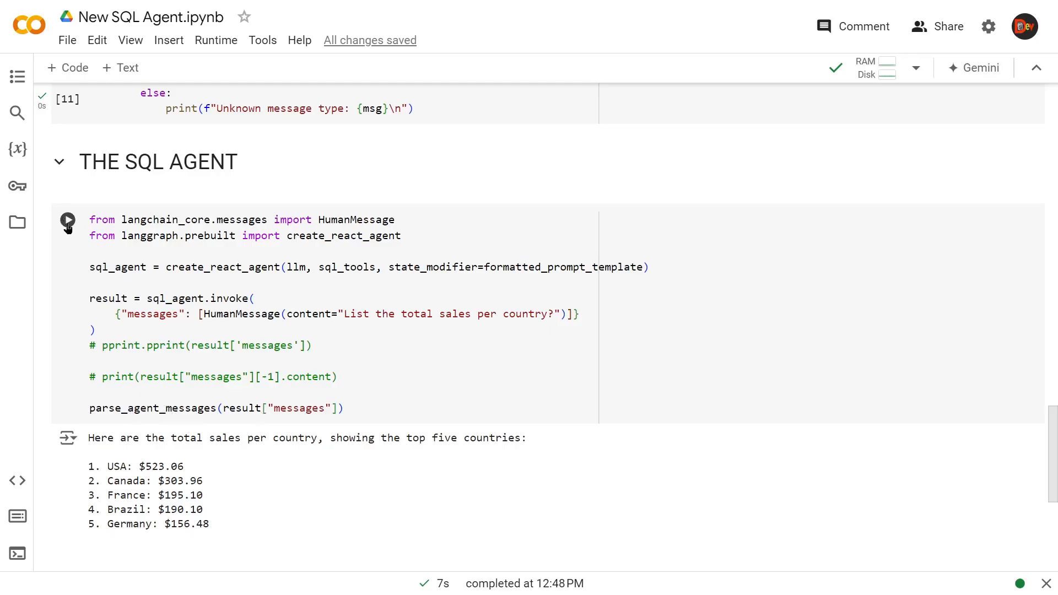
Rerun the SQL agent cell with parse_agent_messages output, printing a parsed tool-call trace
left_click(67, 219)
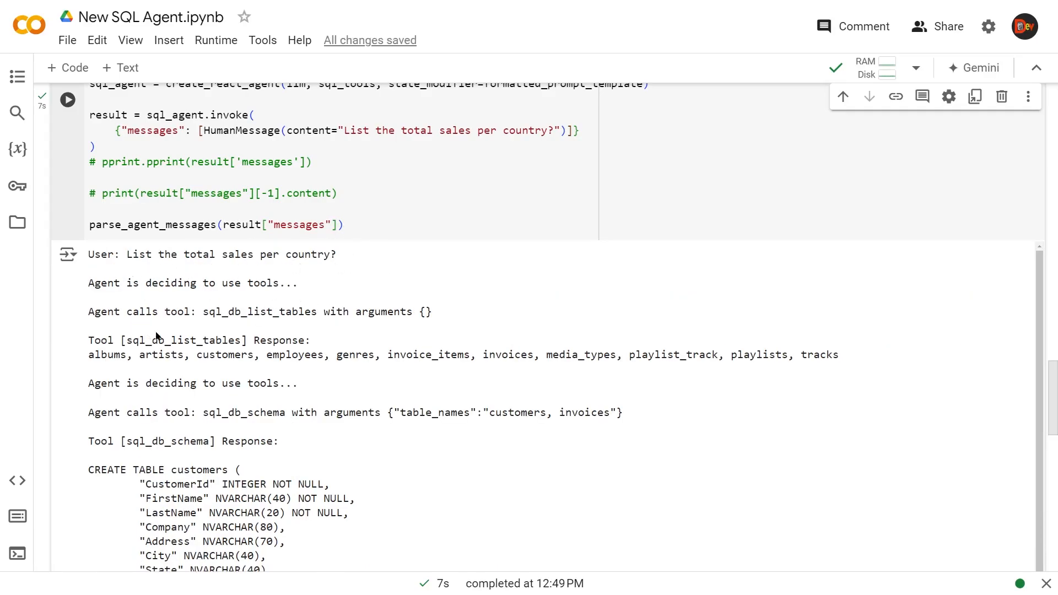
scroll("down", 3)
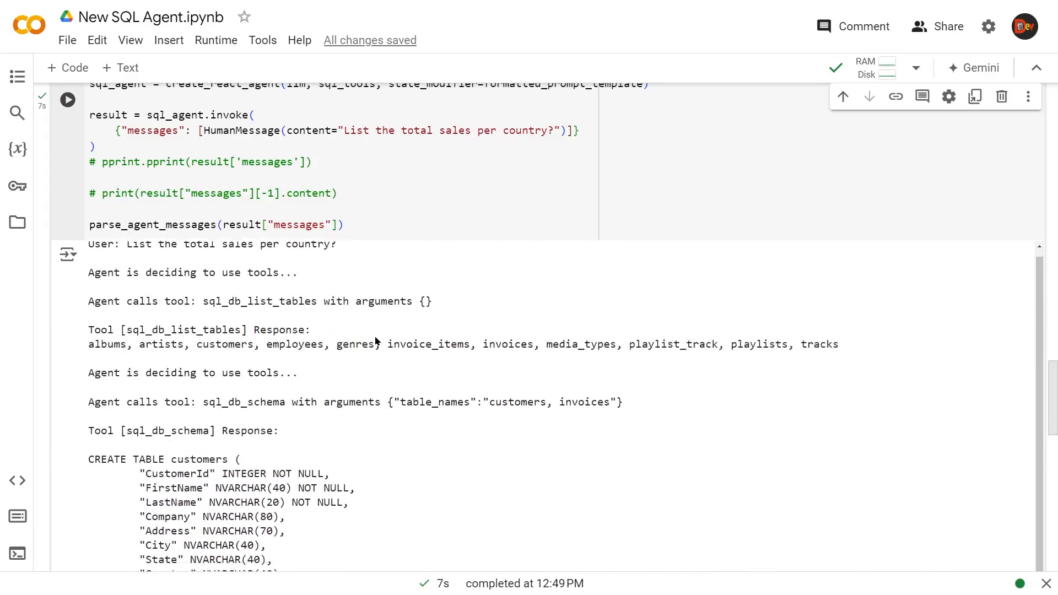
scroll("up", 3)
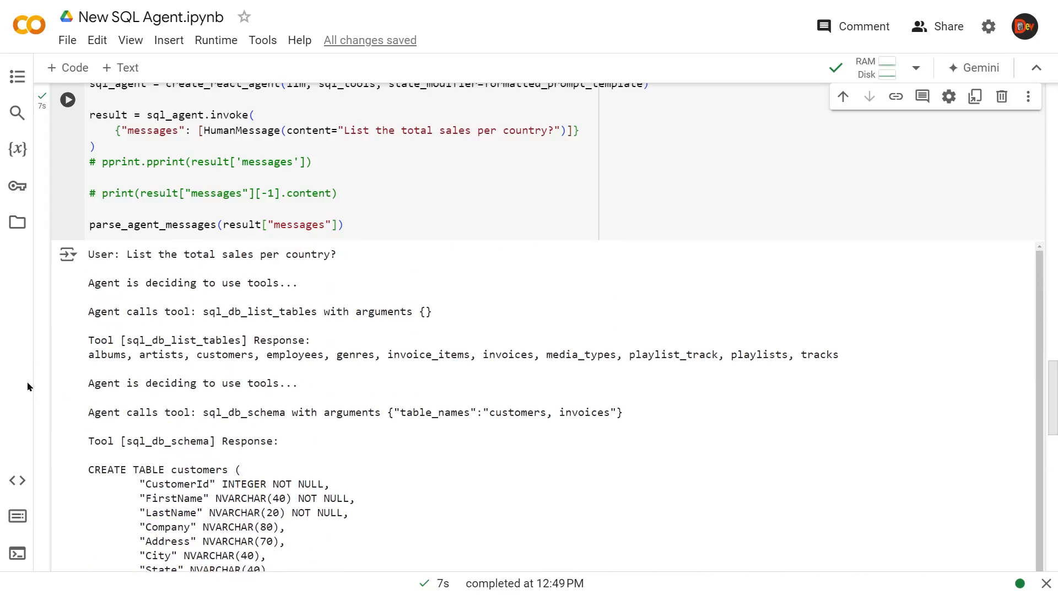
mouse_move(536, 350)
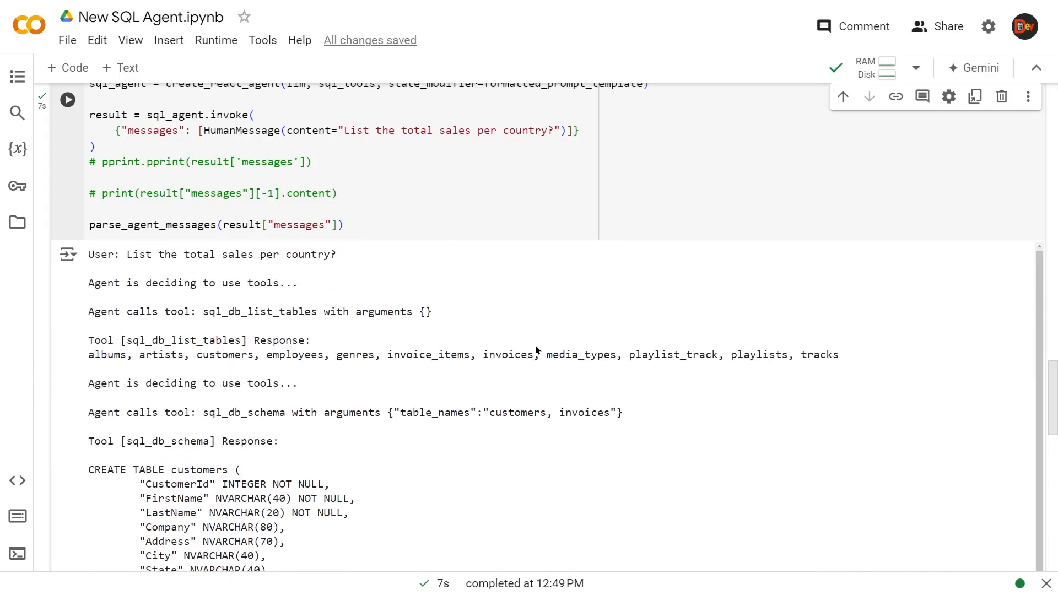
mouse_move(346, 425)
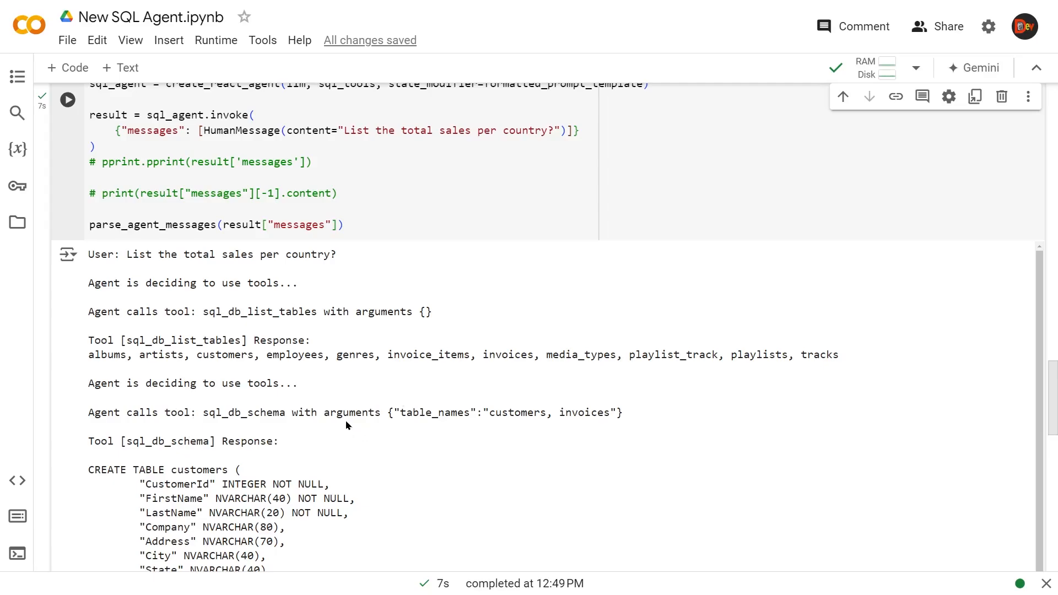
scroll("down", 3)
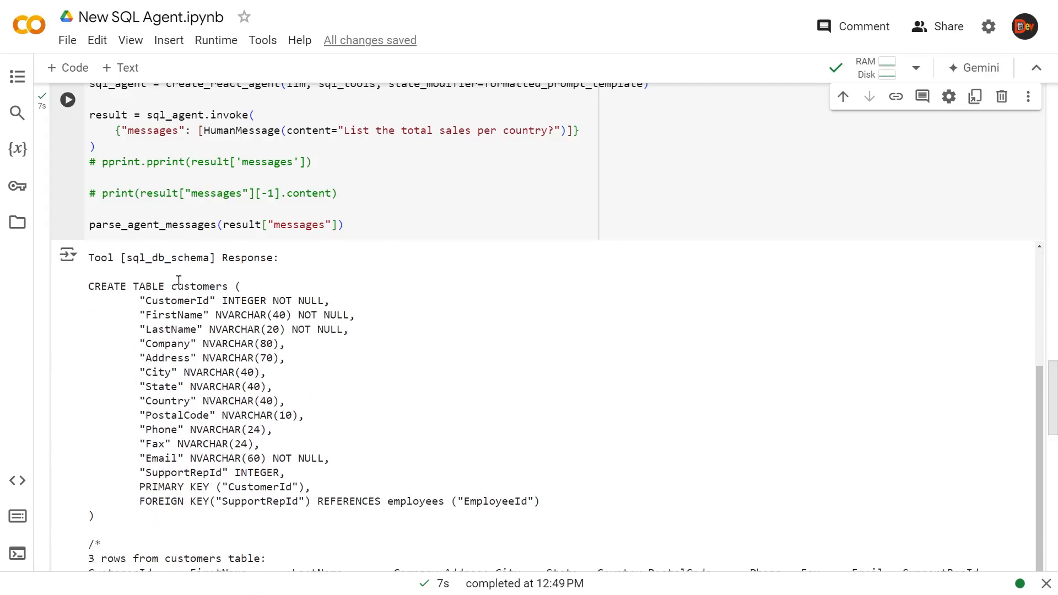
mouse_move(285, 383)
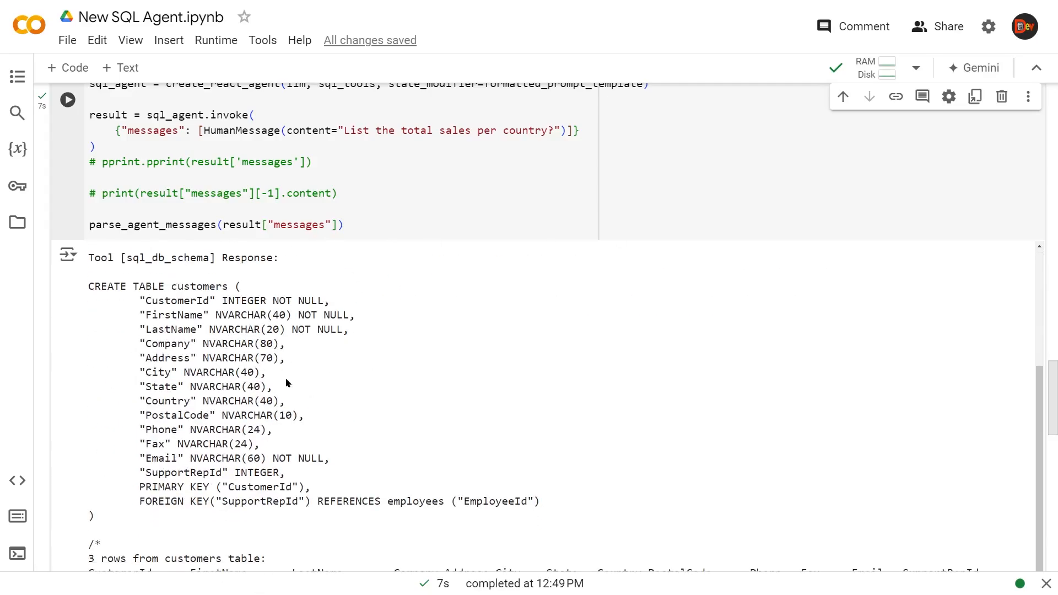
mouse_move(285, 520)
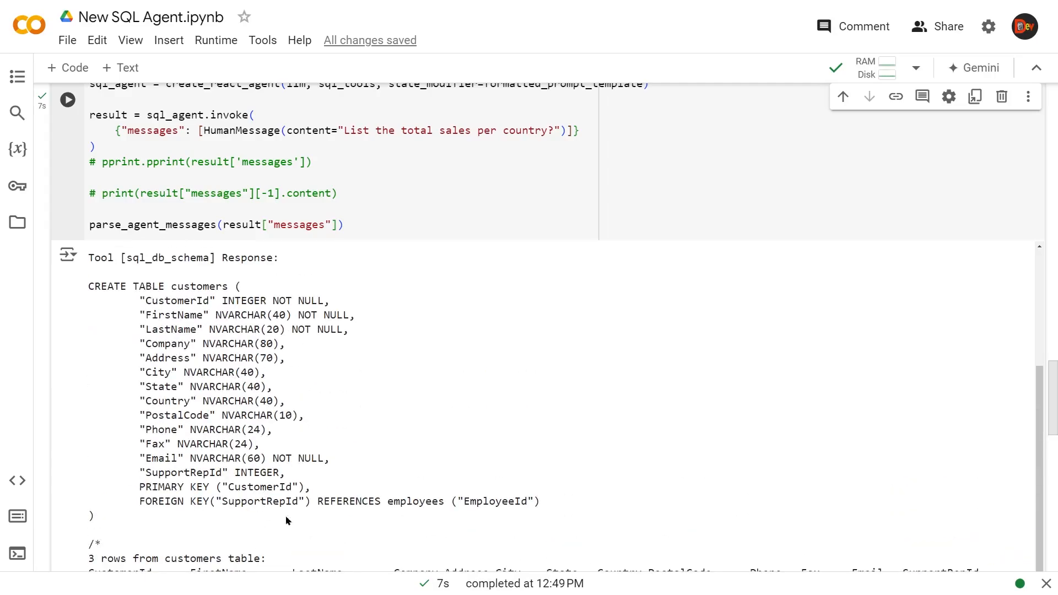
mouse_move(180, 520)
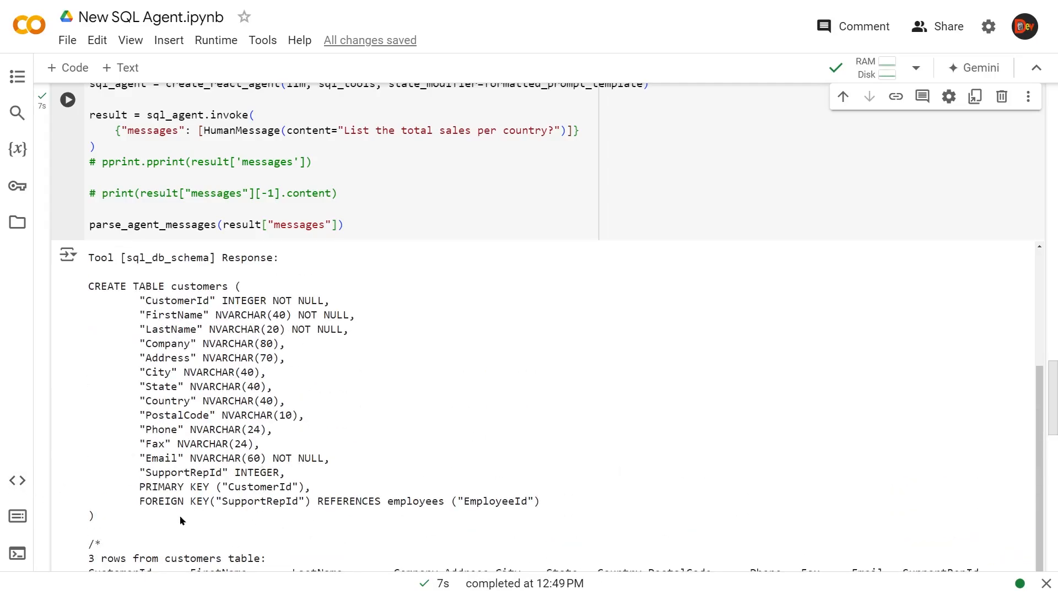
mouse_move(339, 468)
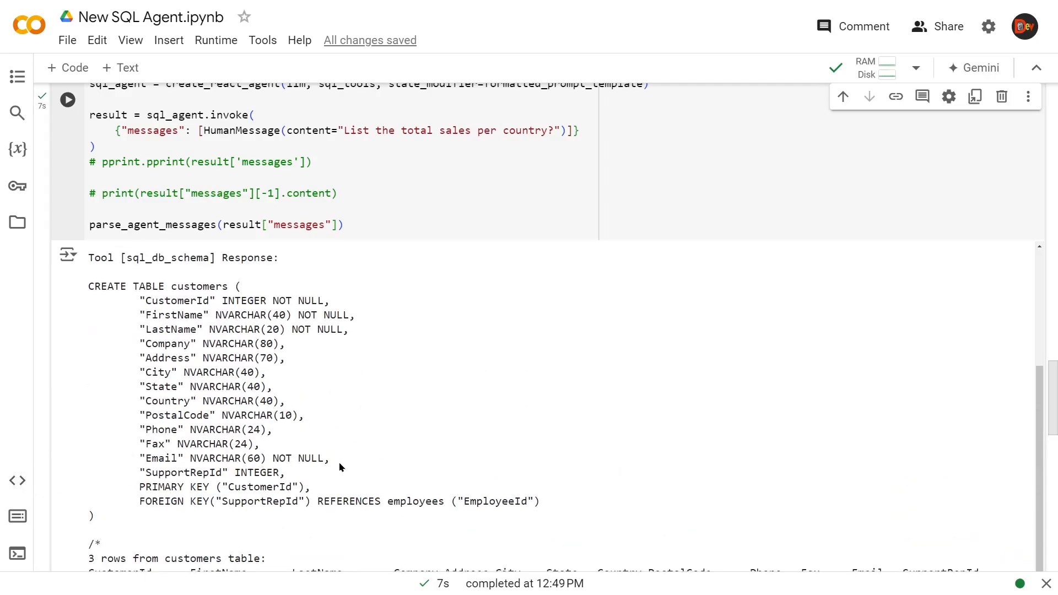
scroll("down", 3)
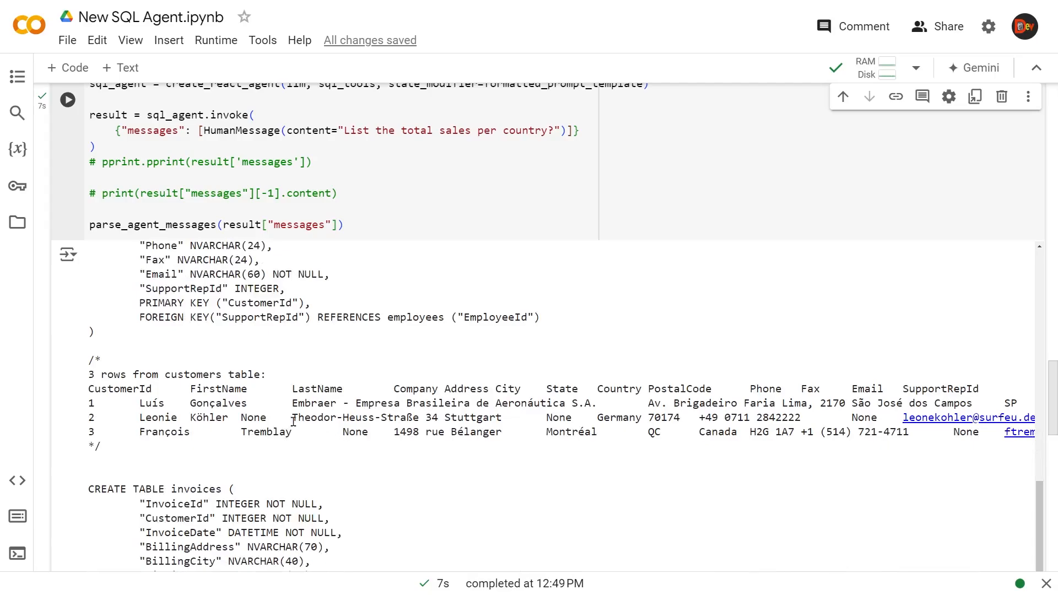
scroll("down", 3)
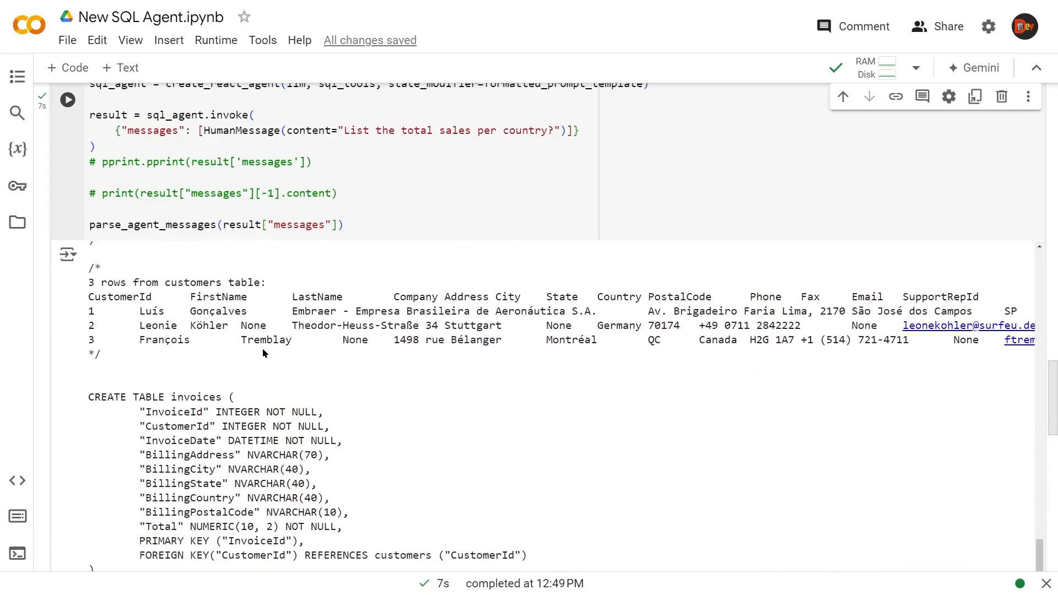
scroll("down", 3)
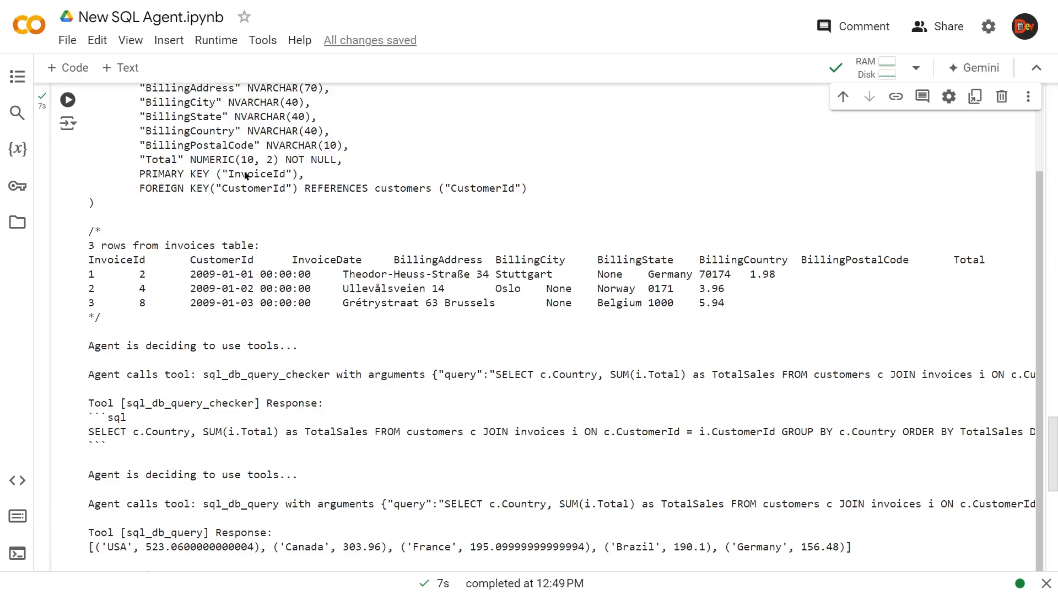
scroll("down", 3)
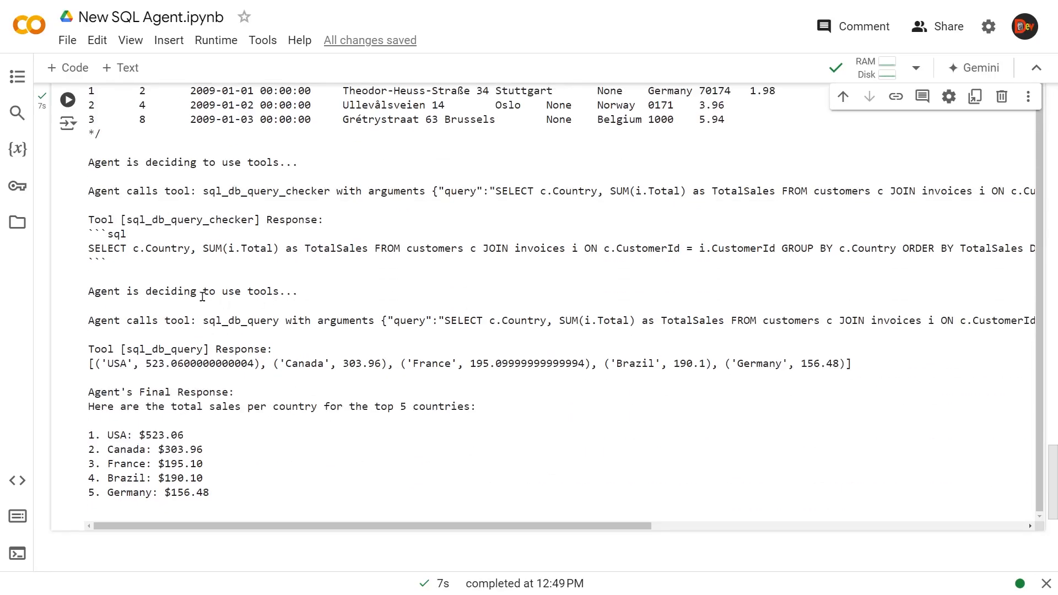
mouse_move(668, 191)
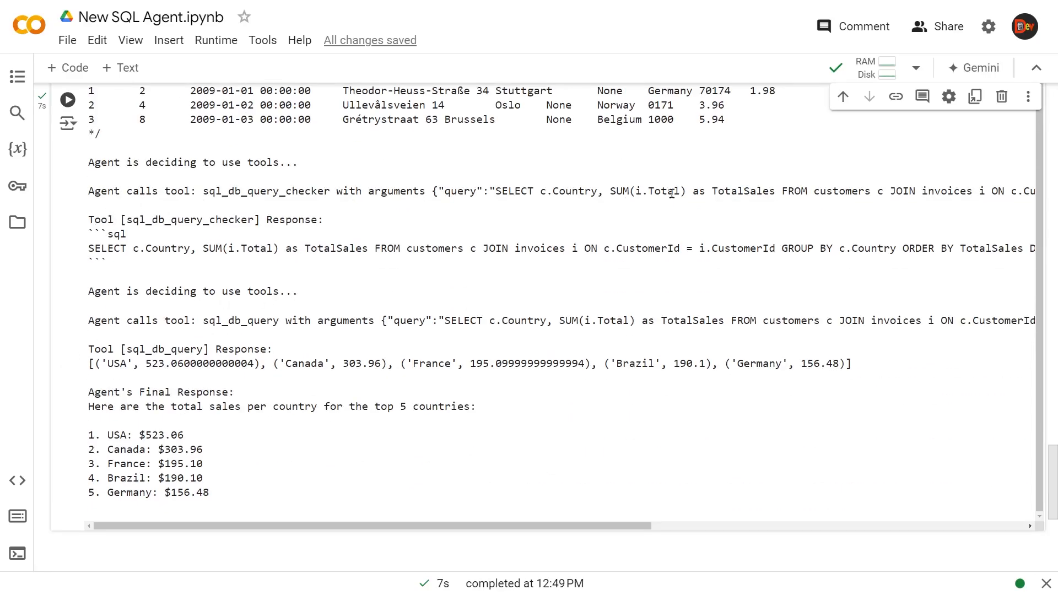
mouse_move(639, 237)
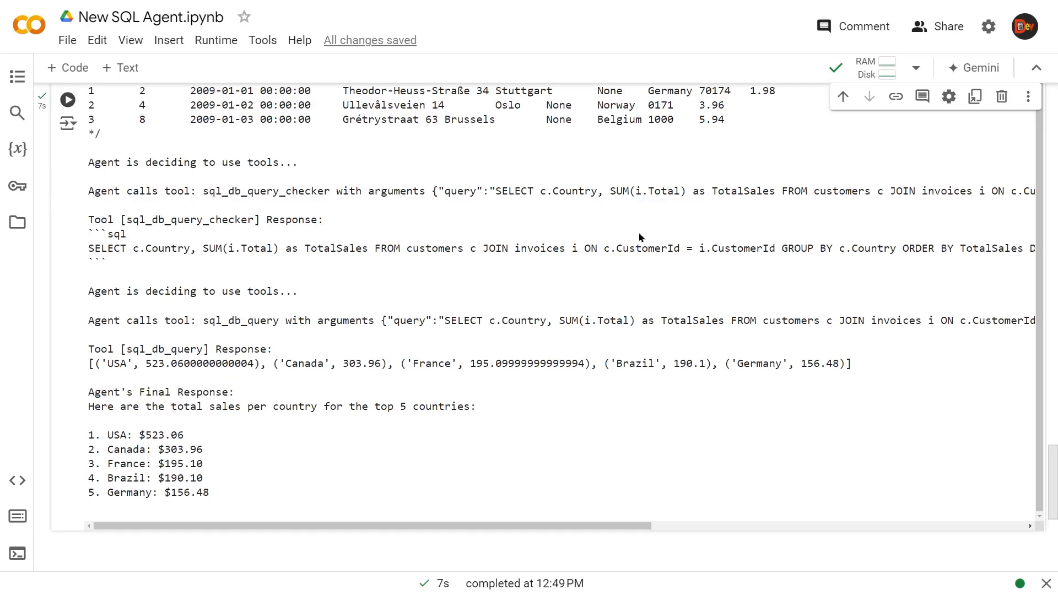
mouse_move(214, 292)
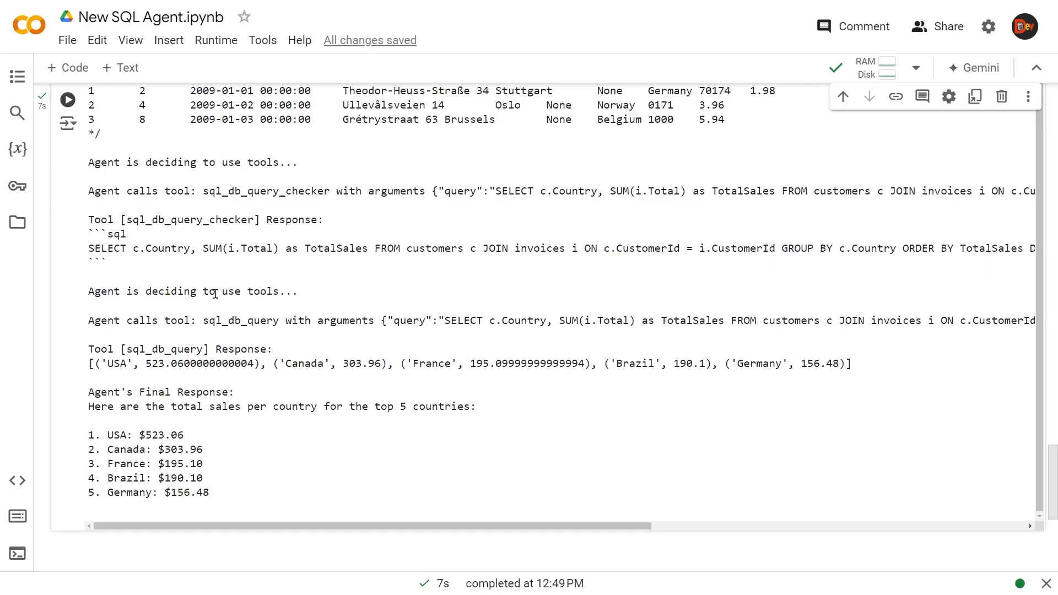
mouse_move(344, 337)
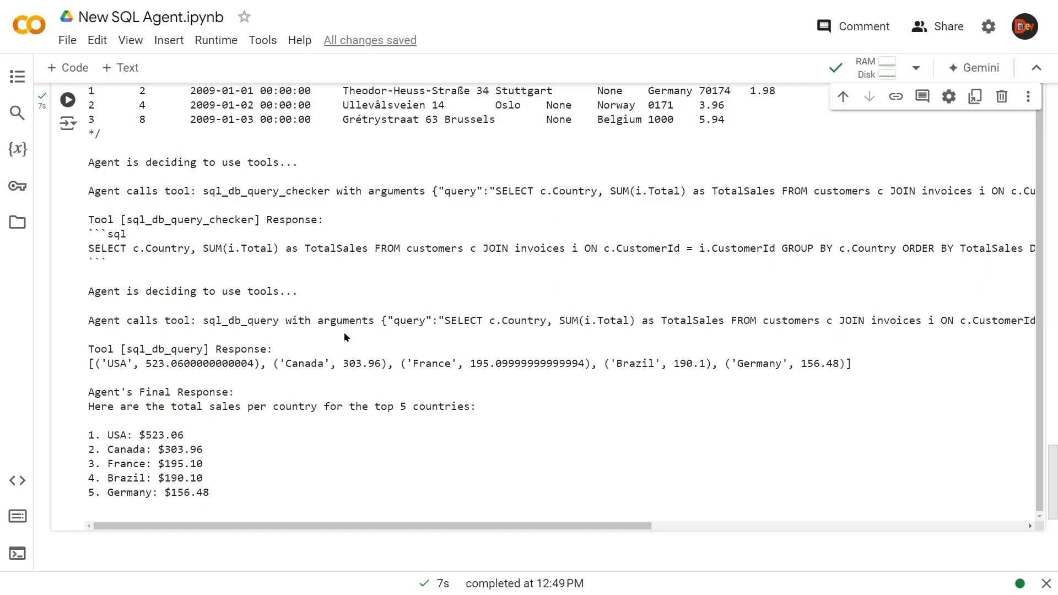
mouse_move(83, 393)
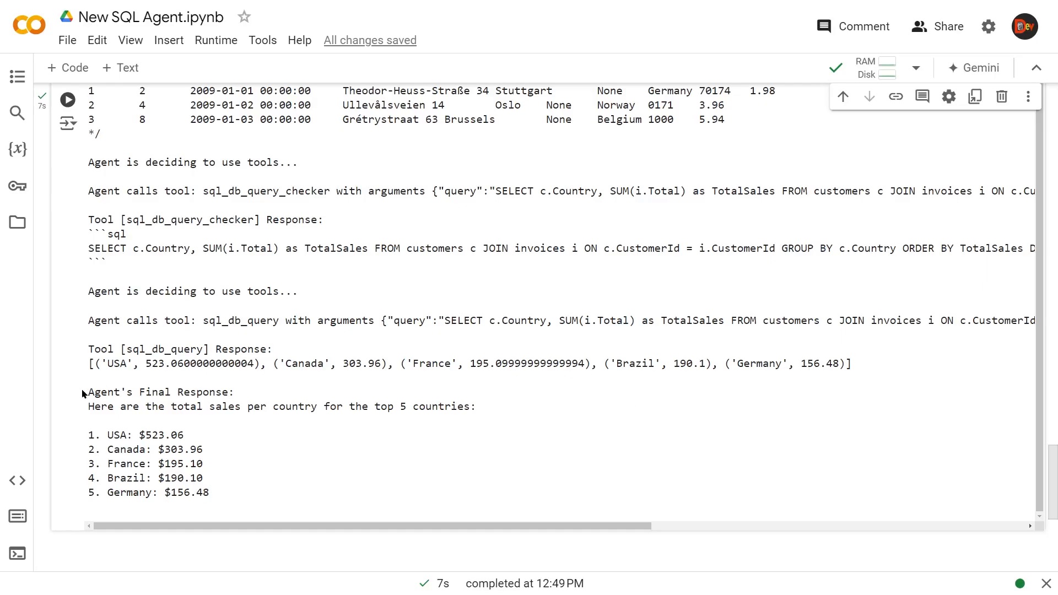
mouse_move(155, 423)
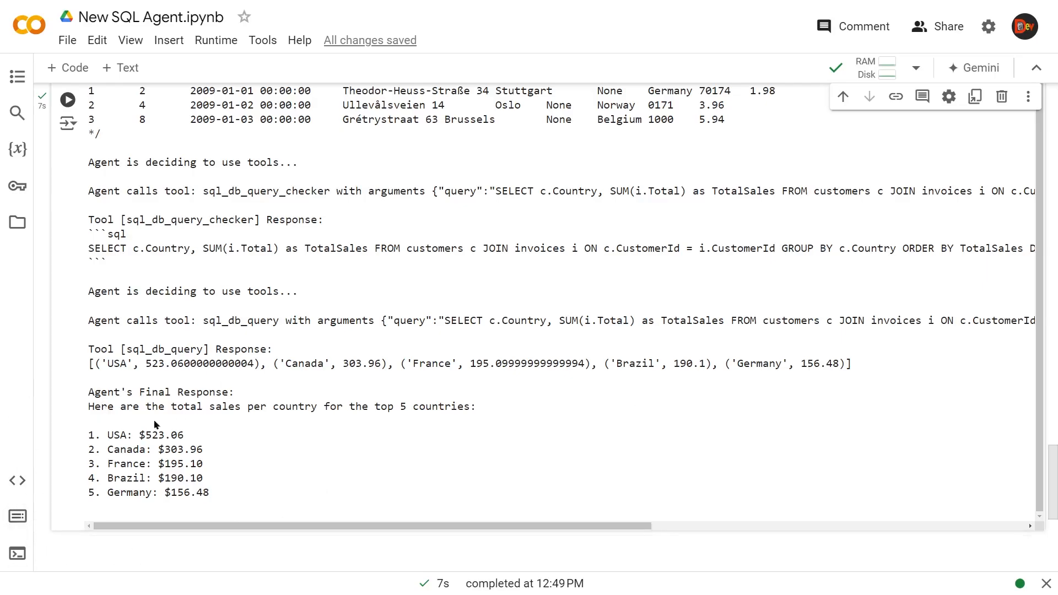
scroll("up", 3)
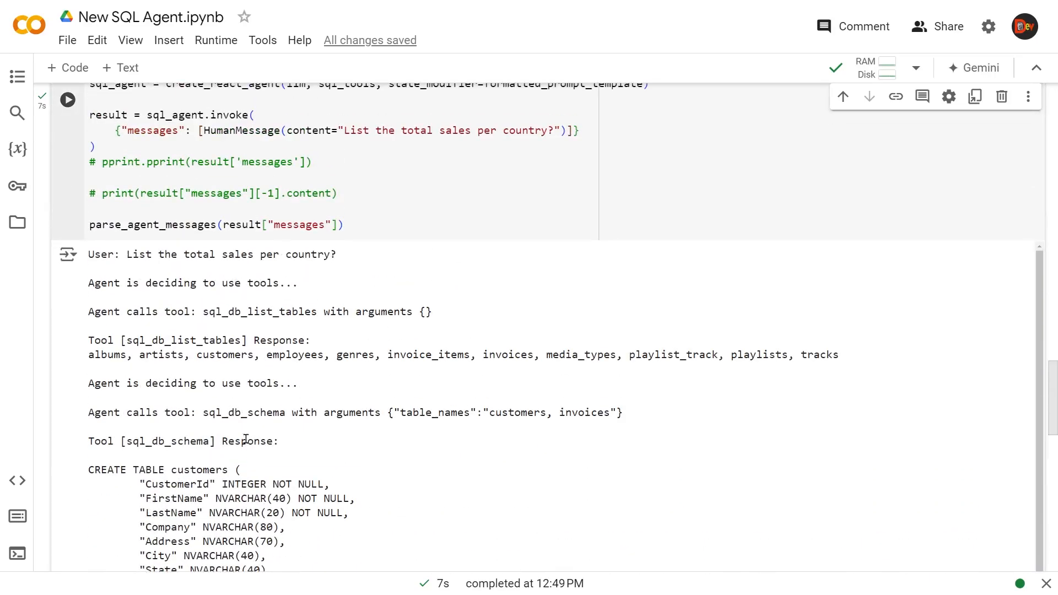
mouse_move(402, 474)
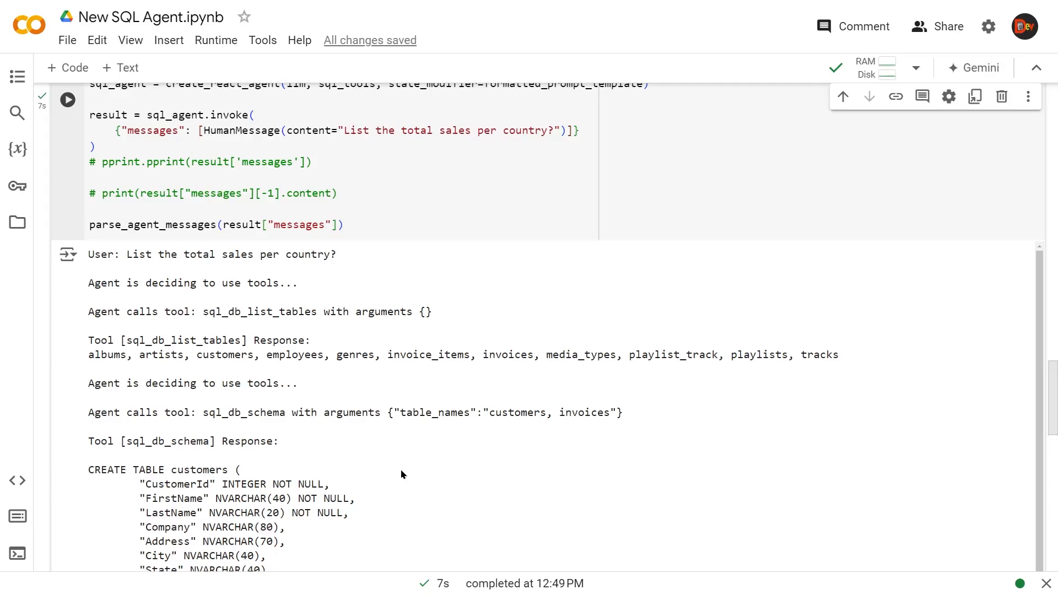
mouse_move(572, 401)
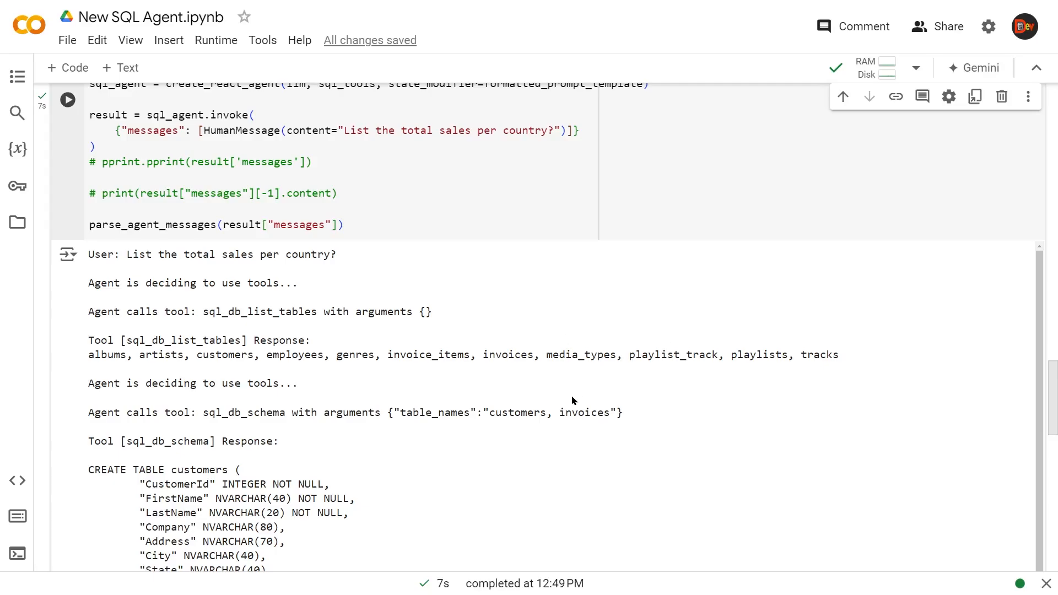
scroll("up", 3)
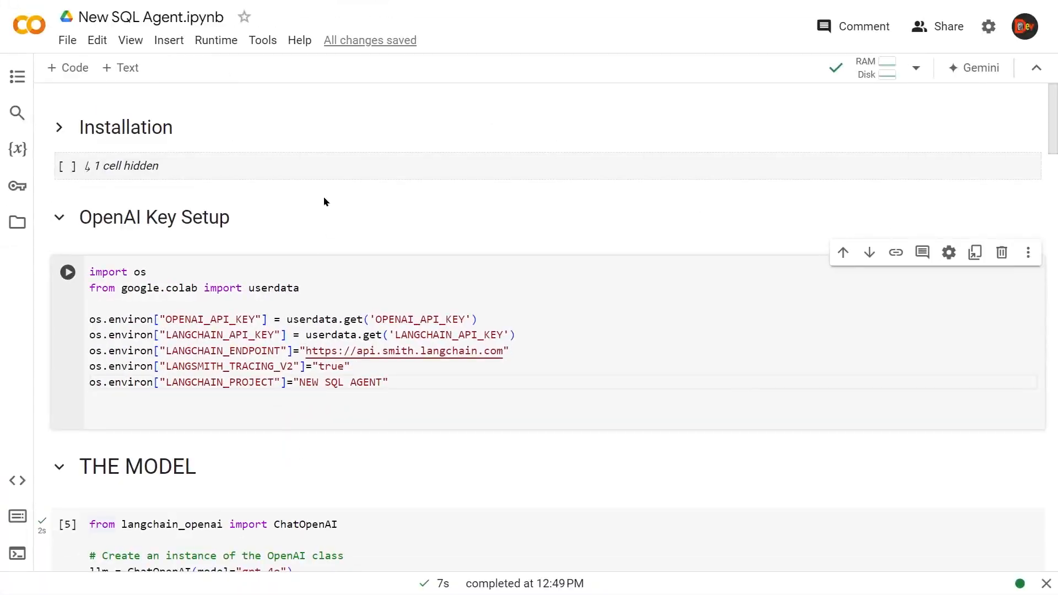
mouse_move(358, 270)
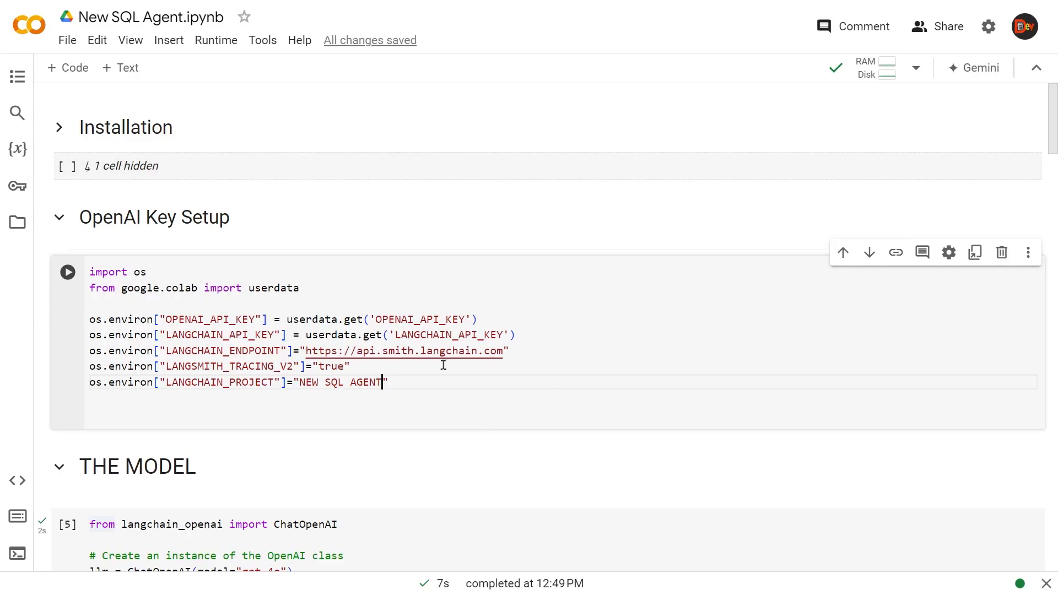
mouse_move(491, 388)
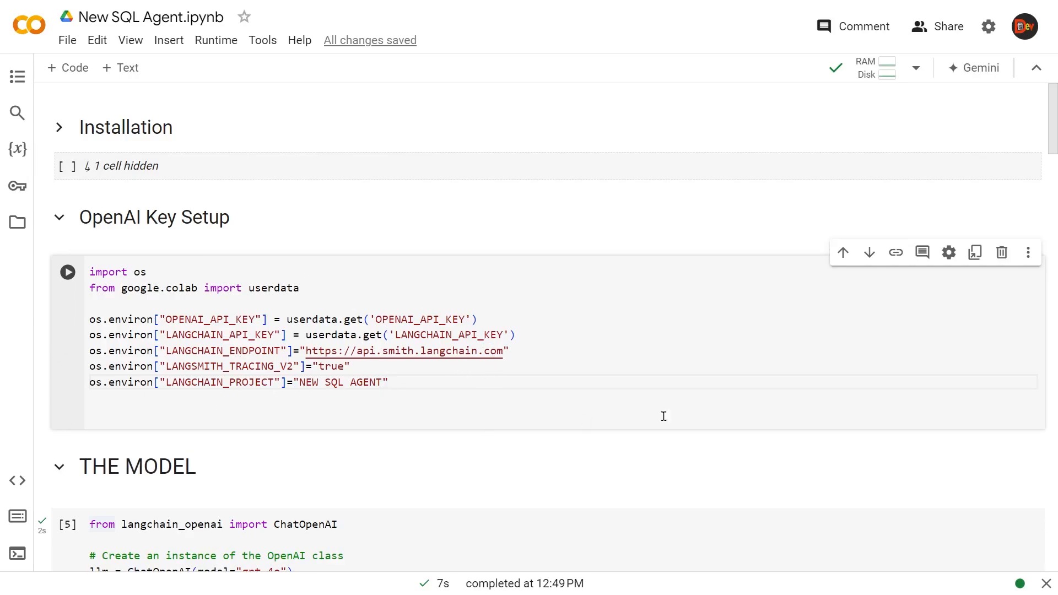
mouse_move(450, 467)
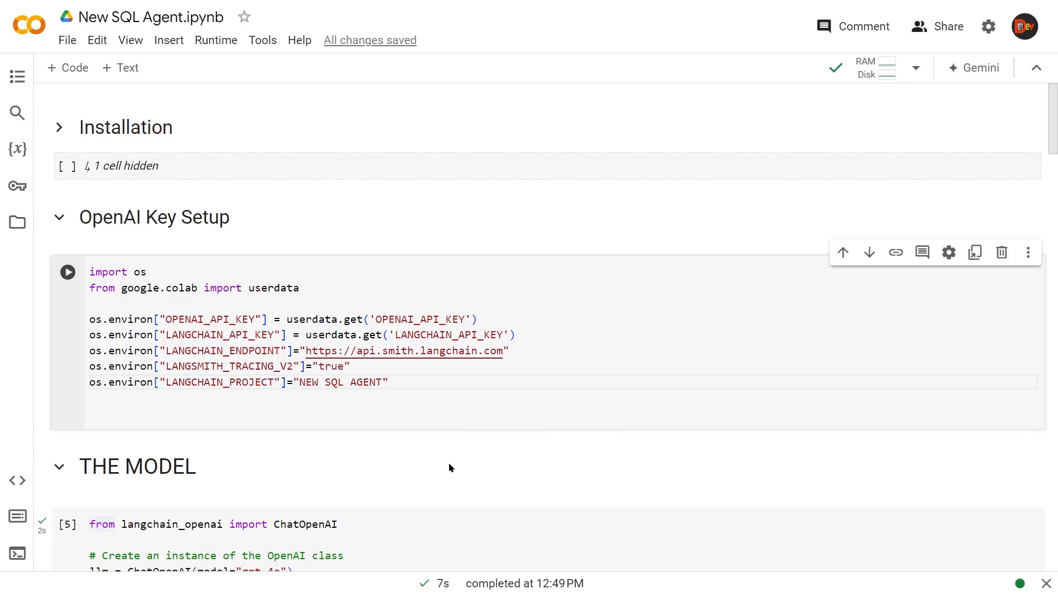
mouse_move(435, 449)
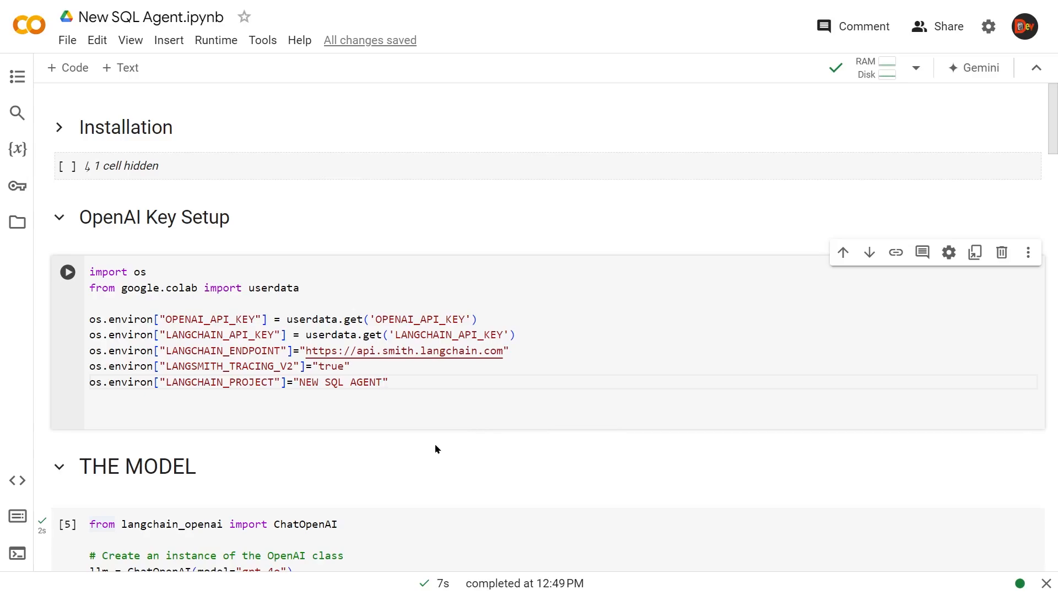
mouse_move(444, 261)
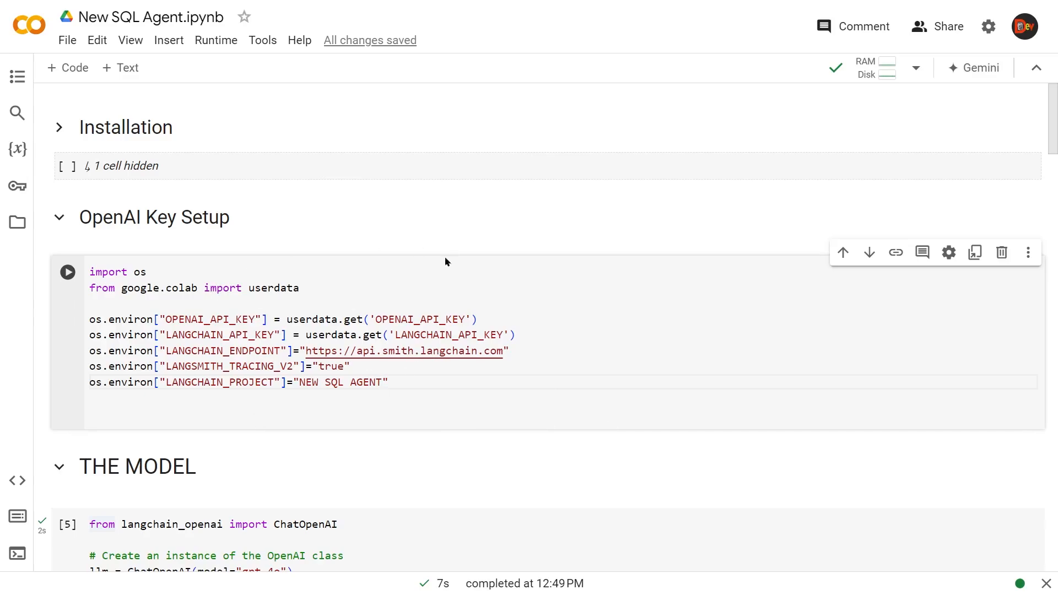
mouse_move(349, 450)
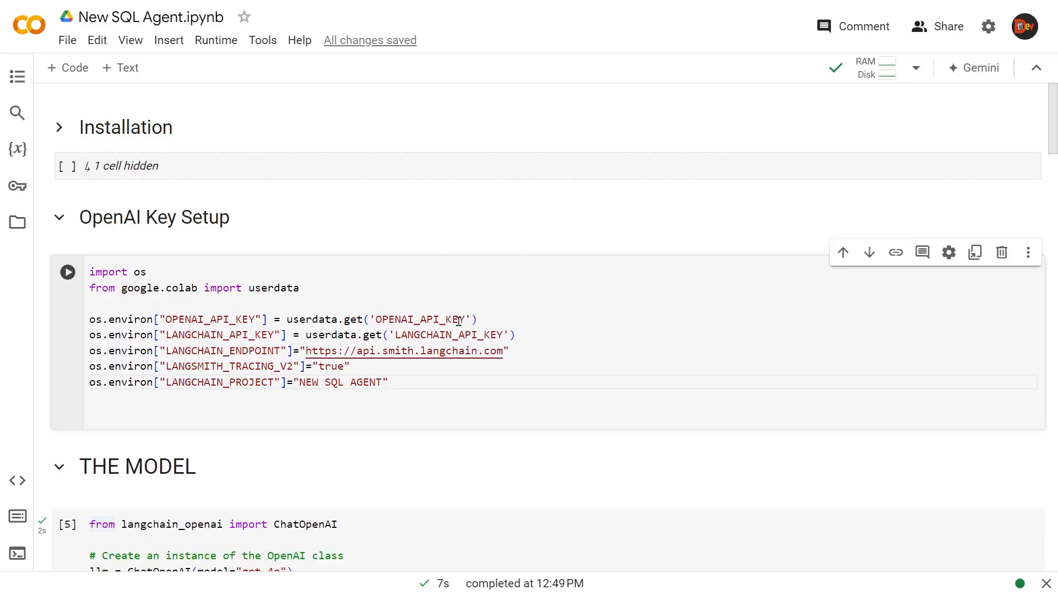
mouse_move(239, 438)
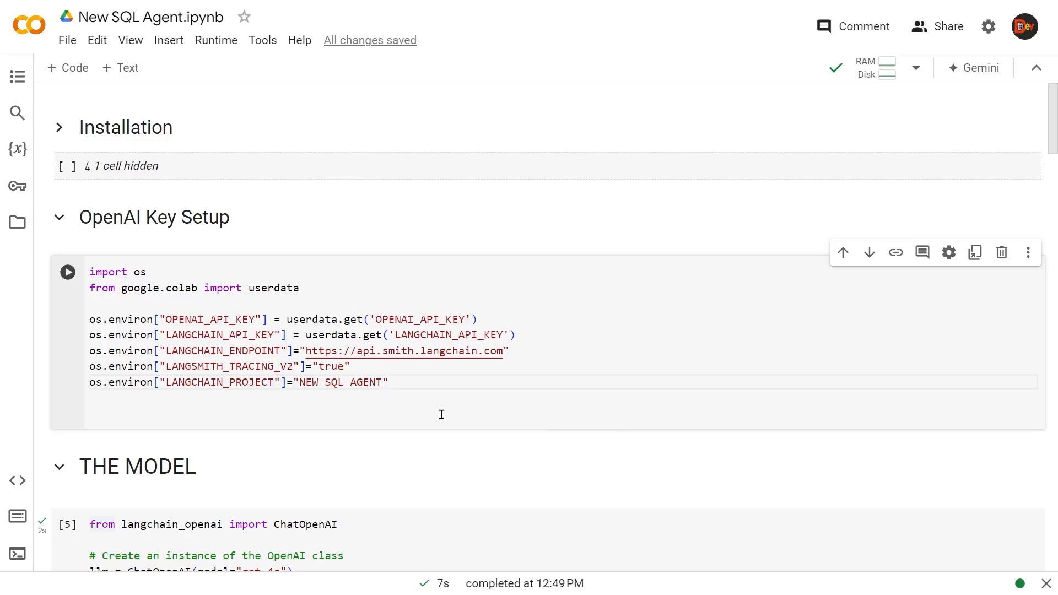
Switch to LangSmith, open the NEW SQL AGENT project and select its latest total-sales-per-country run
left_click(381, 381)
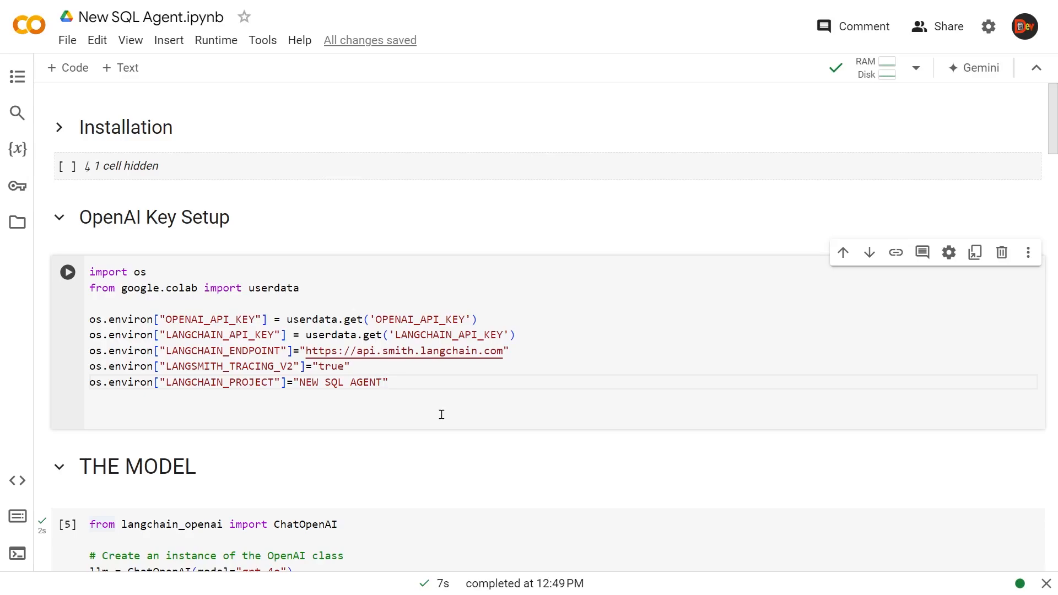
mouse_move(477, 436)
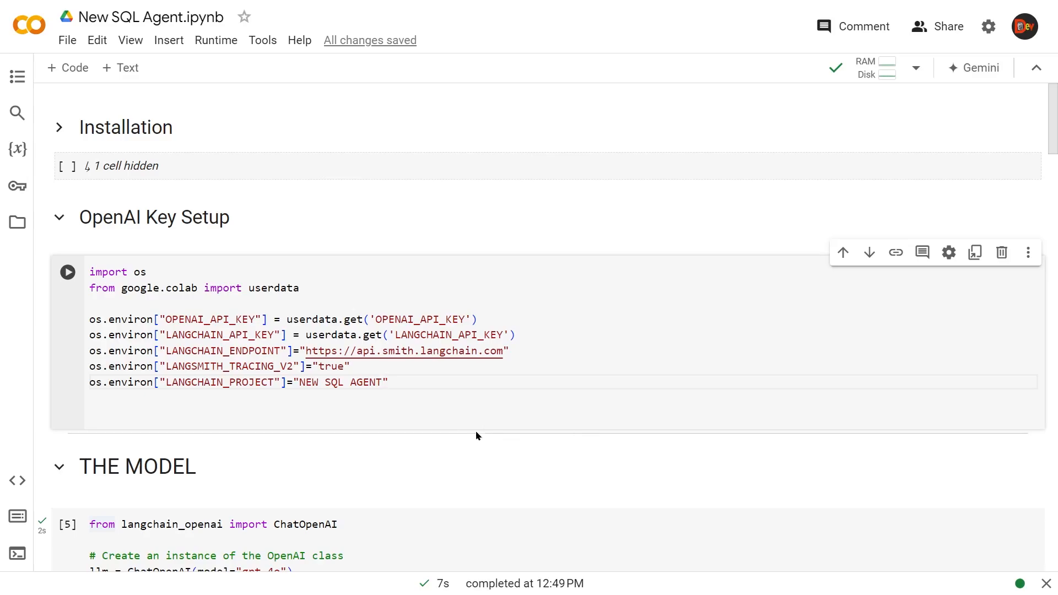
mouse_move(417, 464)
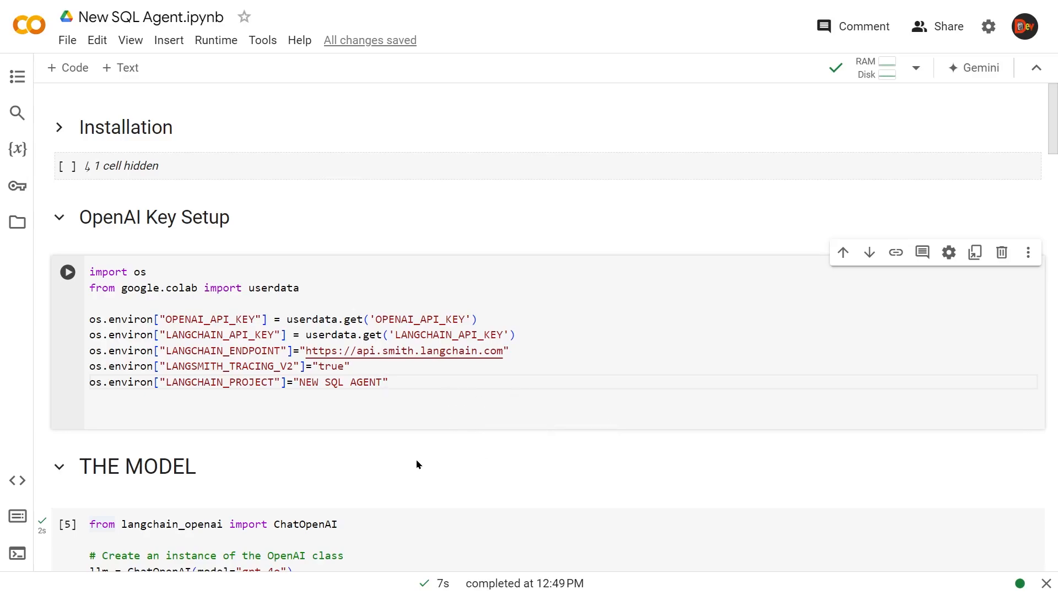
mouse_move(276, 477)
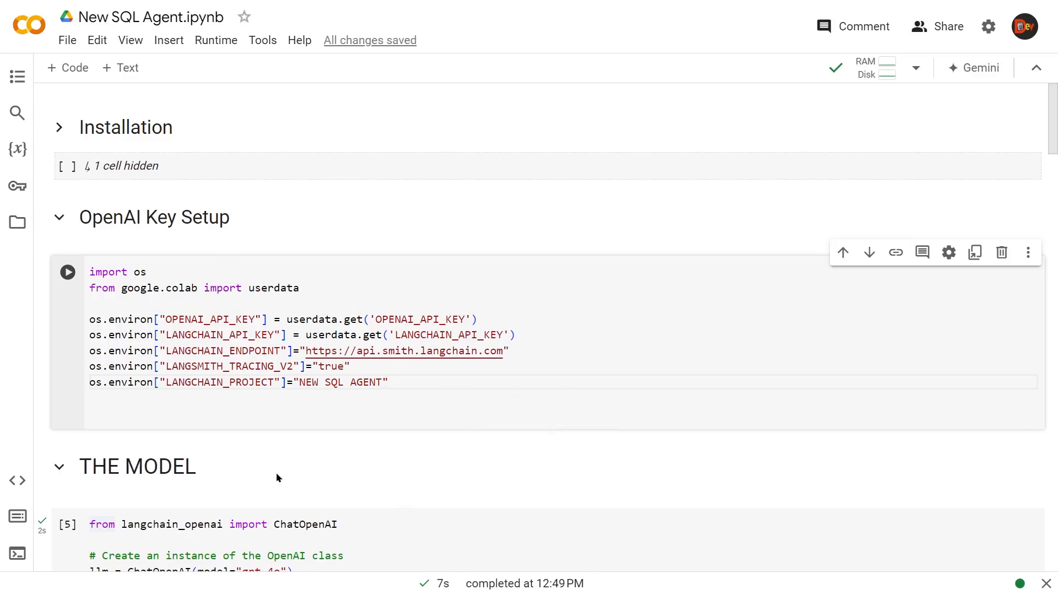
mouse_move(257, 422)
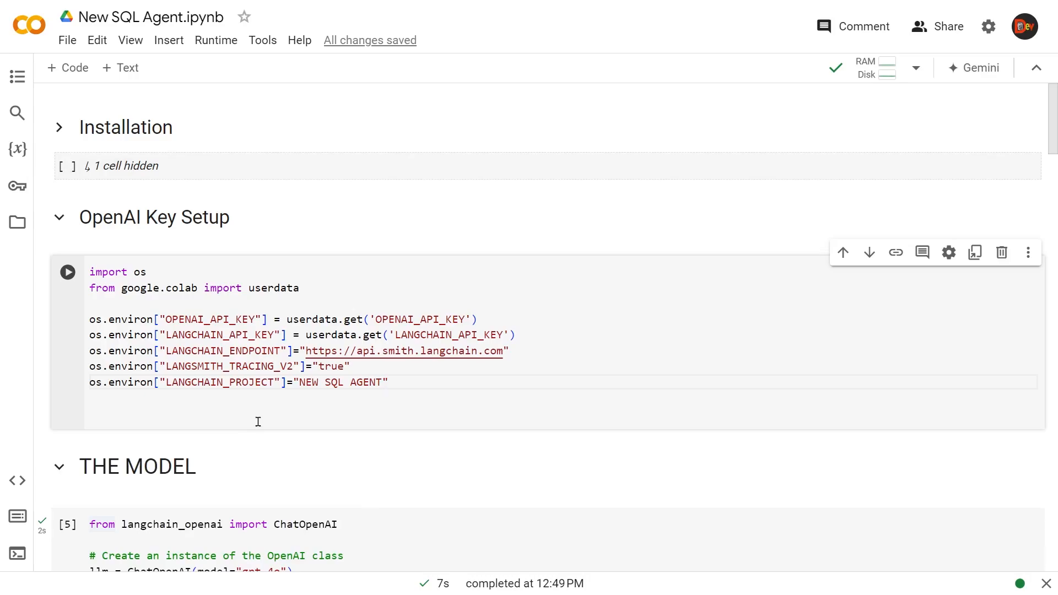
mouse_move(492, 321)
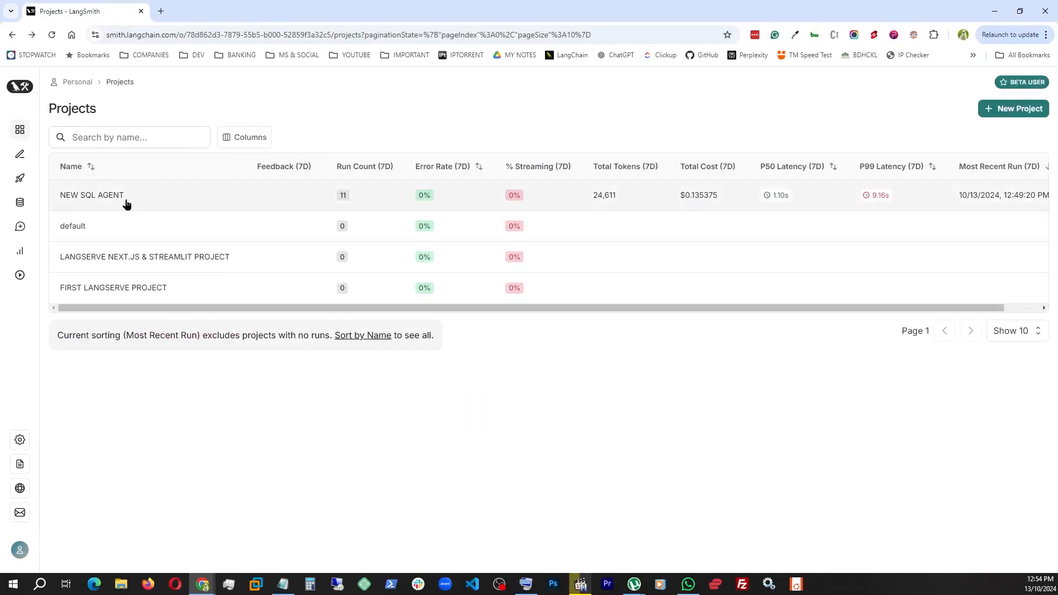
left_click(91, 195)
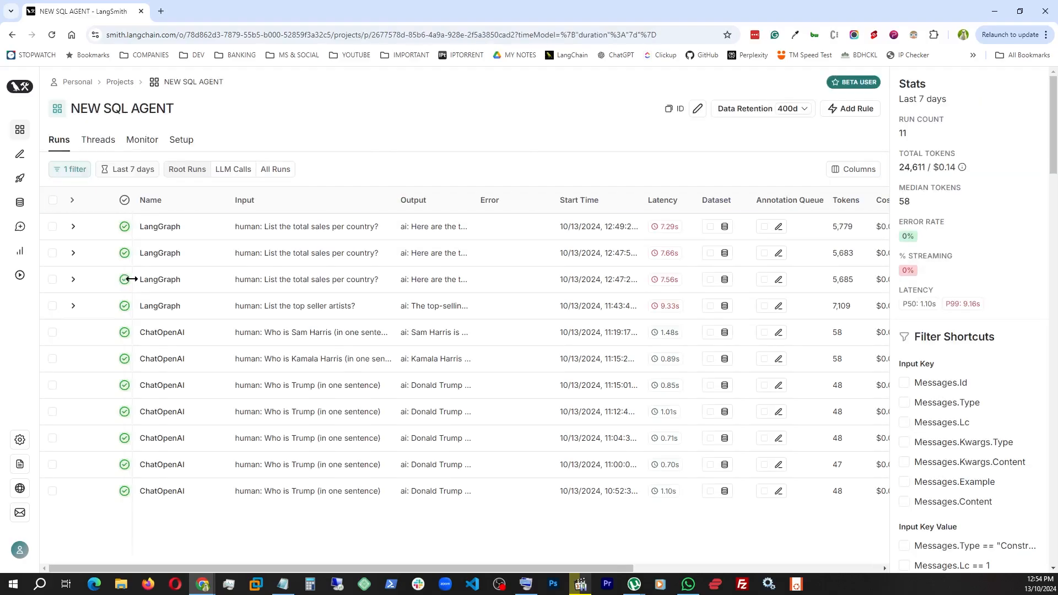
mouse_move(358, 228)
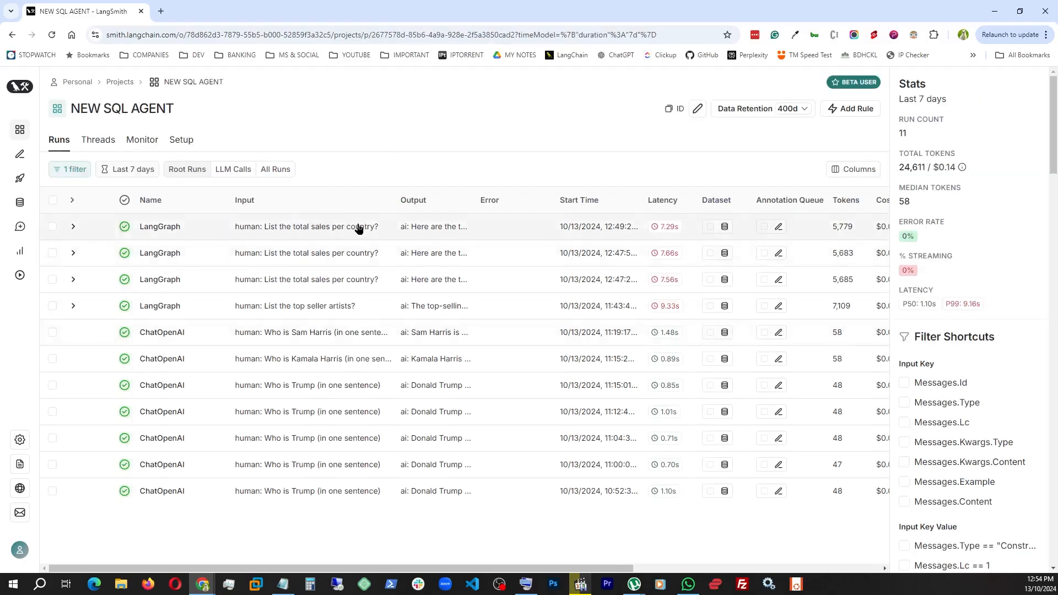
left_click(159, 226)
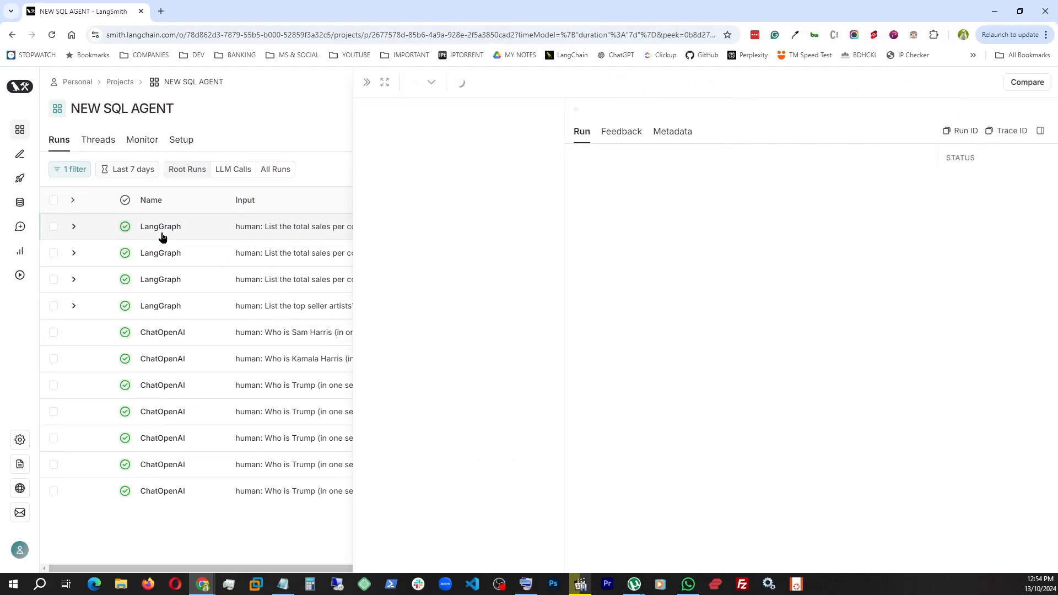
Open the LangGraph trace and scroll through schema lookup, SQL query and results to the USA-first $523.06 answer
left_click(159, 226)
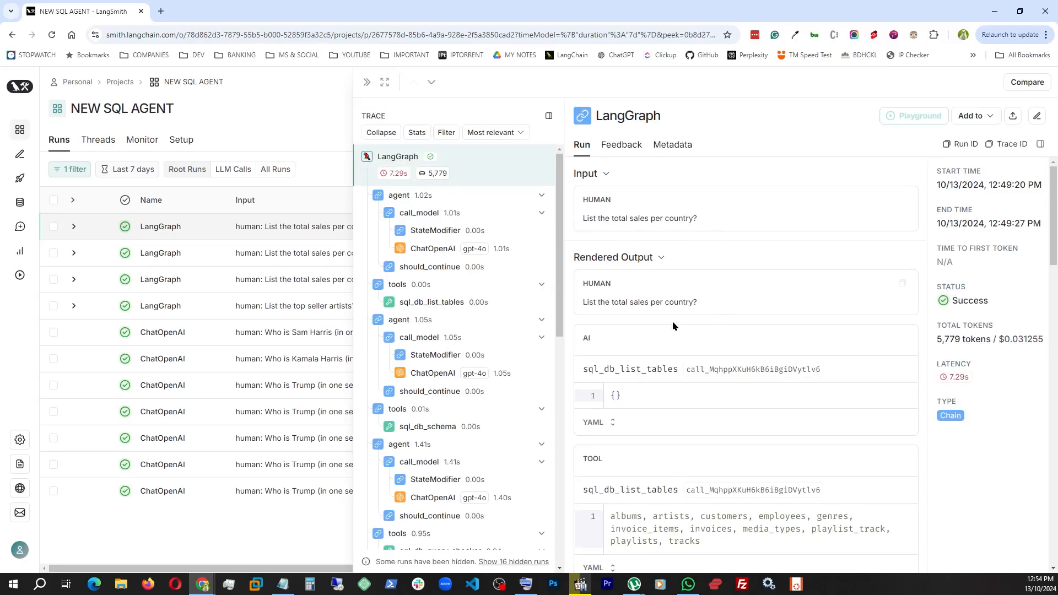
scroll("down", 3)
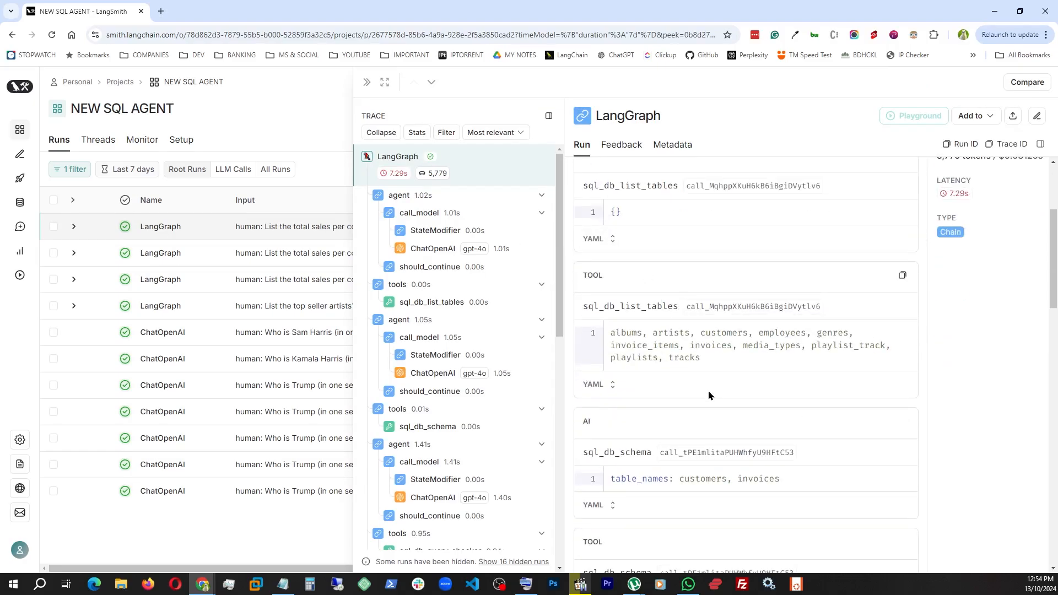
mouse_move(607, 301)
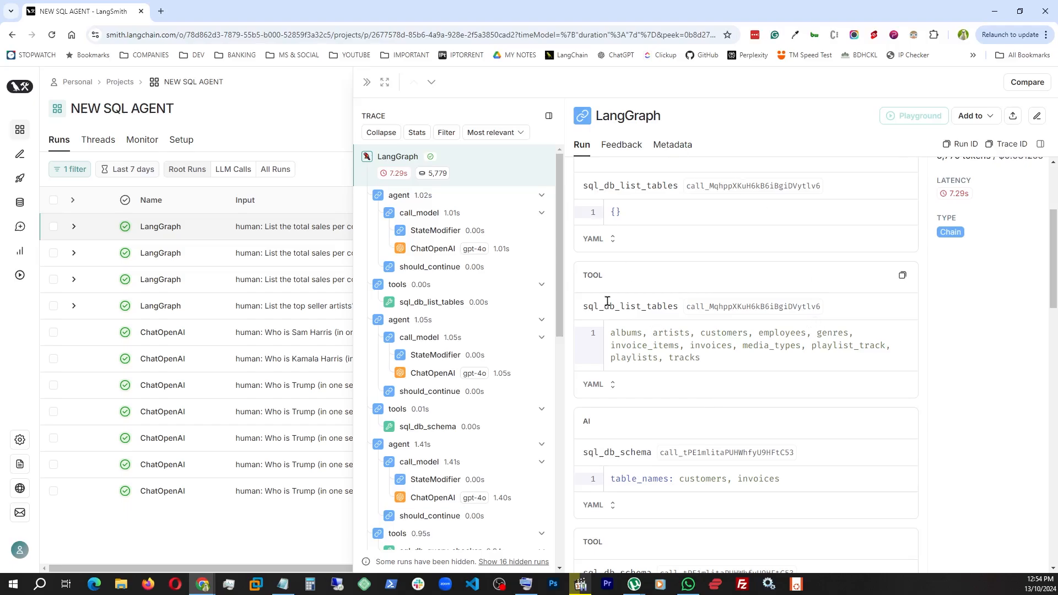
mouse_move(735, 246)
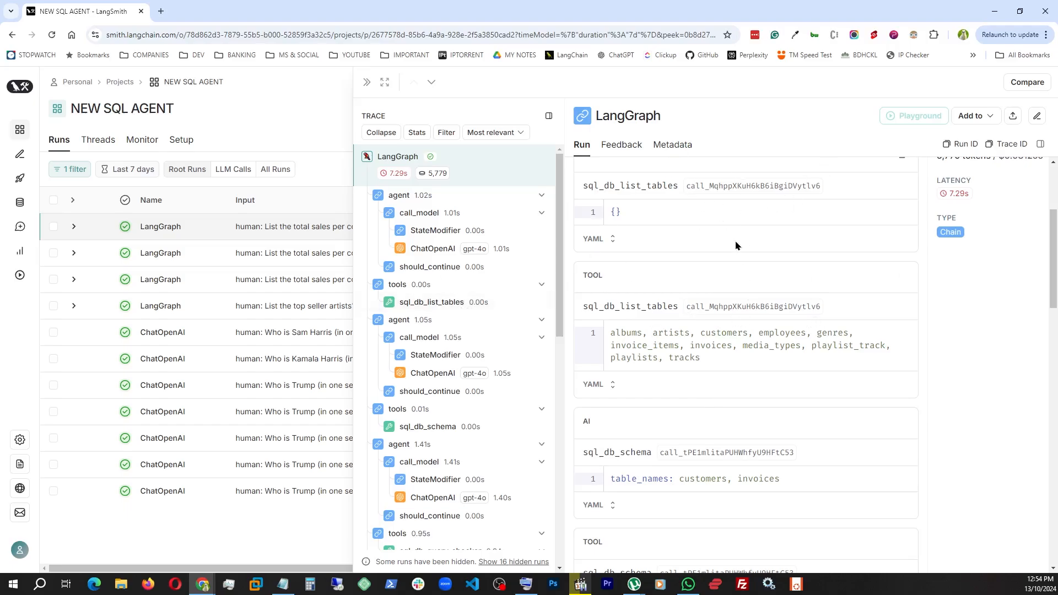
mouse_move(586, 330)
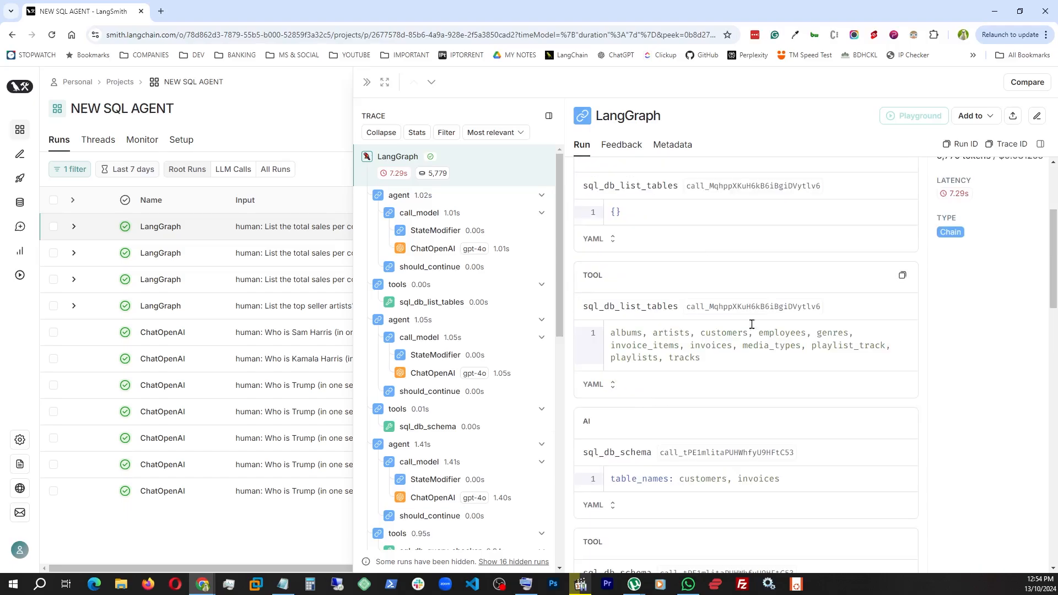
scroll("down", 3)
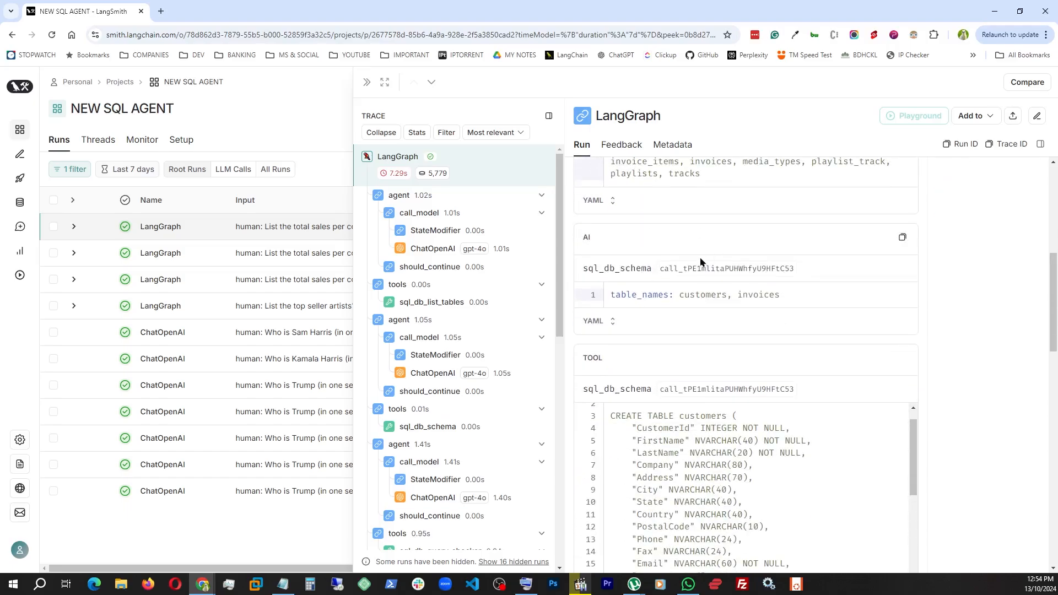
mouse_move(762, 259)
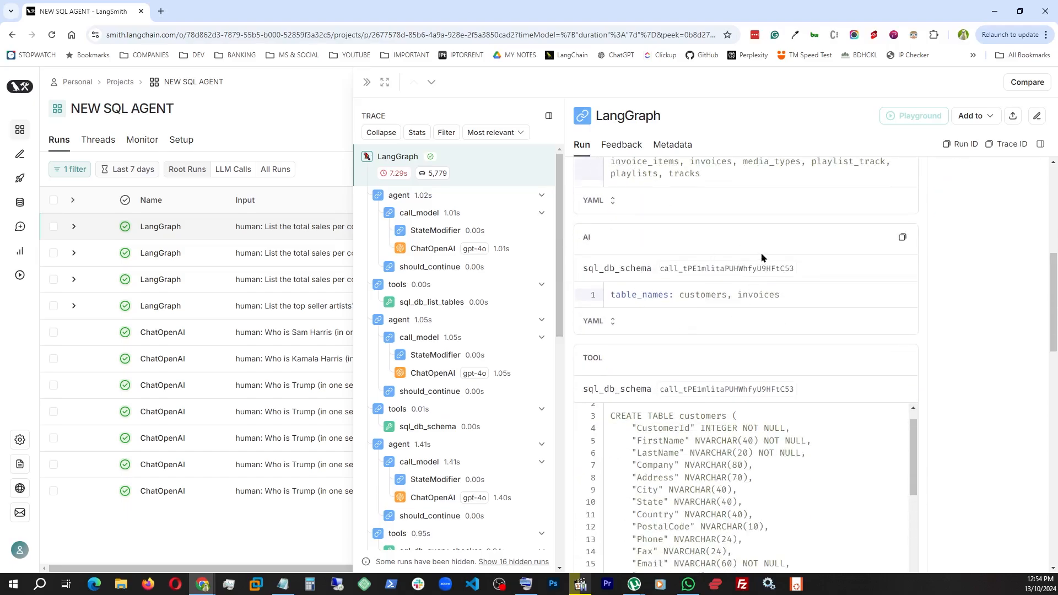
scroll("down", 3)
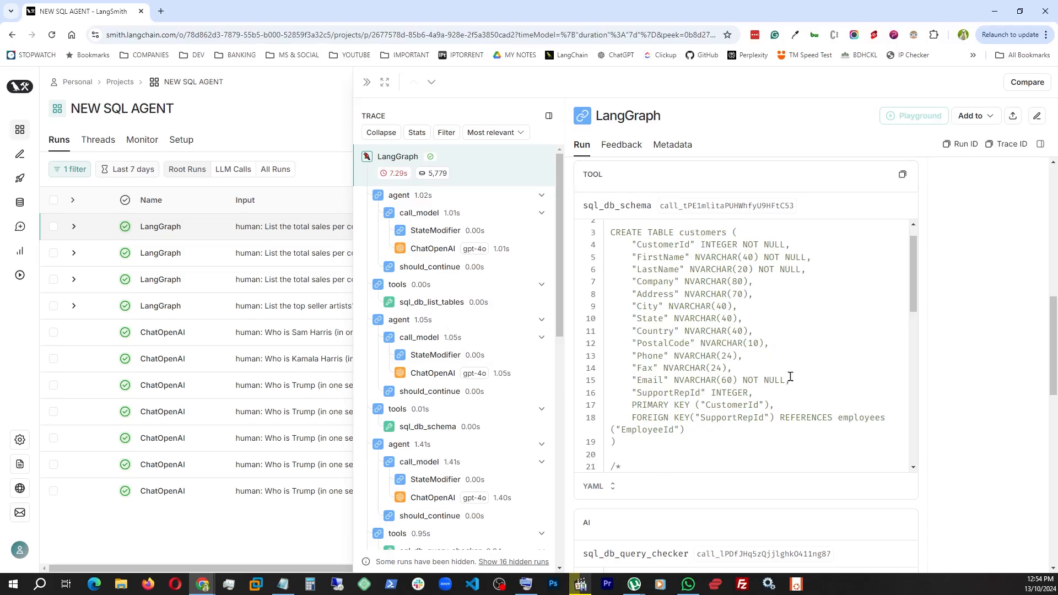
mouse_move(720, 325)
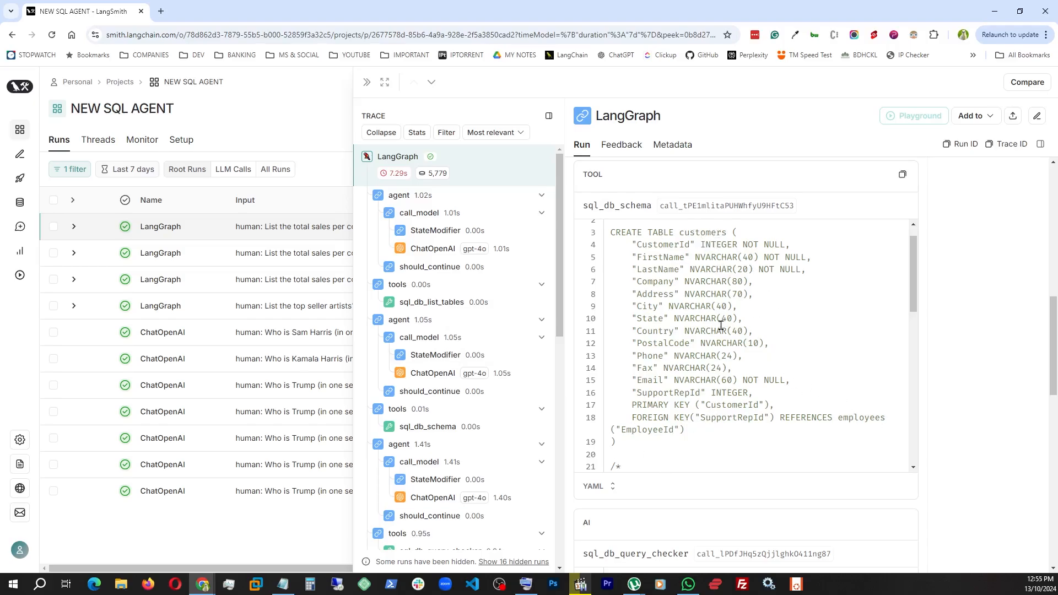
scroll("down", 3)
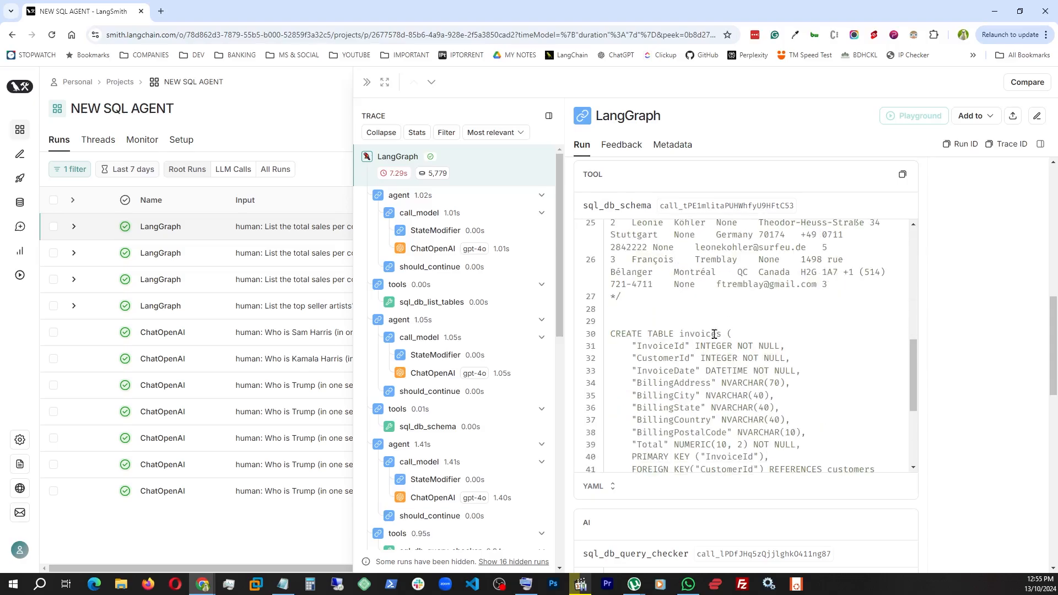
mouse_move(726, 333)
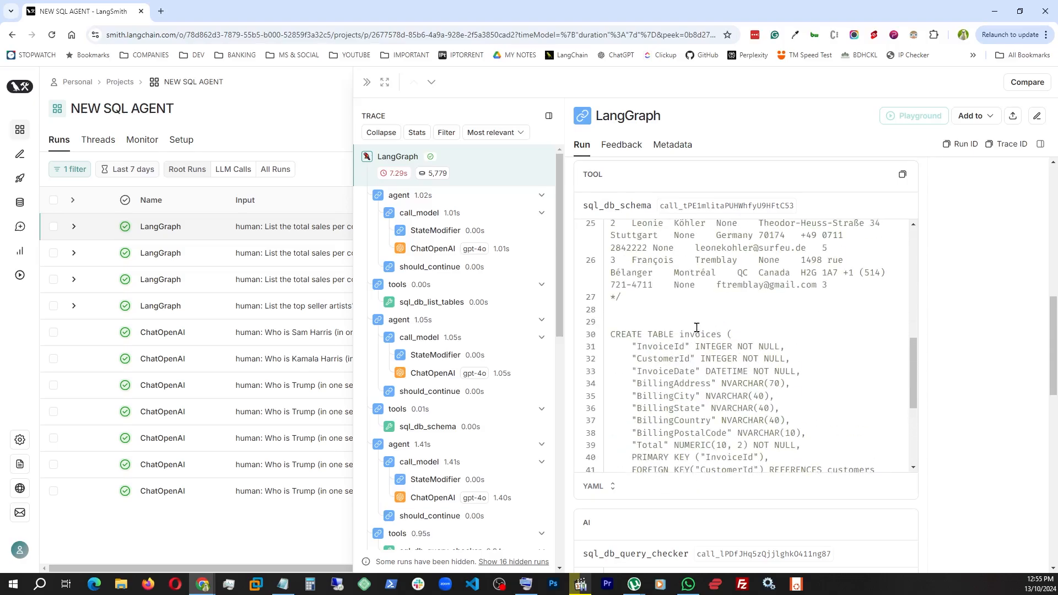
scroll("down", 3)
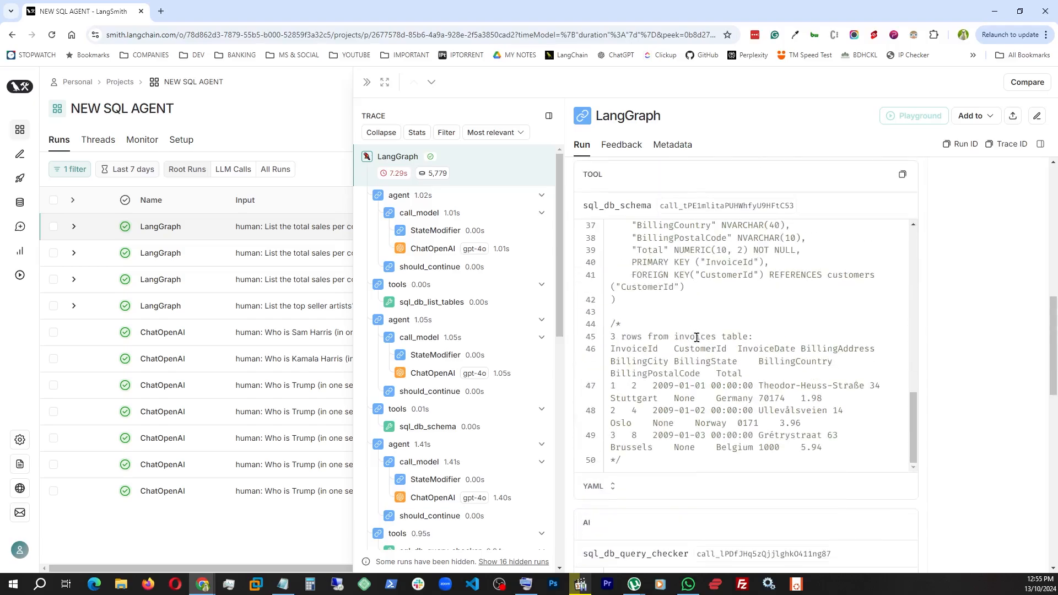
scroll("down", 3)
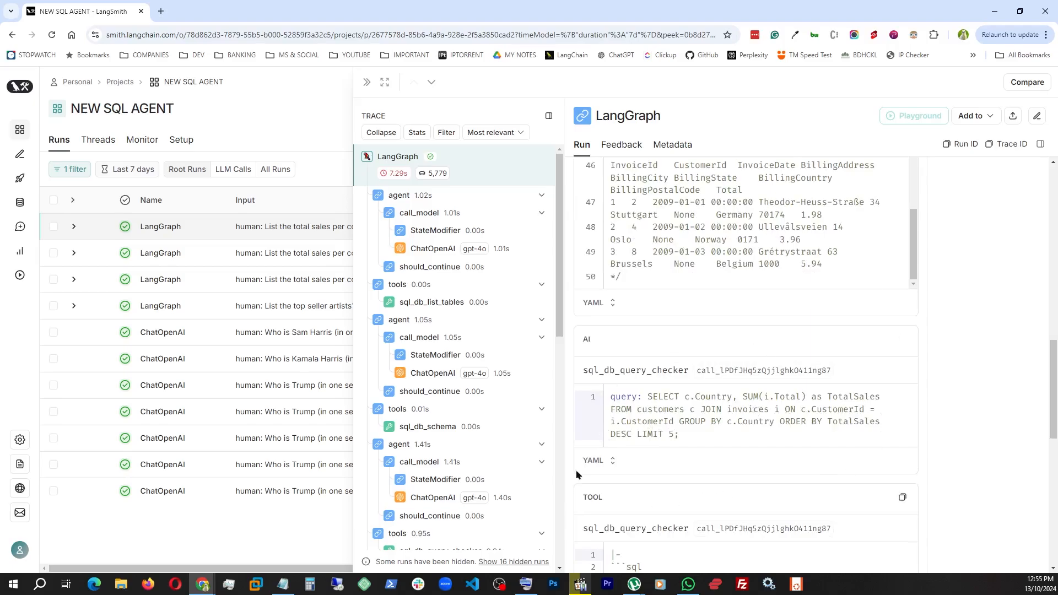
mouse_move(766, 442)
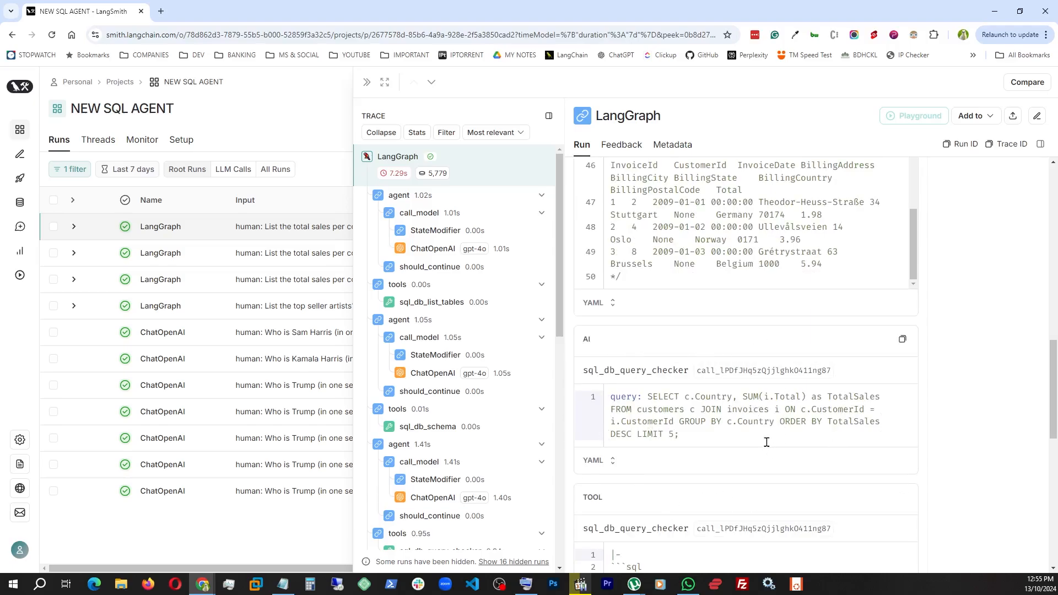
mouse_move(698, 460)
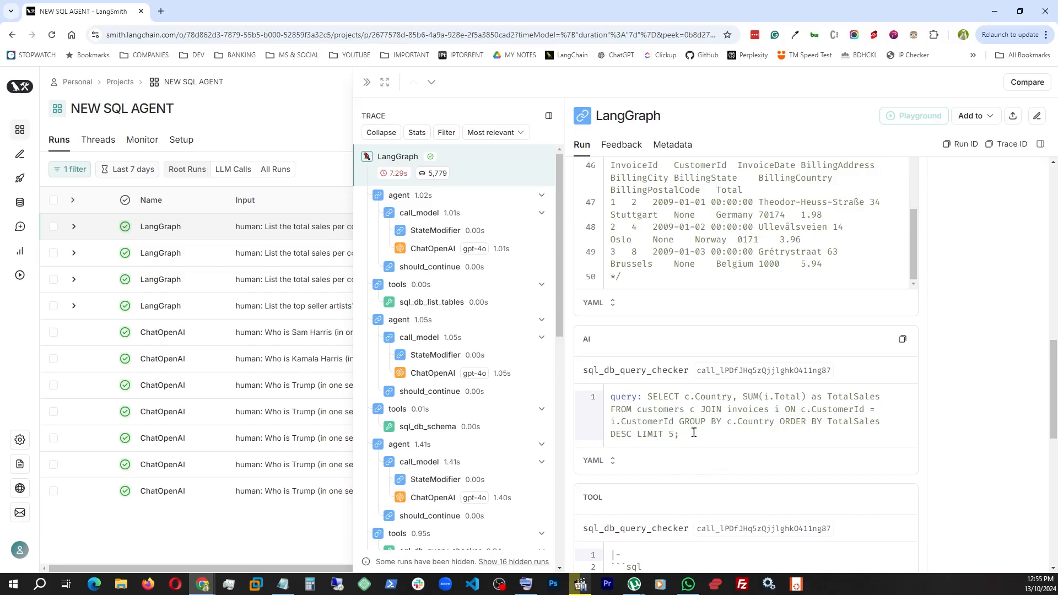
scroll("down", 3)
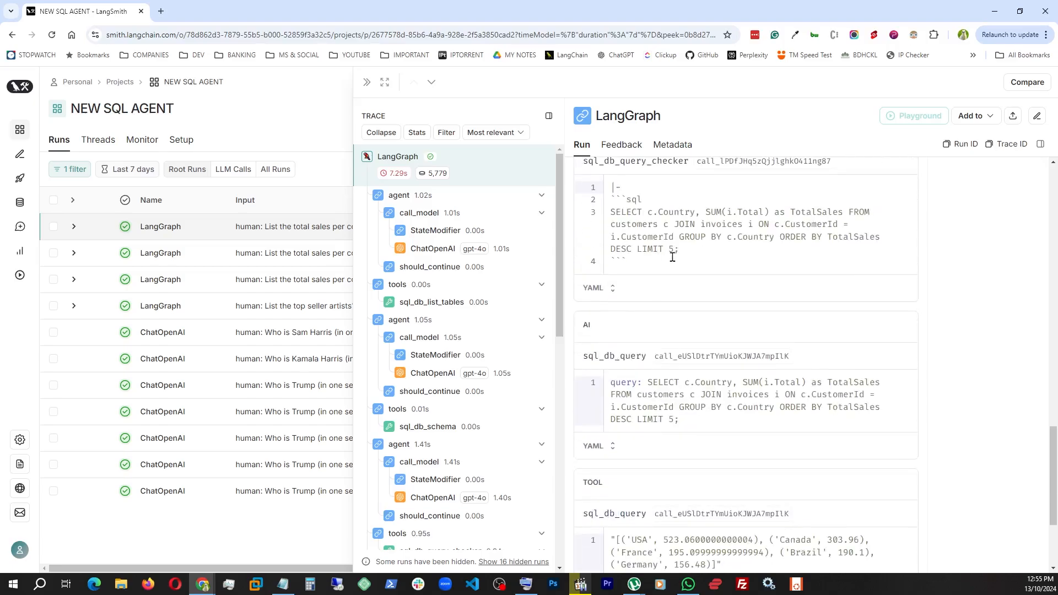
scroll("down", 3)
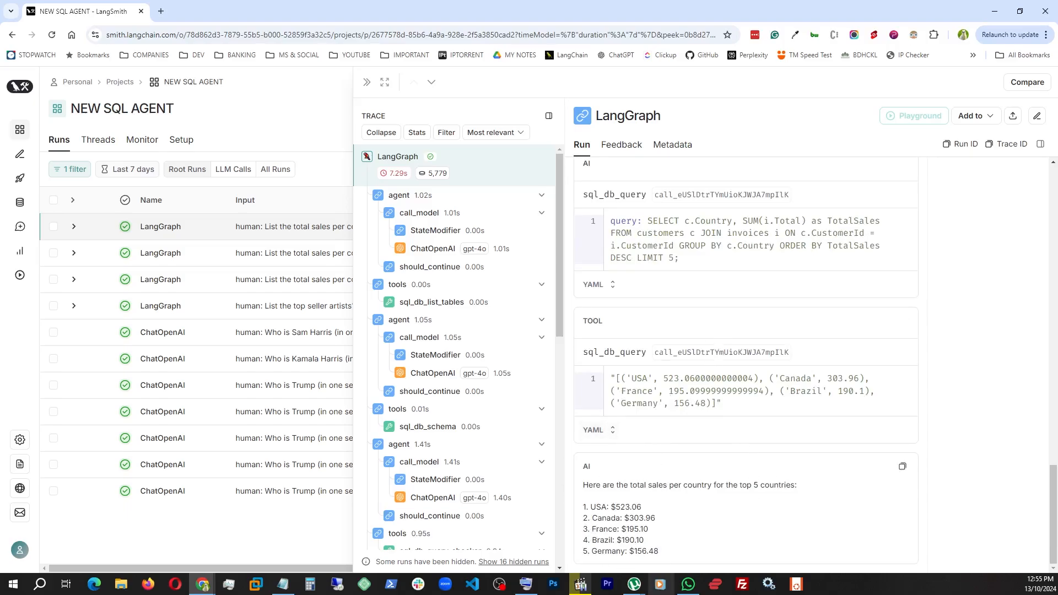
mouse_move(646, 502)
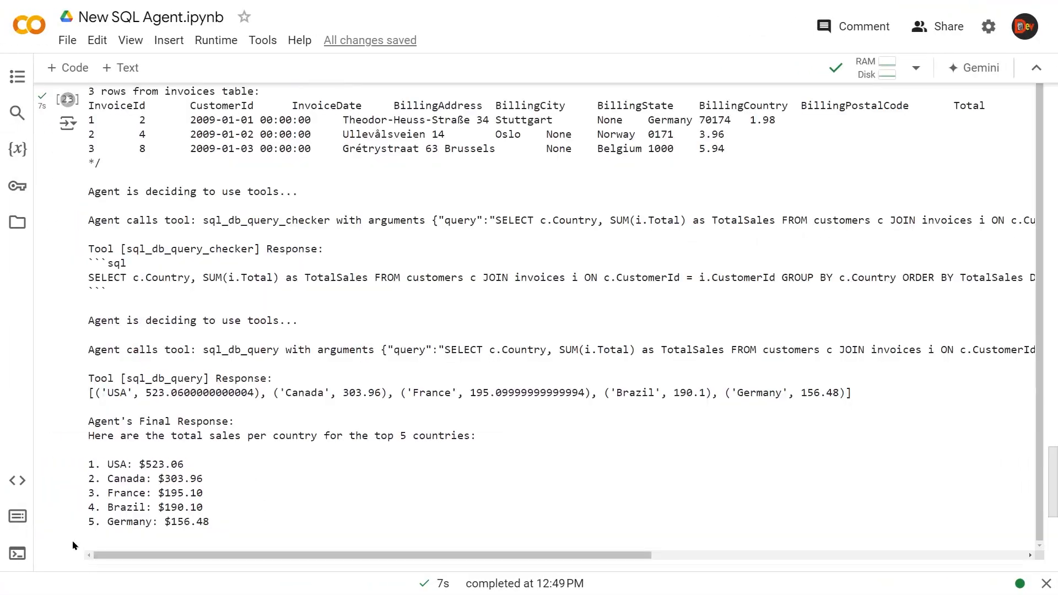
Scroll to the SQL agent cell holding the HumanMessage question to be edited
scroll("up", 3)
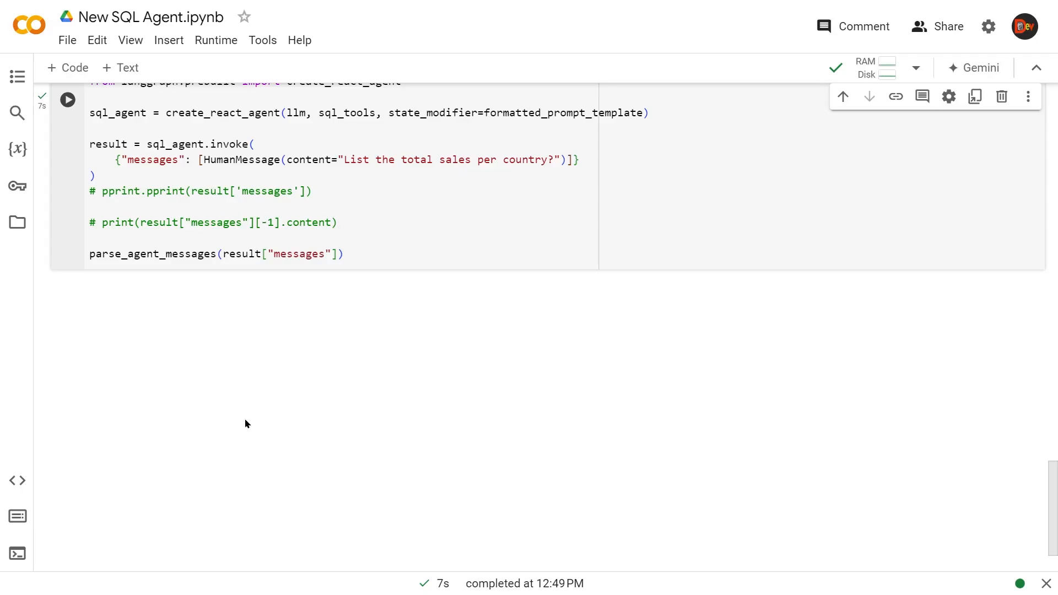
scroll("down", 3)
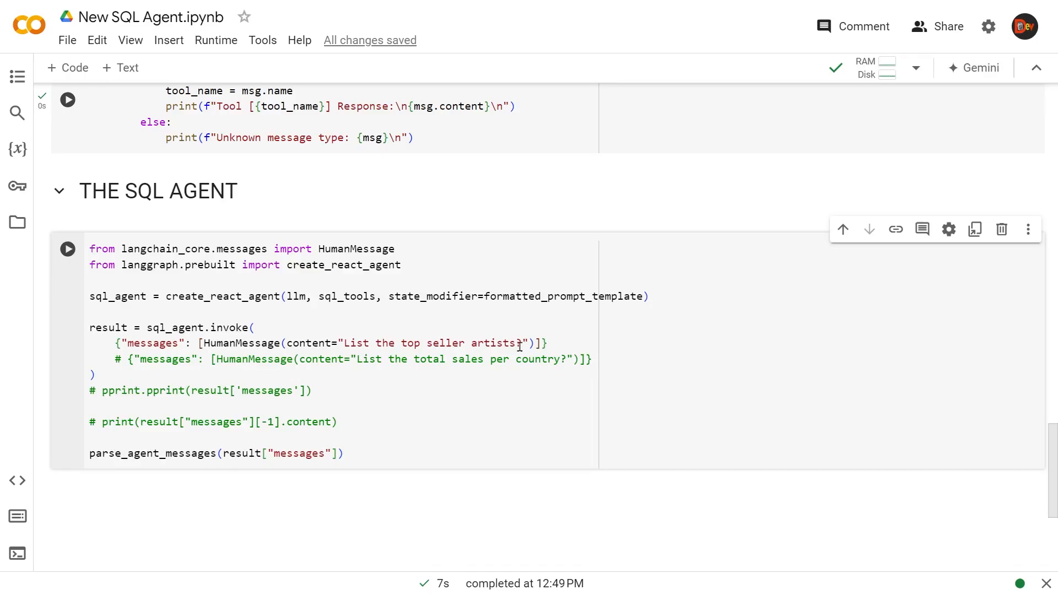
Run the agent on "List the top seller artists?" and read the sql_db_schema table outputs
left_click(67, 249)
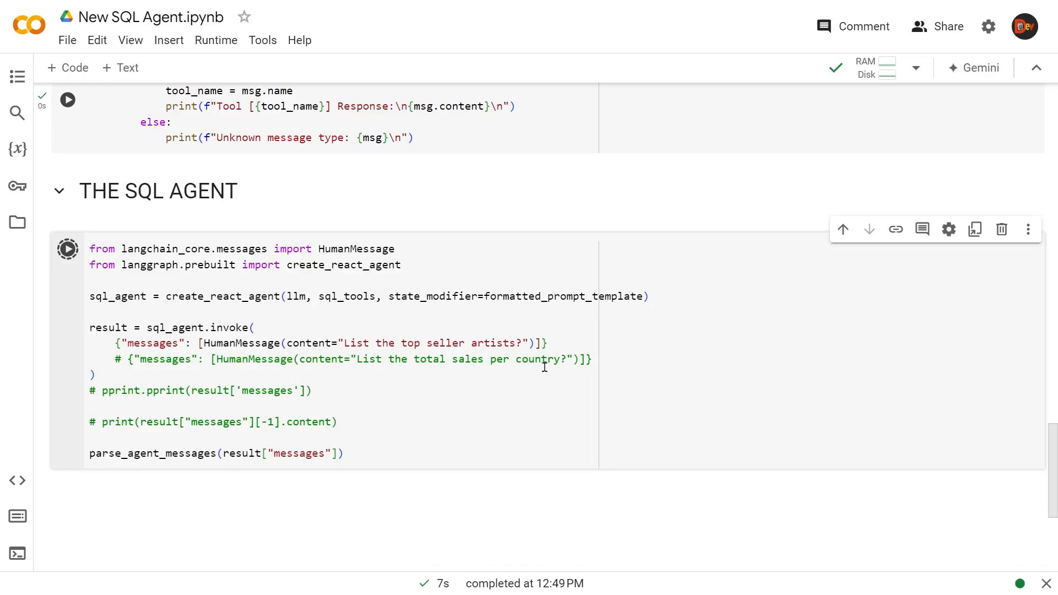
left_click(66, 249)
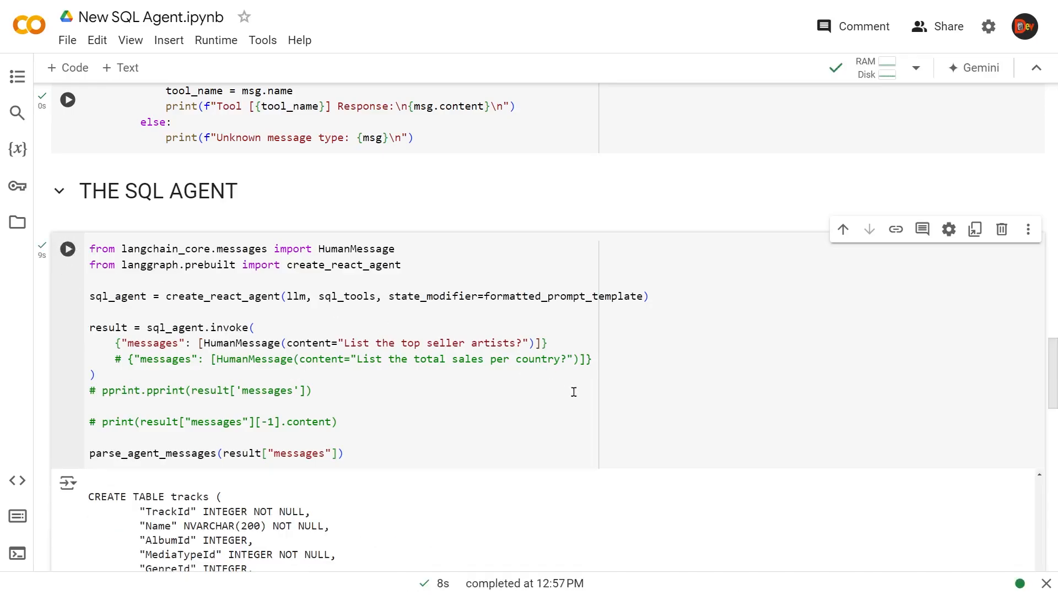
scroll("down", 3)
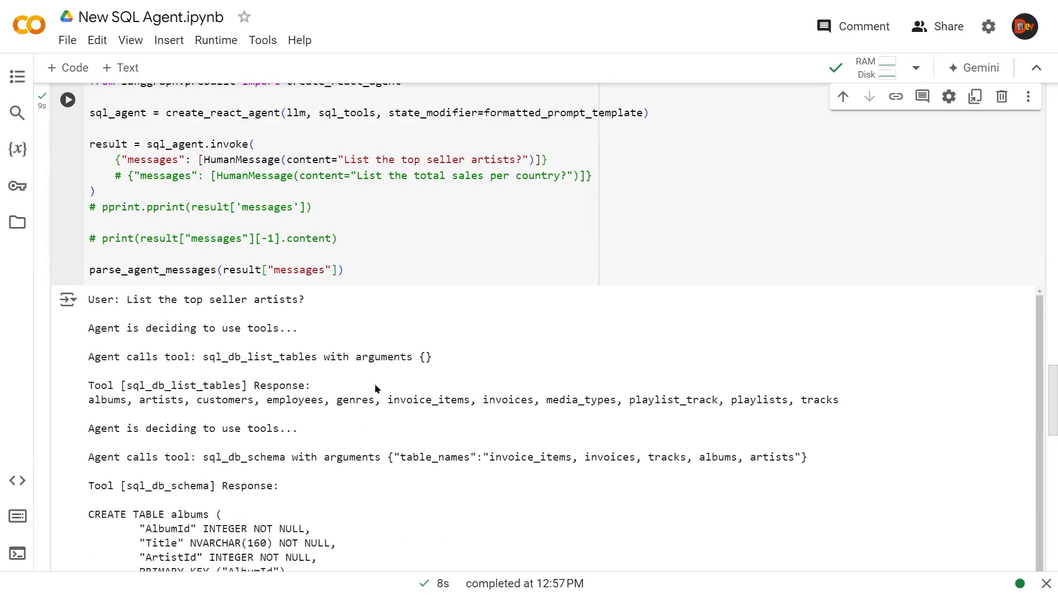
scroll("down", 3)
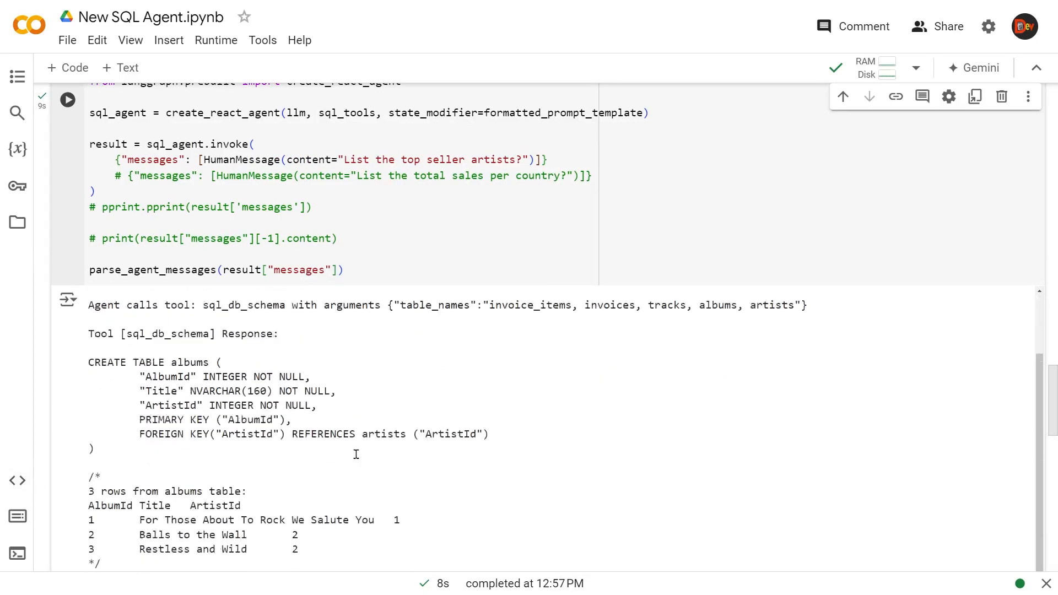
scroll("down", 3)
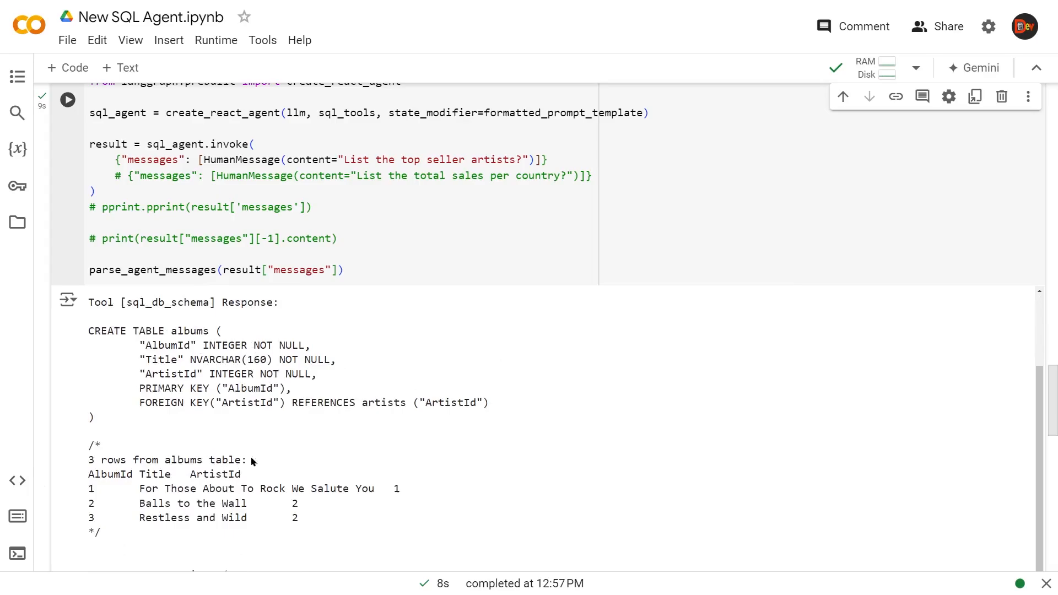
mouse_move(216, 417)
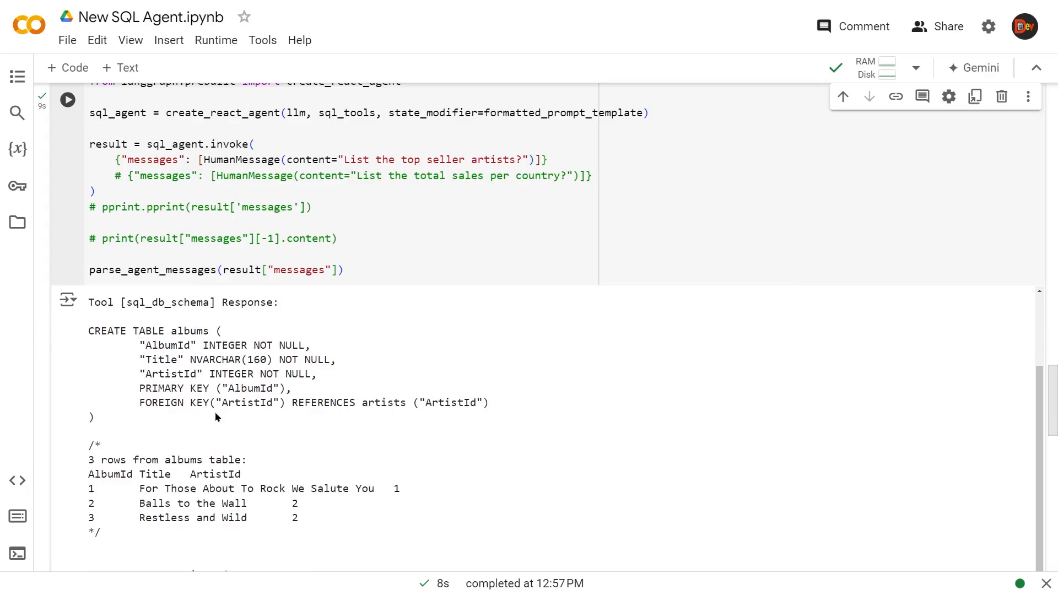
mouse_move(346, 415)
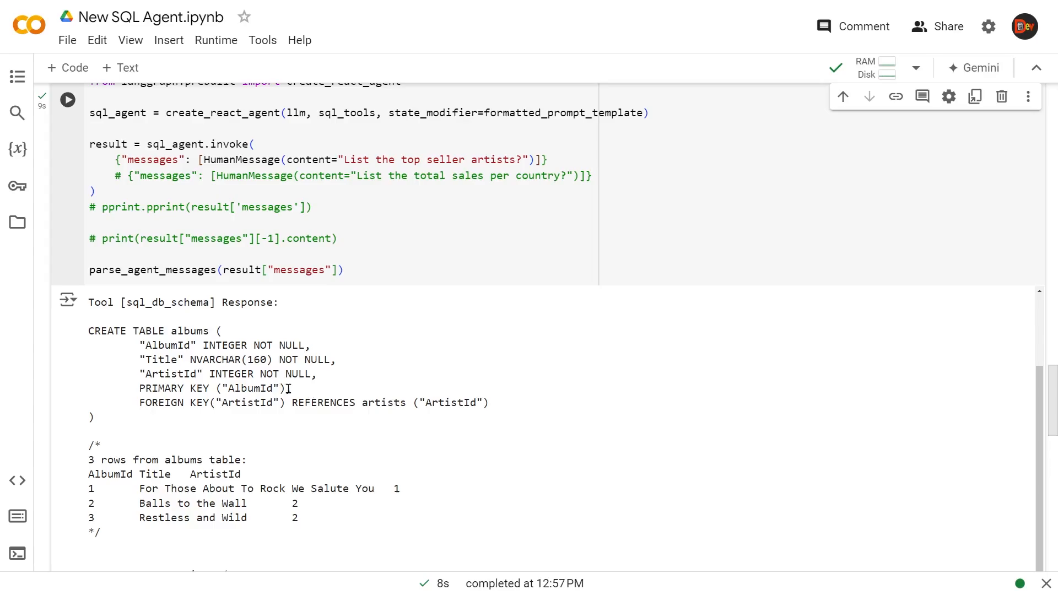
Review the query checker's generated top-sales SQL and the rest of the printed agent log
scroll("down", 3)
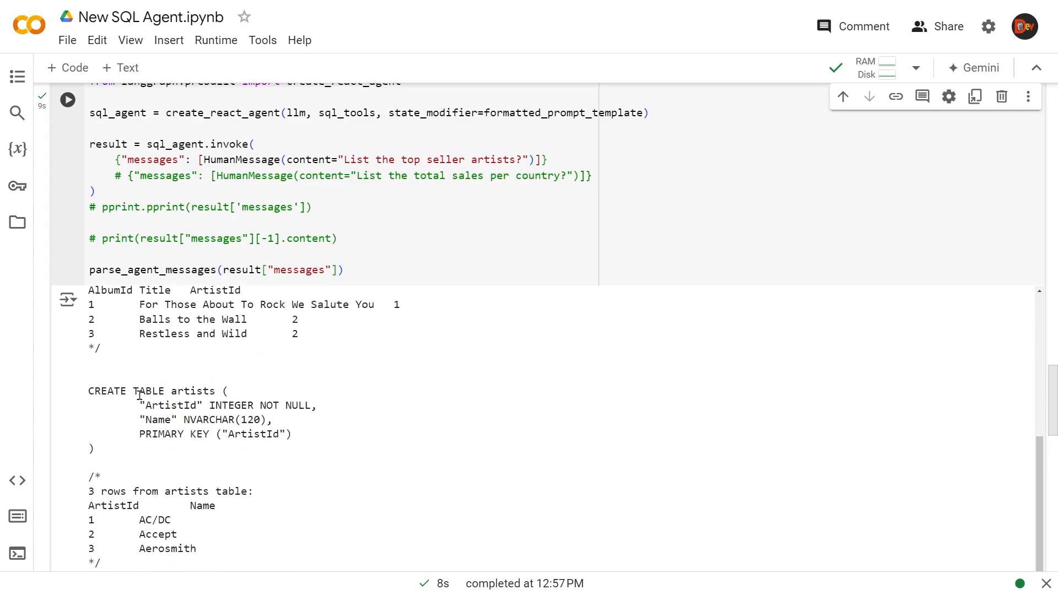
scroll("down", 3)
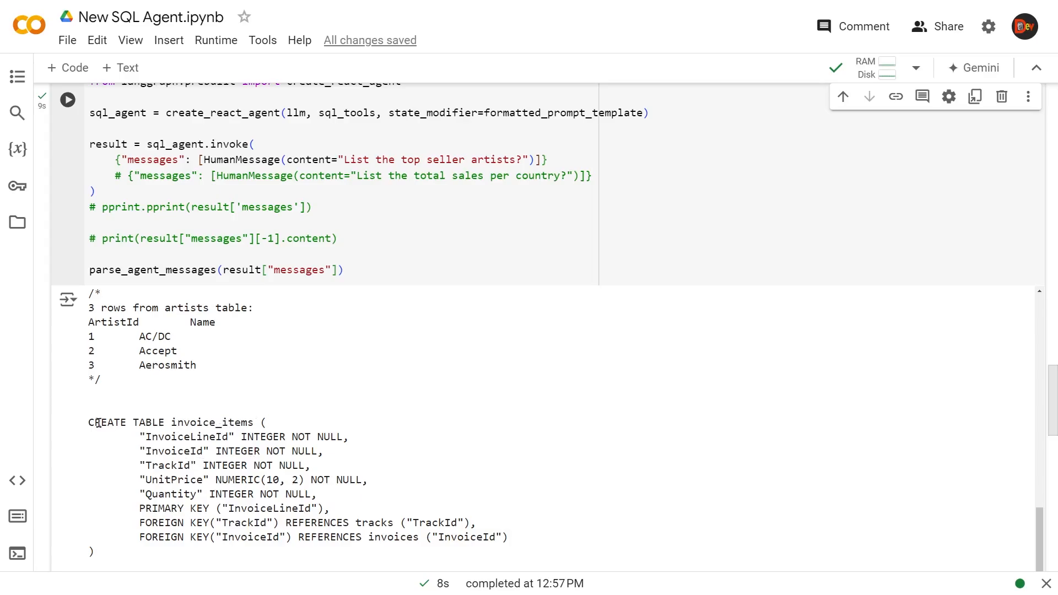
mouse_move(270, 433)
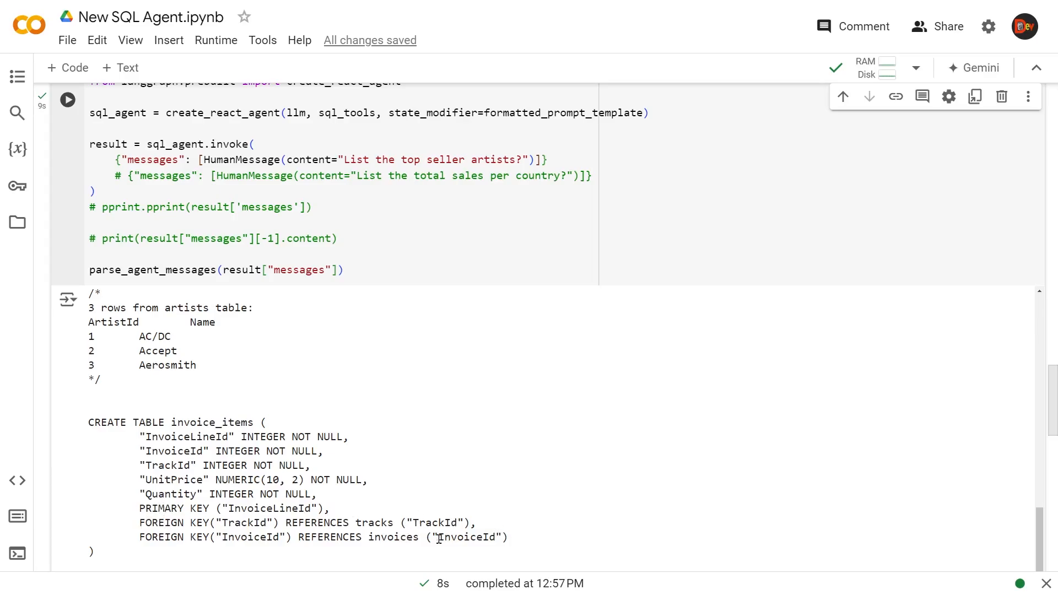
scroll("down", 3)
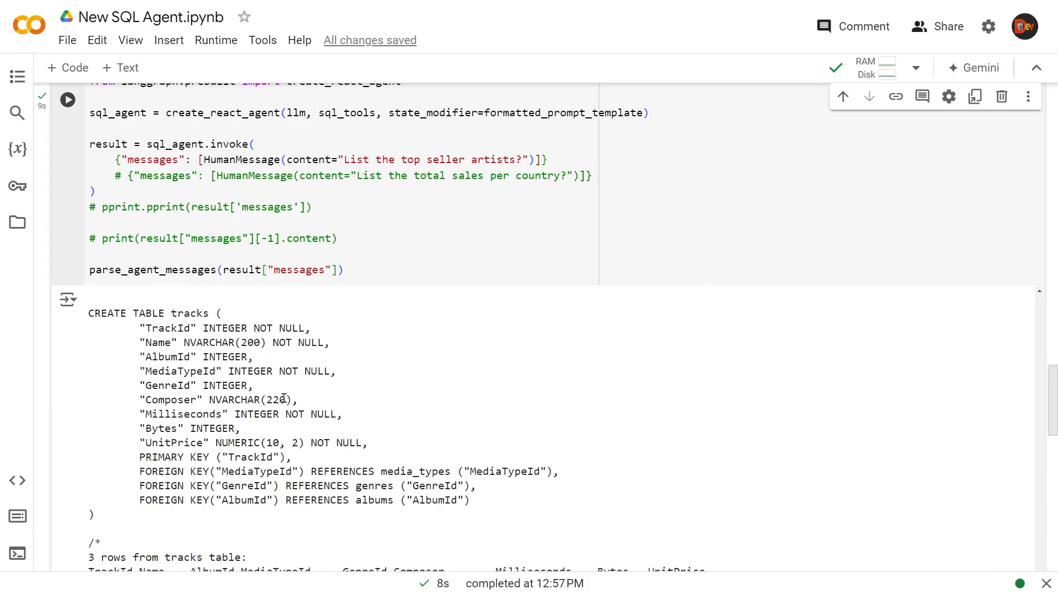
scroll("down", 3)
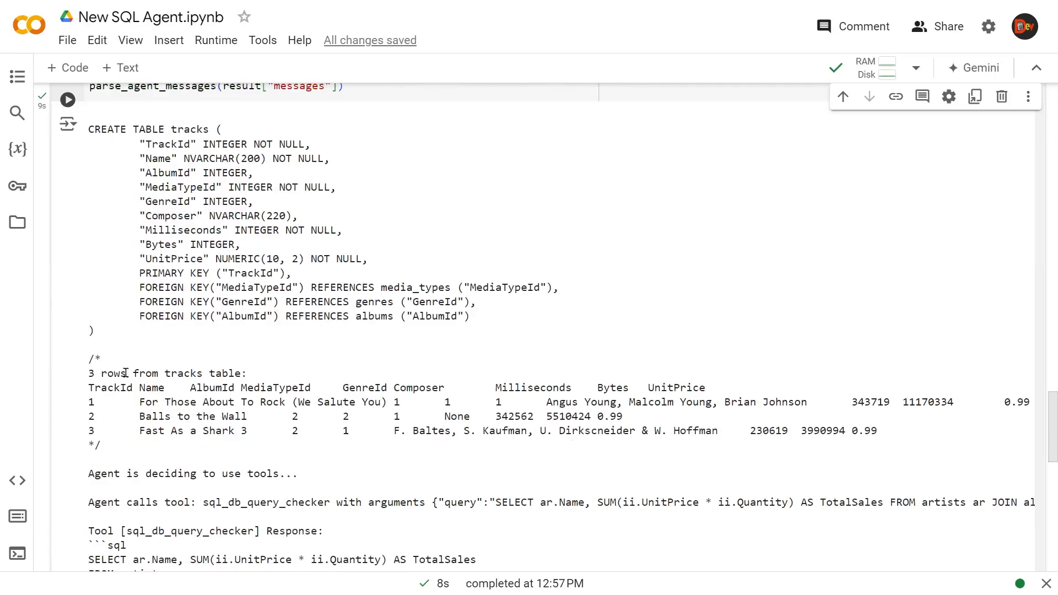
scroll("down", 3)
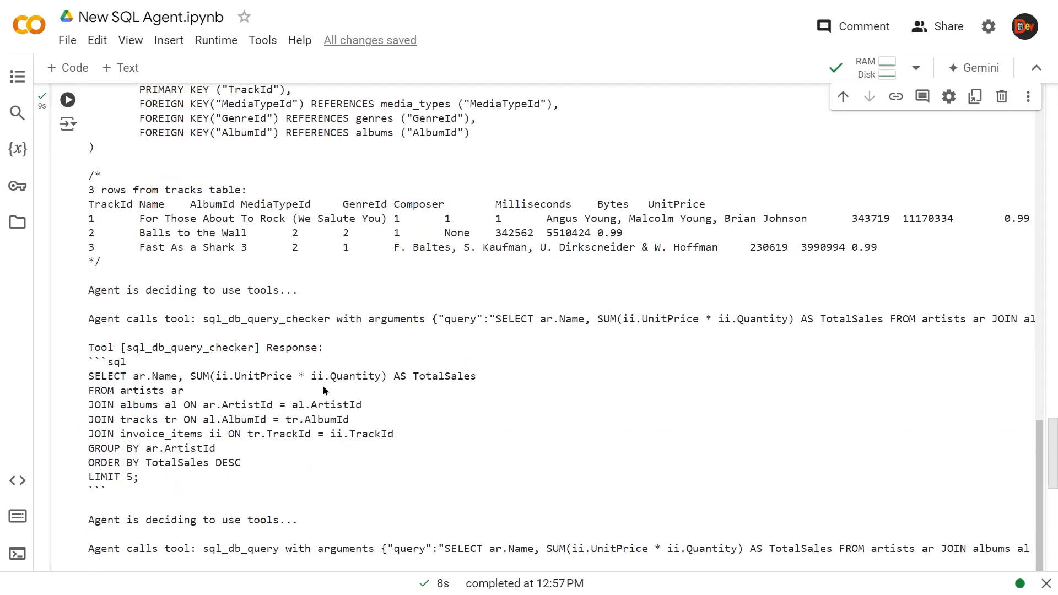
scroll("down", 3)
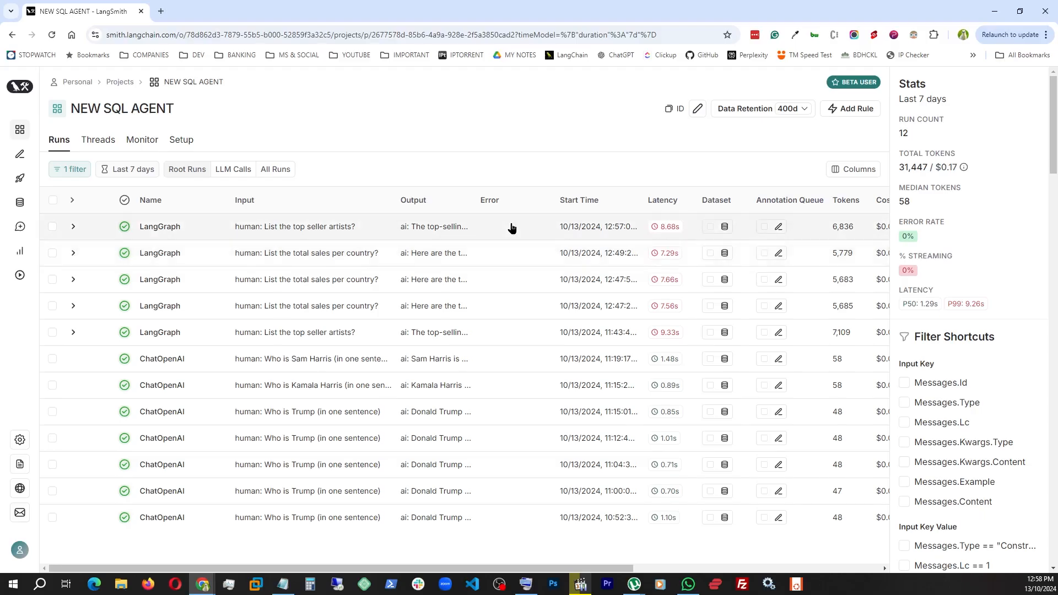
Inspect the latest LangGraph run's trace through its schema lookups and tool calls
left_click(160, 226)
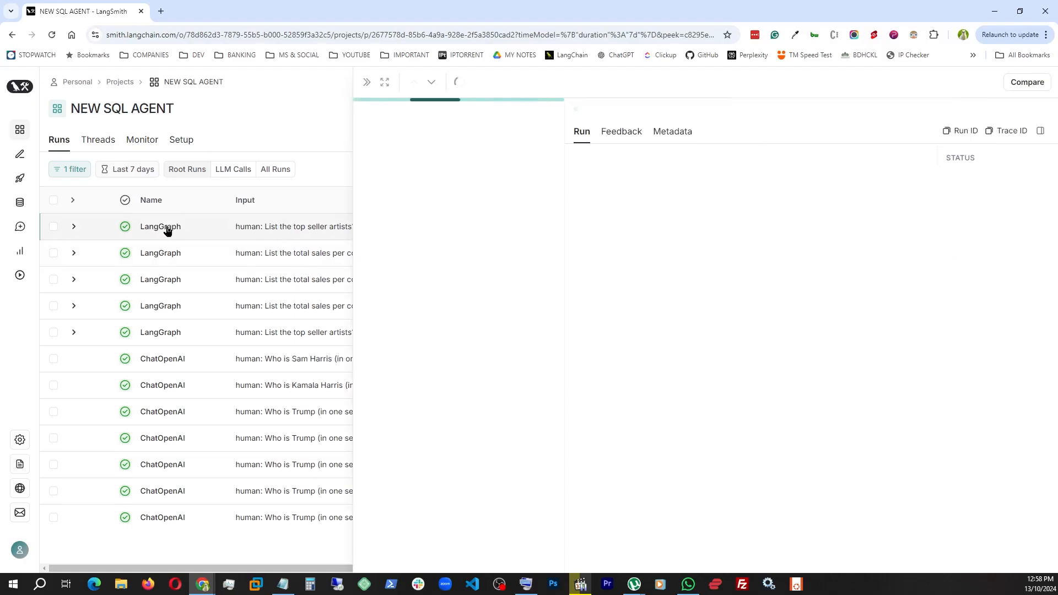
left_click(160, 226)
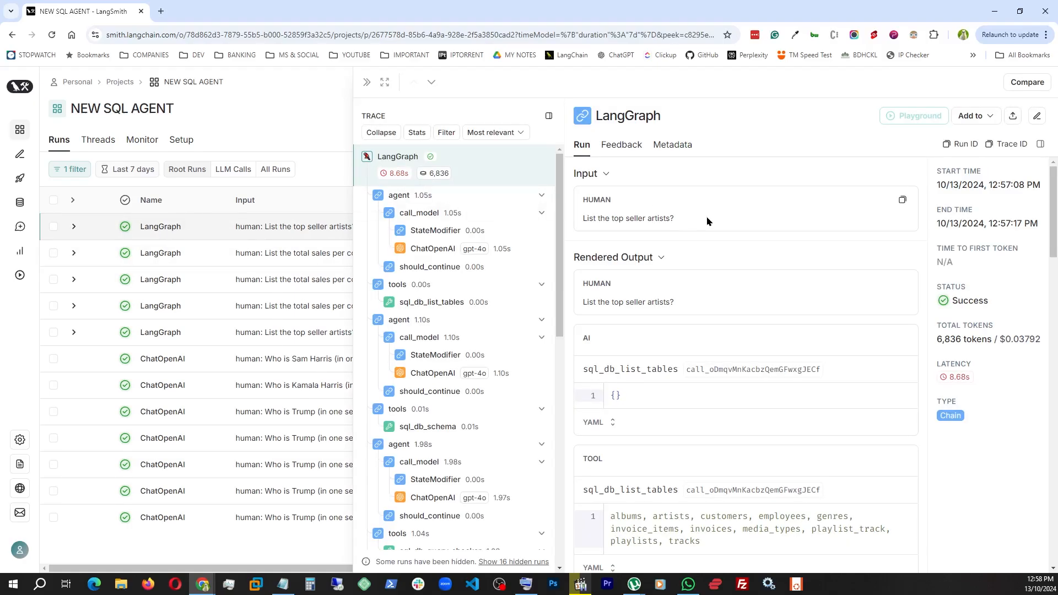
mouse_move(644, 217)
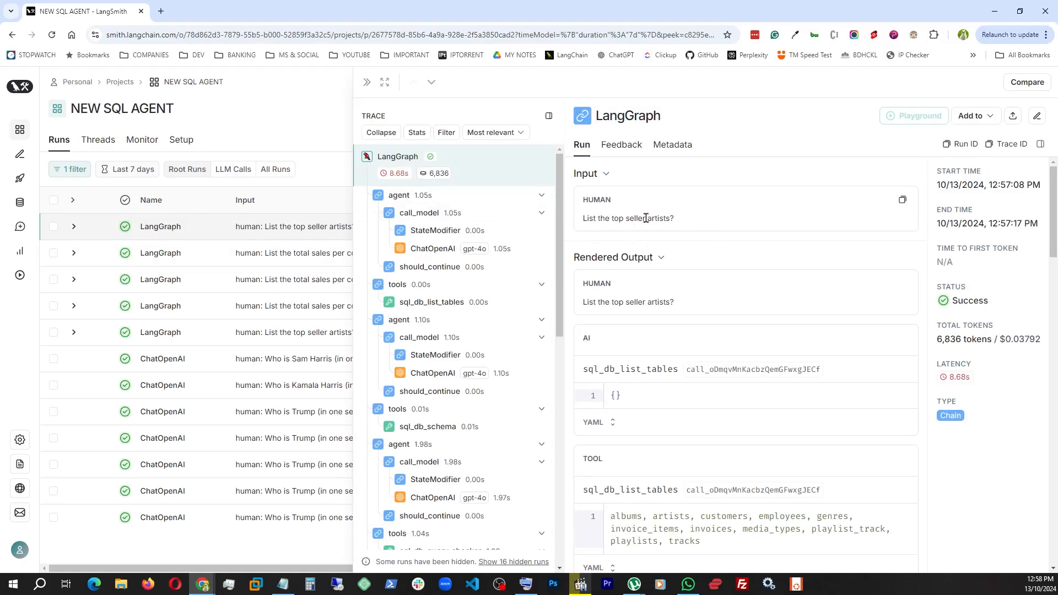
scroll("down", 3)
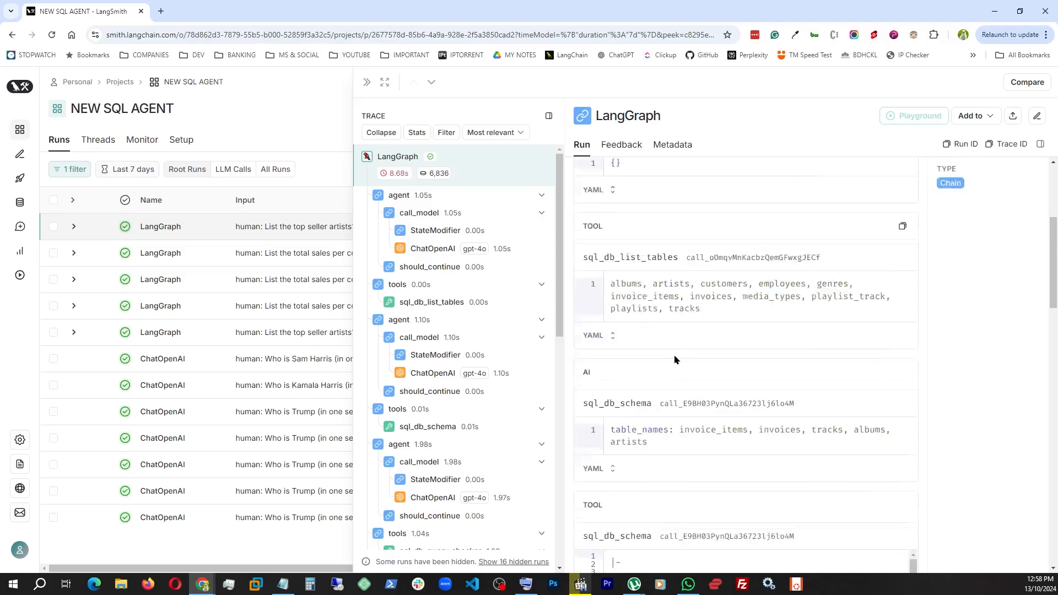
scroll("down", 3)
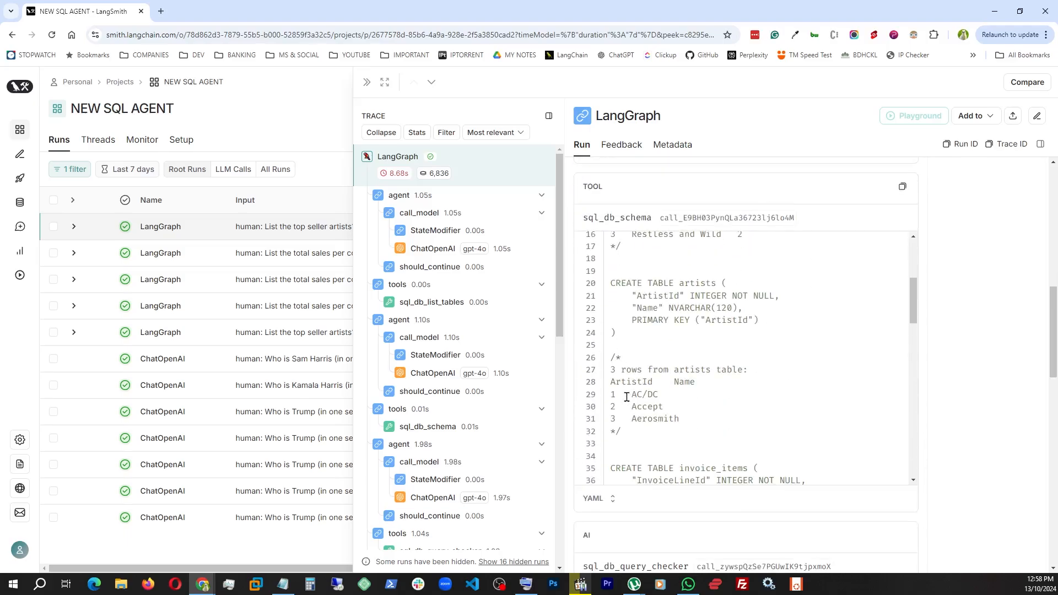
scroll("down", 3)
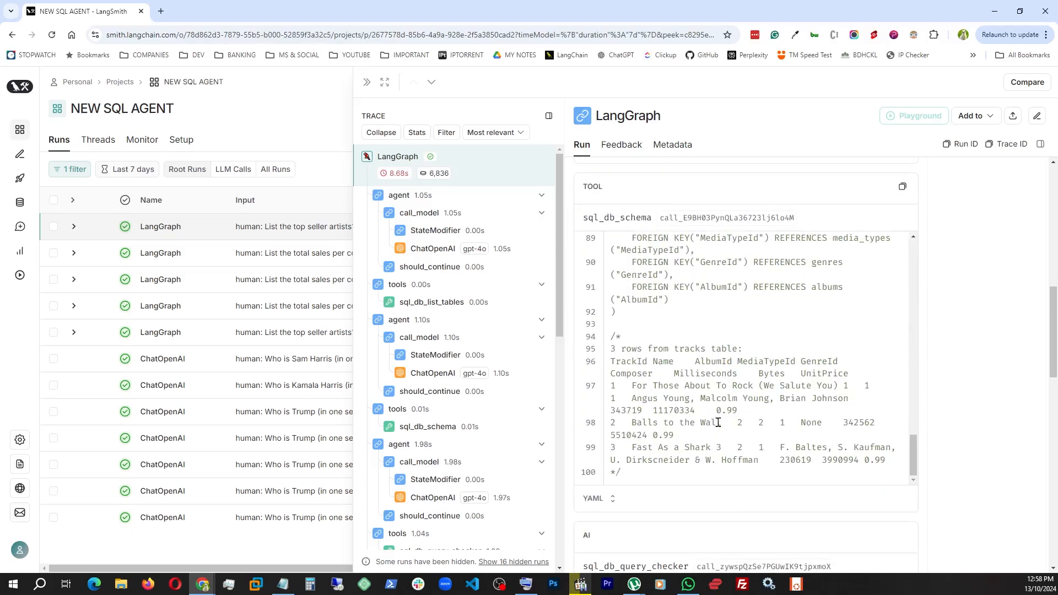
scroll("down", 3)
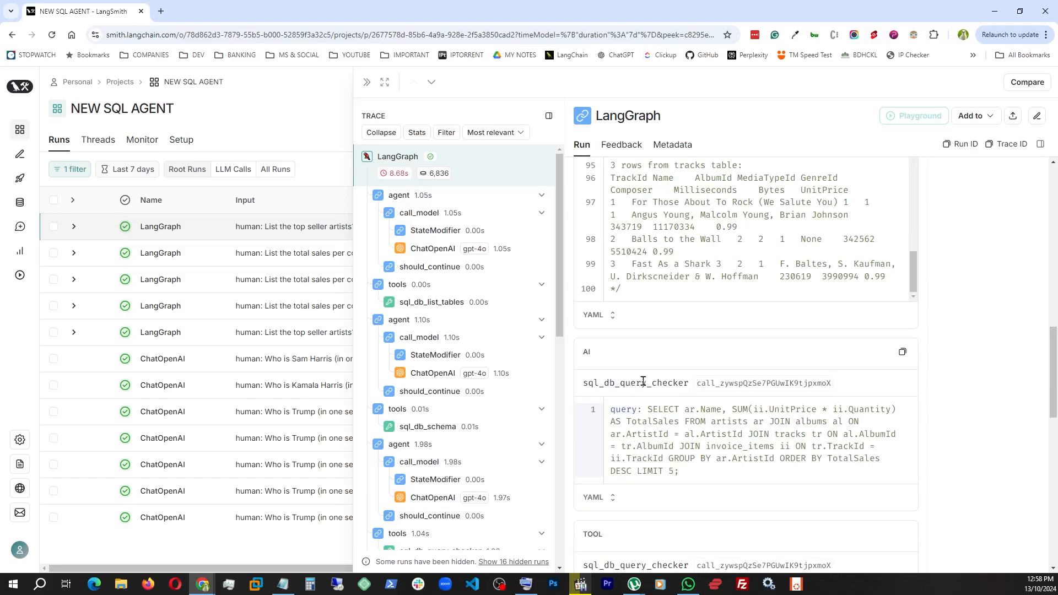
mouse_move(745, 348)
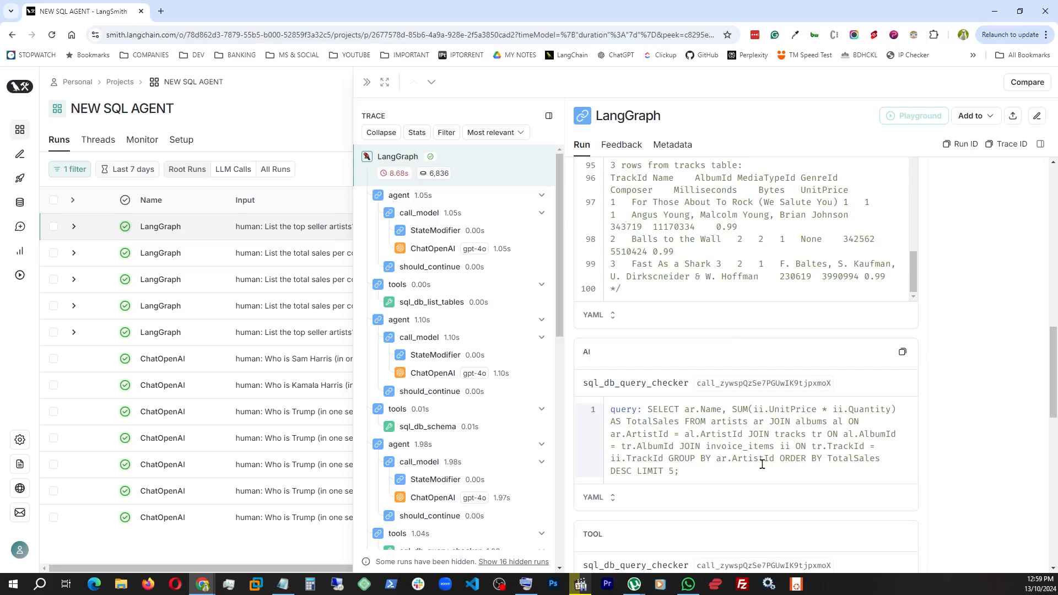
Follow the trace to the checked SQL query results and final answer ranking Iron Maiden first
scroll("down", 3)
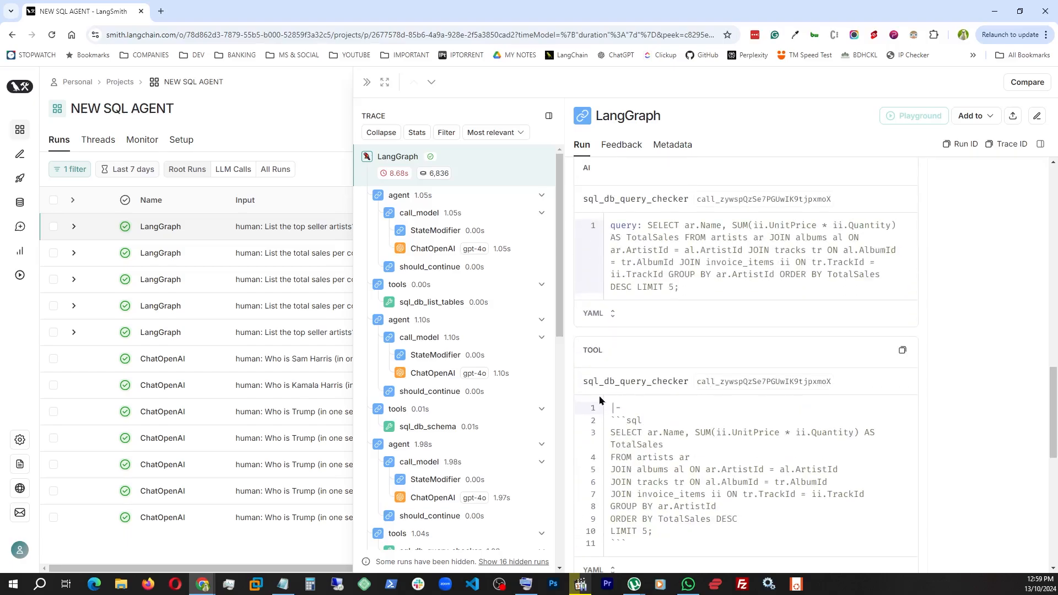
scroll("down", 3)
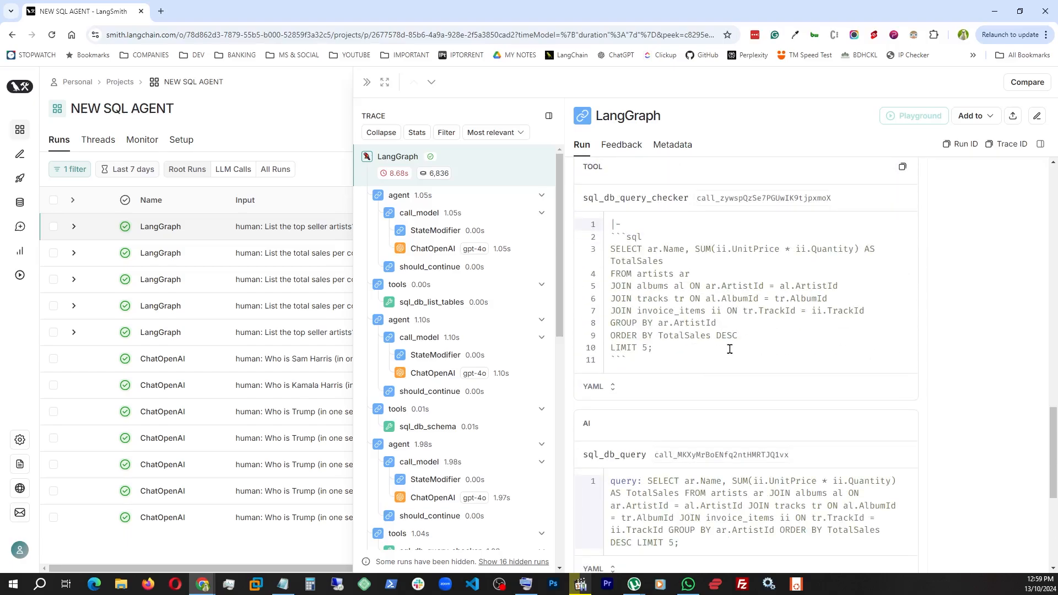
scroll("down", 3)
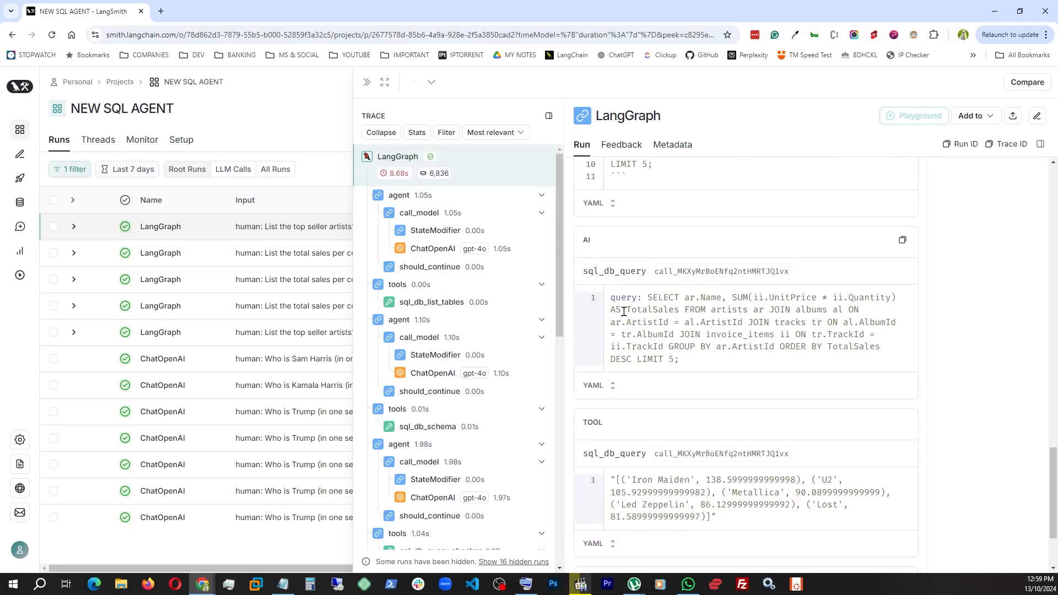
scroll("down", 3)
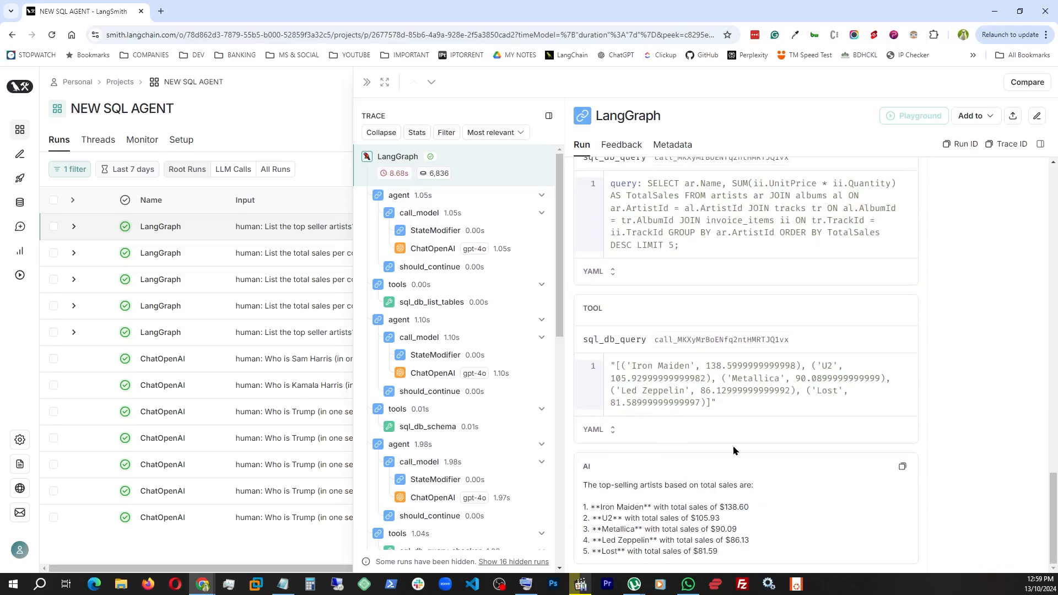
mouse_move(775, 472)
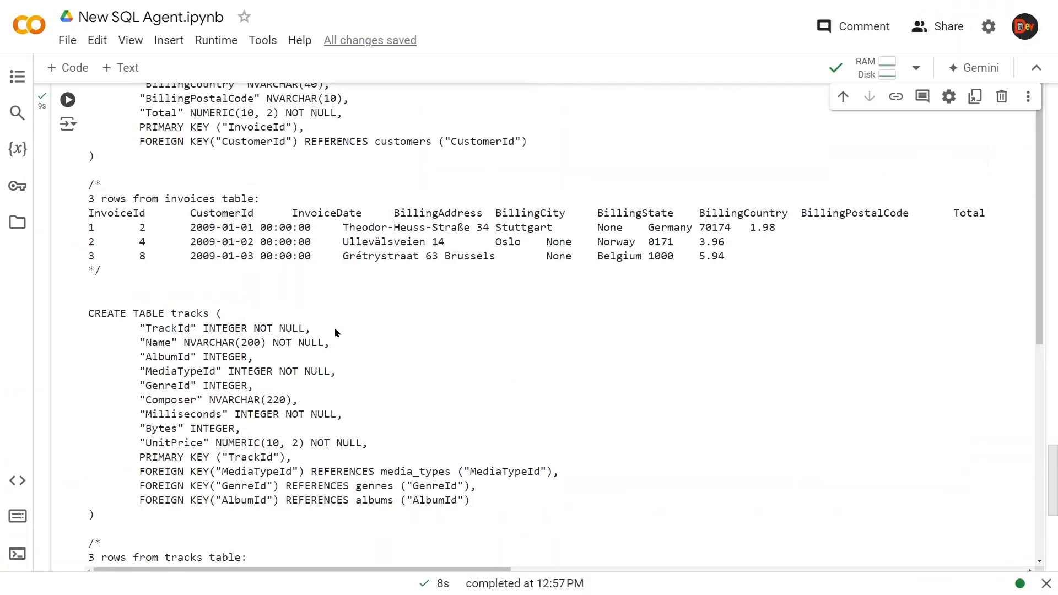
Rerun the agent cell asking "Which country's customers spent the most?"
scroll("down", 3)
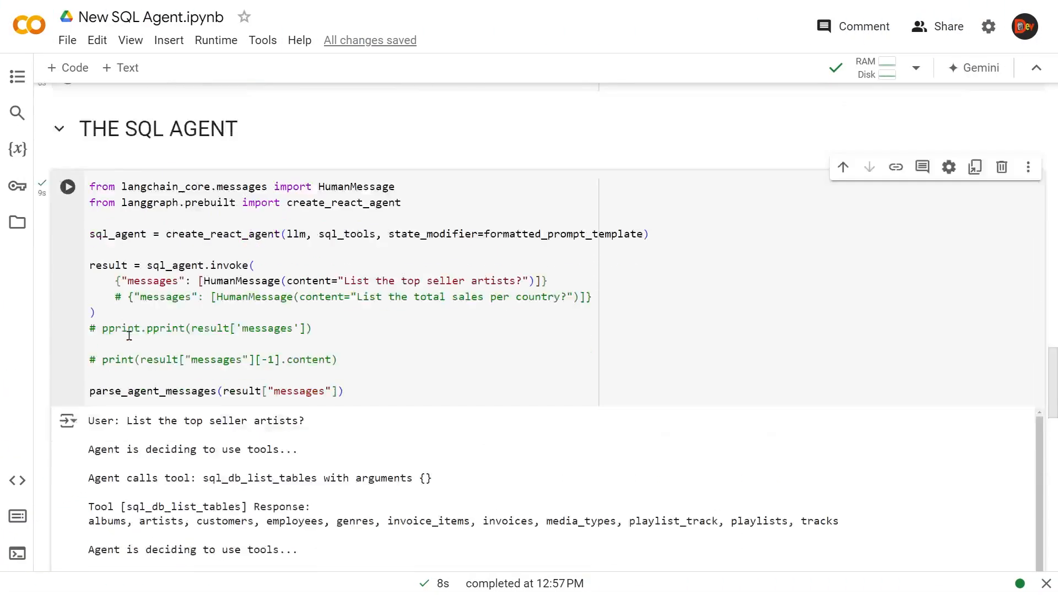
scroll("down", 3)
type("{\"messages\": [HumanMessage(content=\"Which country's customers spent the most?\")]}")
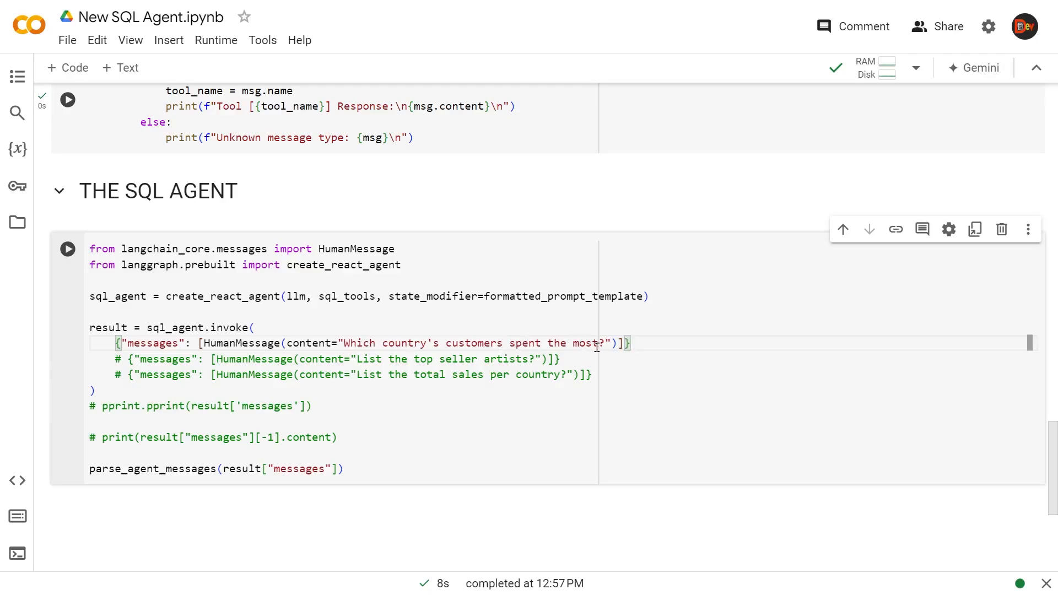
left_click(67, 249)
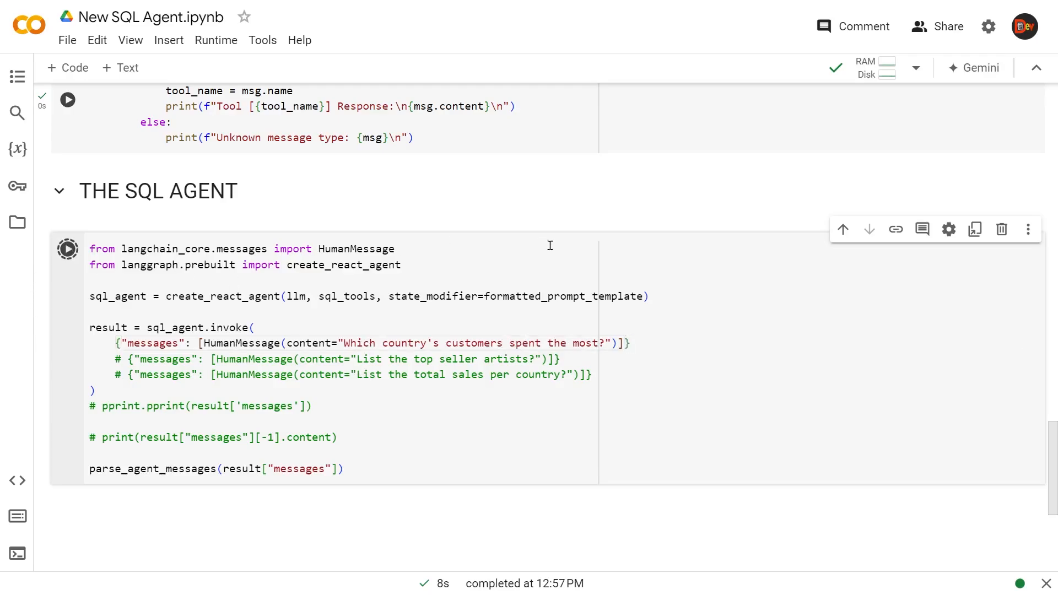
left_click(66, 249)
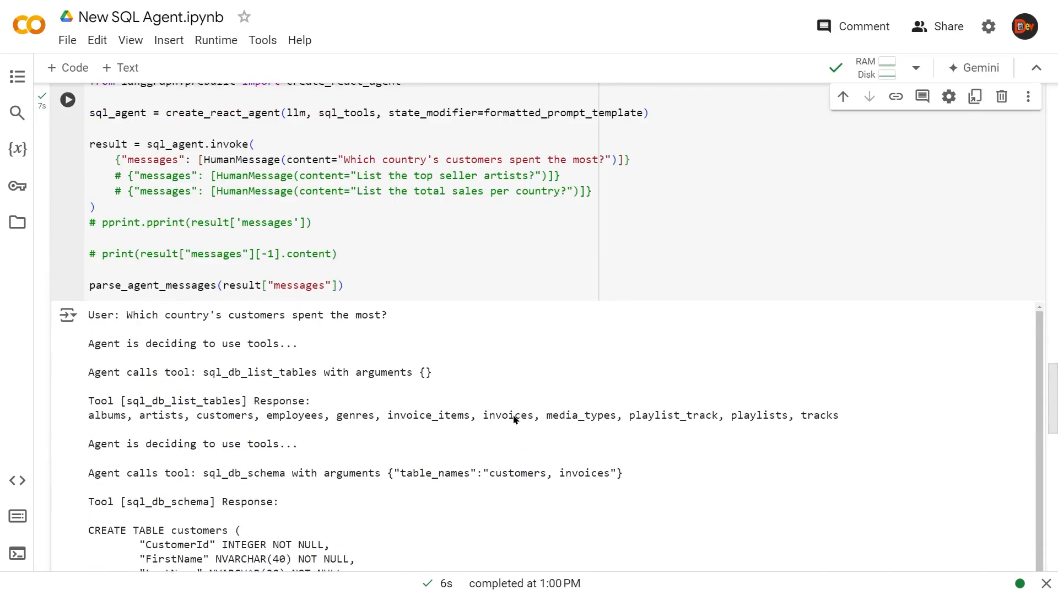
mouse_move(493, 391)
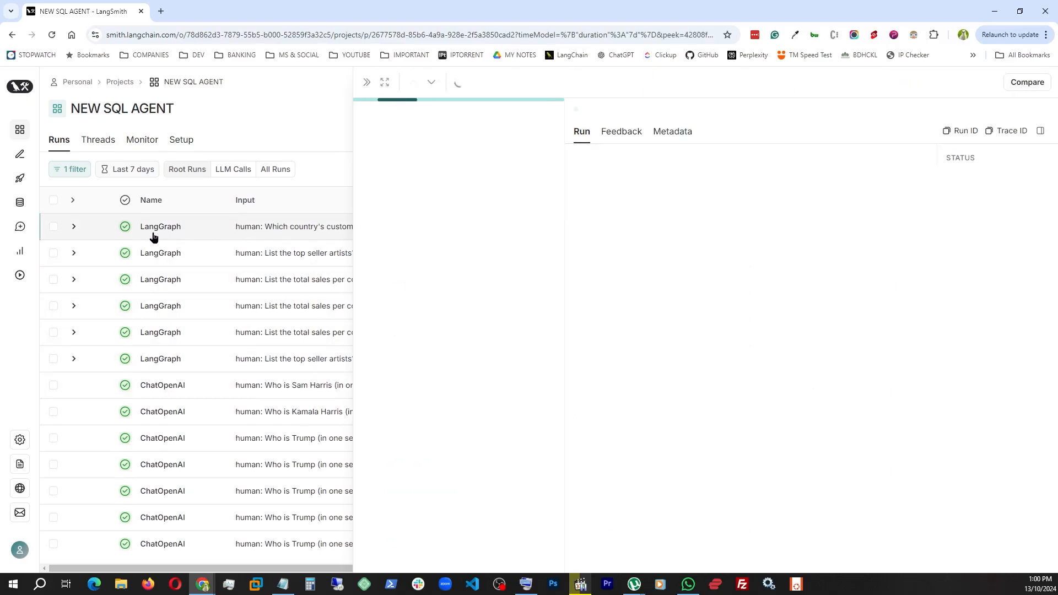
Inspect the country-spending run's trace through its sql_db_schema and query check outputs
left_click(160, 226)
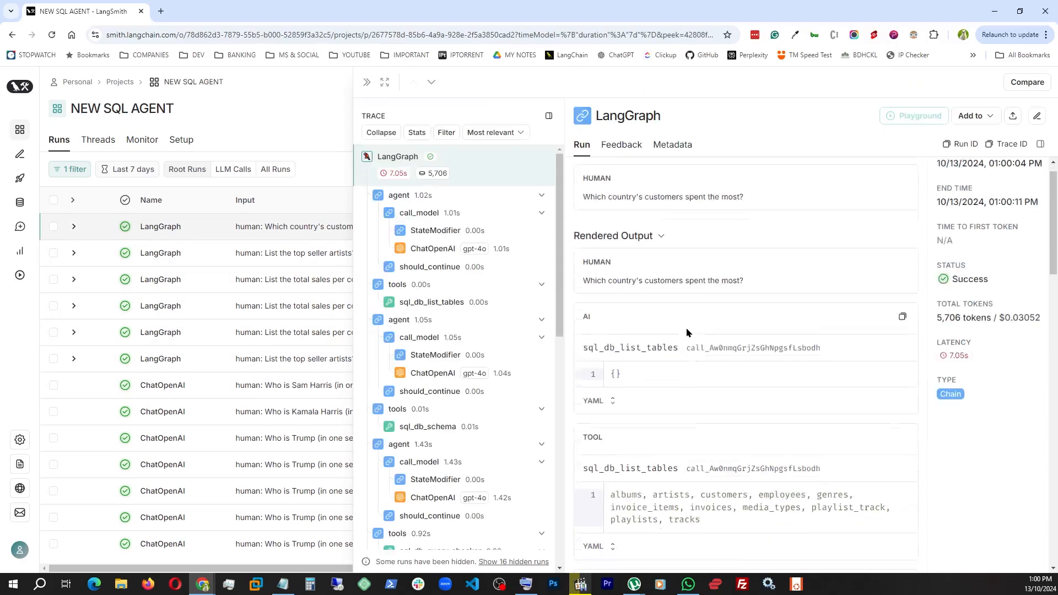
scroll("down", 3)
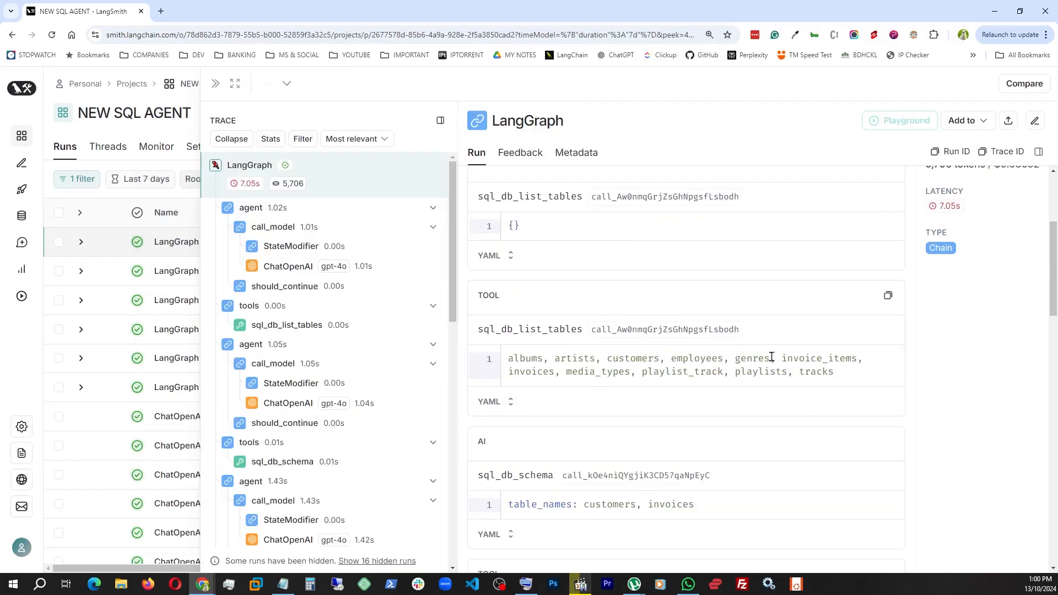
scroll("down", 3)
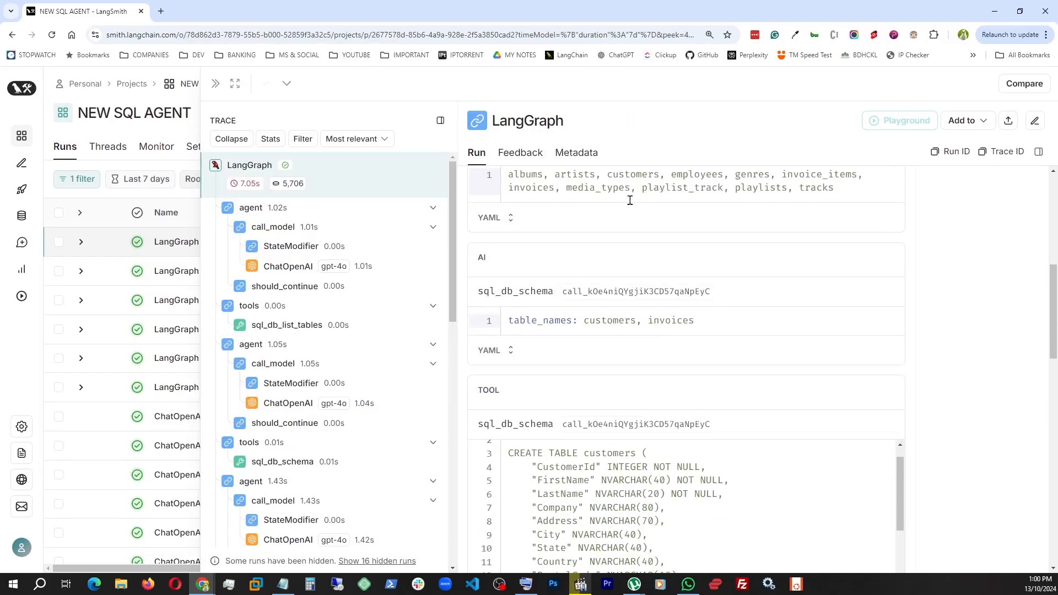
mouse_move(586, 343)
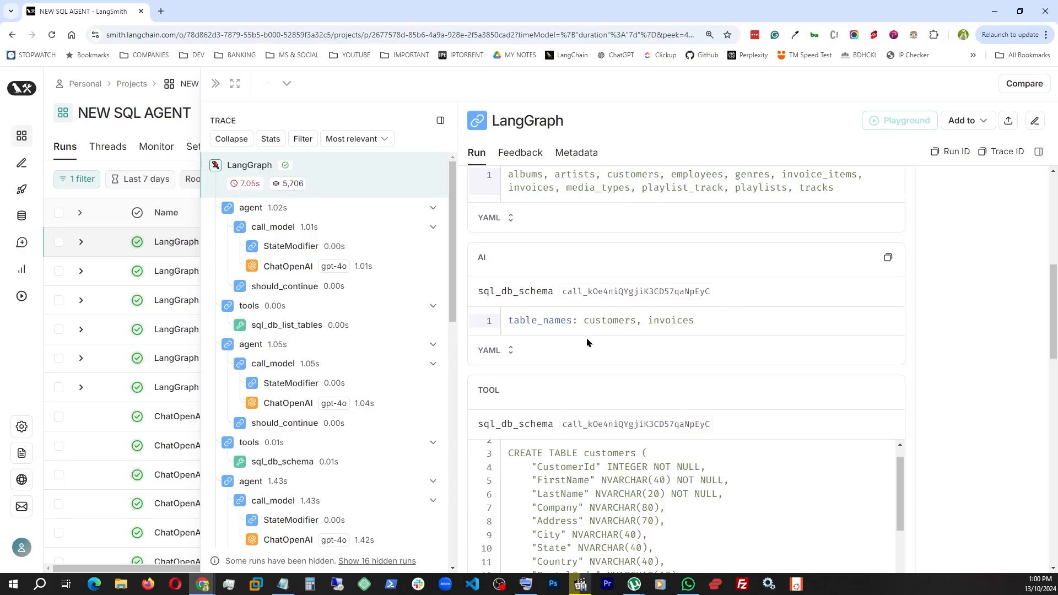
scroll("down", 3)
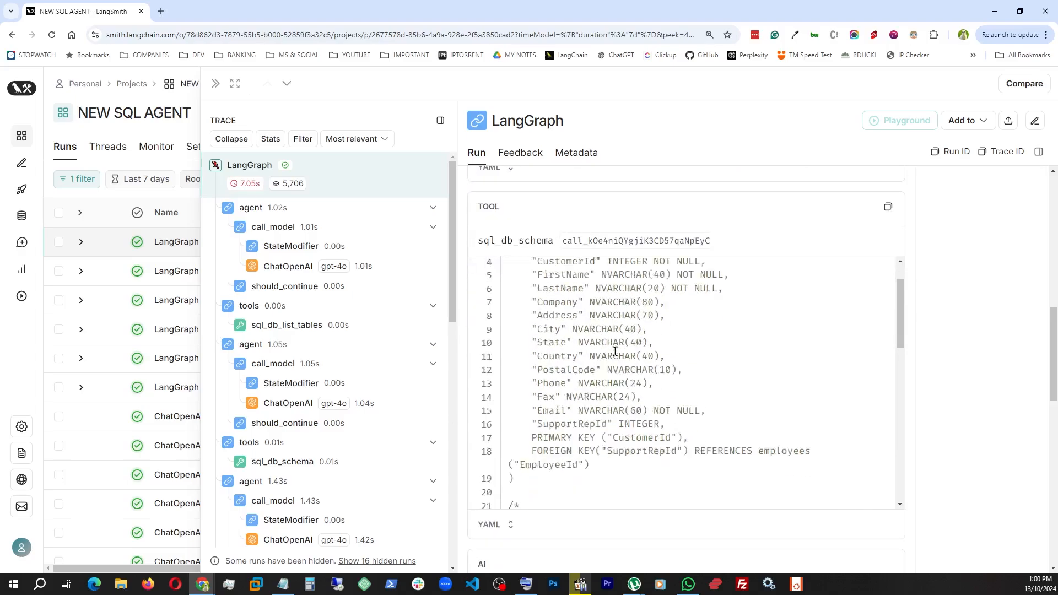
scroll("down", 3)
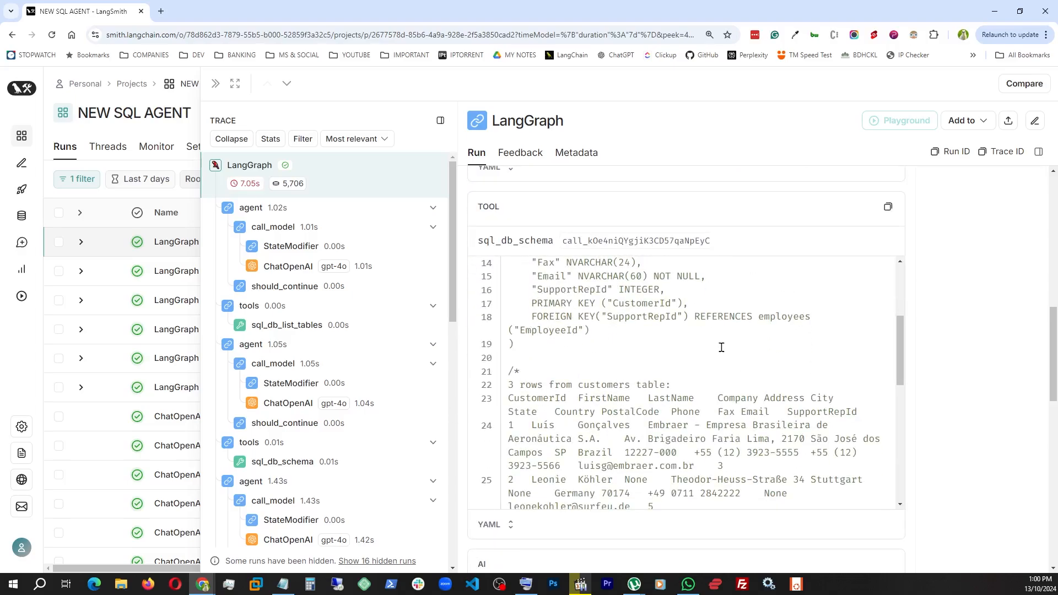
mouse_move(566, 326)
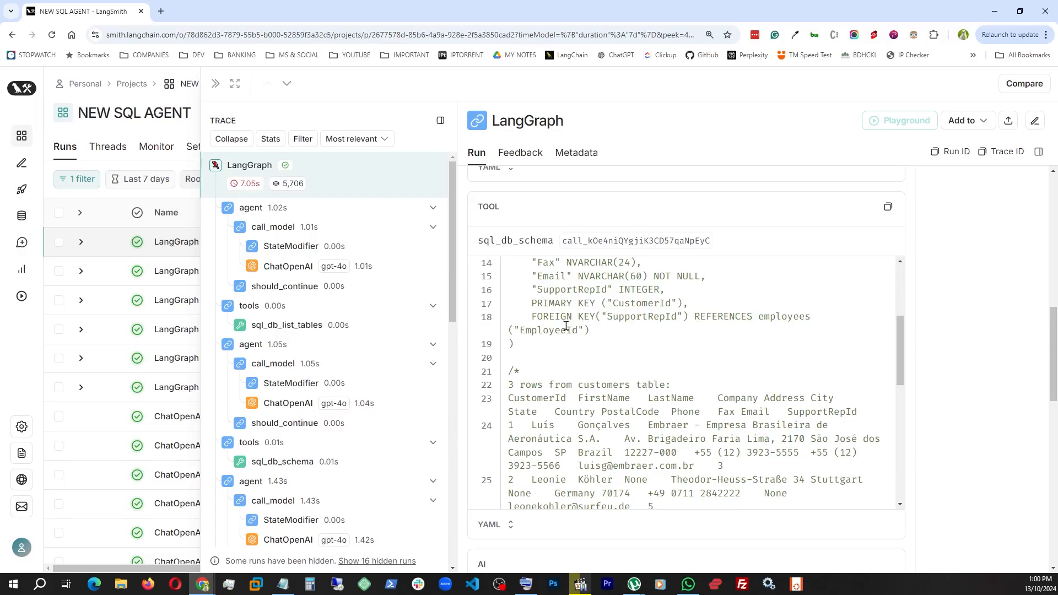
Follow the trace to the sql_db_query USA result and final answer of 523.06
scroll("down", 3)
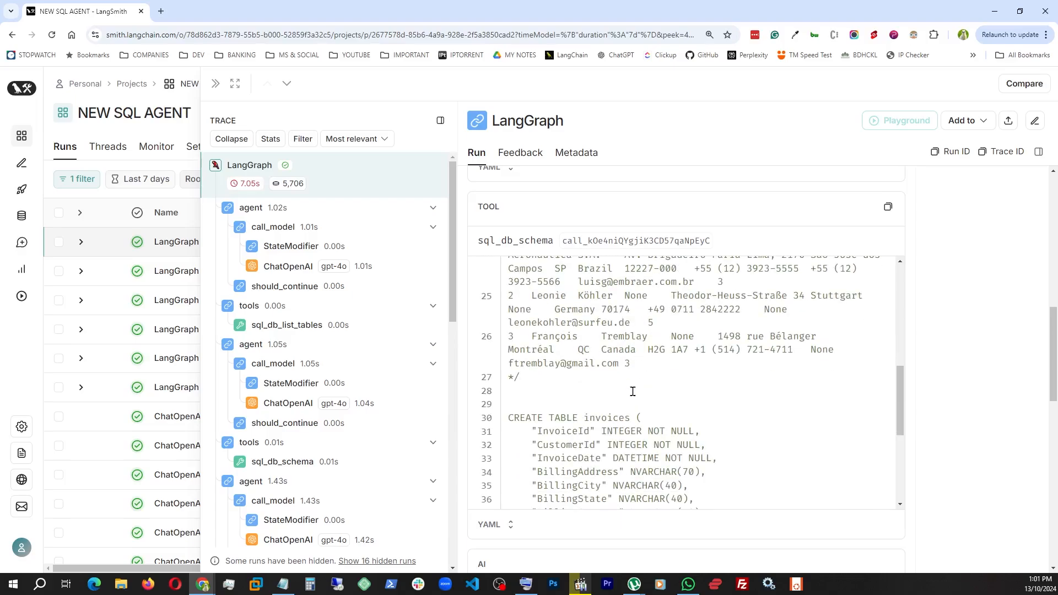
scroll("down", 3)
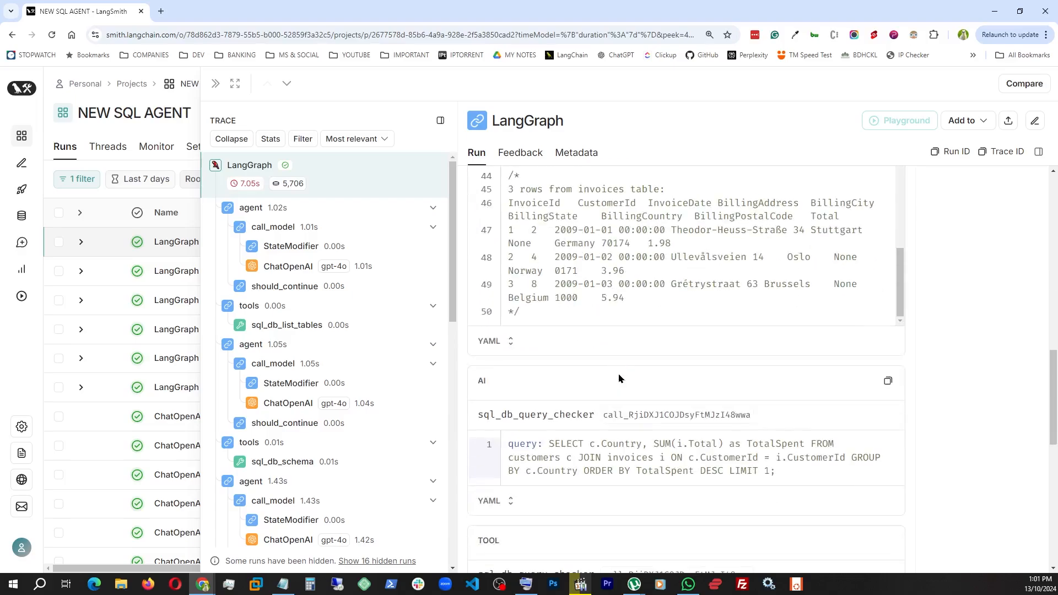
scroll("down", 3)
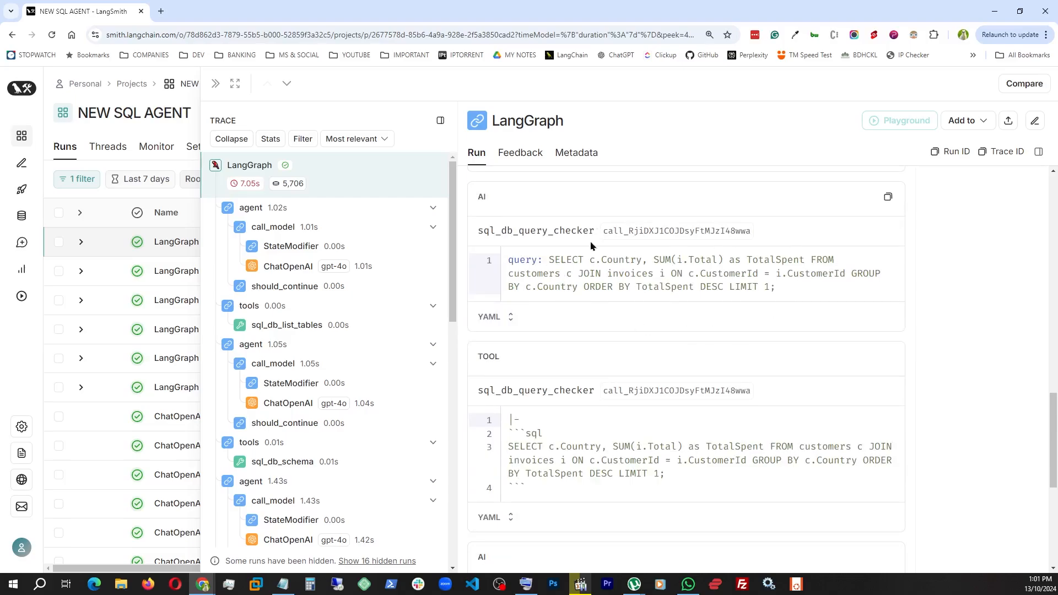
scroll("down", 3)
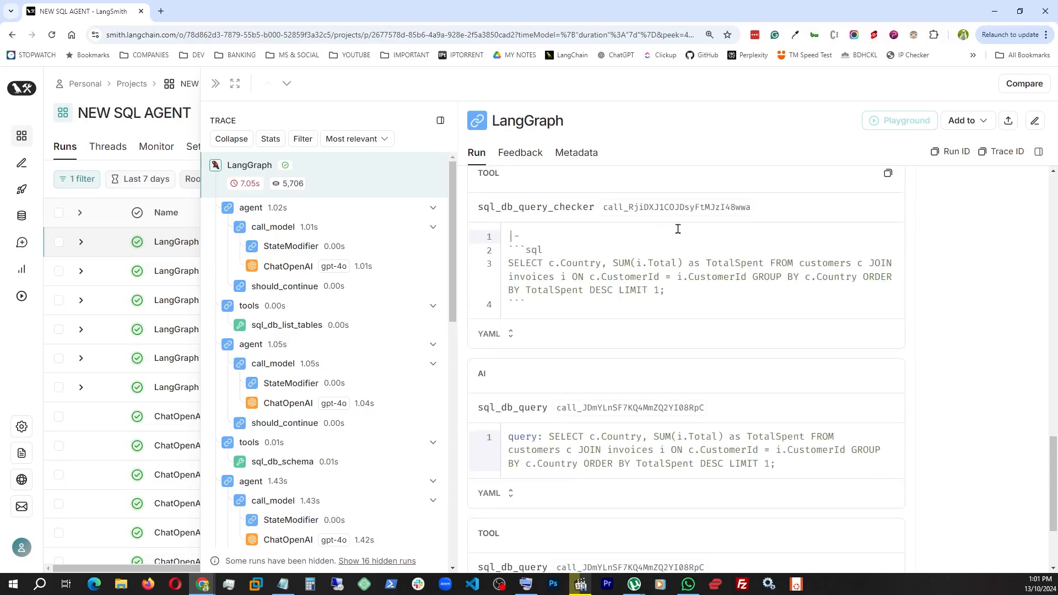
mouse_move(612, 262)
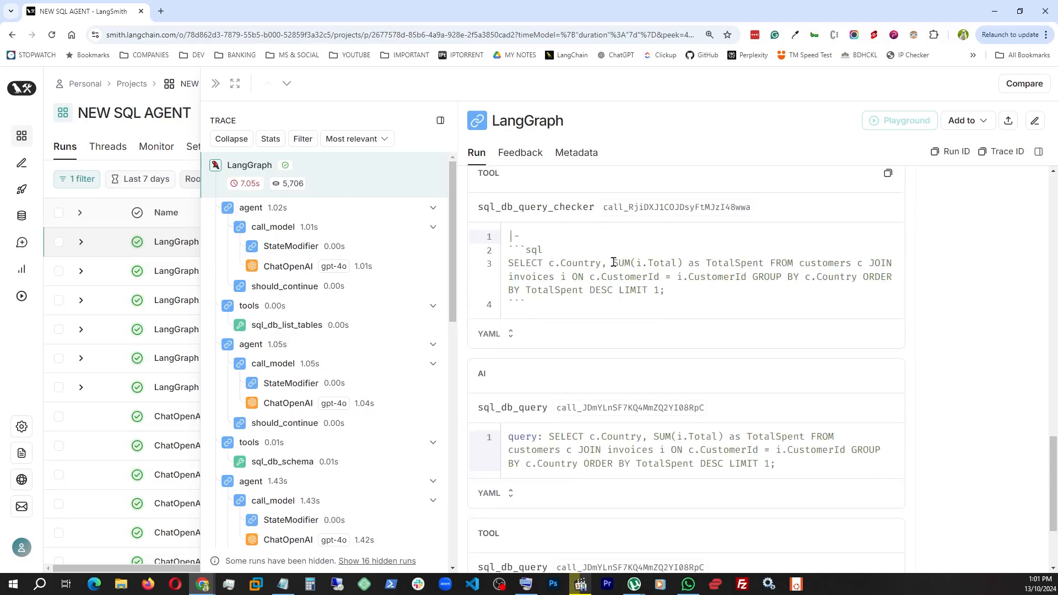
scroll("down", 3)
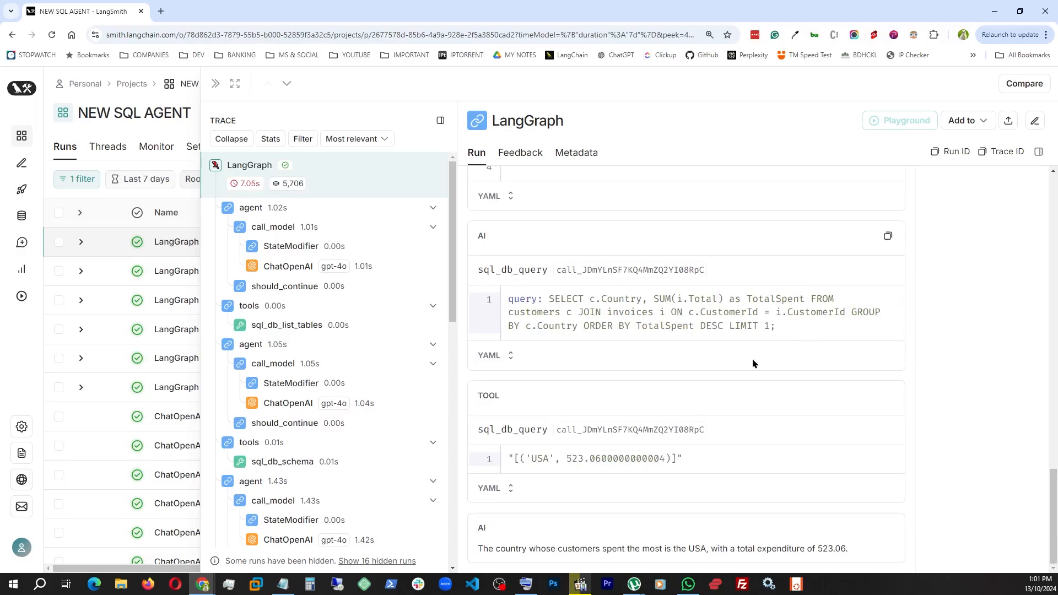
mouse_move(728, 433)
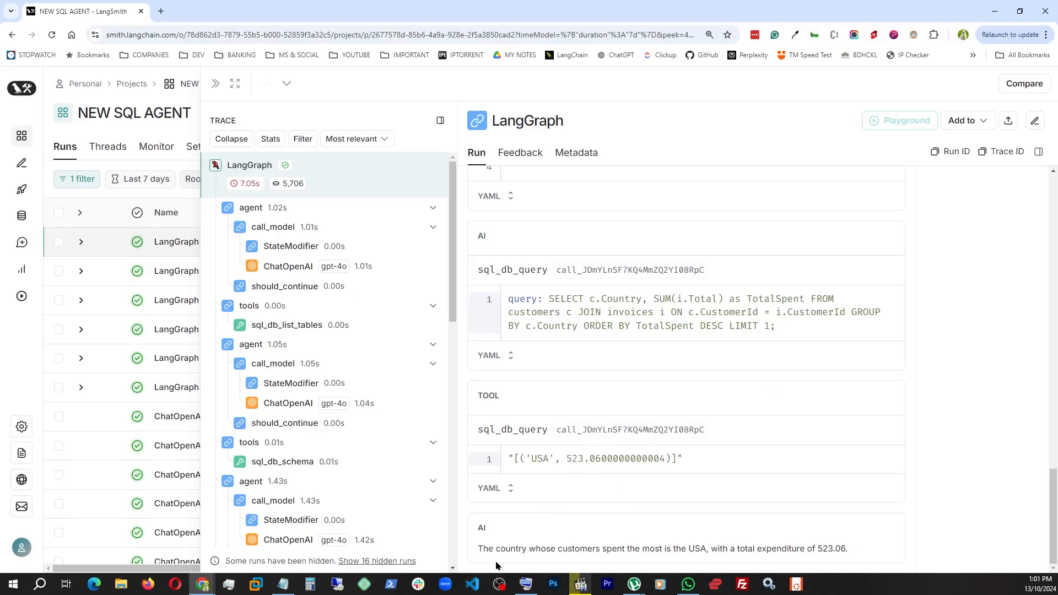
mouse_move(643, 553)
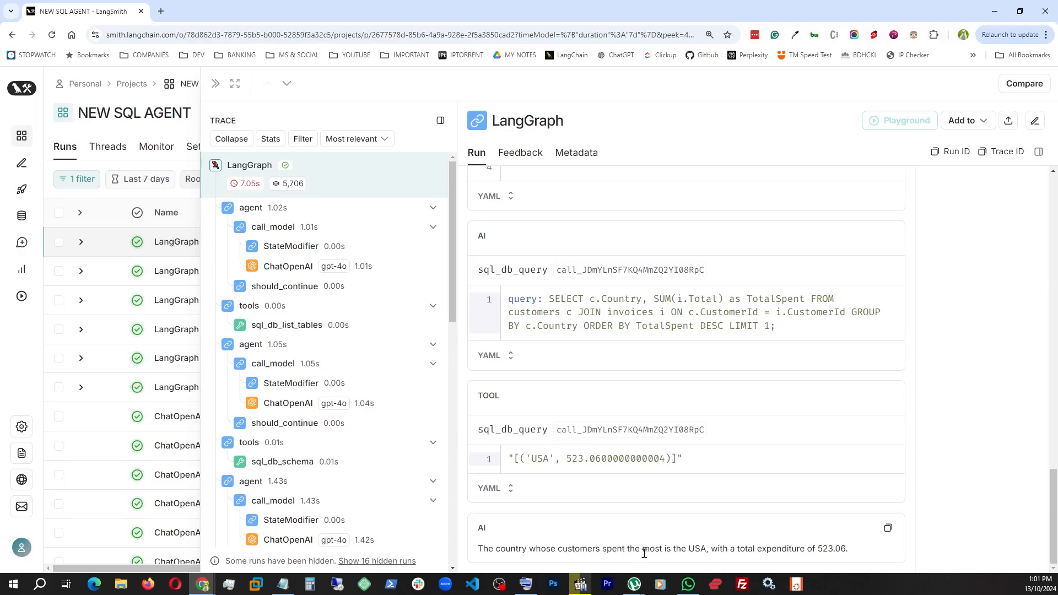
mouse_move(713, 545)
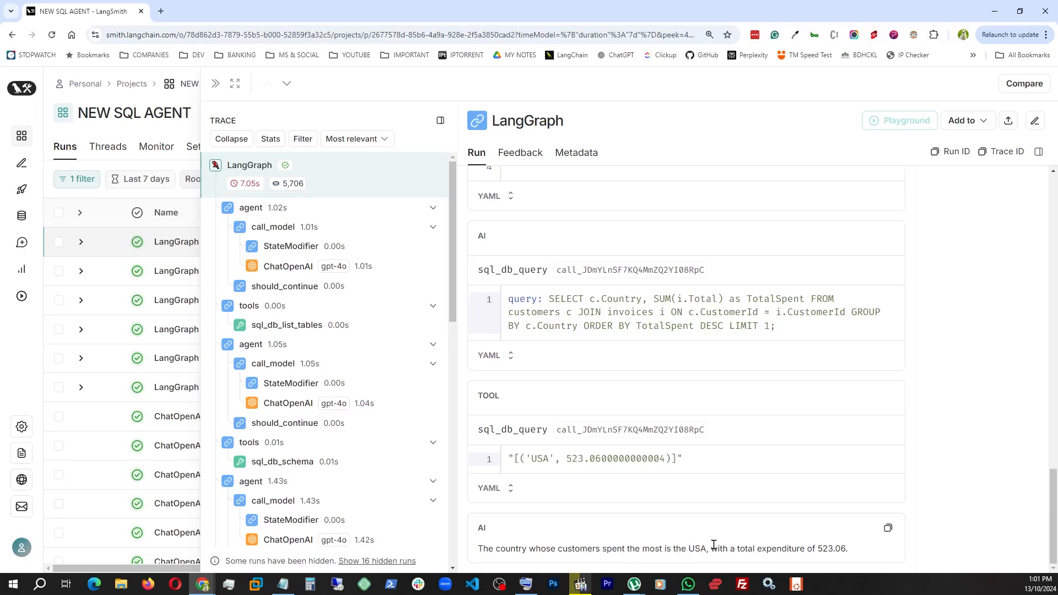
mouse_move(827, 560)
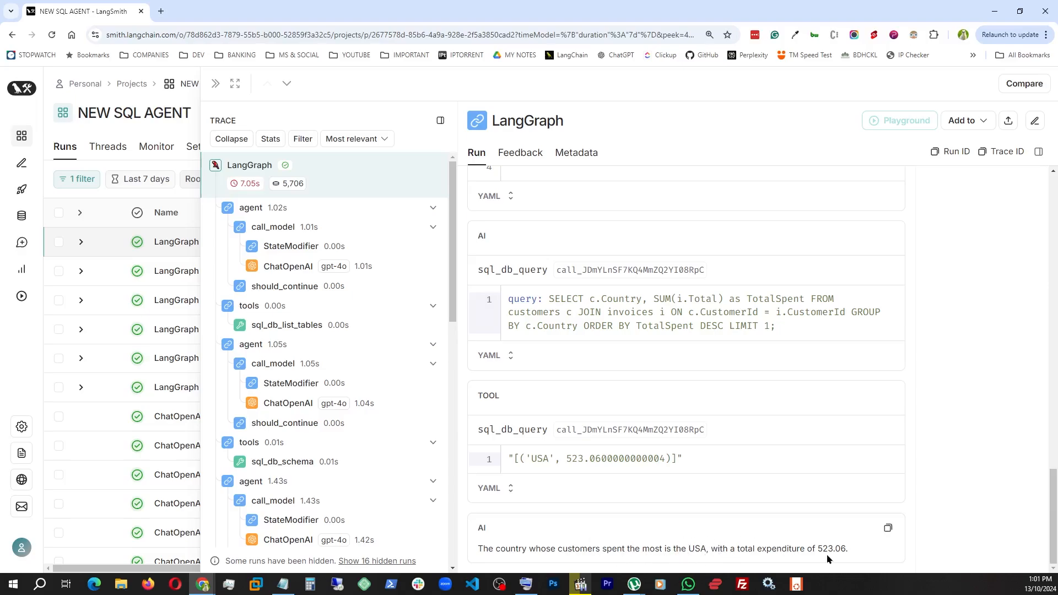
mouse_move(794, 490)
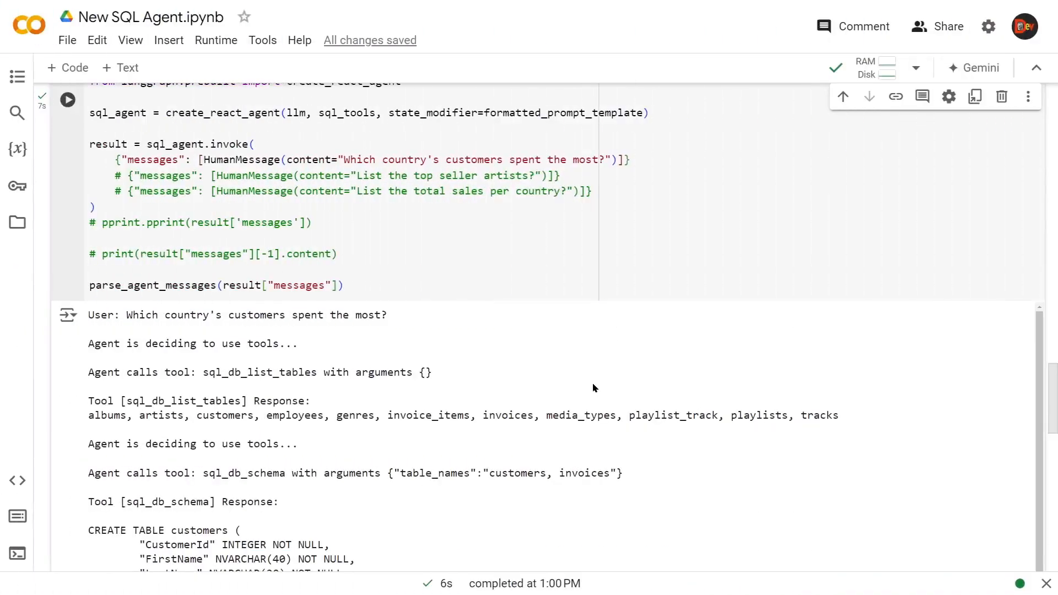
scroll("up", 3)
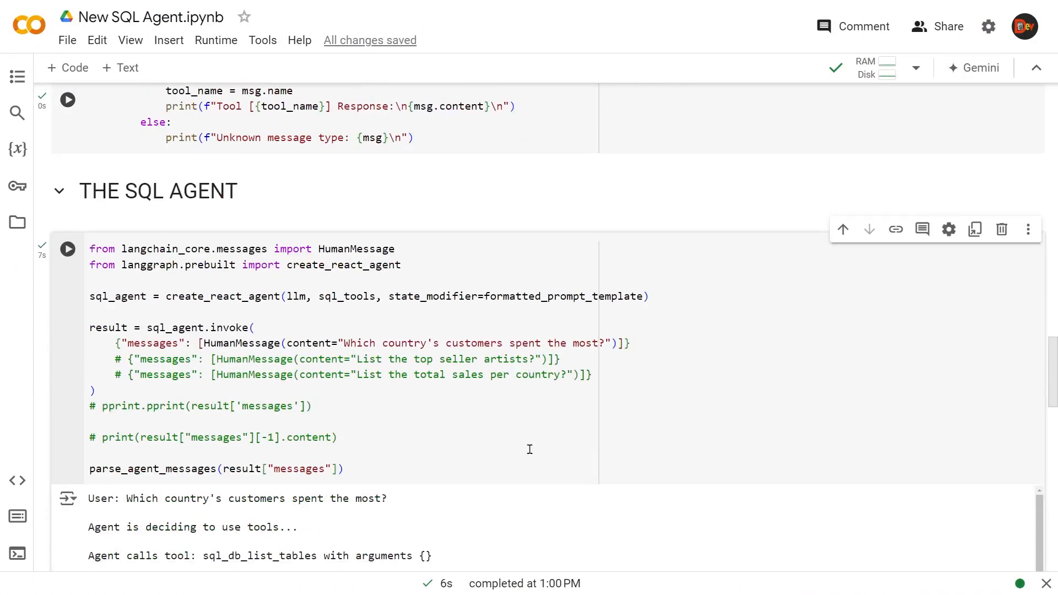
mouse_move(485, 450)
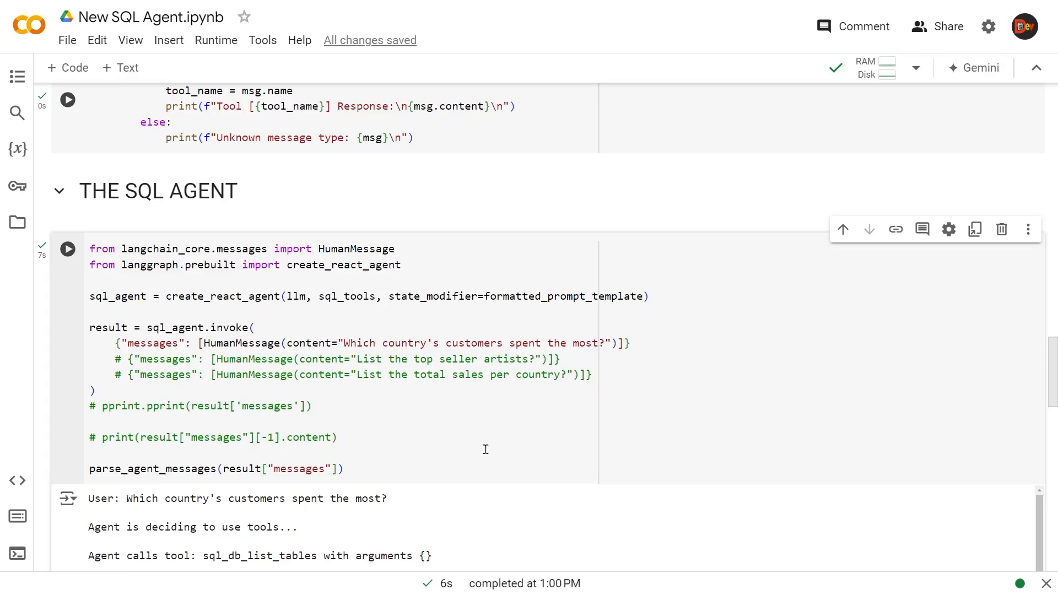
mouse_move(499, 438)
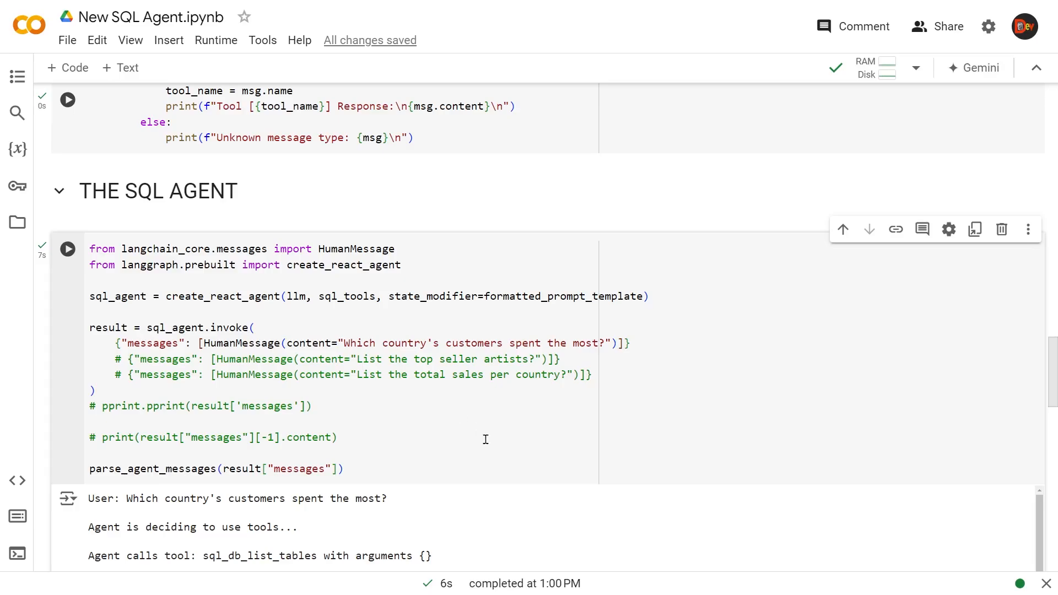
mouse_move(474, 447)
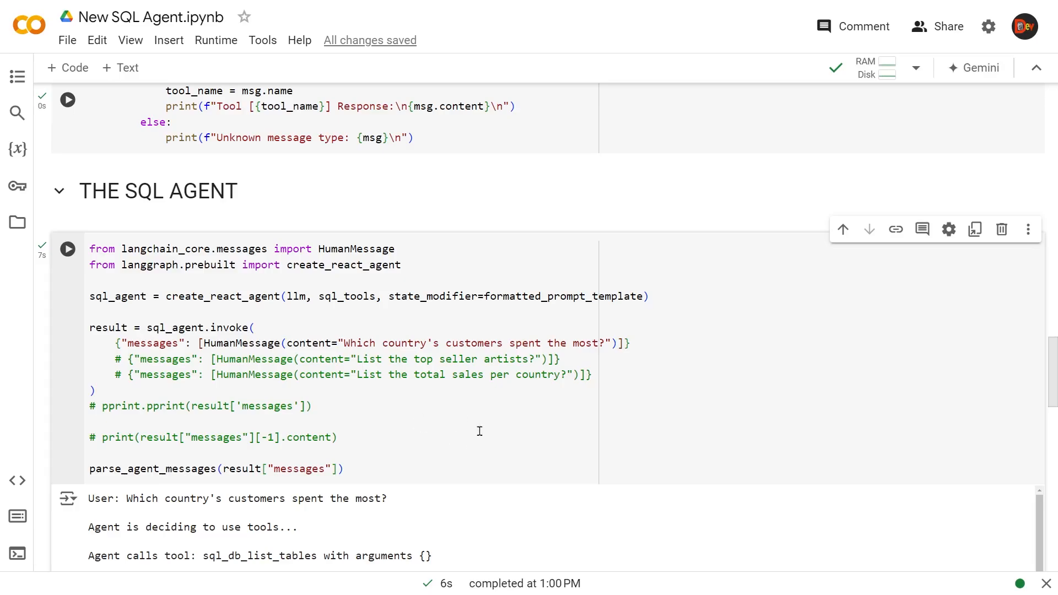
mouse_move(482, 271)
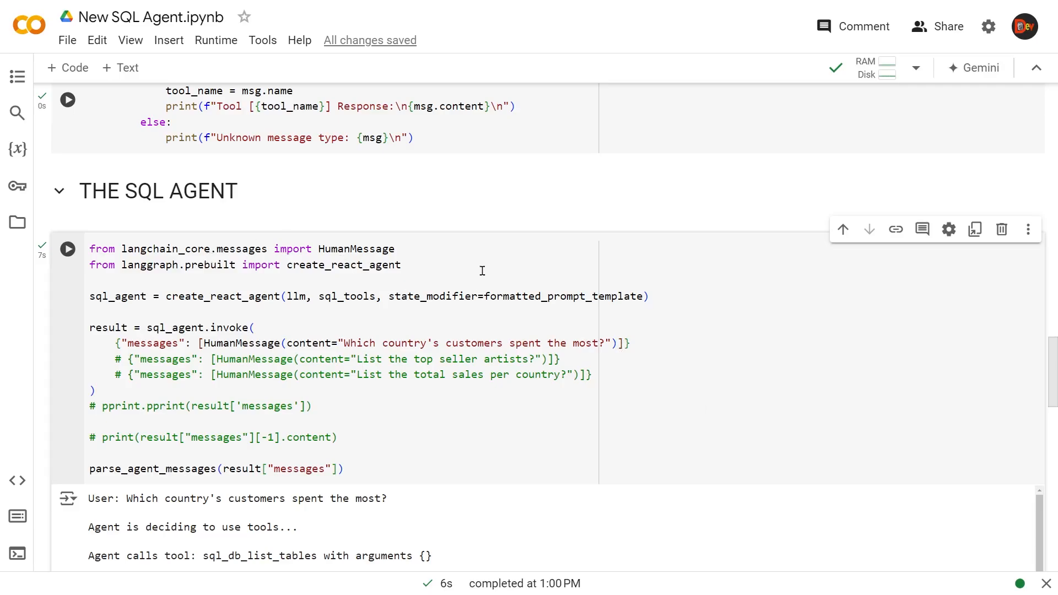
mouse_move(298, 374)
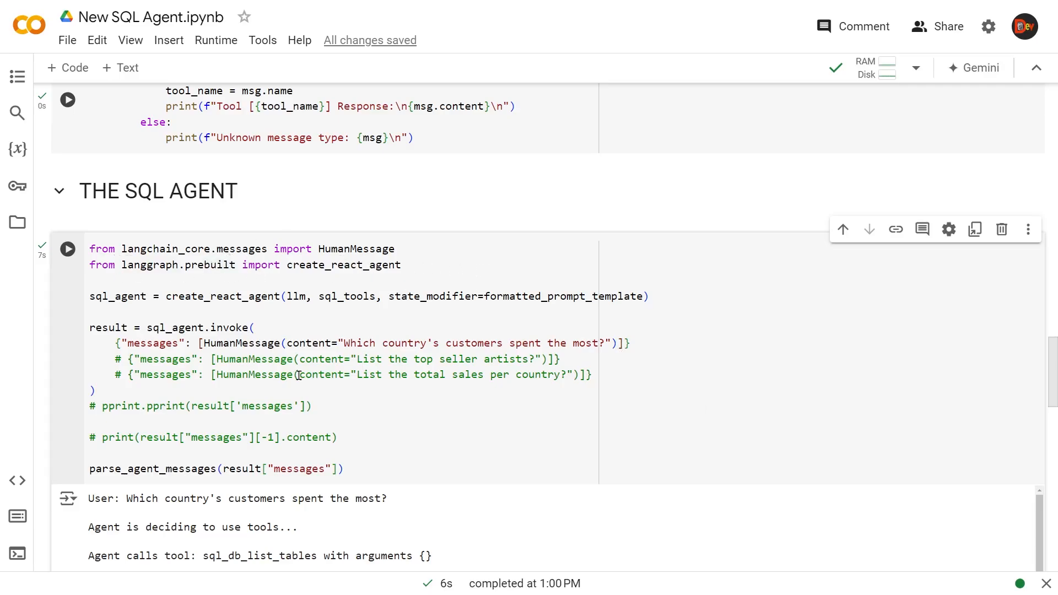
Expand the Installation section to show its pip install cell with langchain 0.3.3
scroll("up", 3)
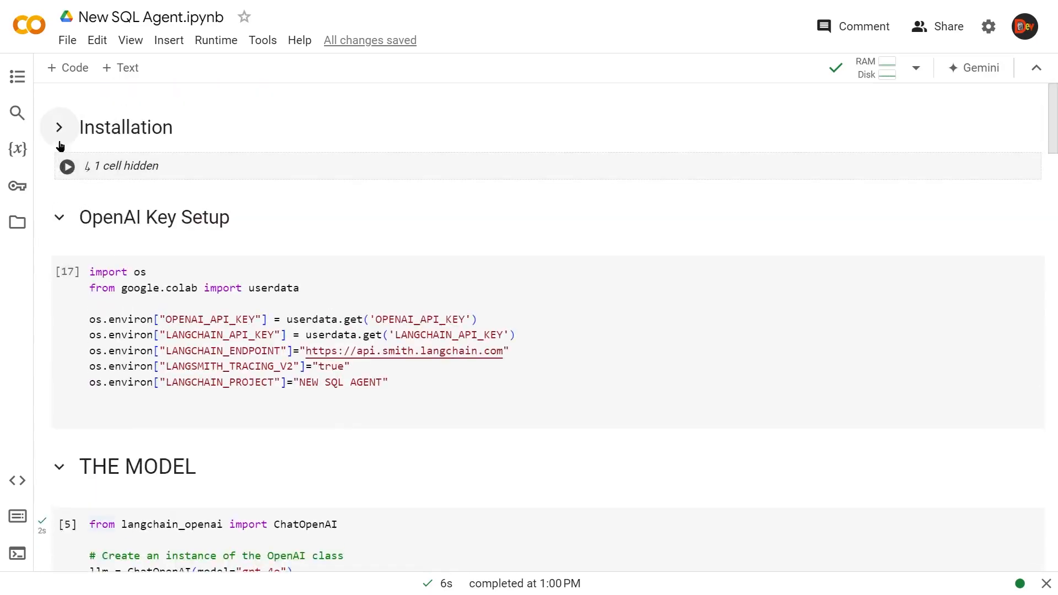
left_click(59, 127)
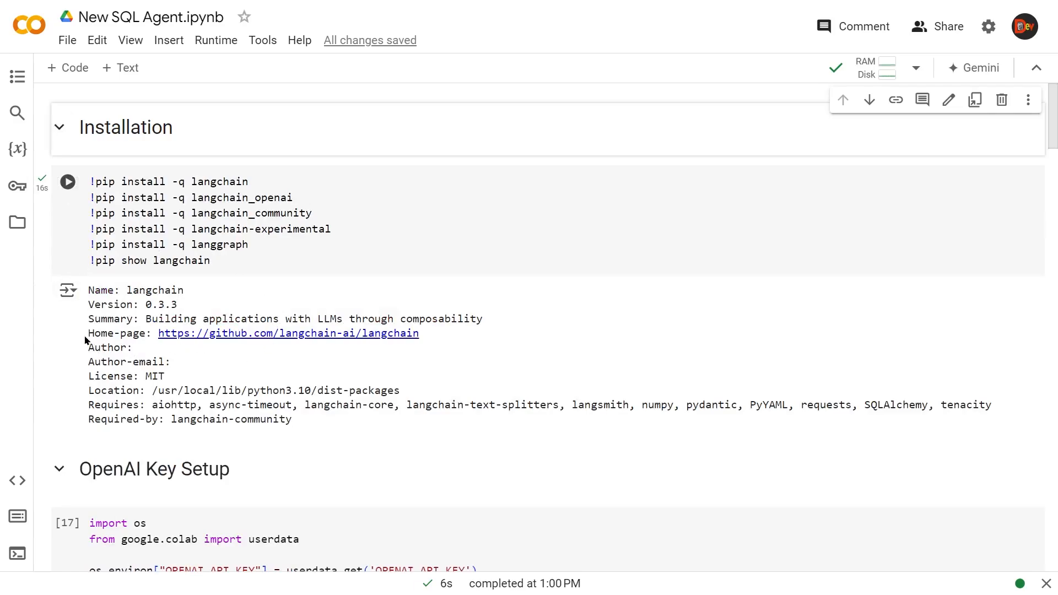
mouse_move(145, 299)
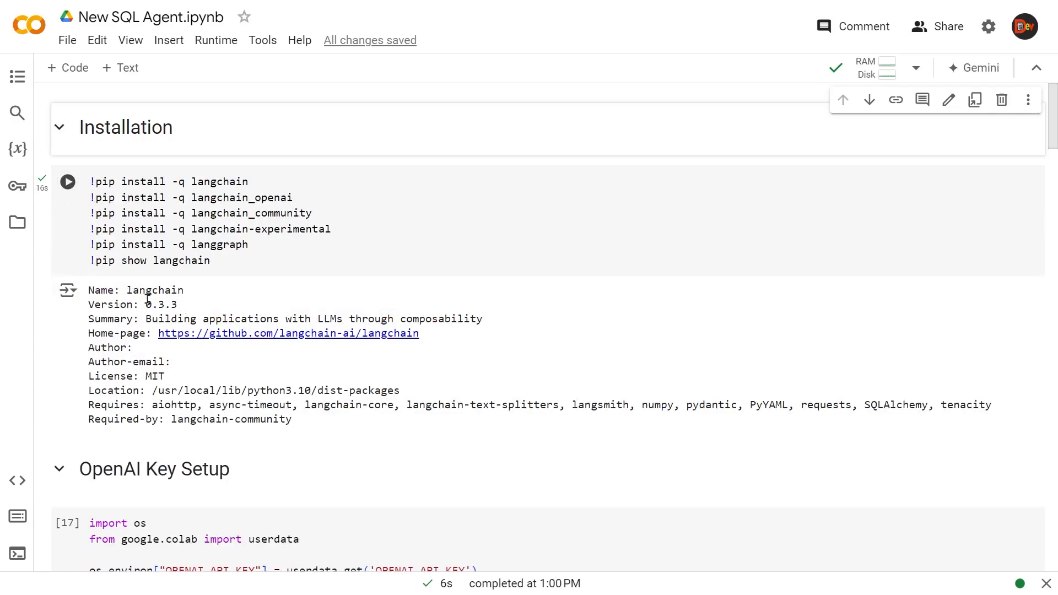
mouse_move(615, 427)
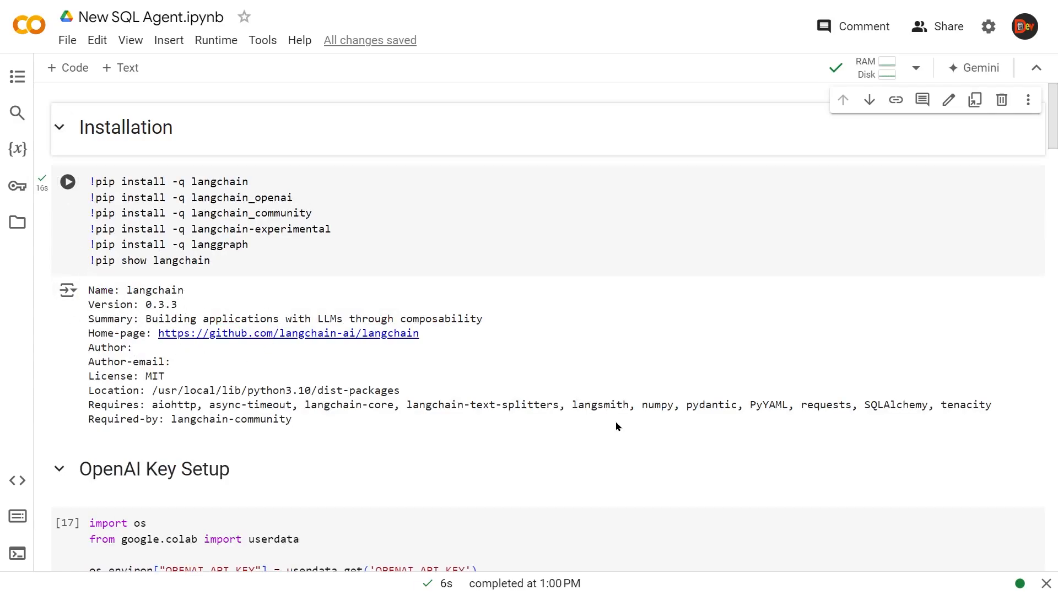